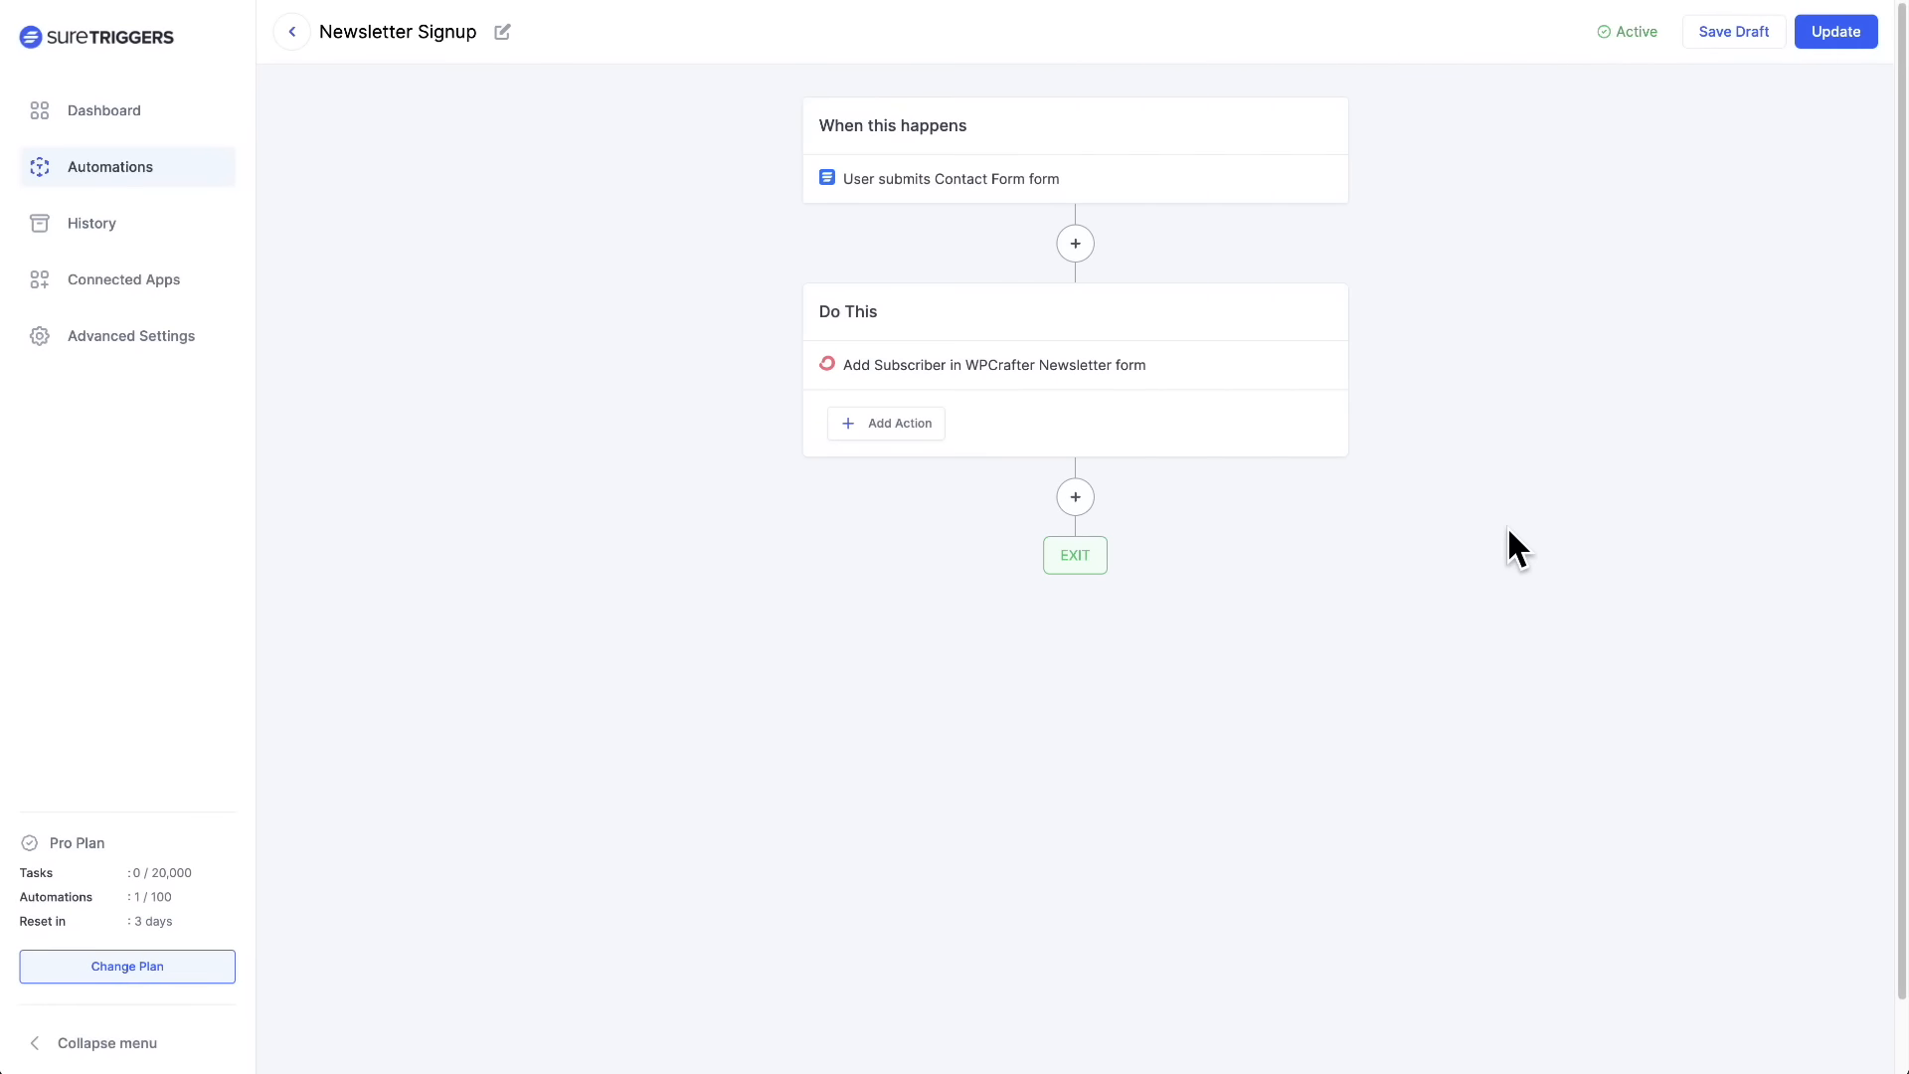
- Add an action to the Newsletter Signup automation and browse the available apps and events
left_click(897, 422)
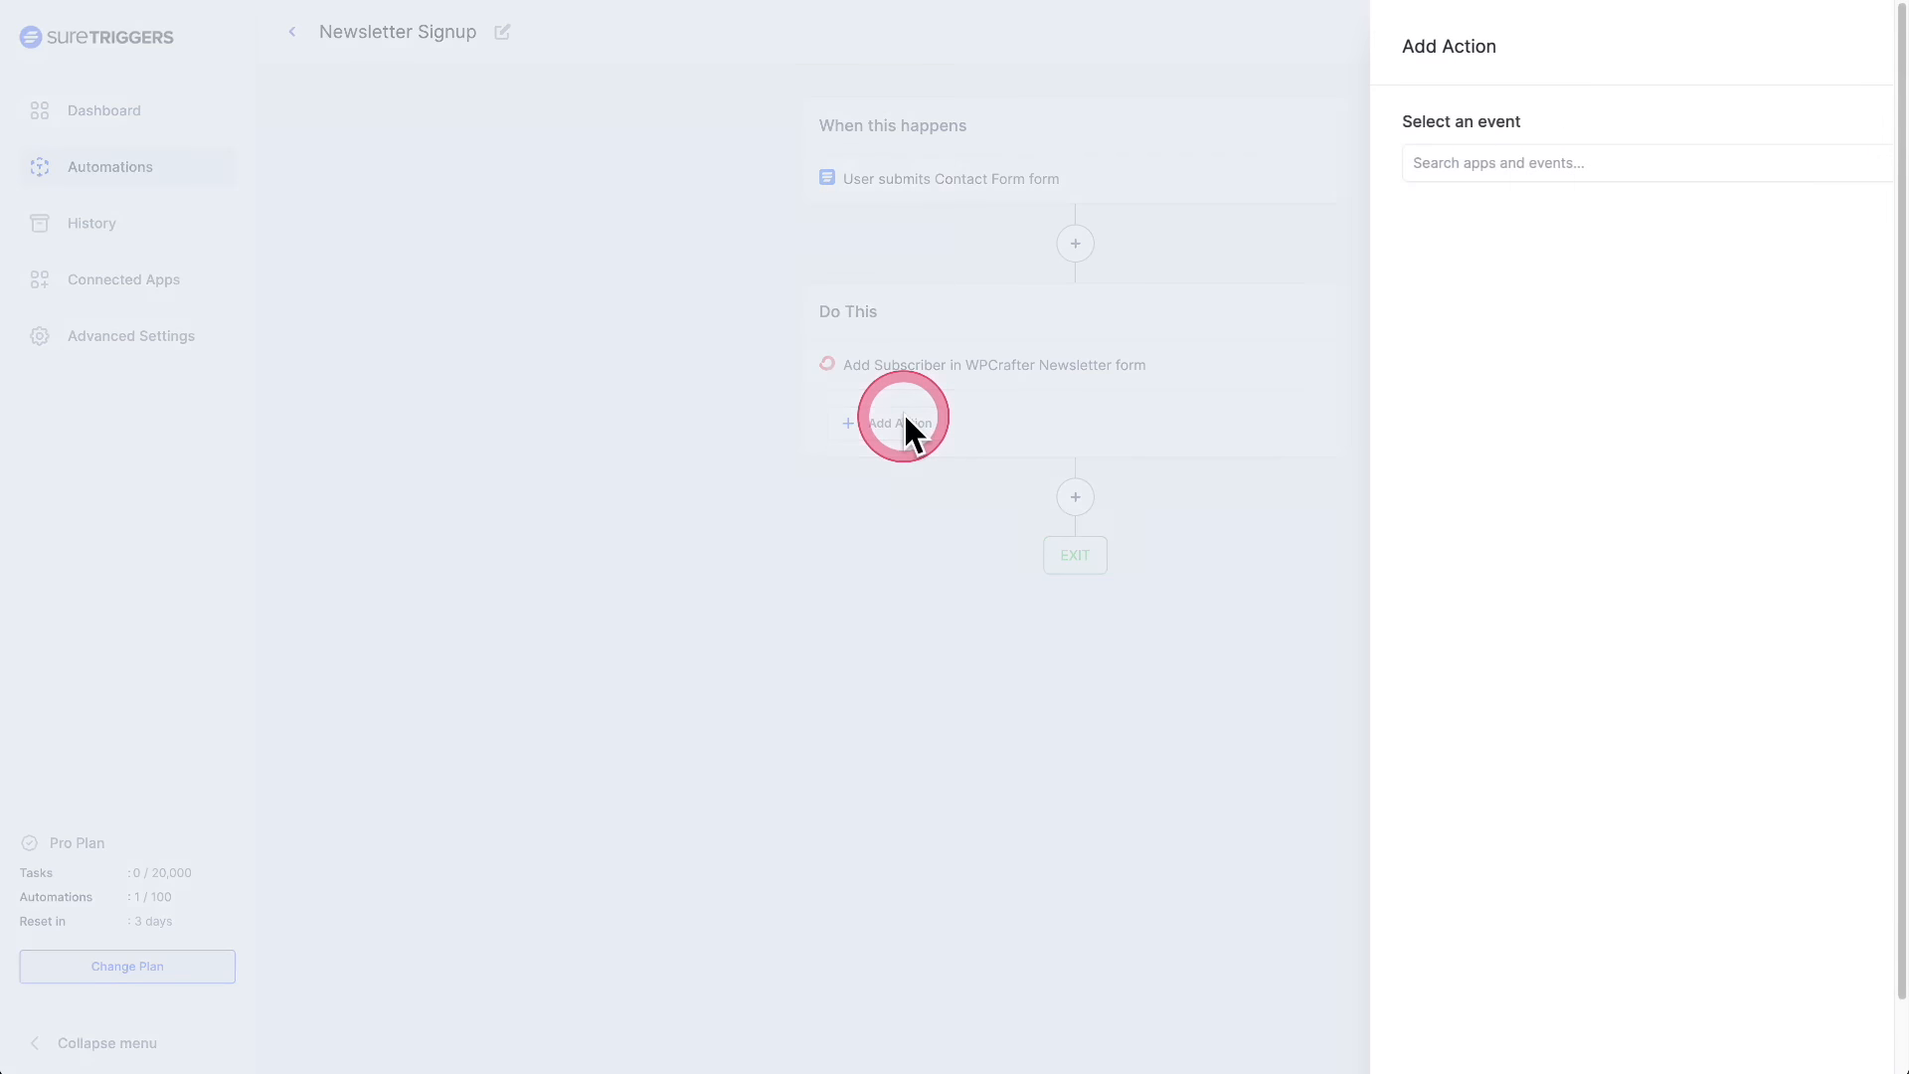
left_click(1534, 167)
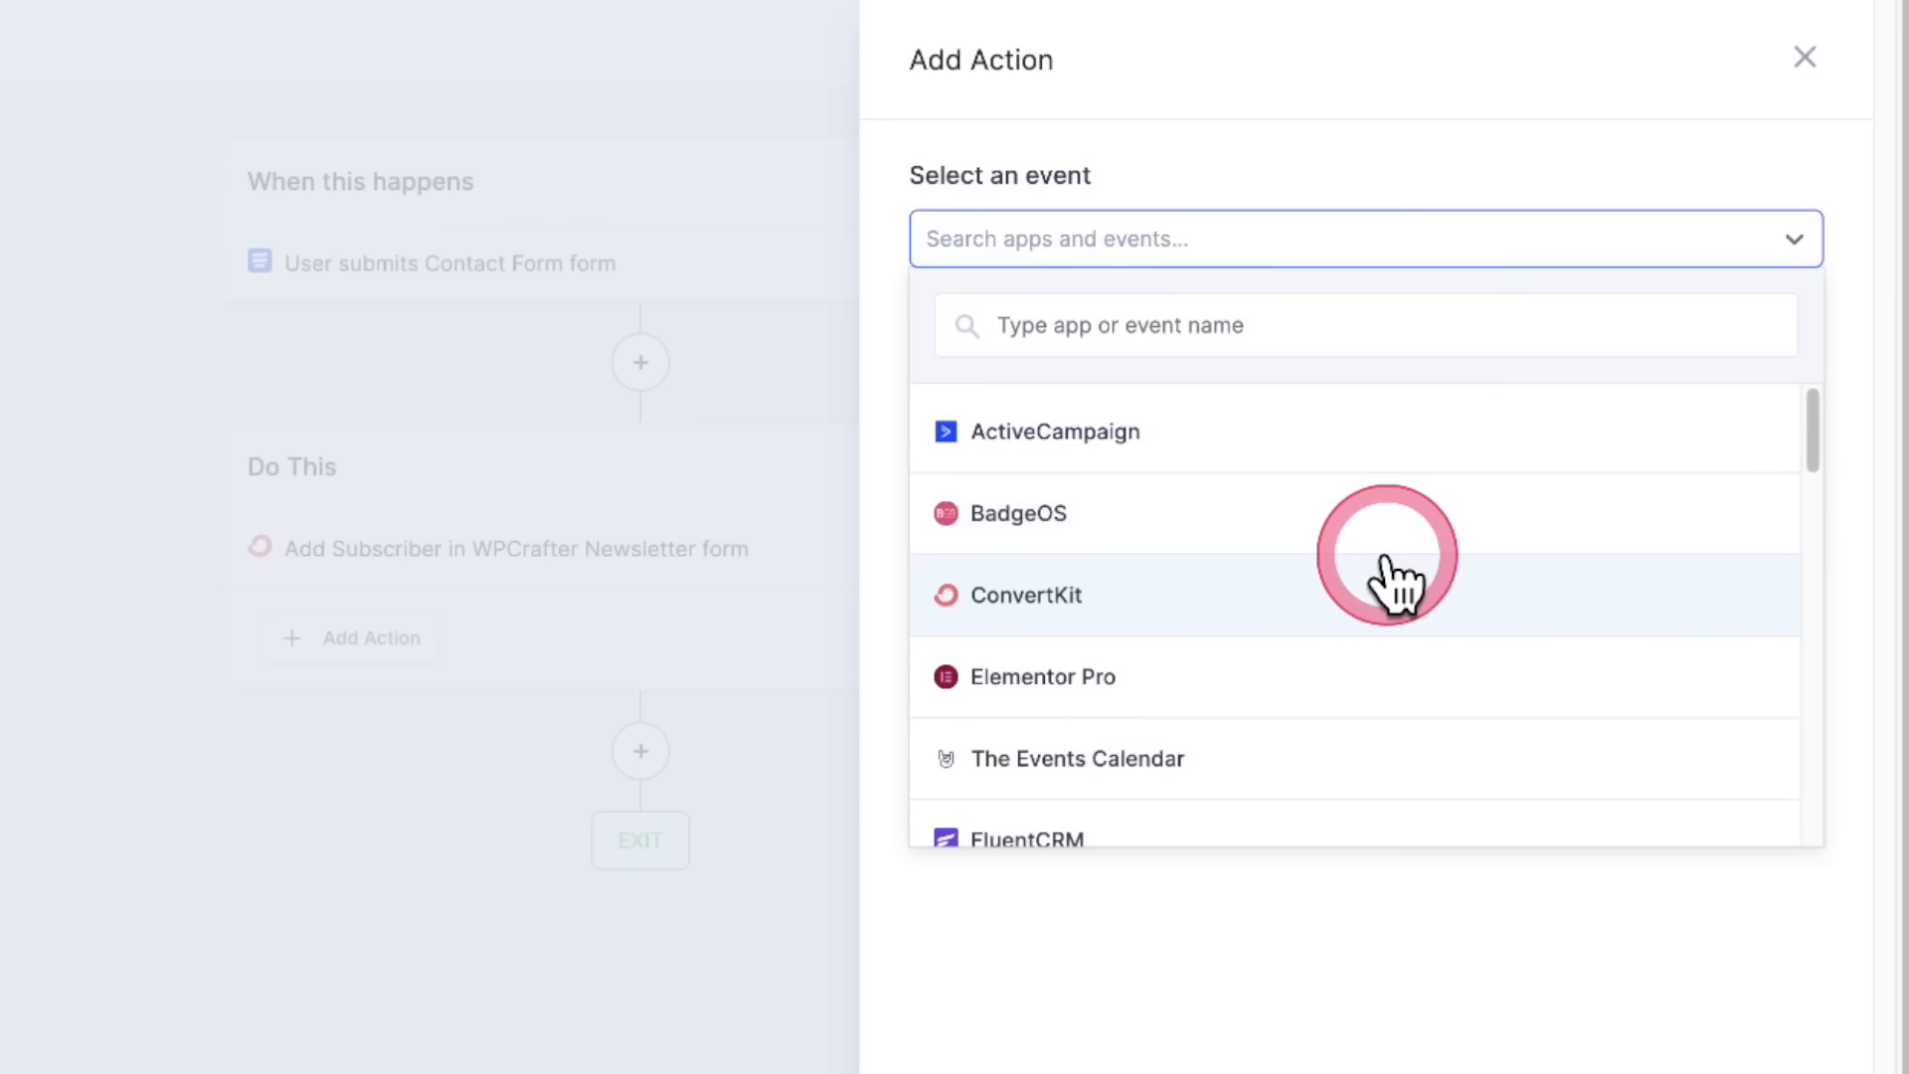
scroll("down", 3)
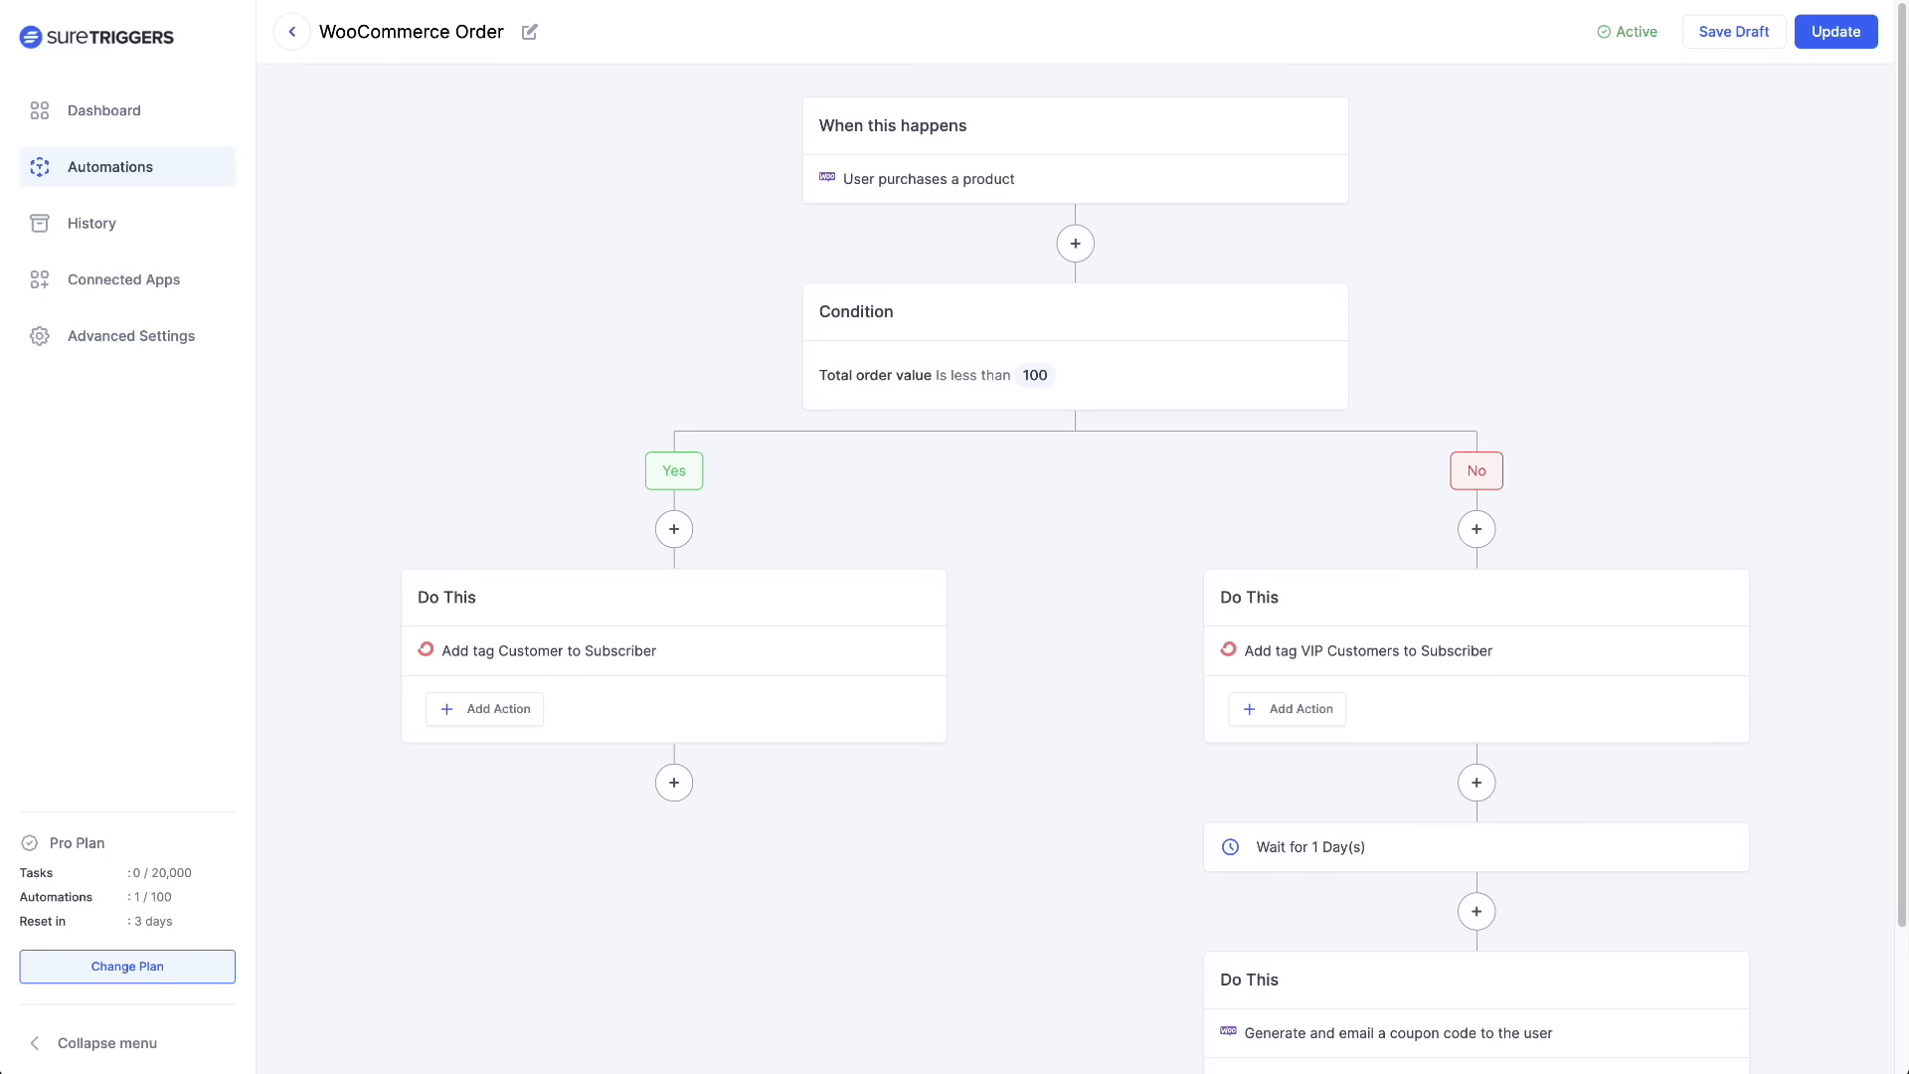
left_click(840, 205)
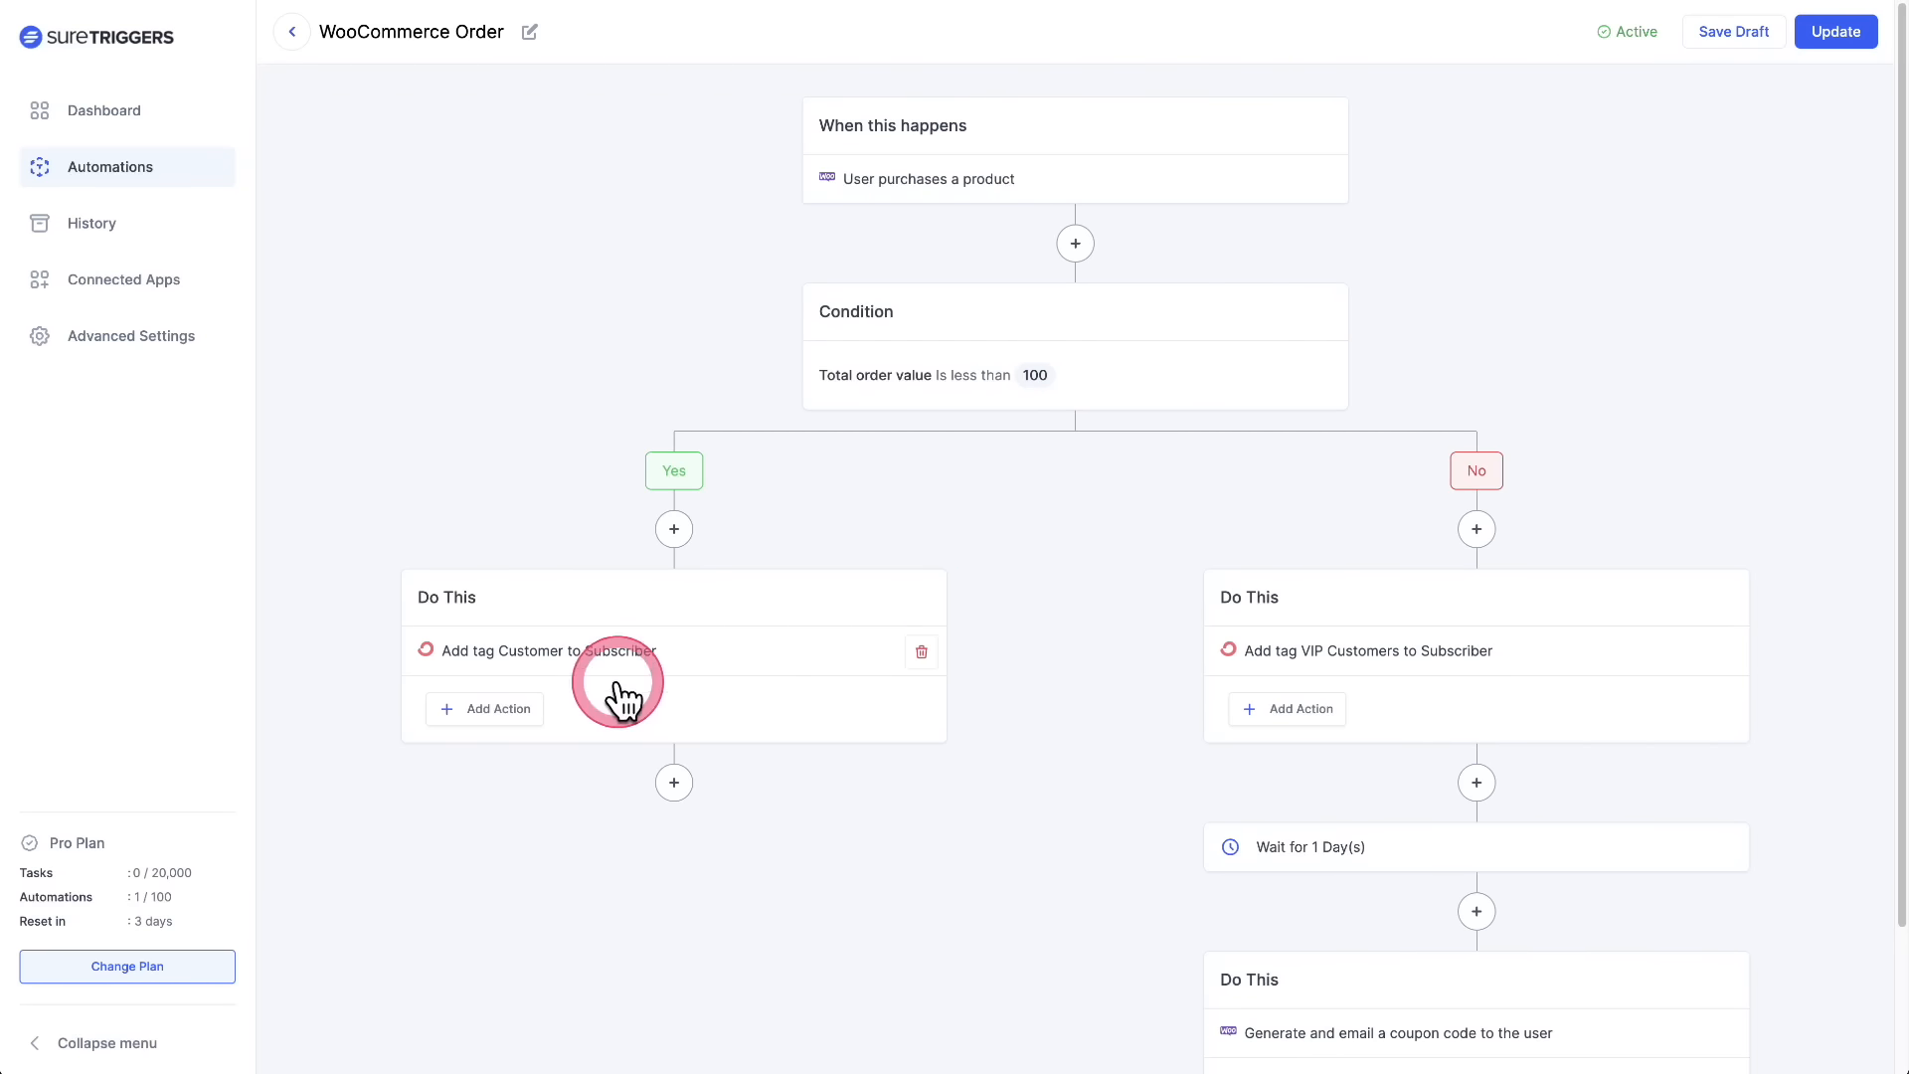
mouse_move(778, 706)
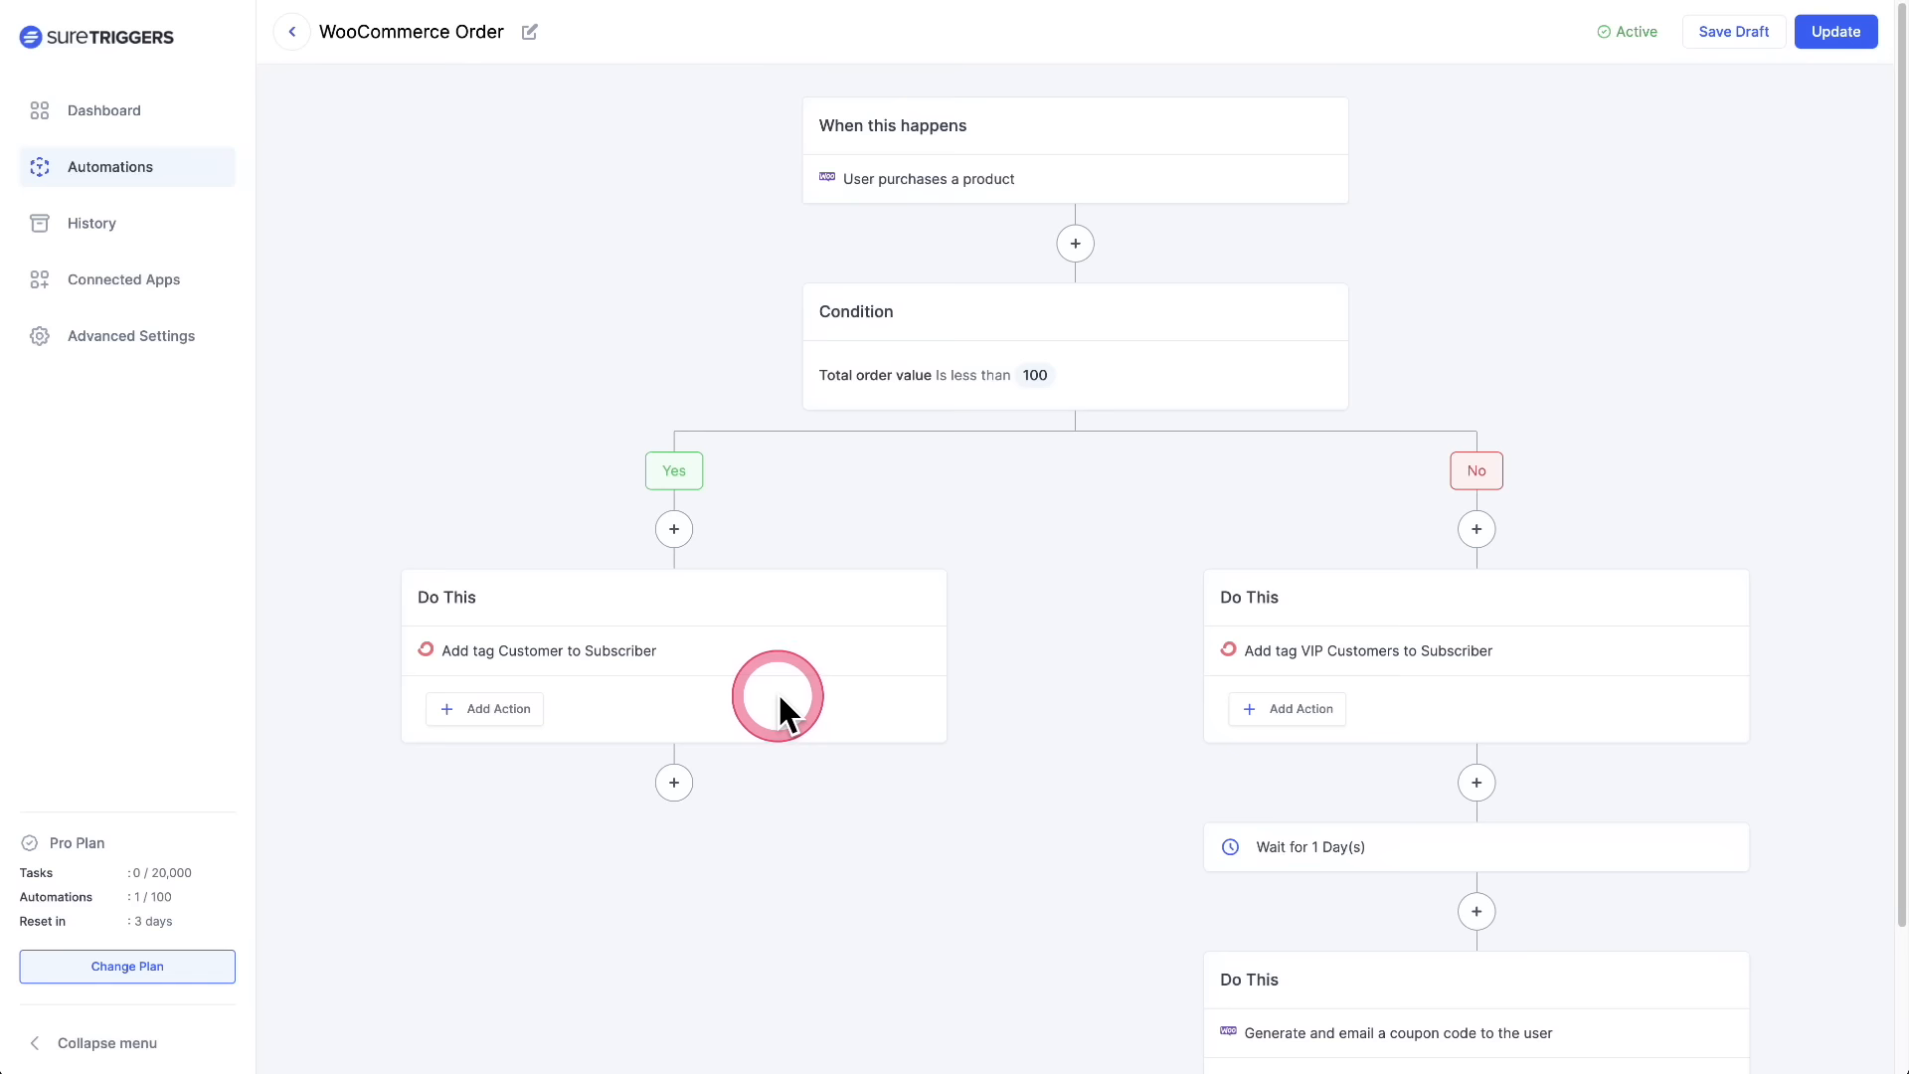
scroll("down", 3)
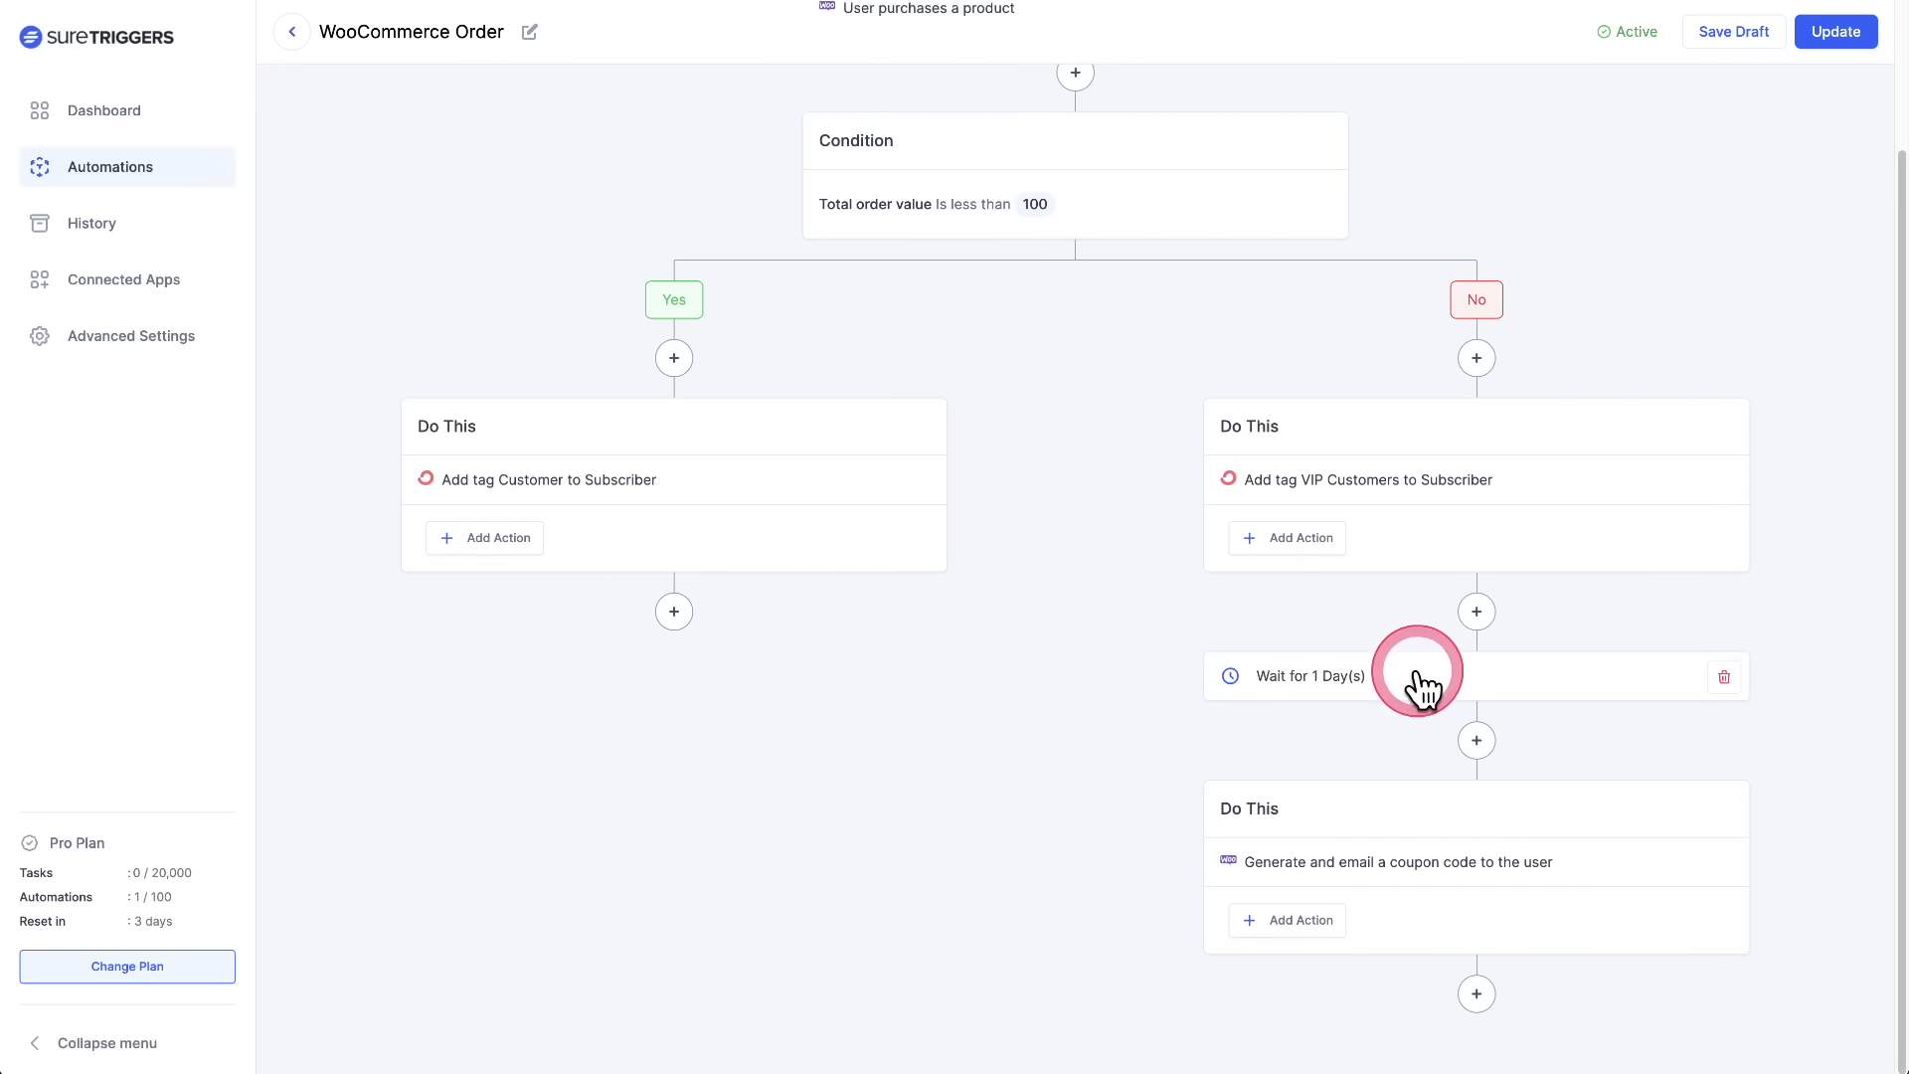
mouse_move(1619, 867)
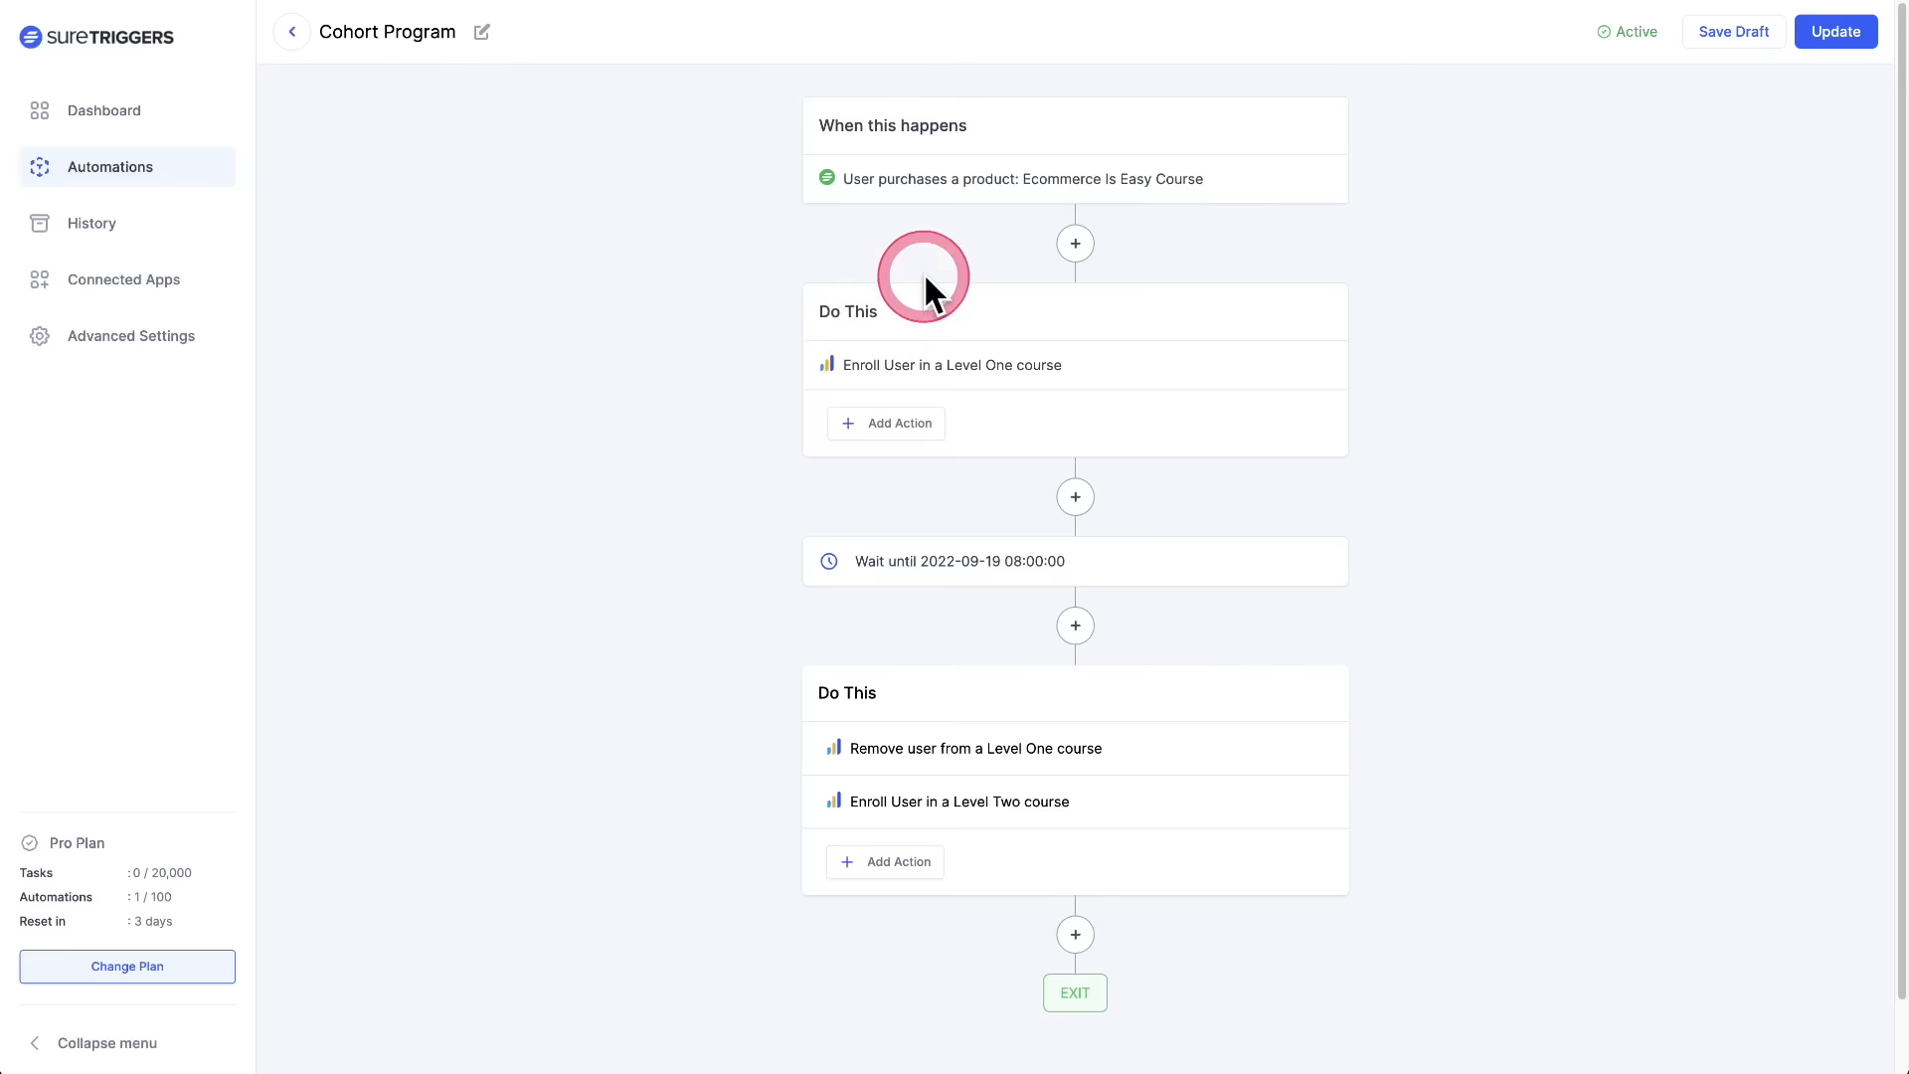
mouse_move(1042, 203)
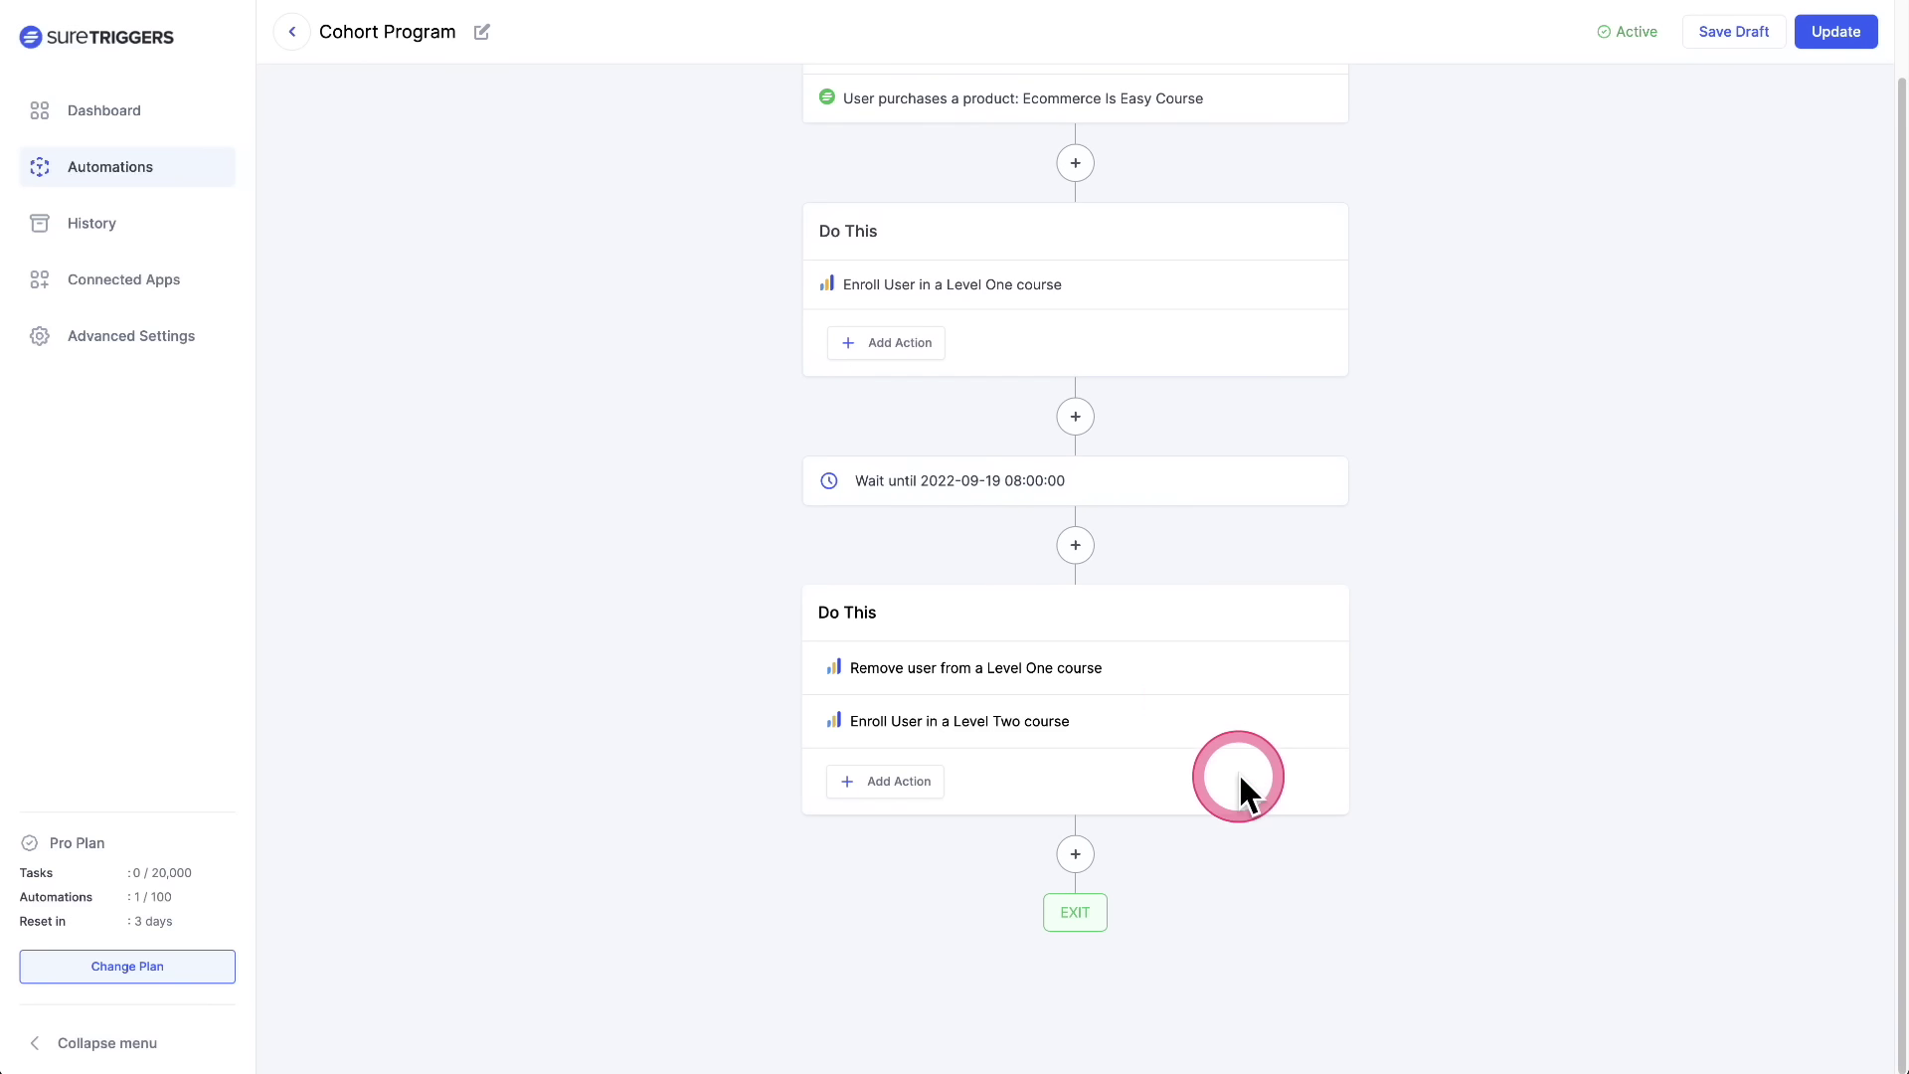
mouse_move(1132, 298)
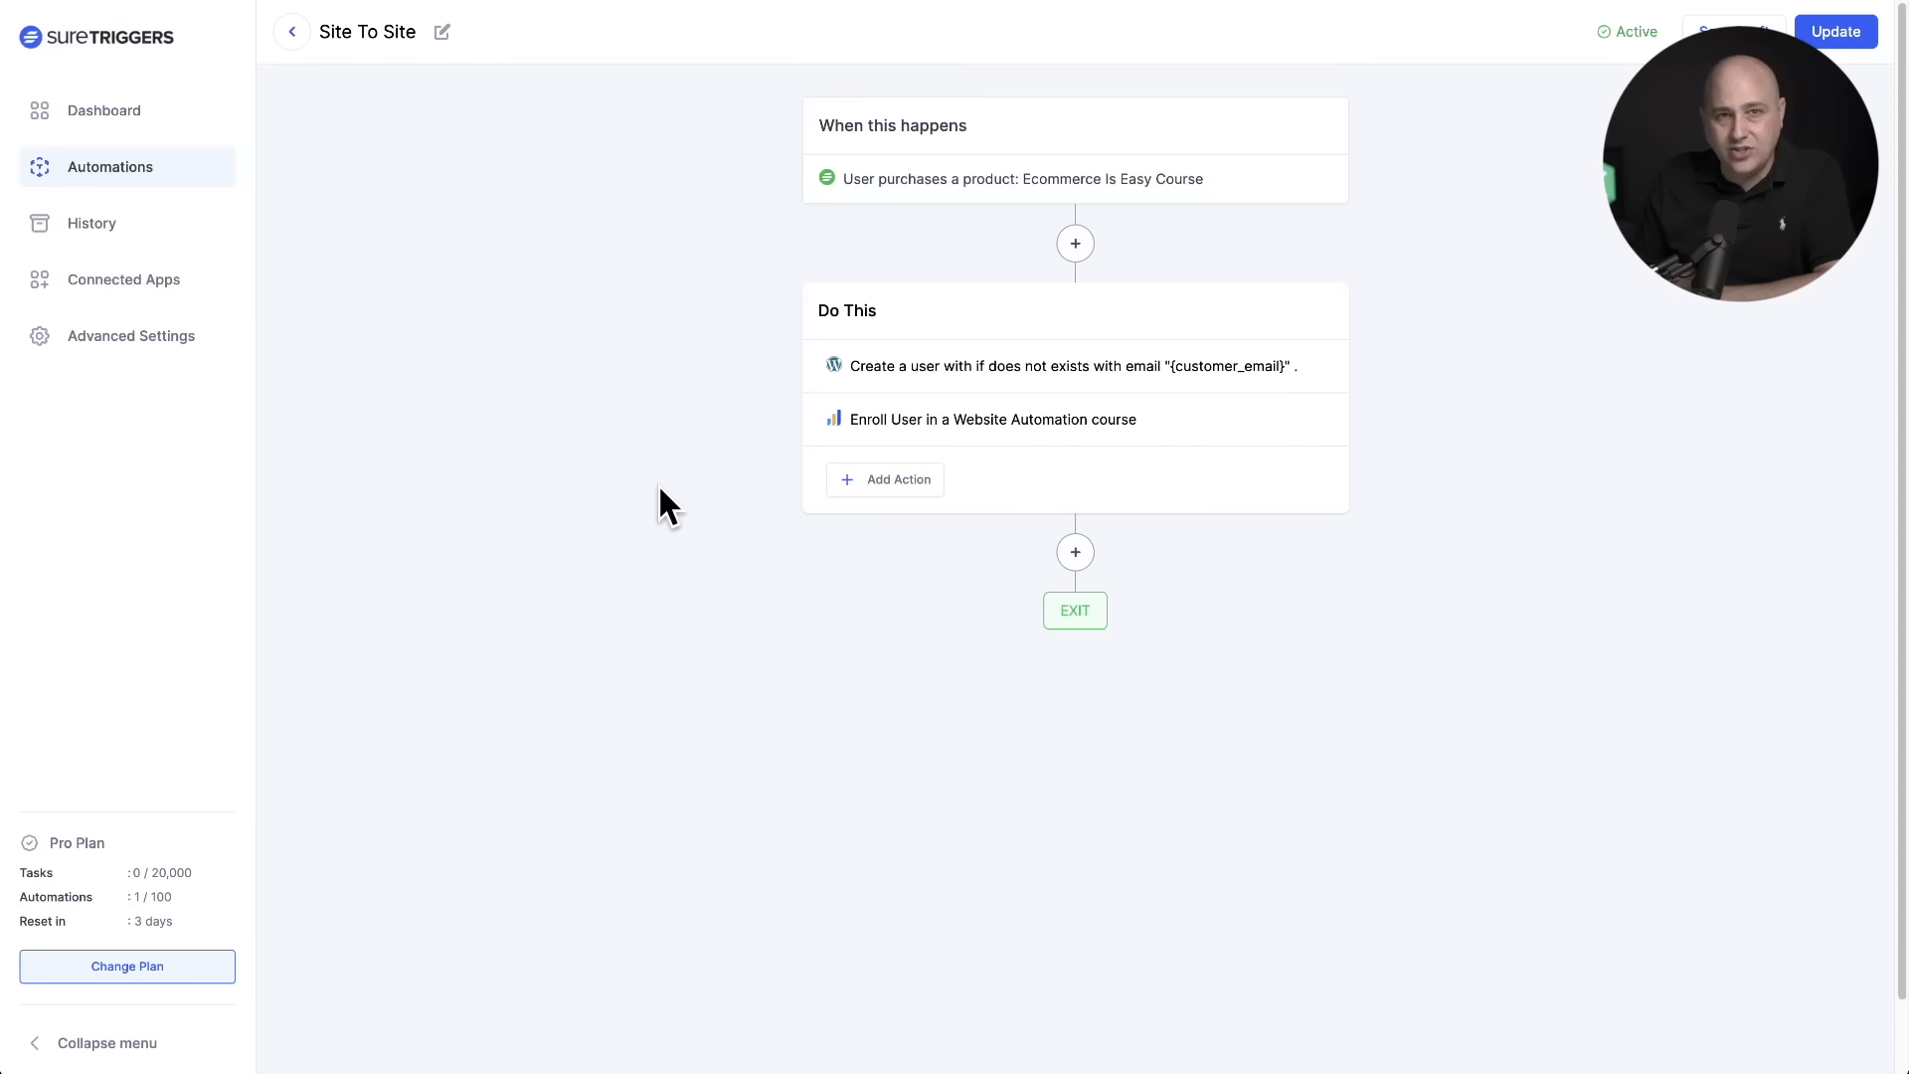
- Delete the course enrollment action and the user-creation action, confirming each deletion
left_click(1030, 179)
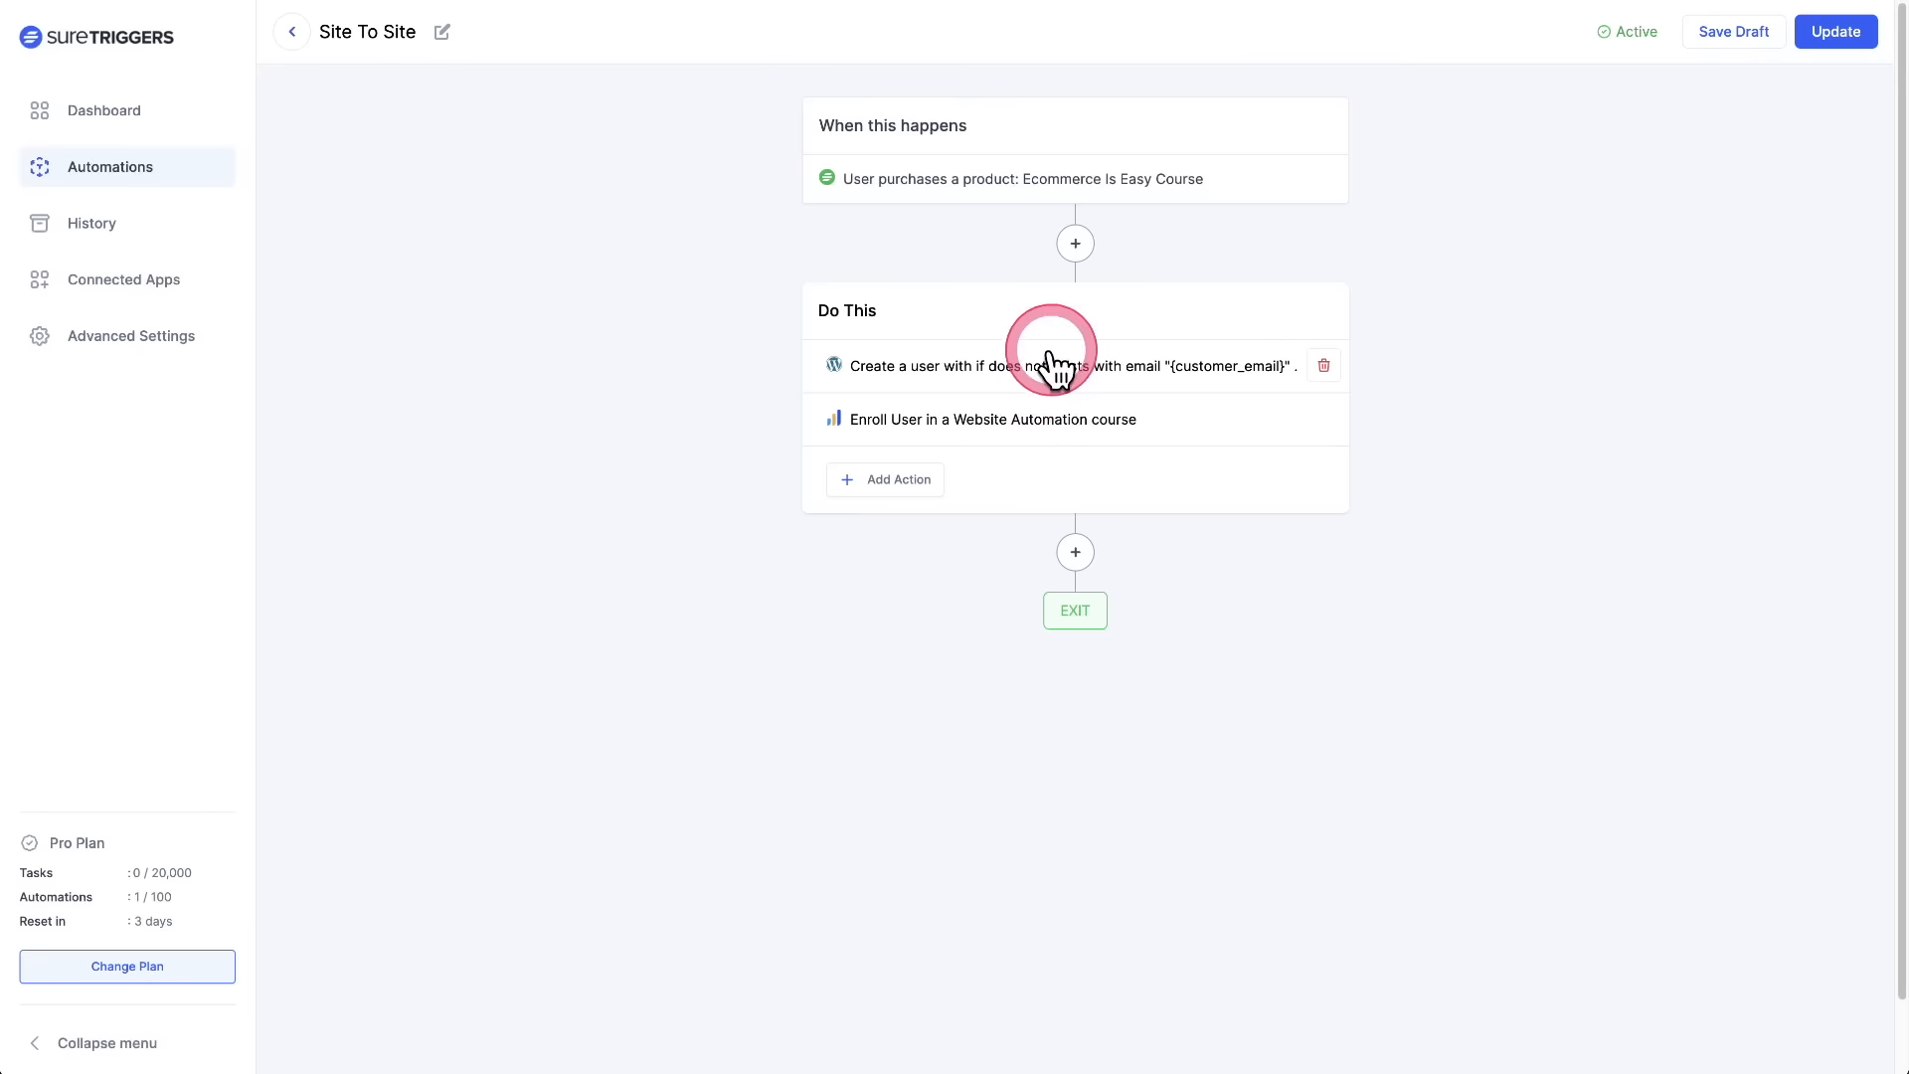
left_click(1325, 366)
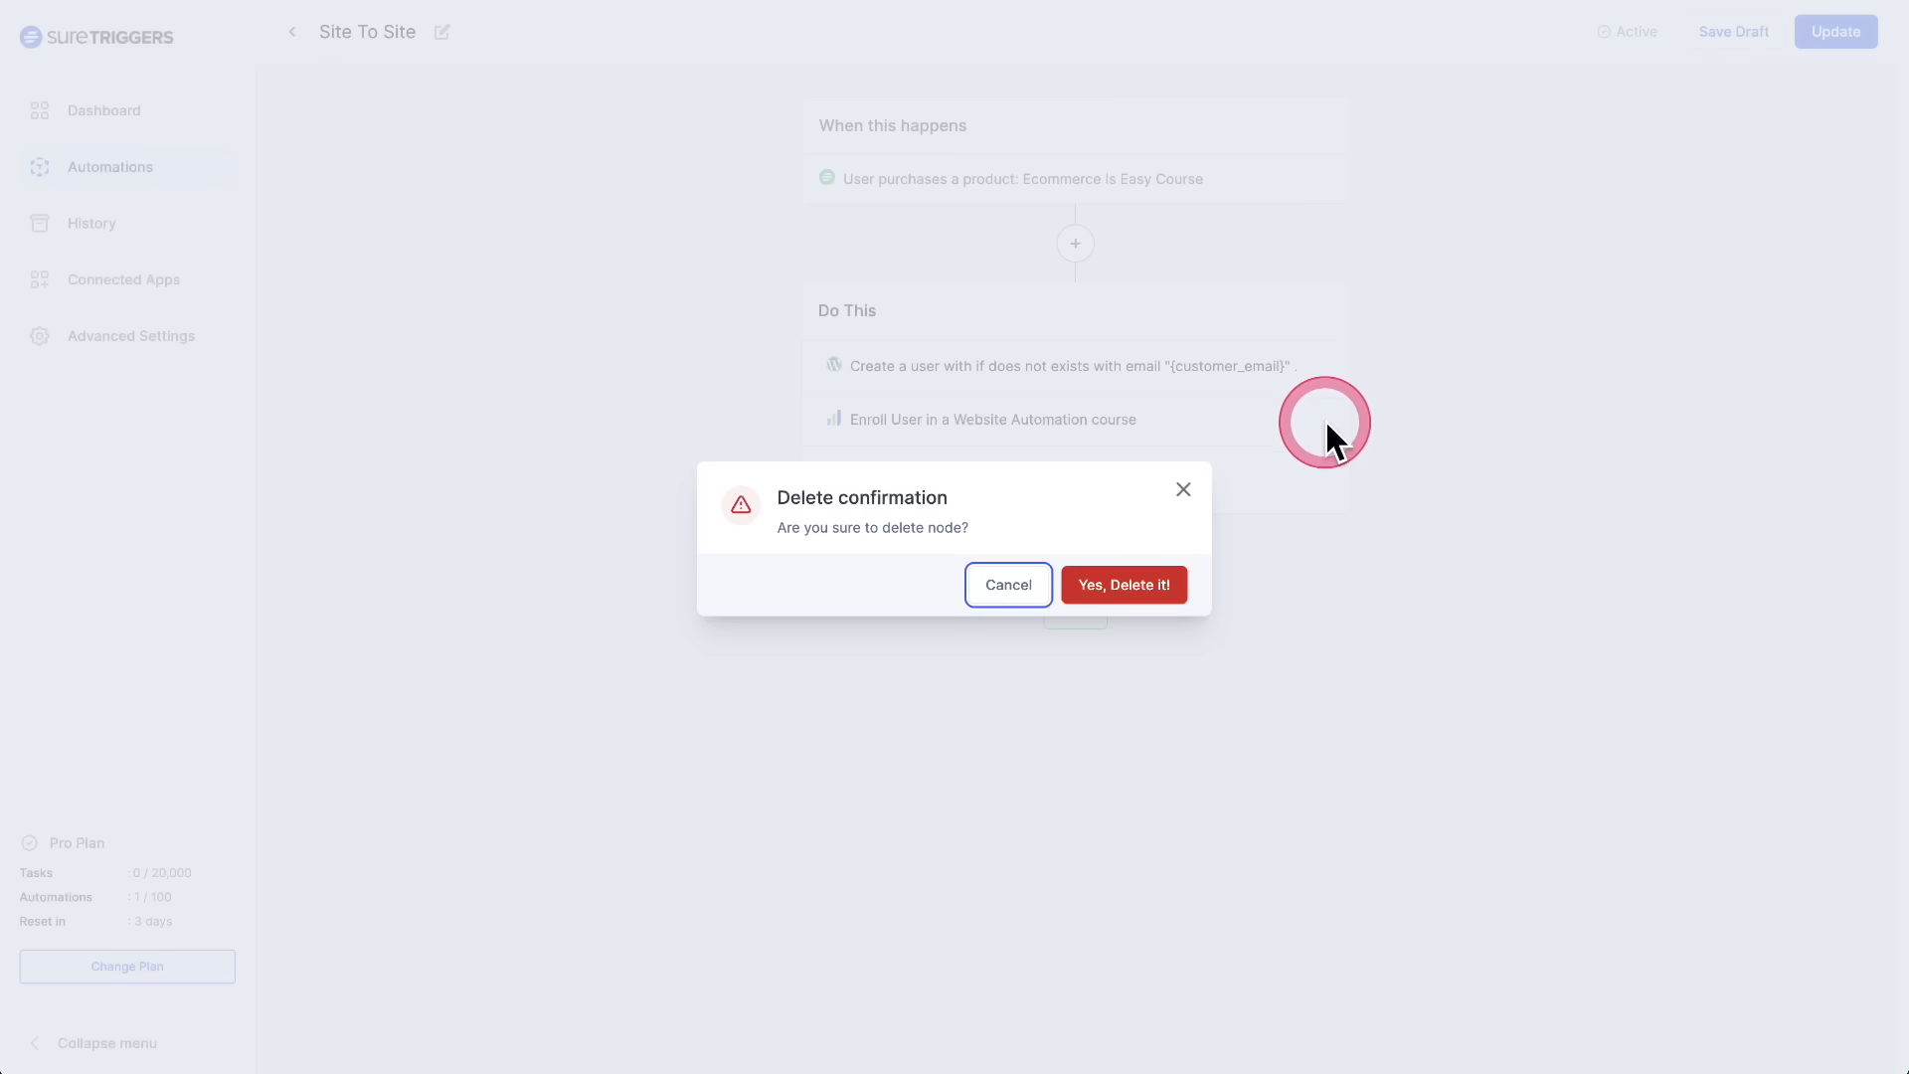
left_click(1124, 585)
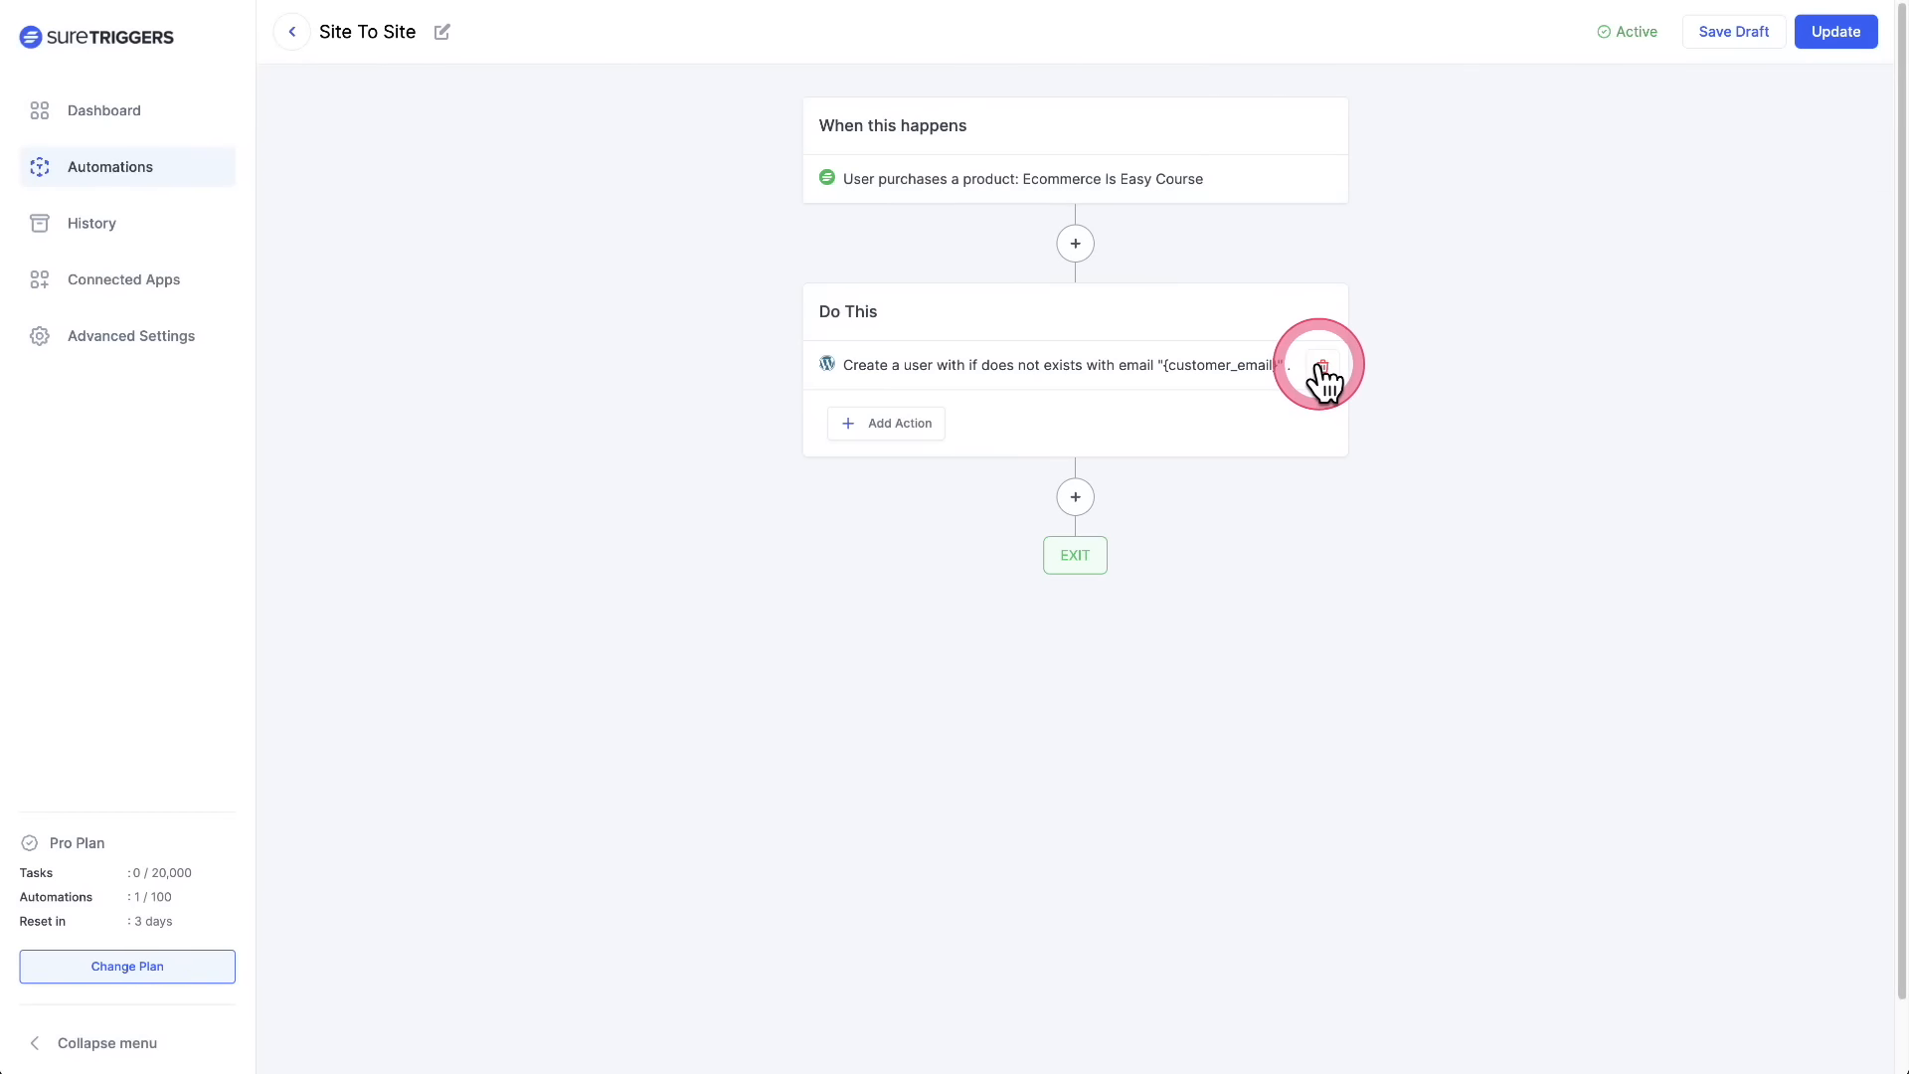
left_click(1321, 364)
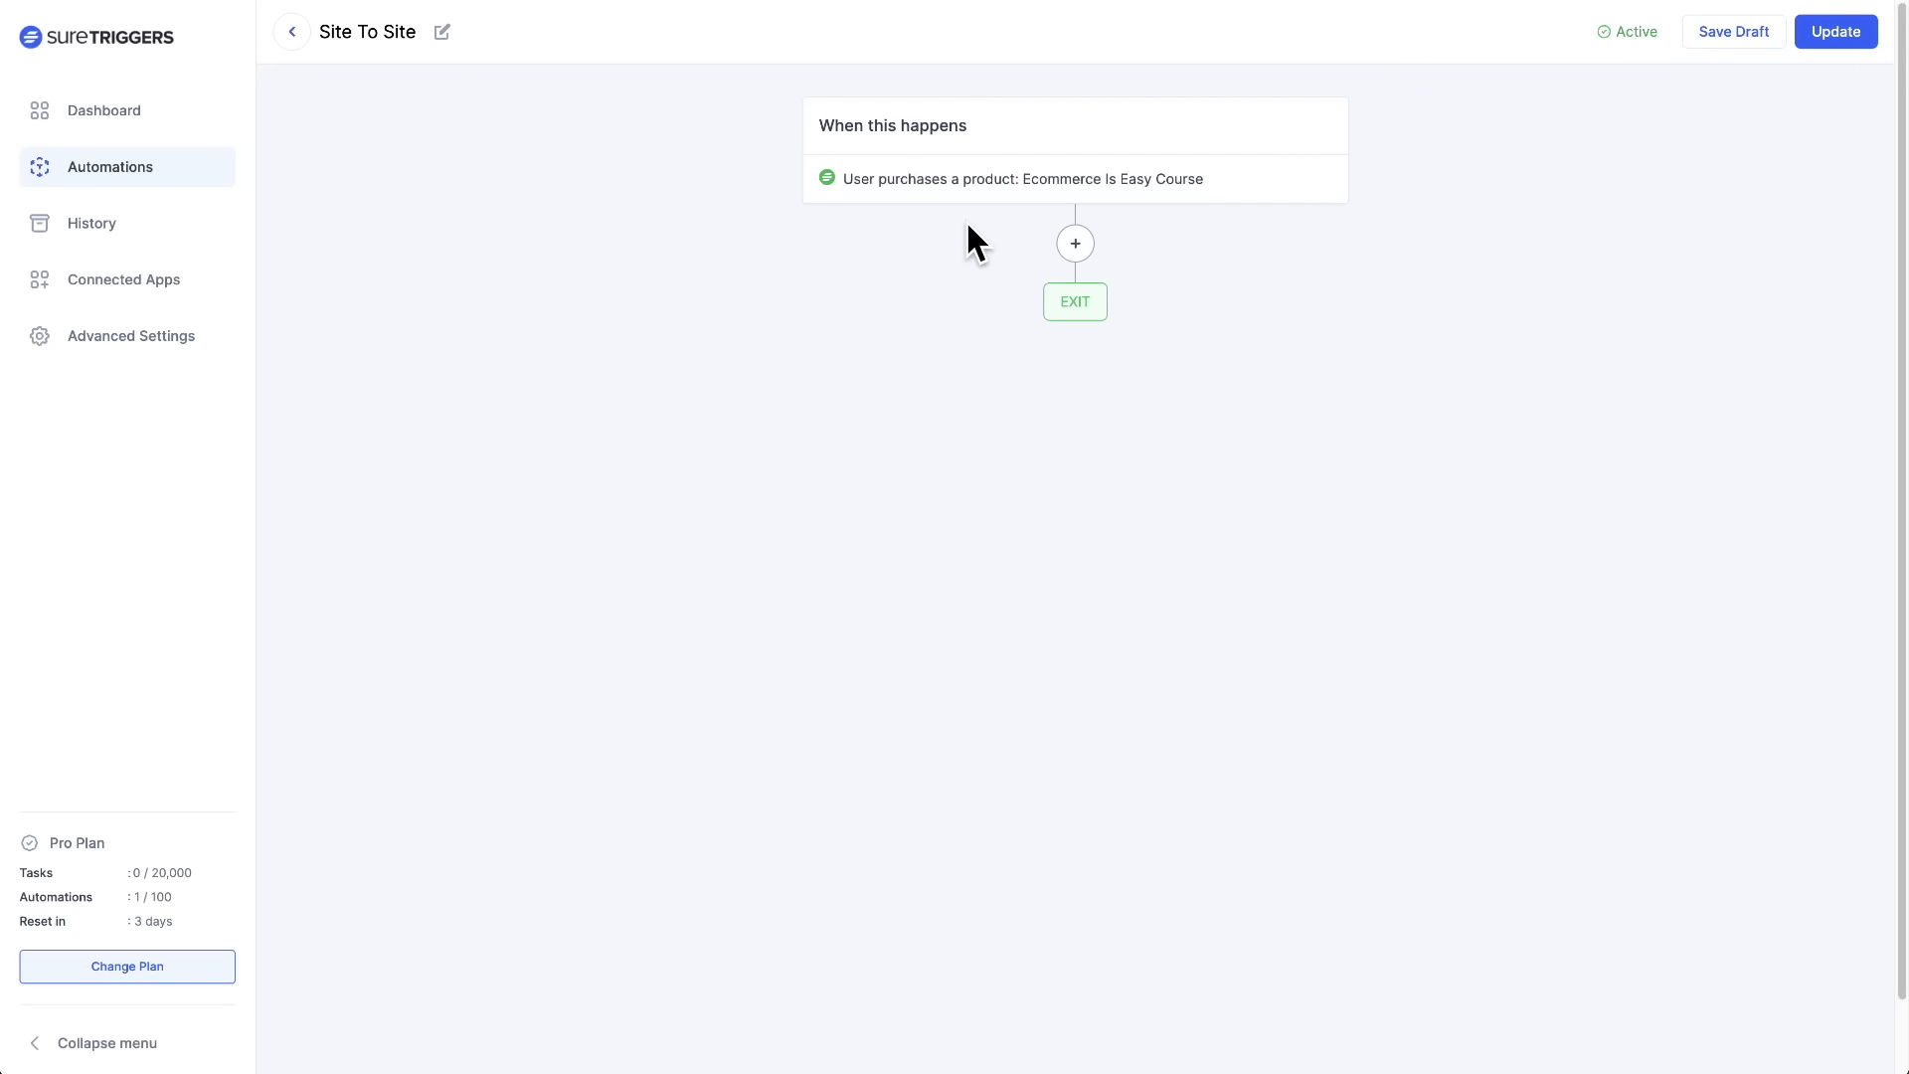
- Add a WordPress 'User: Find or create a user' action after the purchase trigger and list its site connections
left_click(1074, 243)
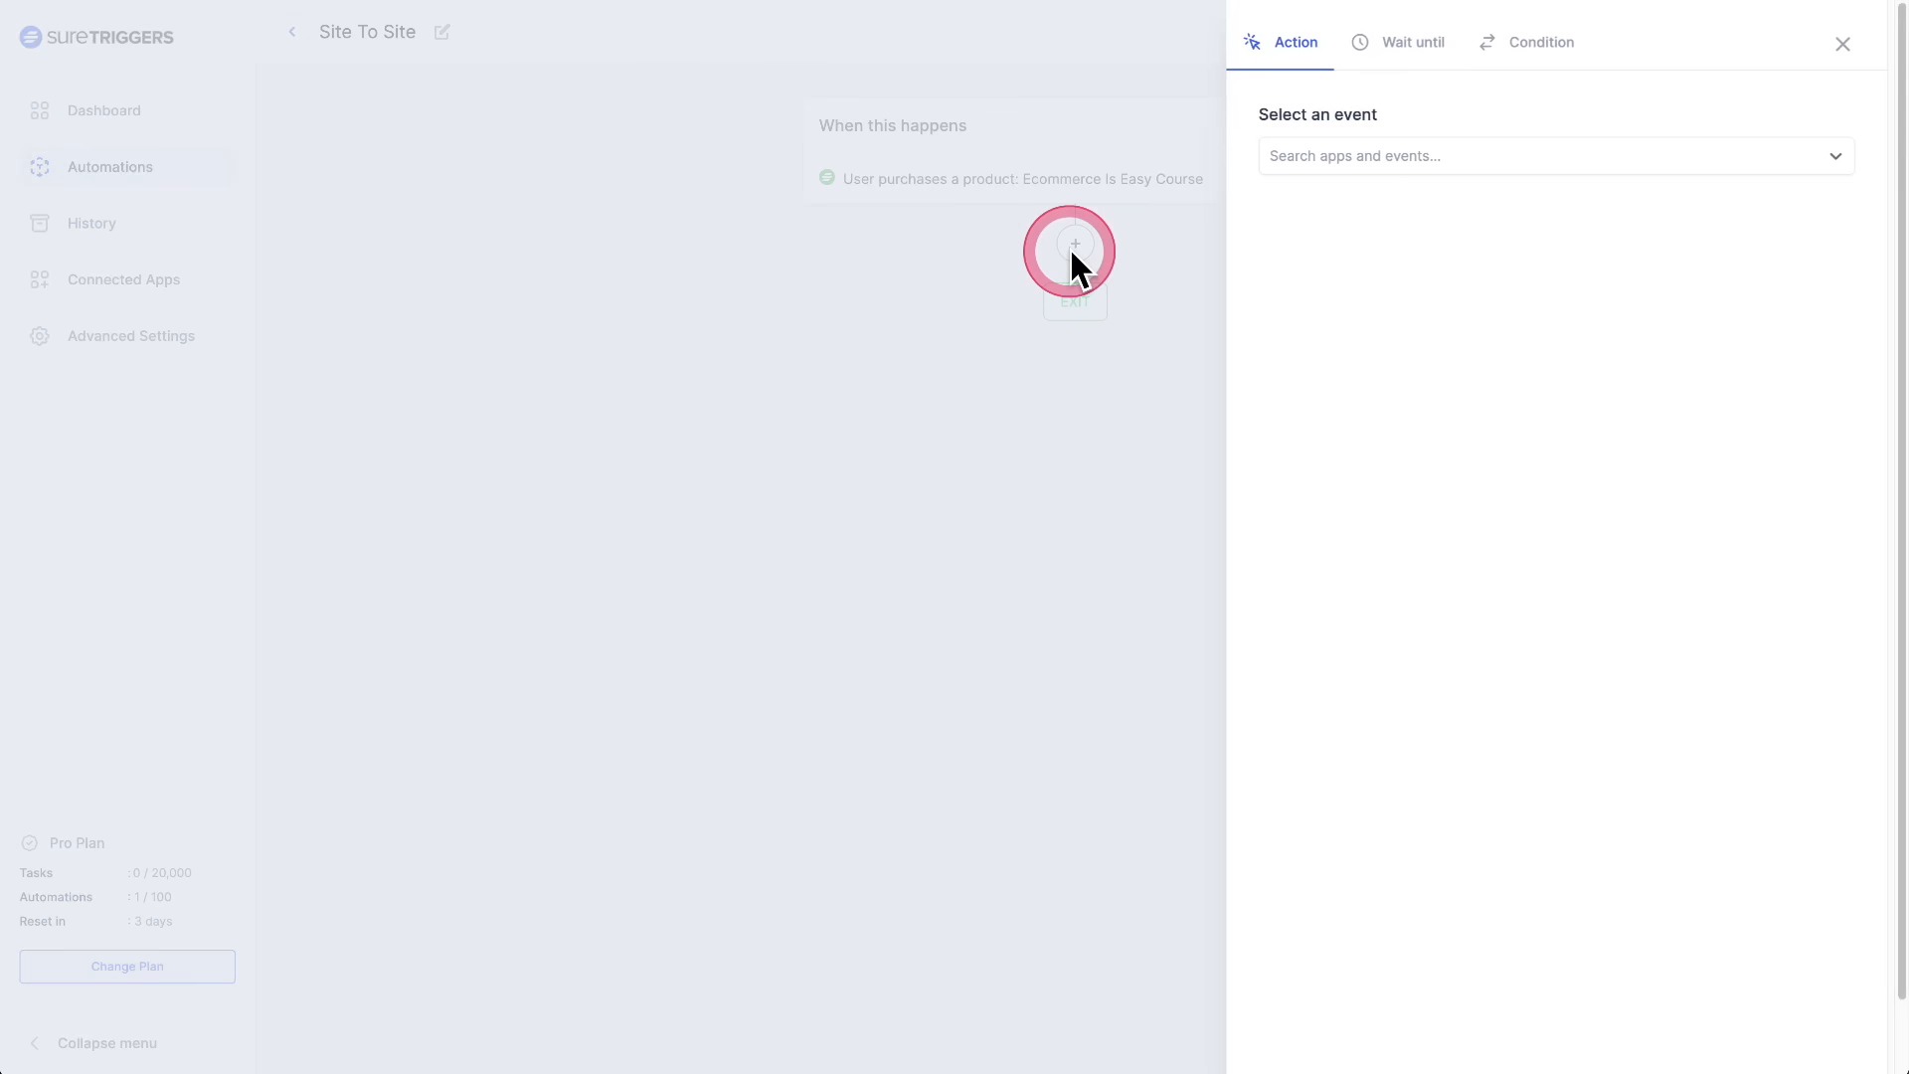
left_click(1556, 155)
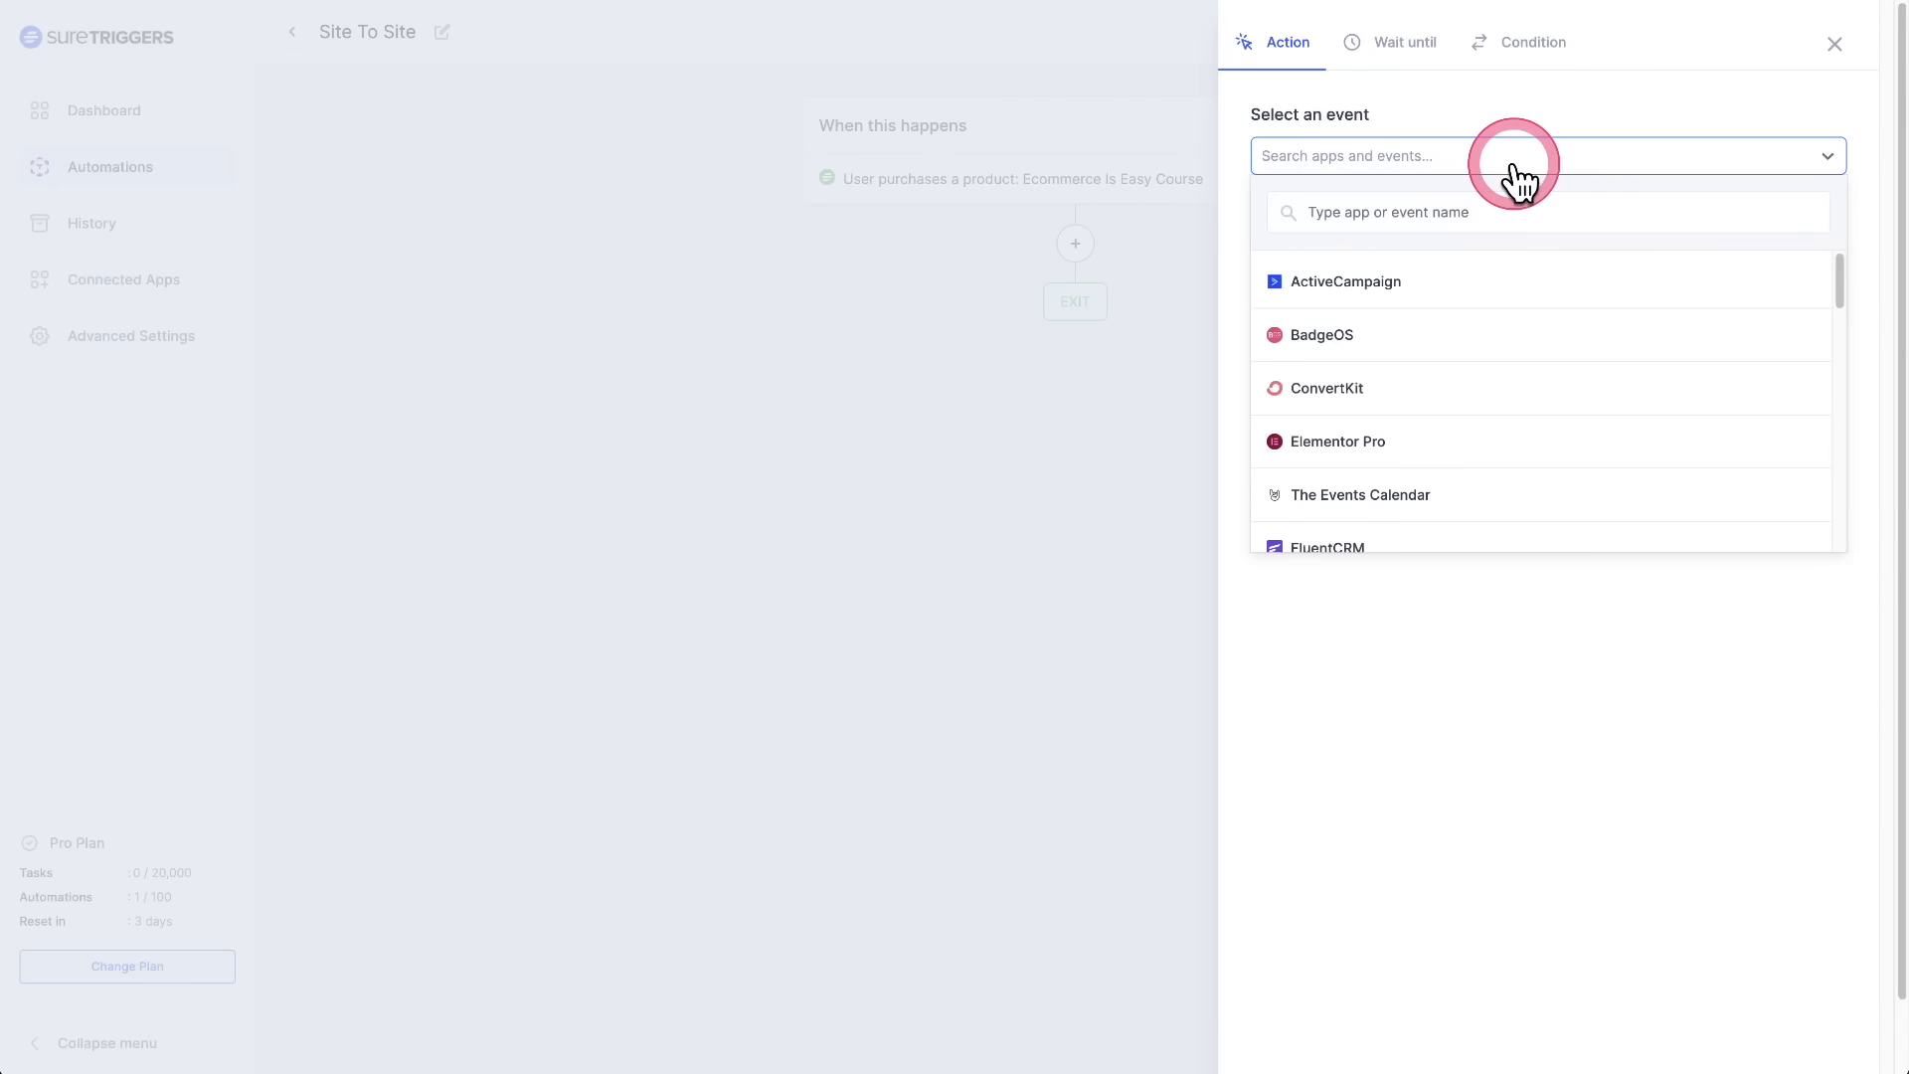
scroll("down", 3)
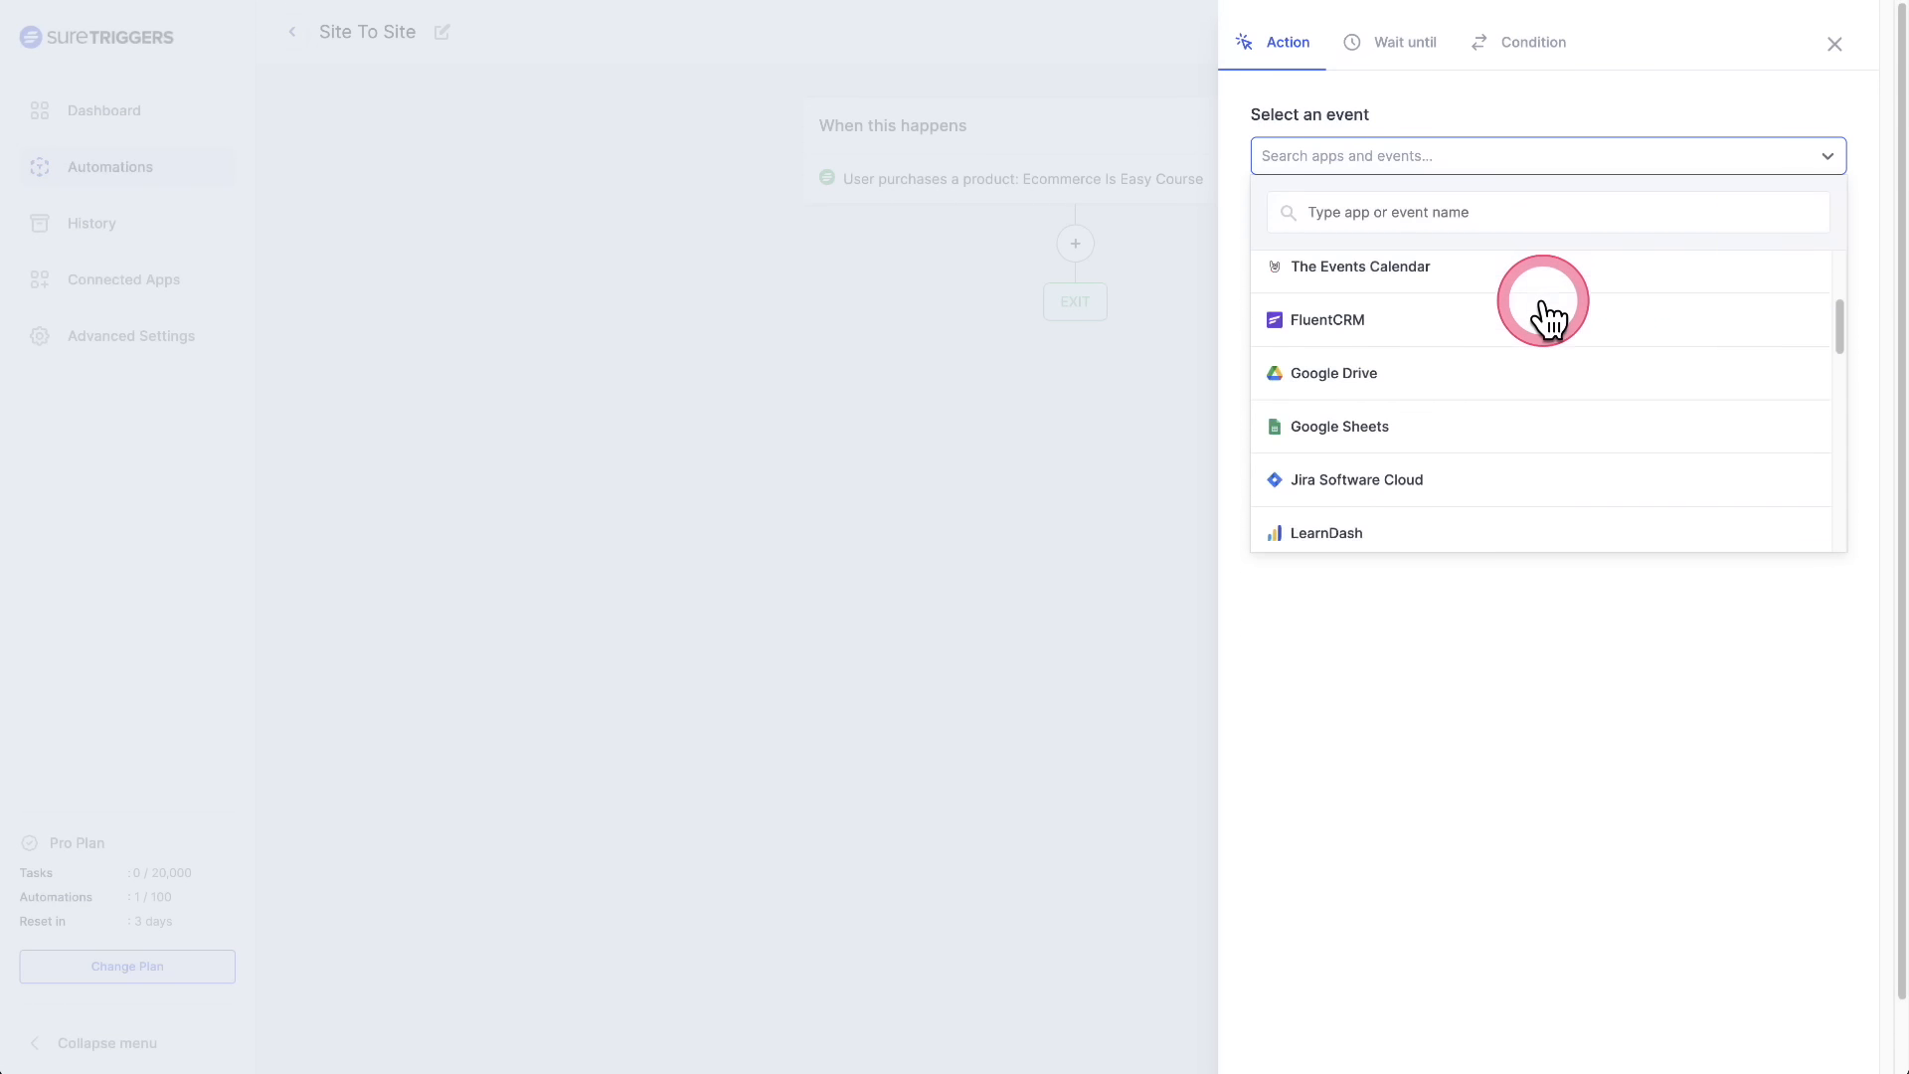
scroll("down", 3)
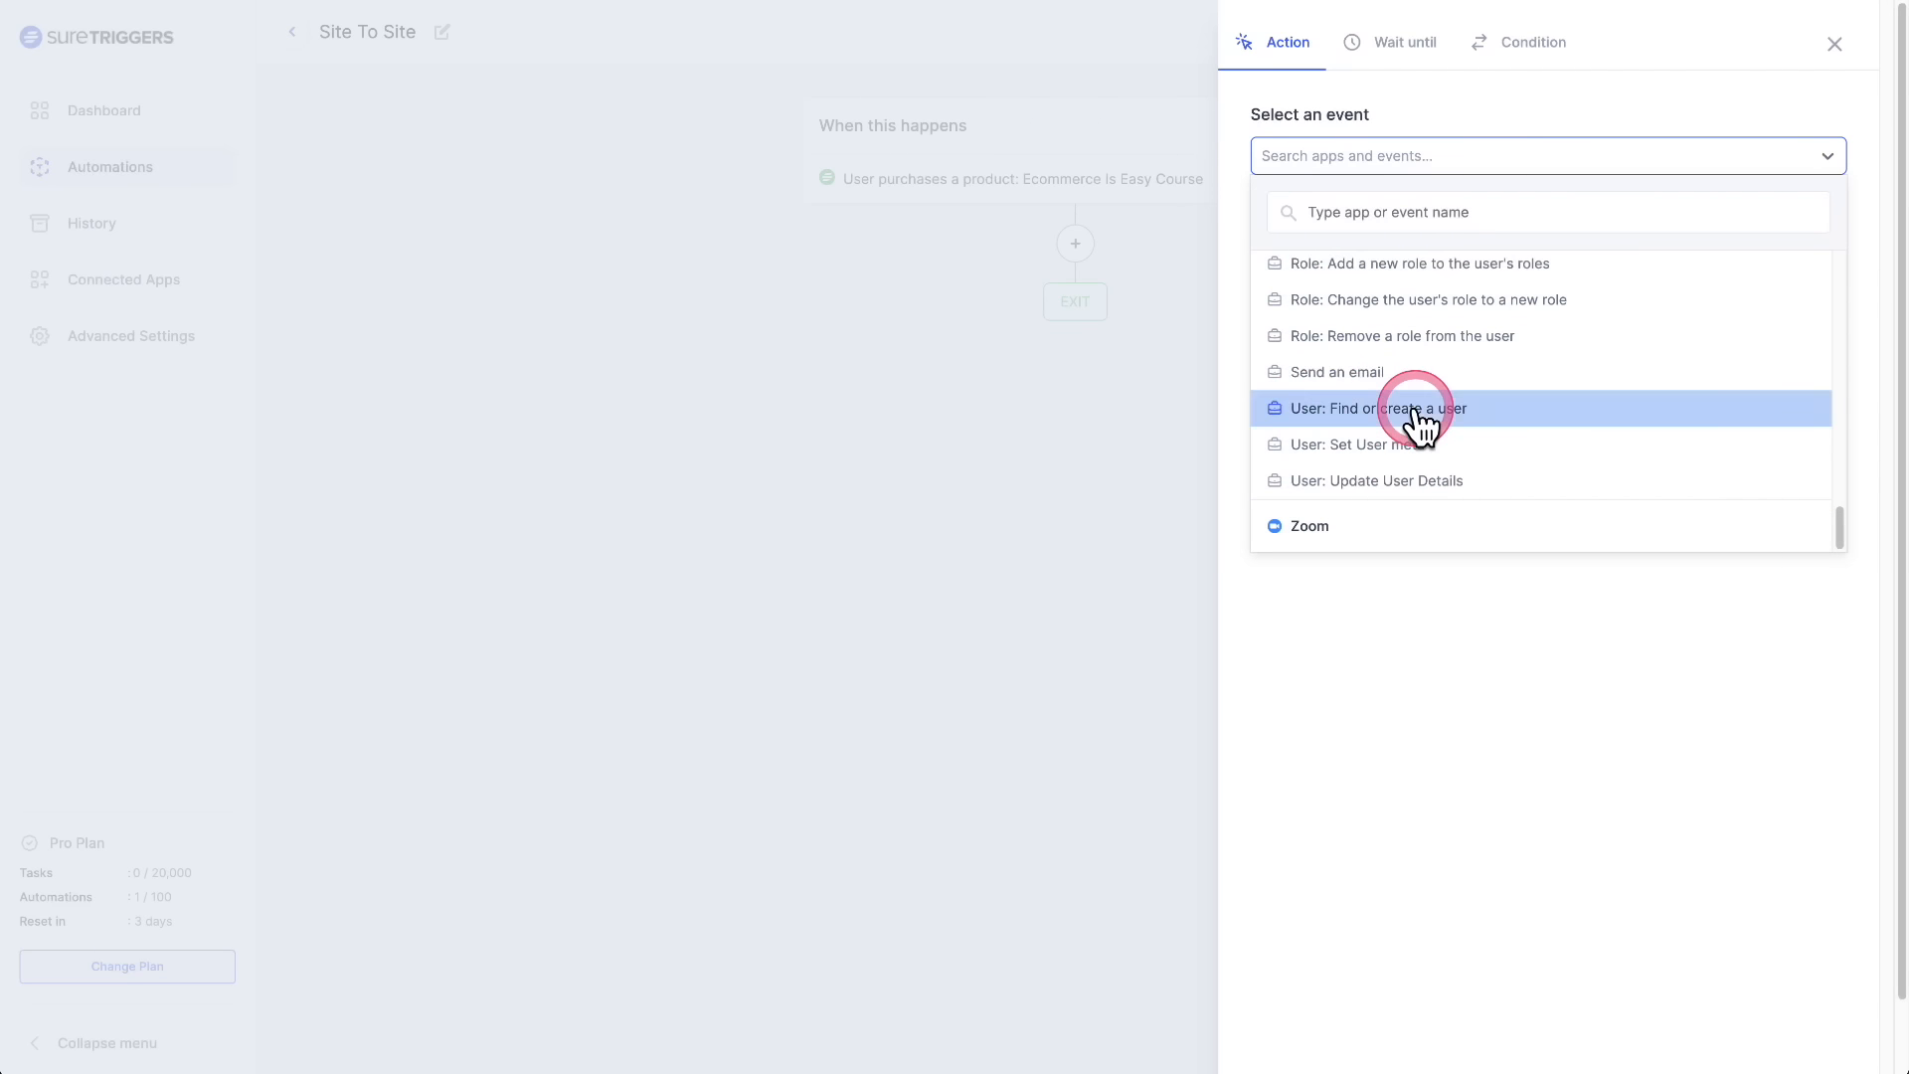
left_click(1416, 408)
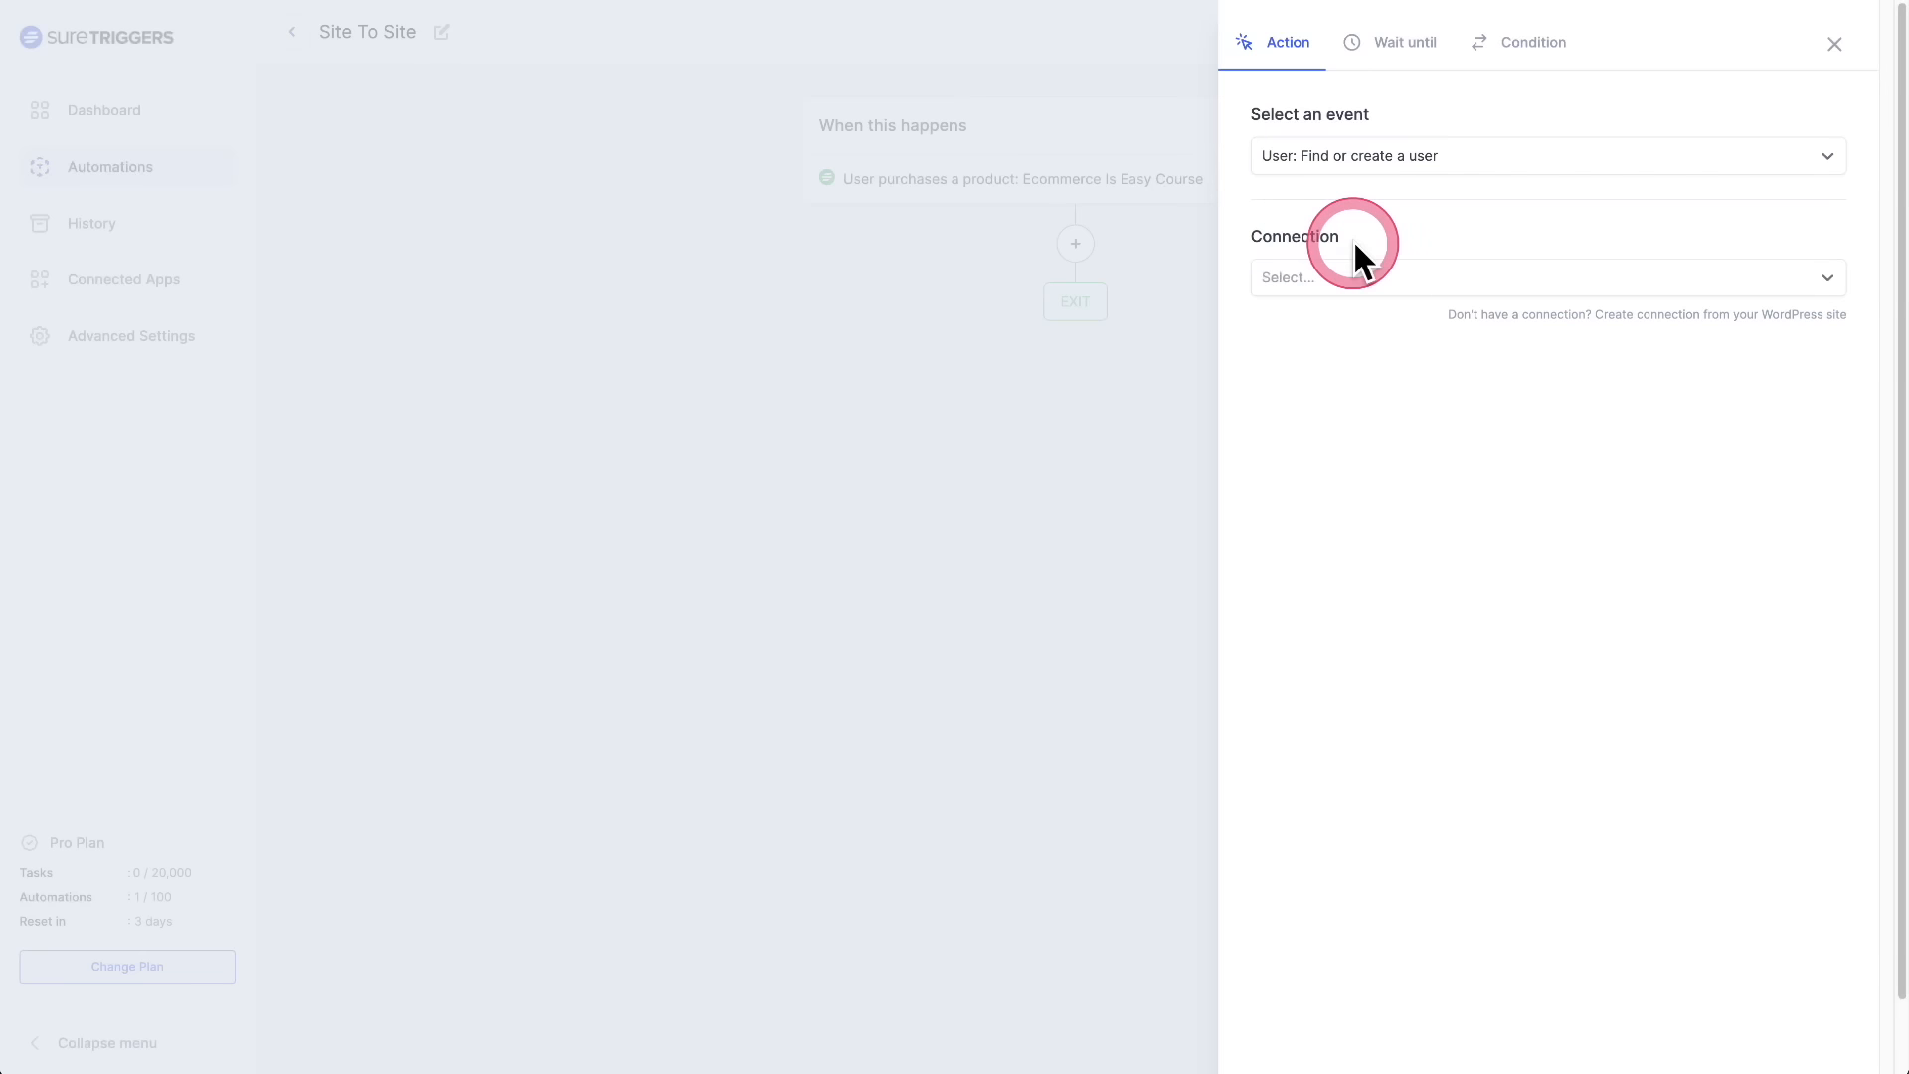
left_click(1547, 276)
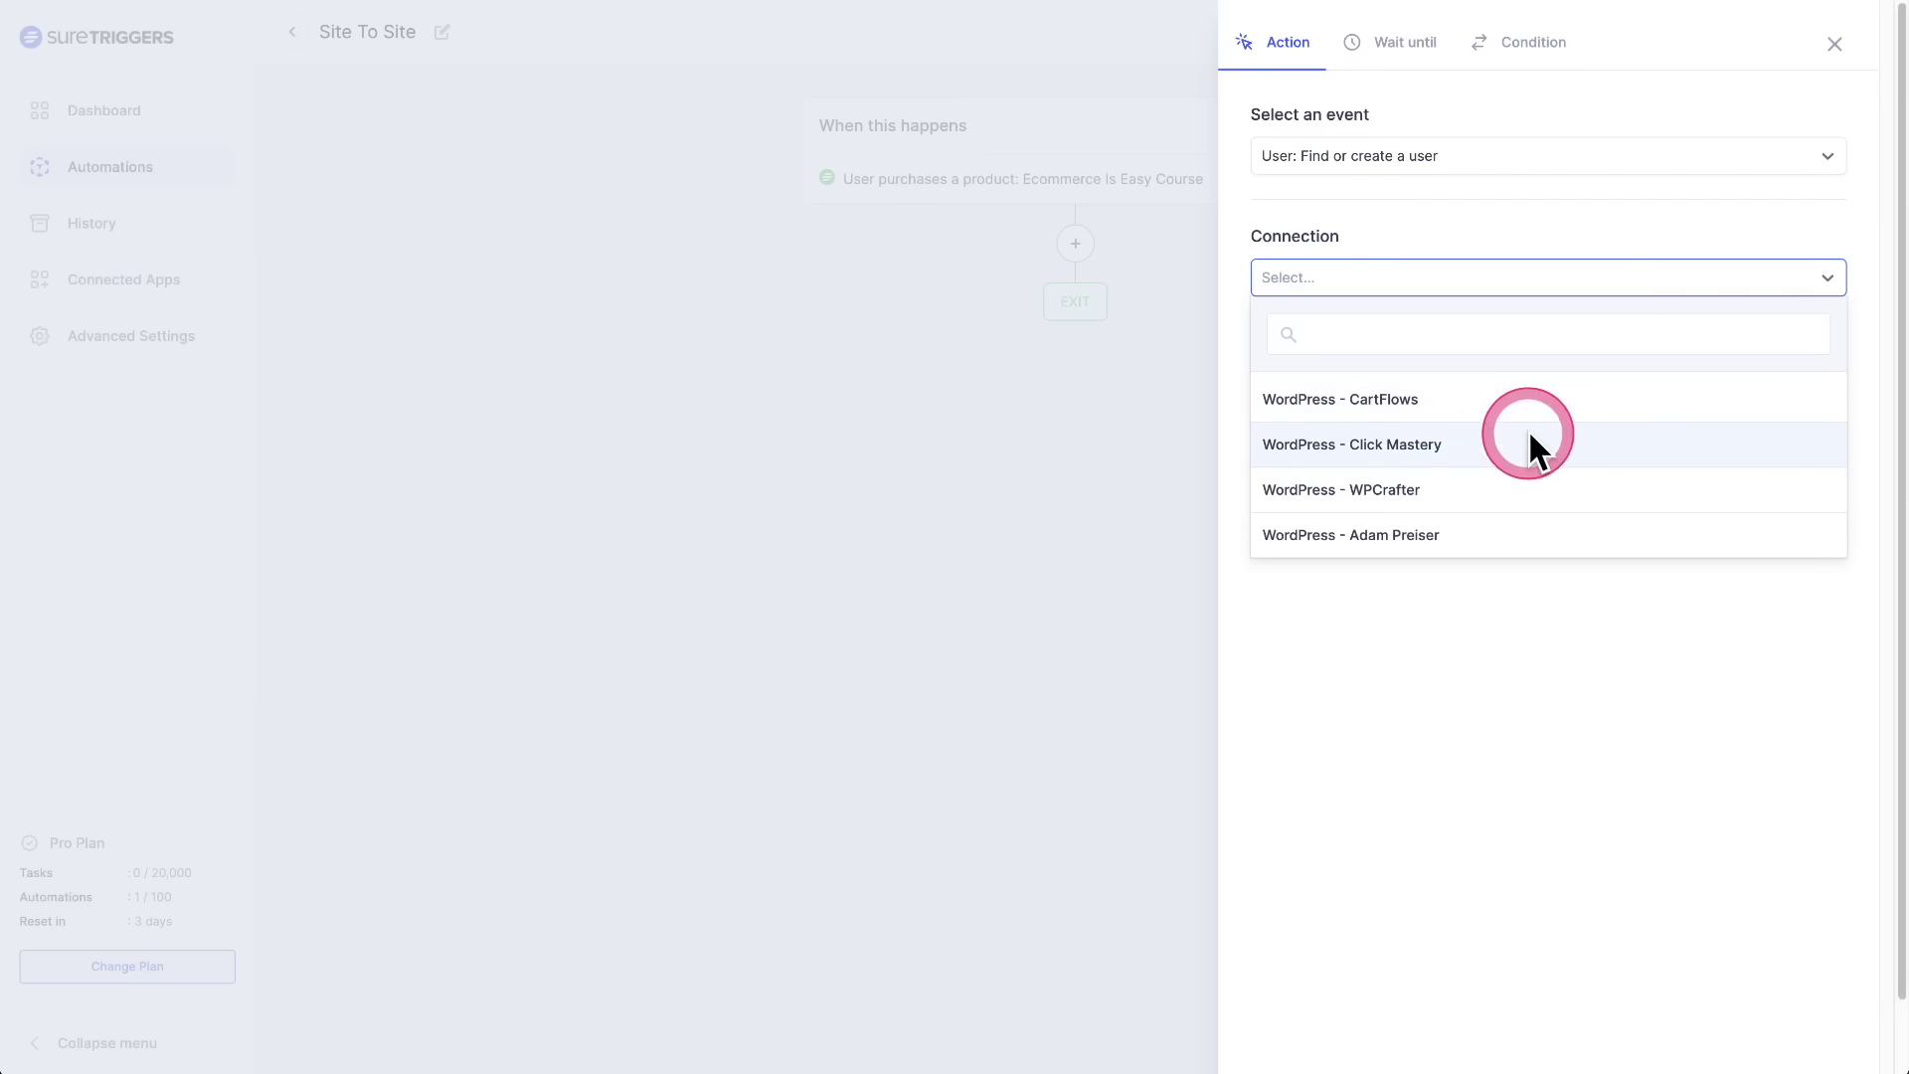
mouse_move(1438, 461)
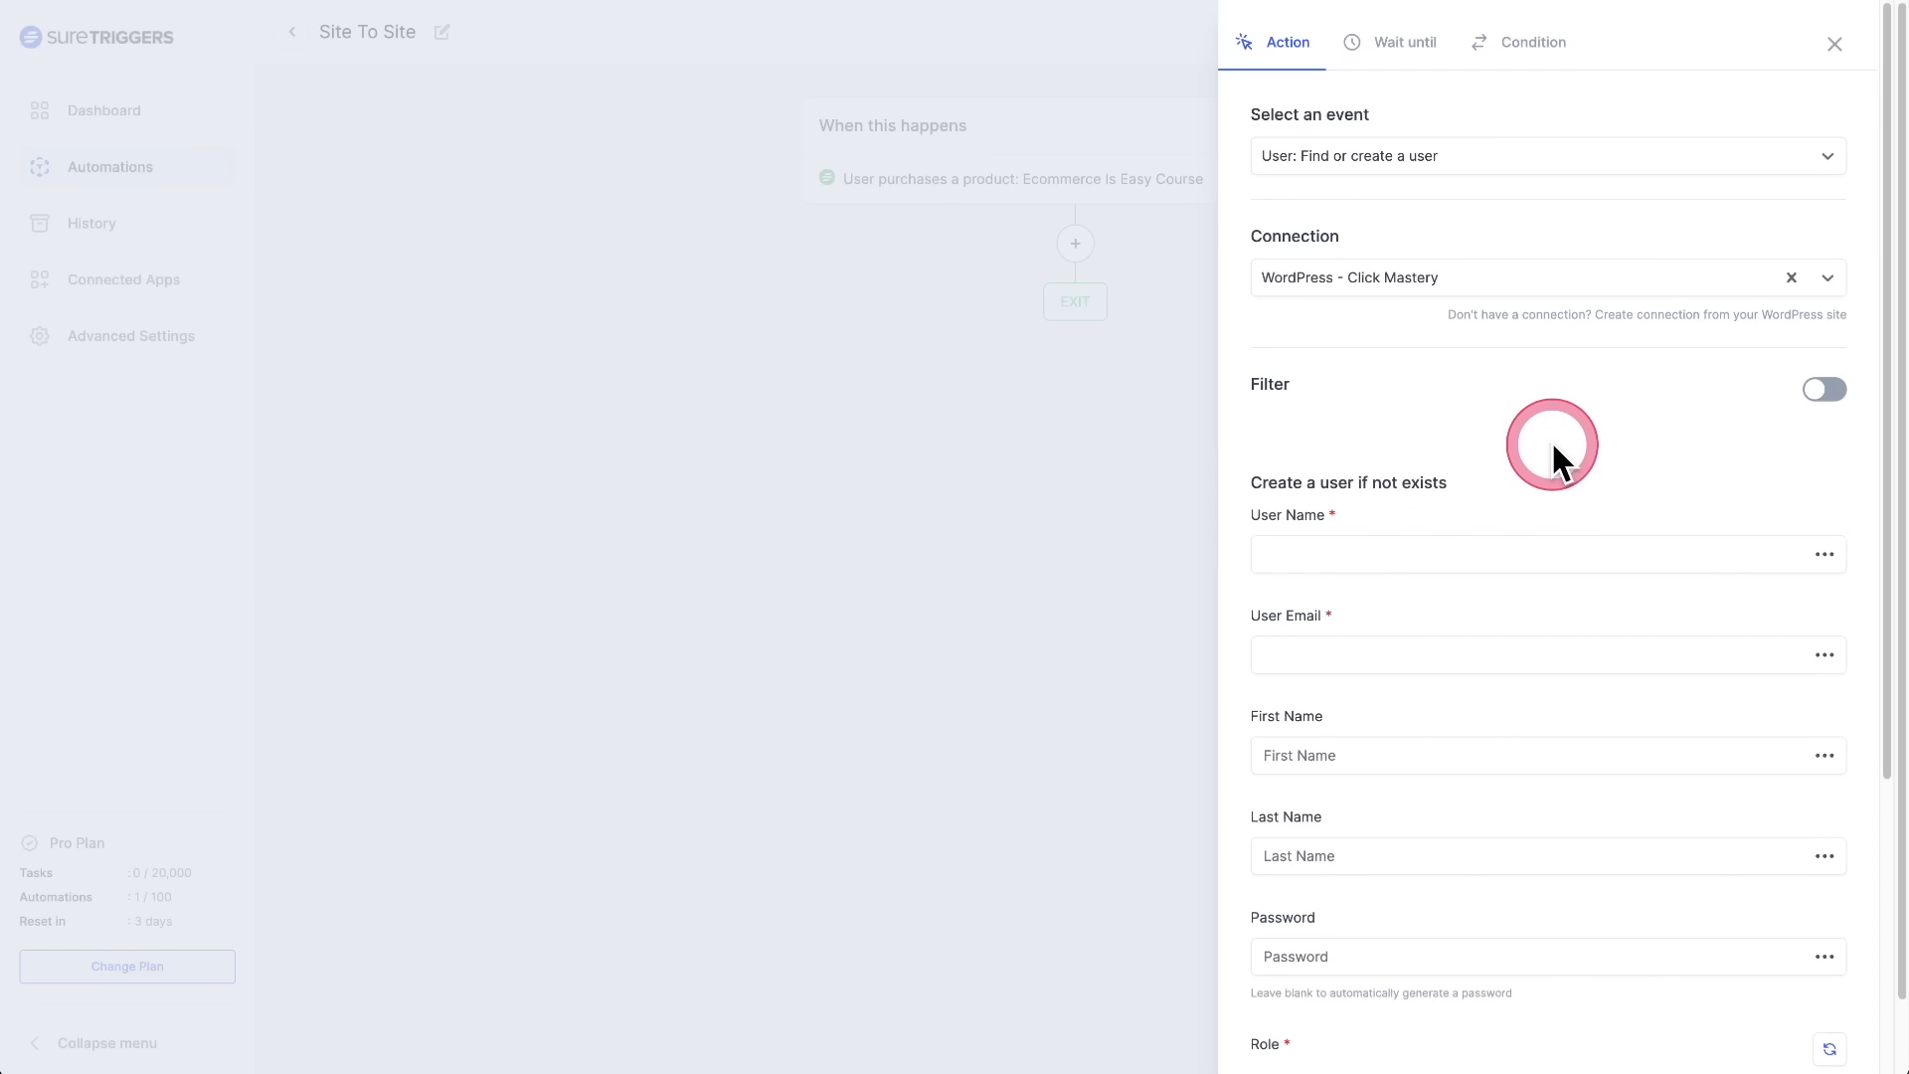
- Map User Name to the customer email and first and last name to the customer's names
scroll("down", 3)
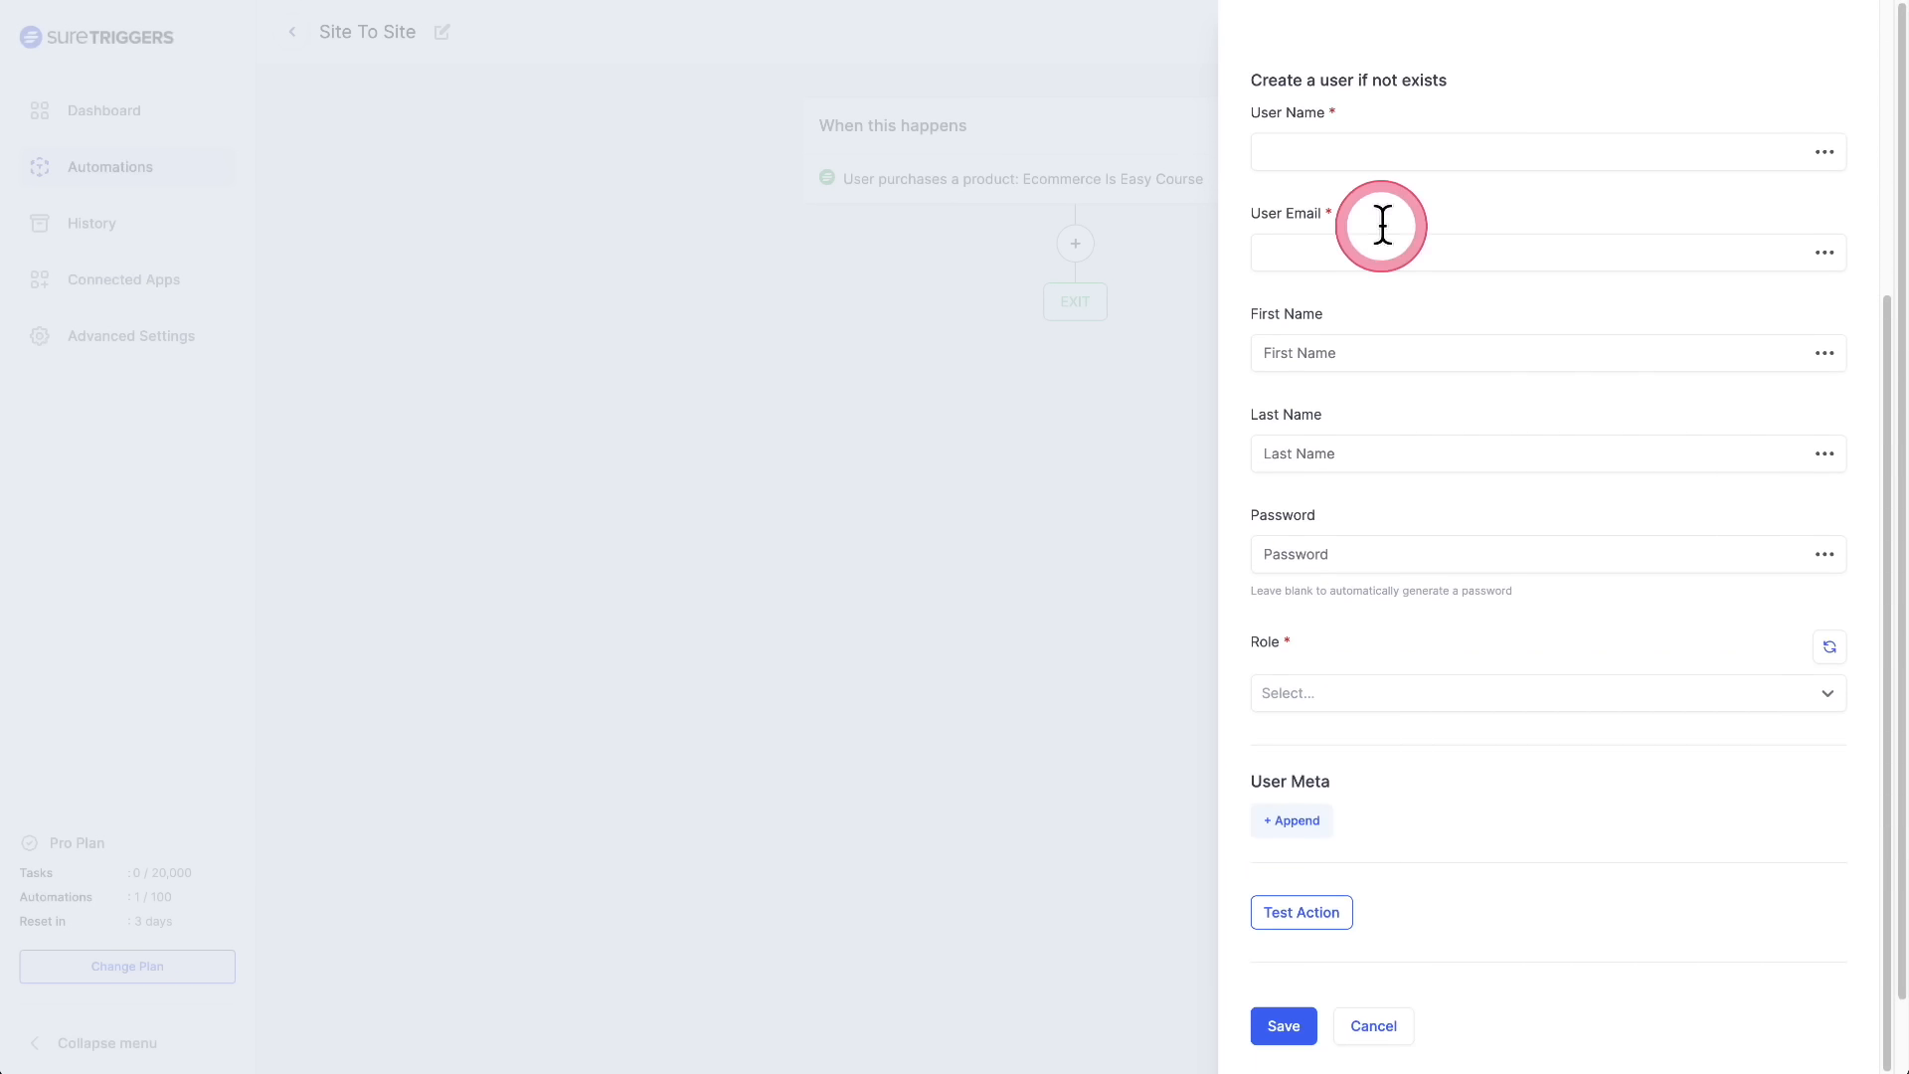
left_click(1826, 151)
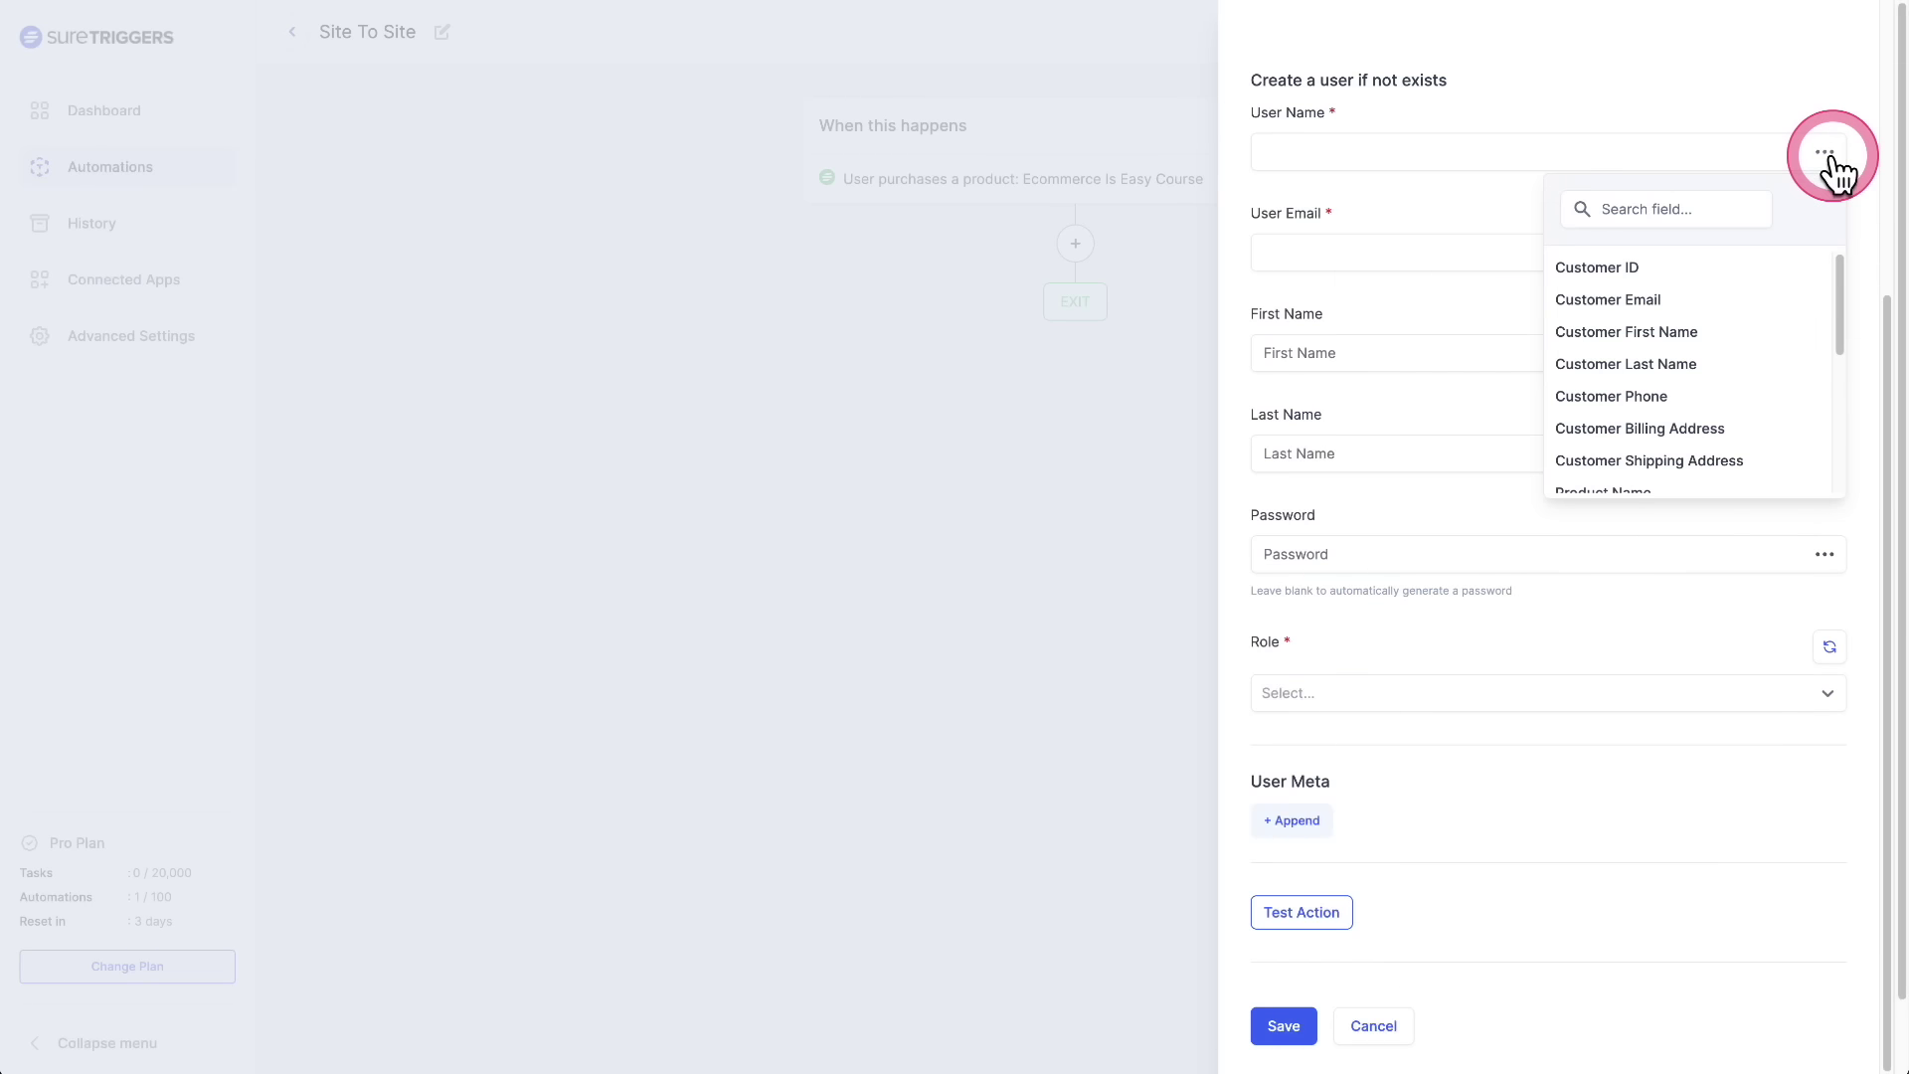
left_click(1607, 299)
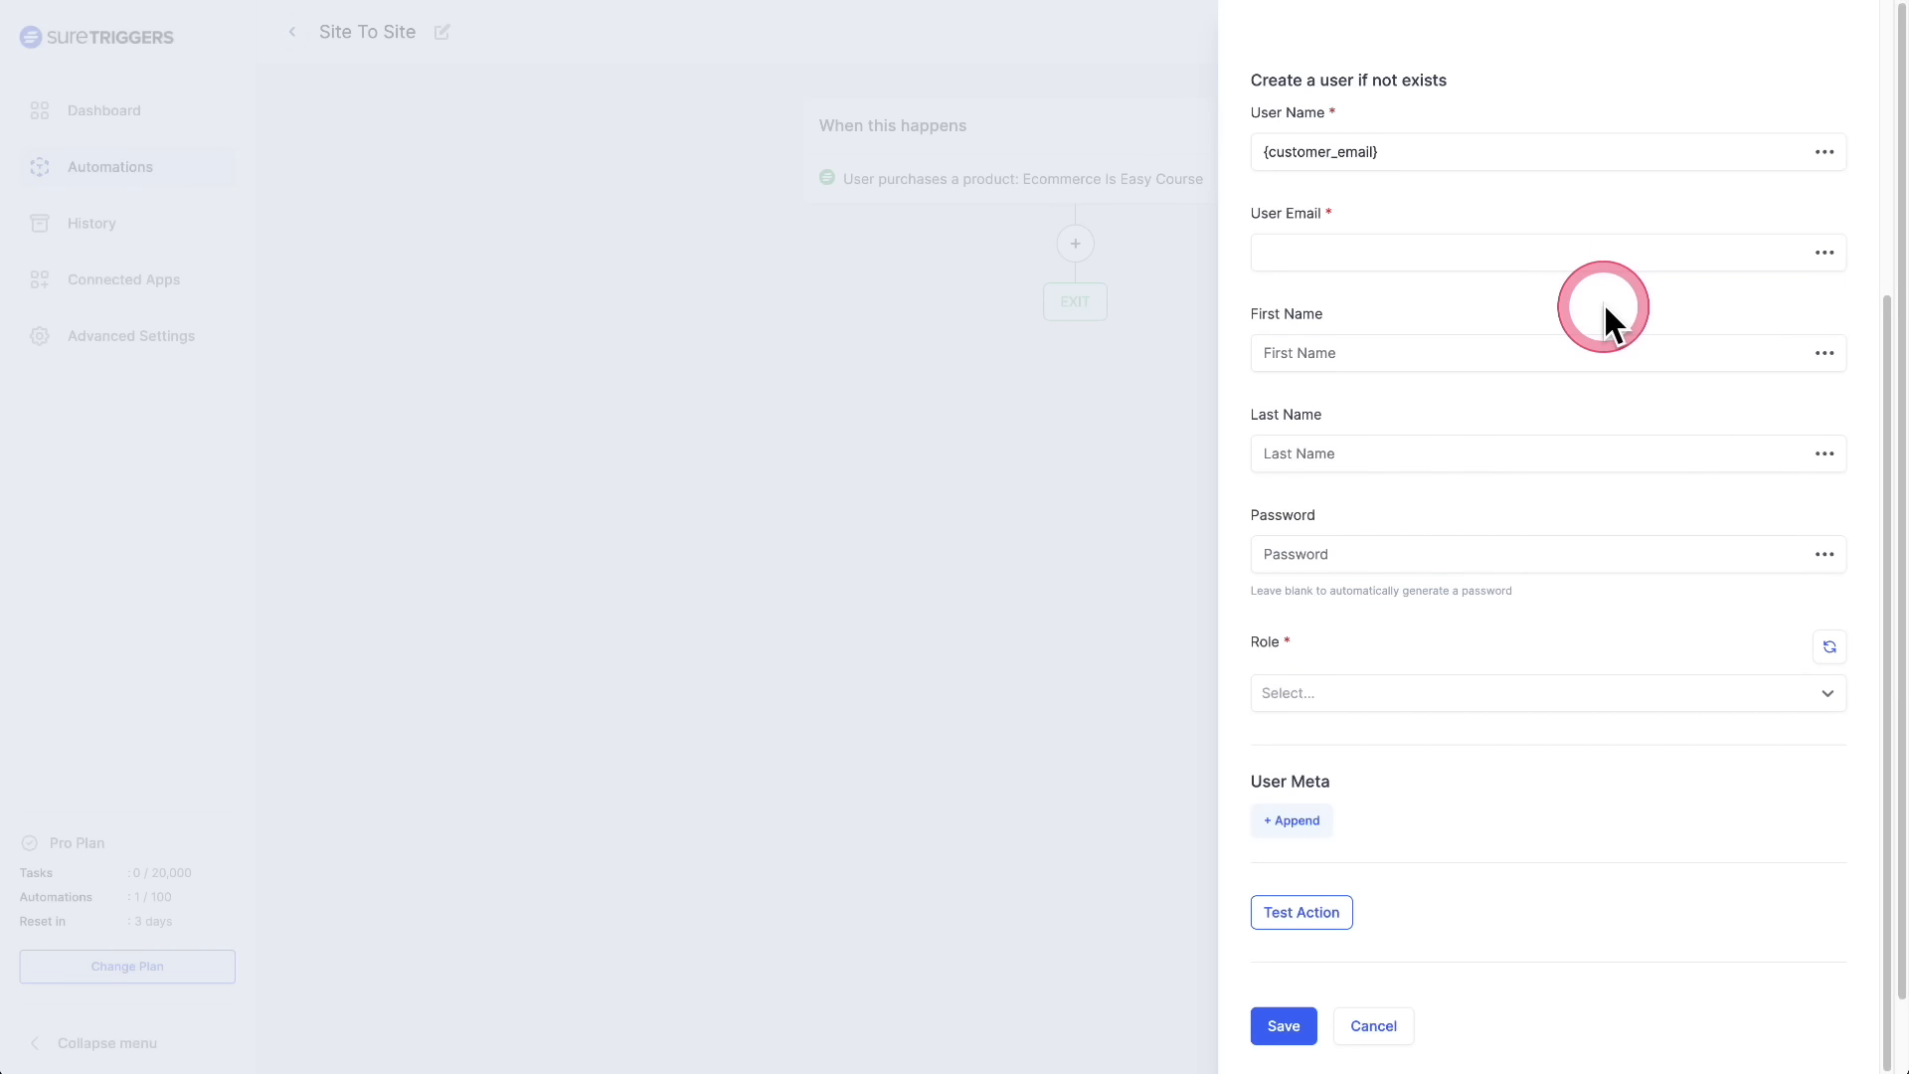
mouse_move(1301, 226)
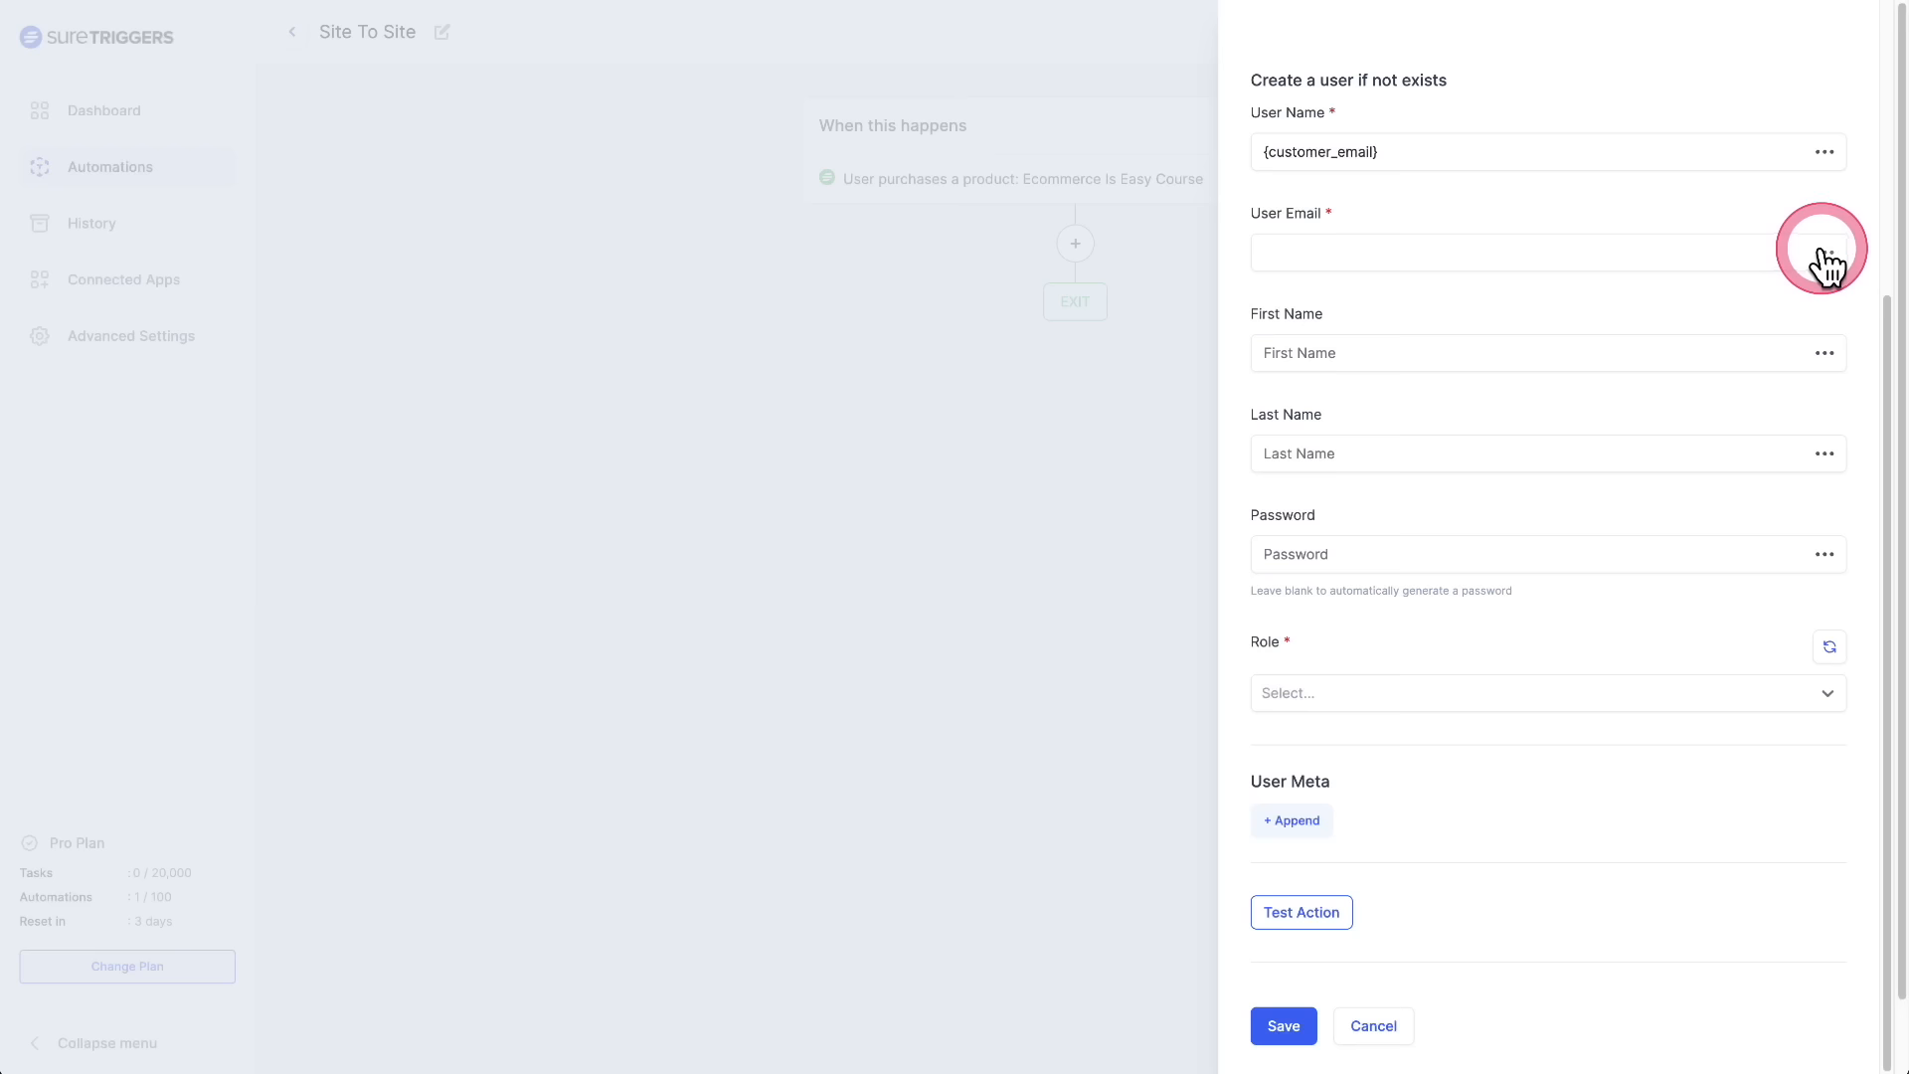
type("{customer_email}")
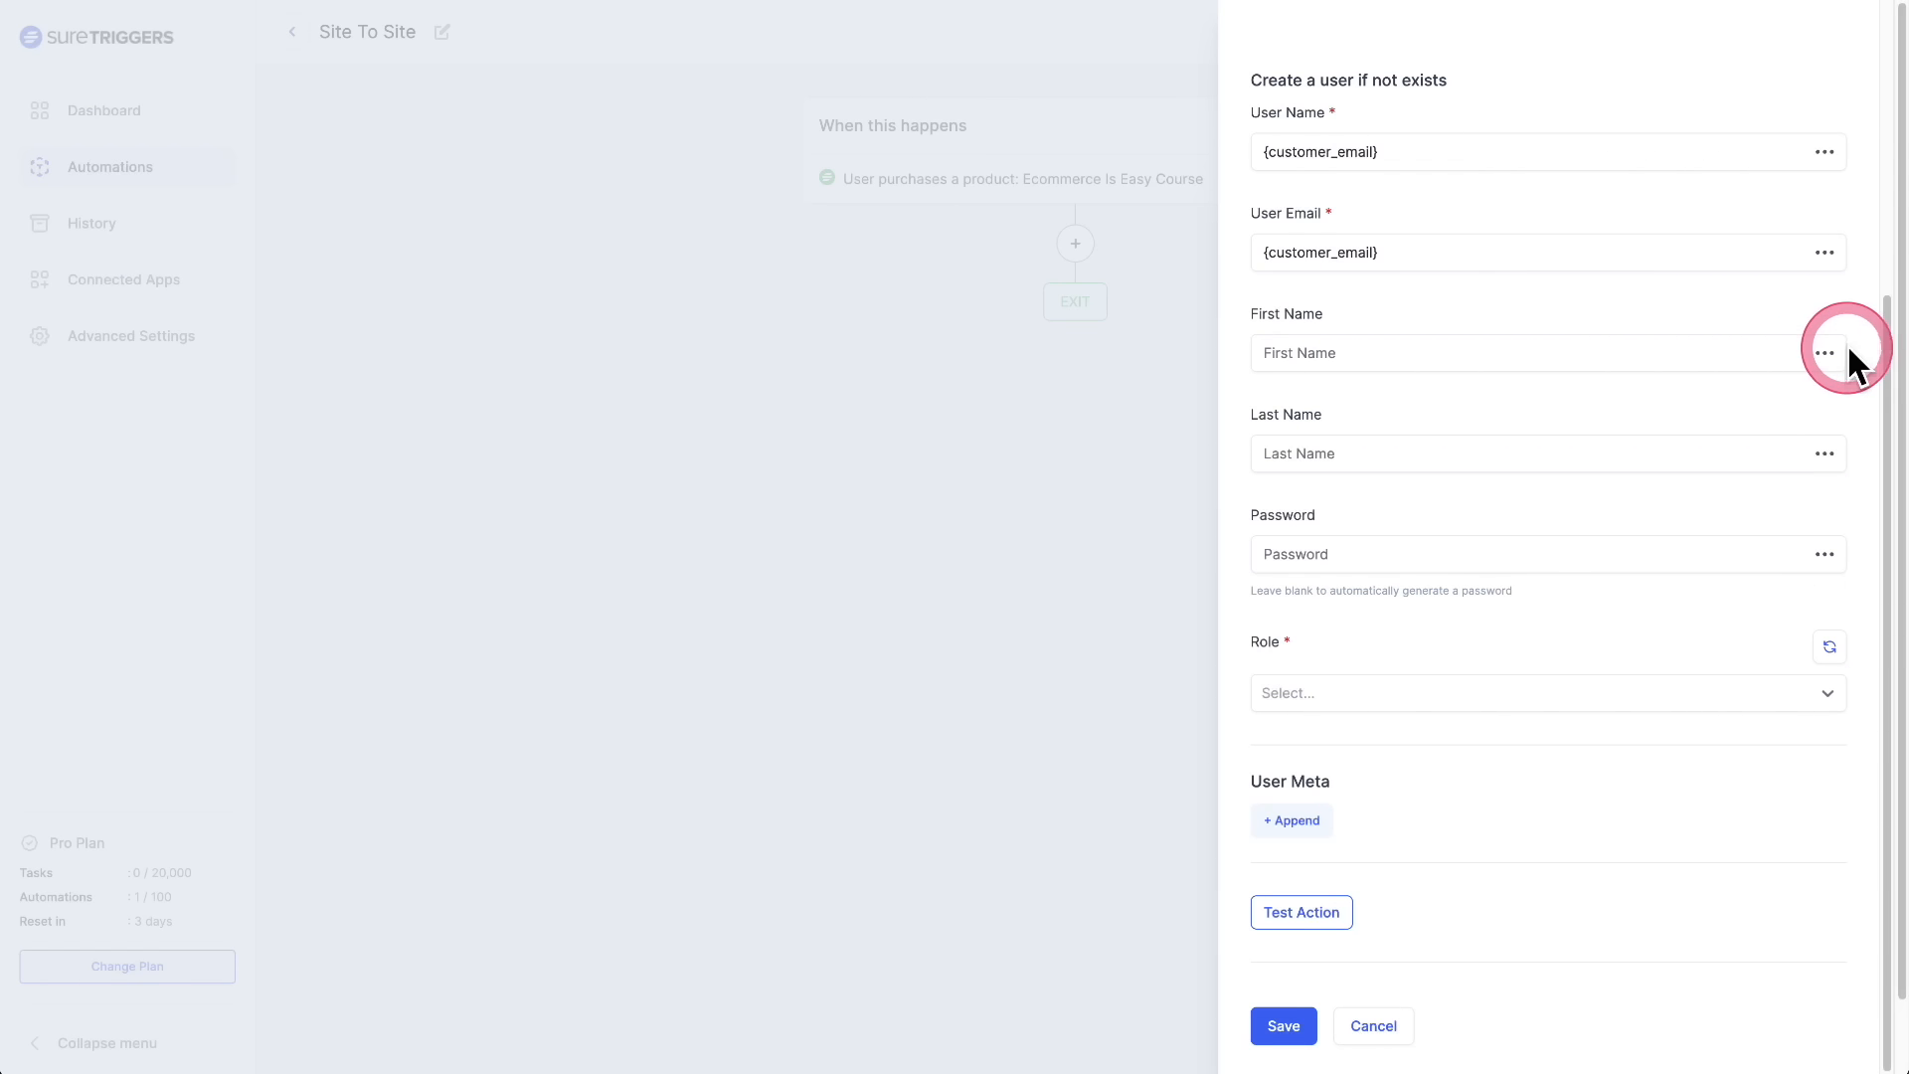
type("{customer_first_name}")
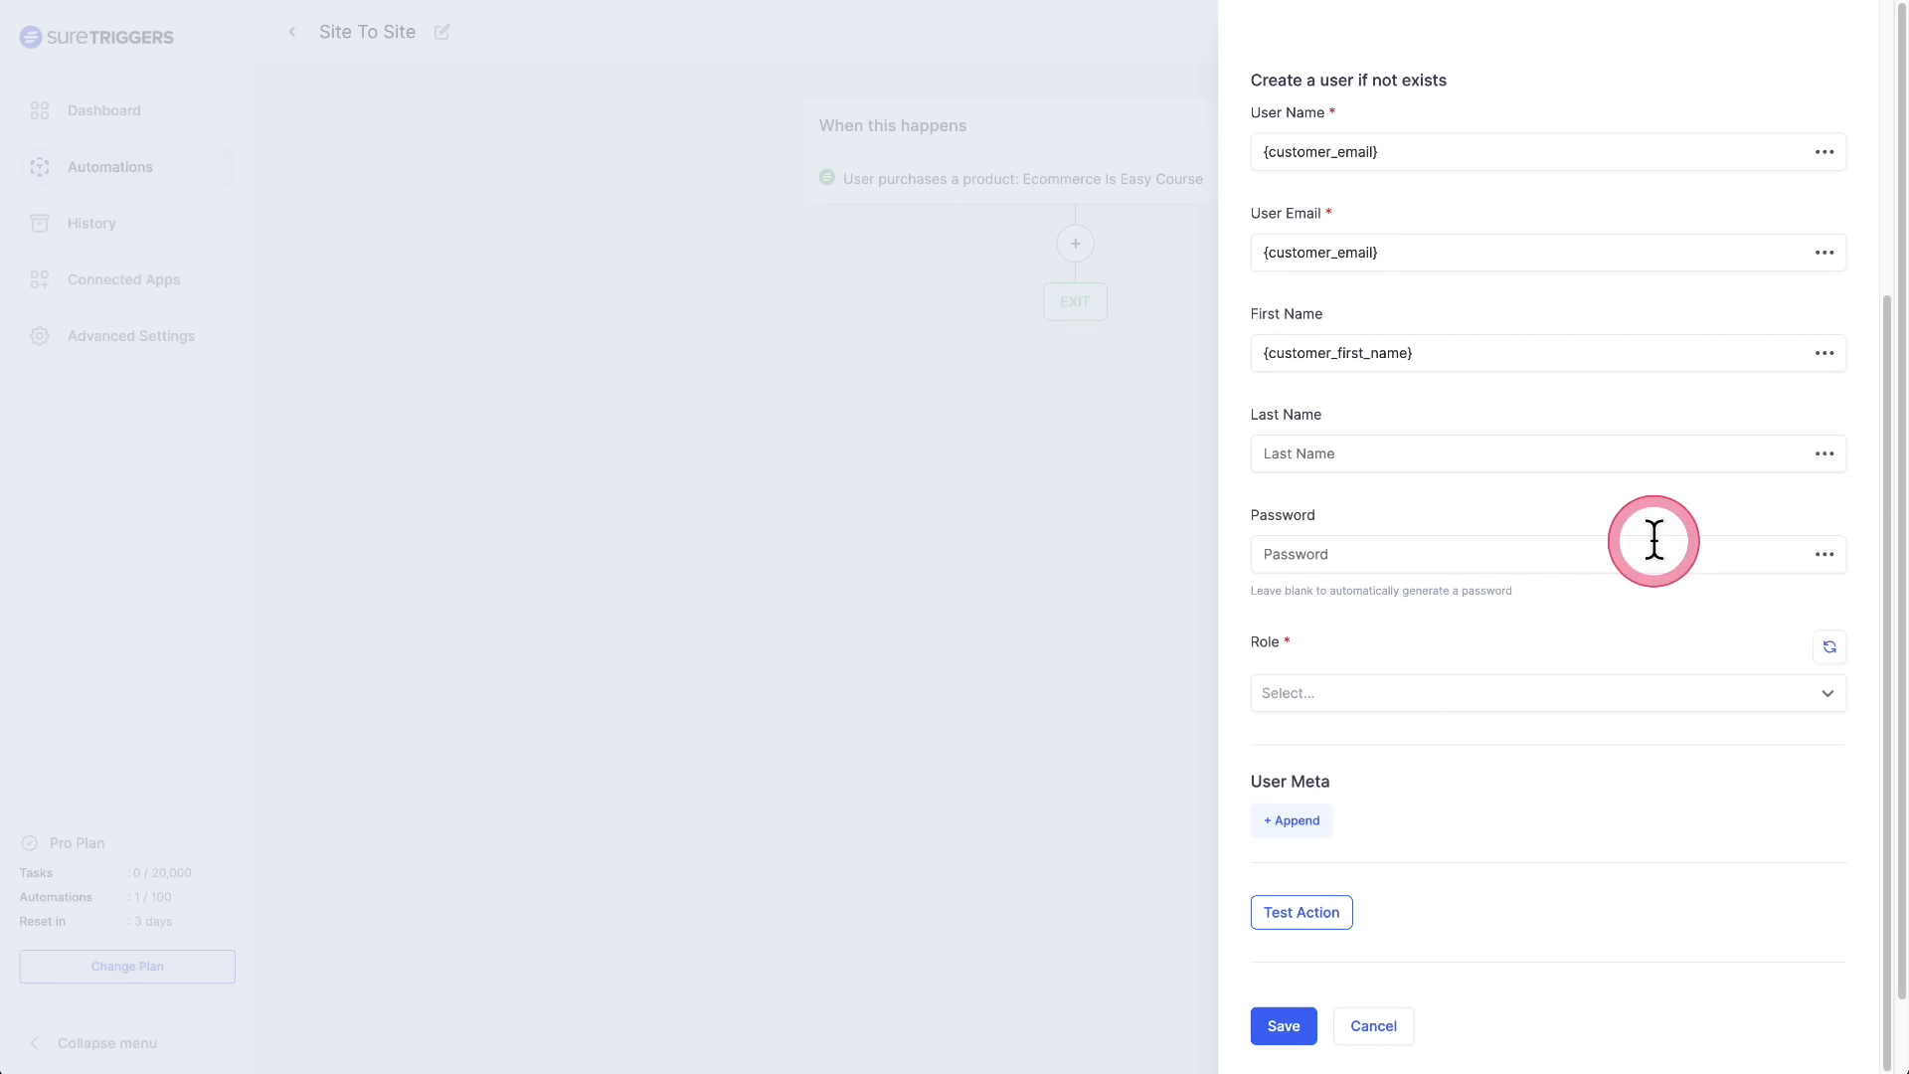
left_click(1826, 453)
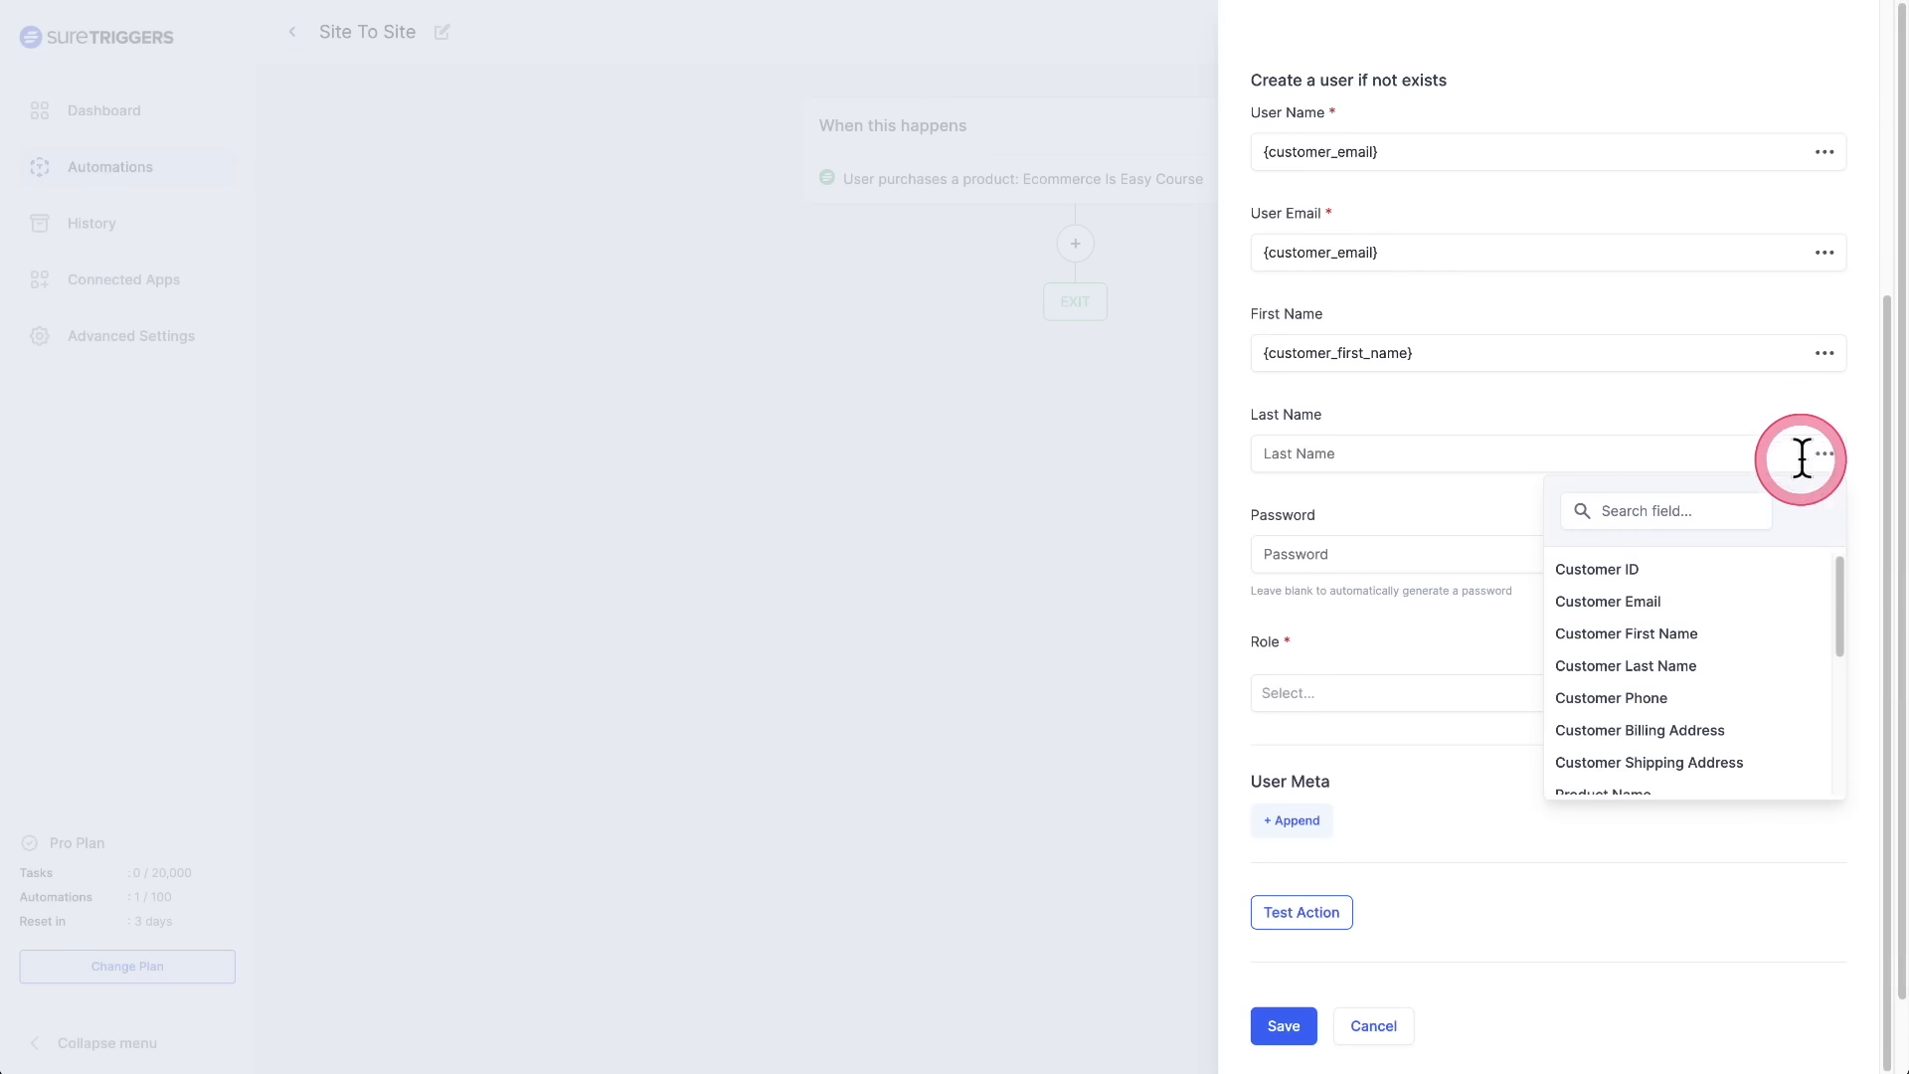
left_click(1627, 664)
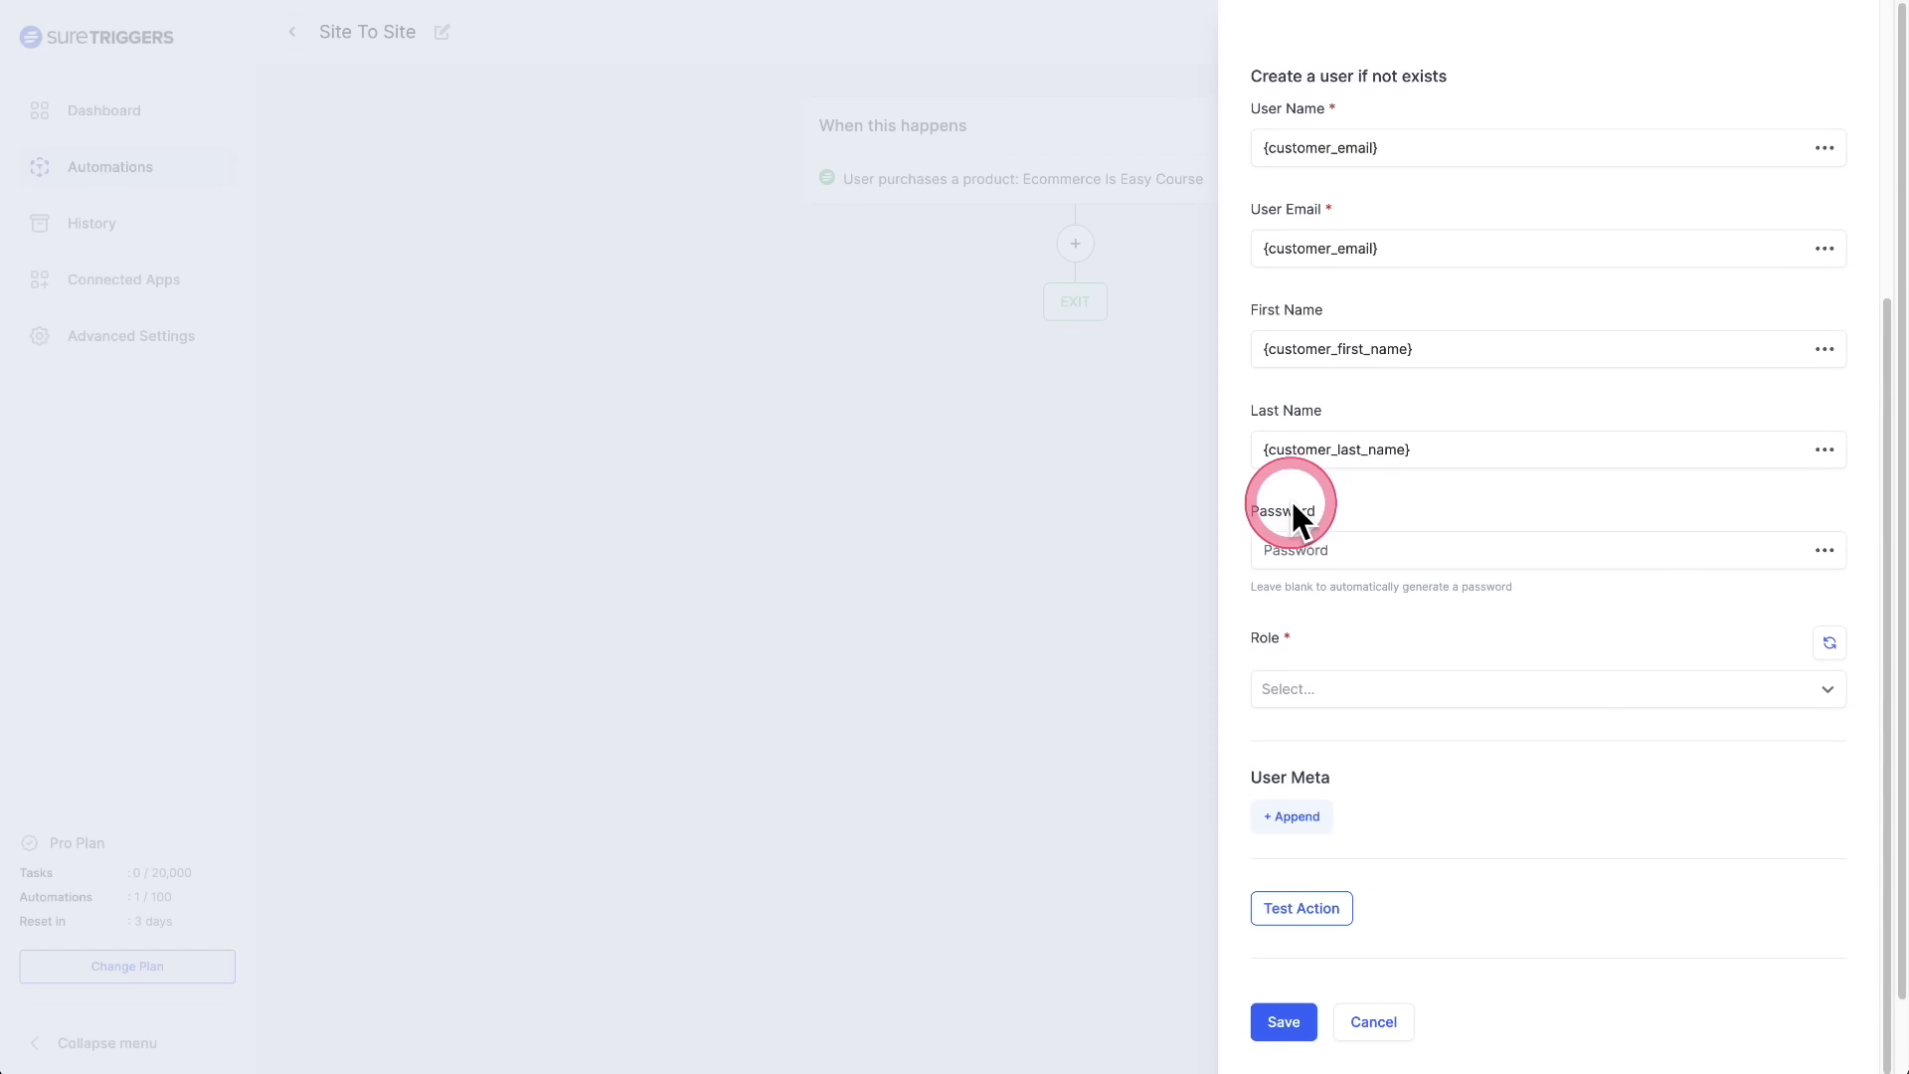
mouse_move(1436, 535)
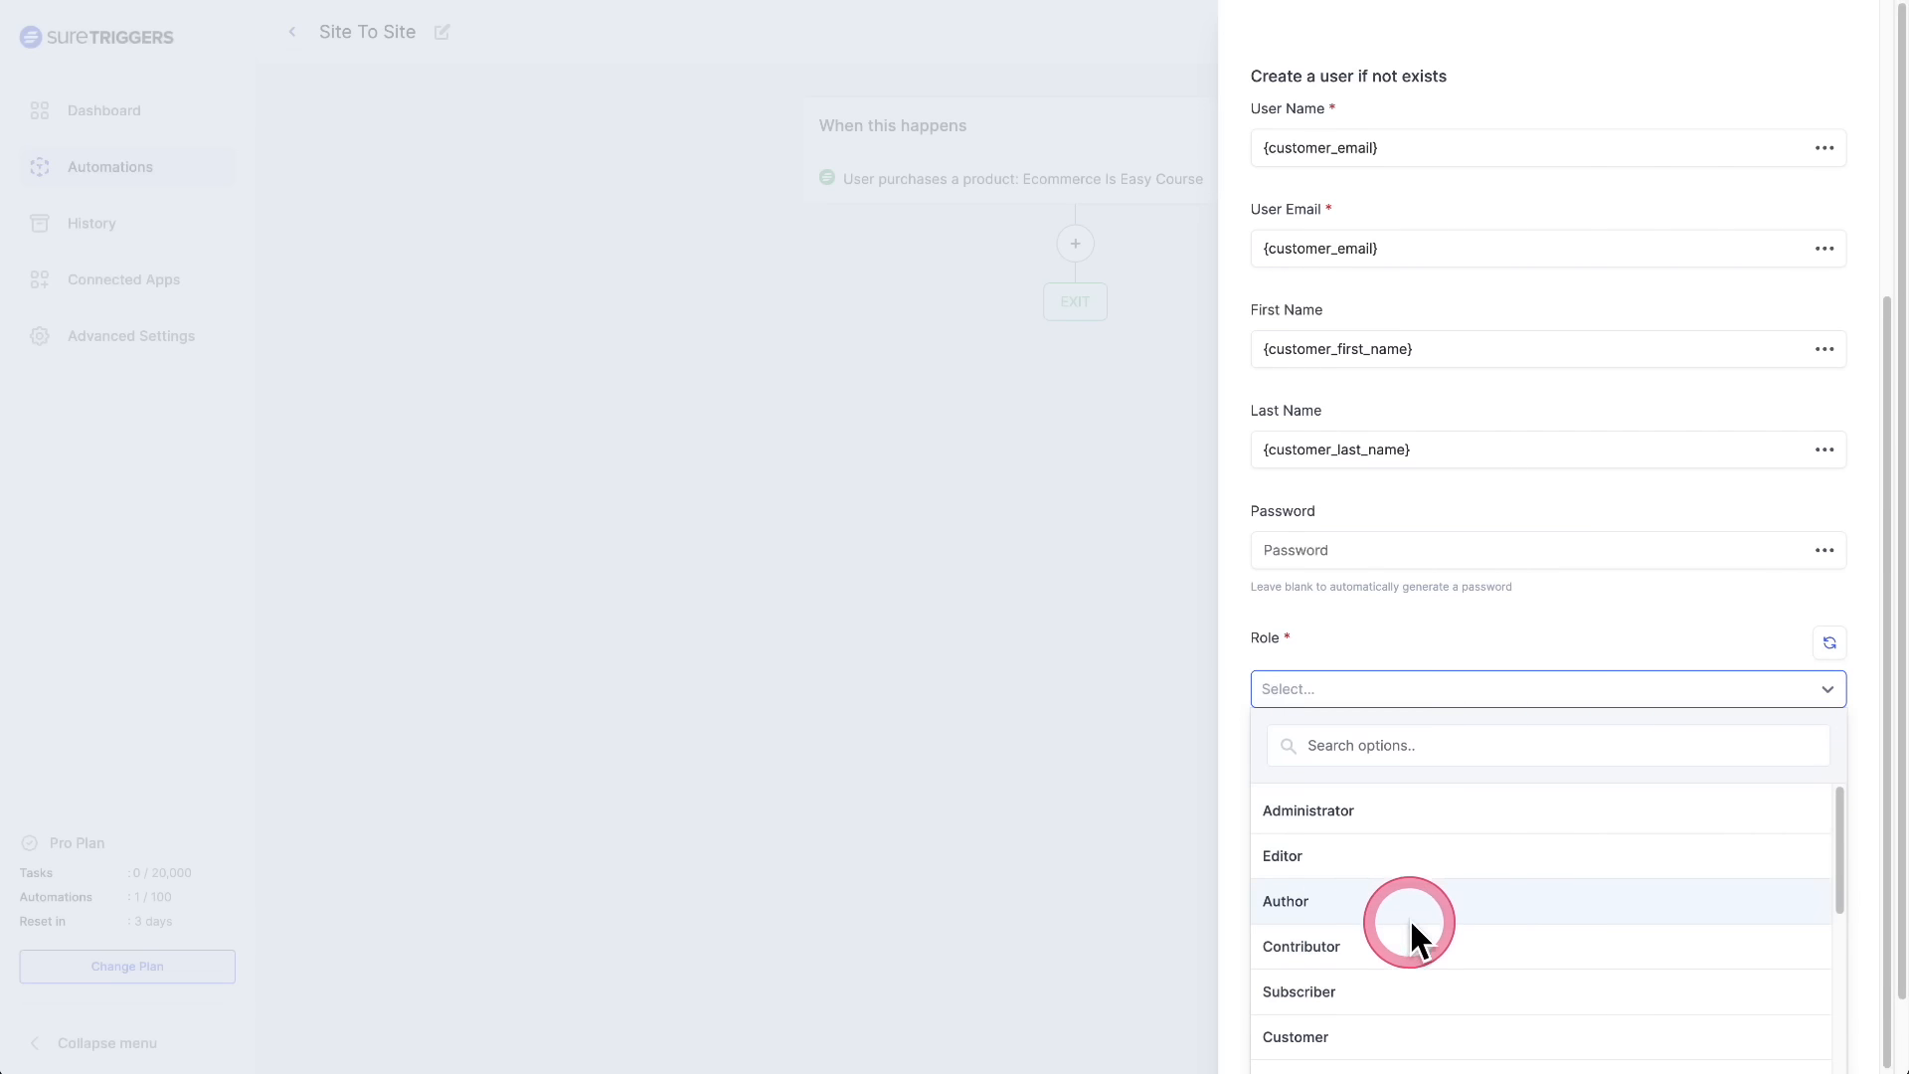
- Assign the new user the Subscriber role and save the create-user action
left_click(1299, 990)
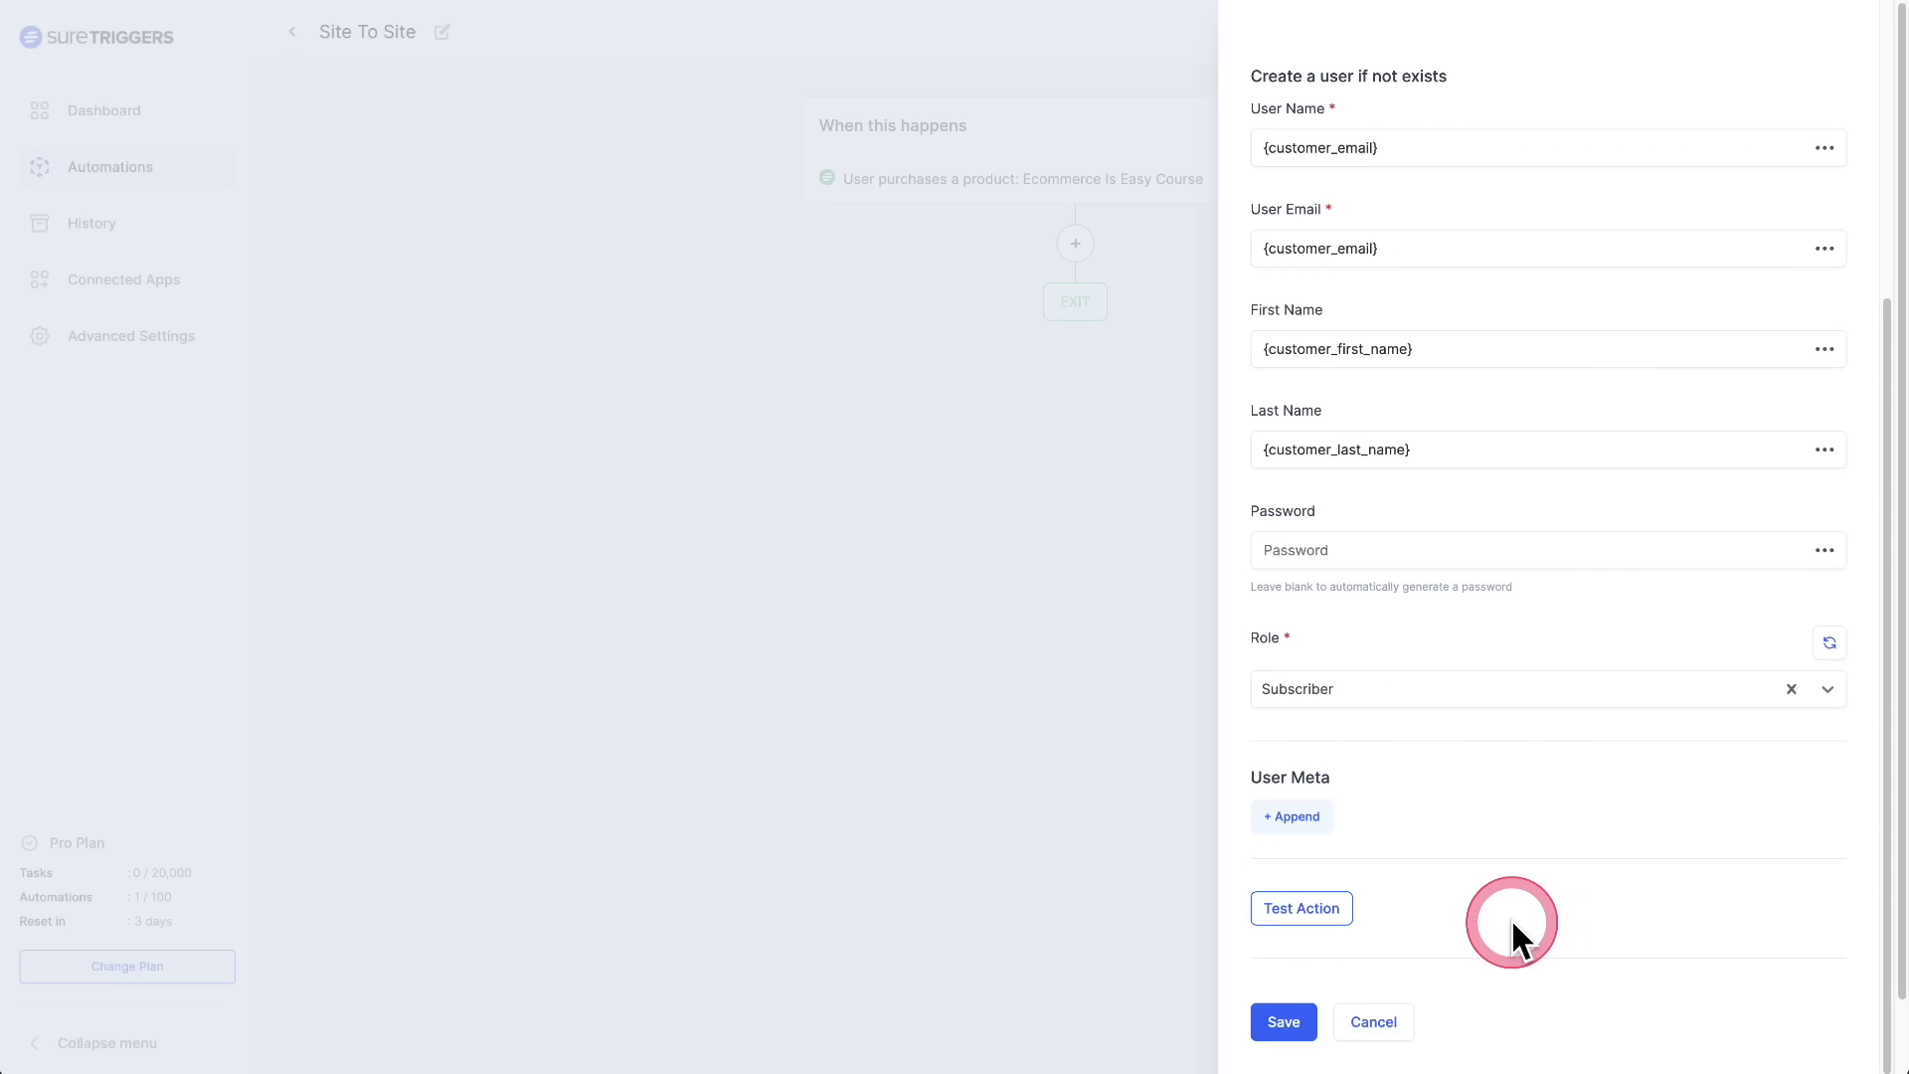
left_click(1285, 1022)
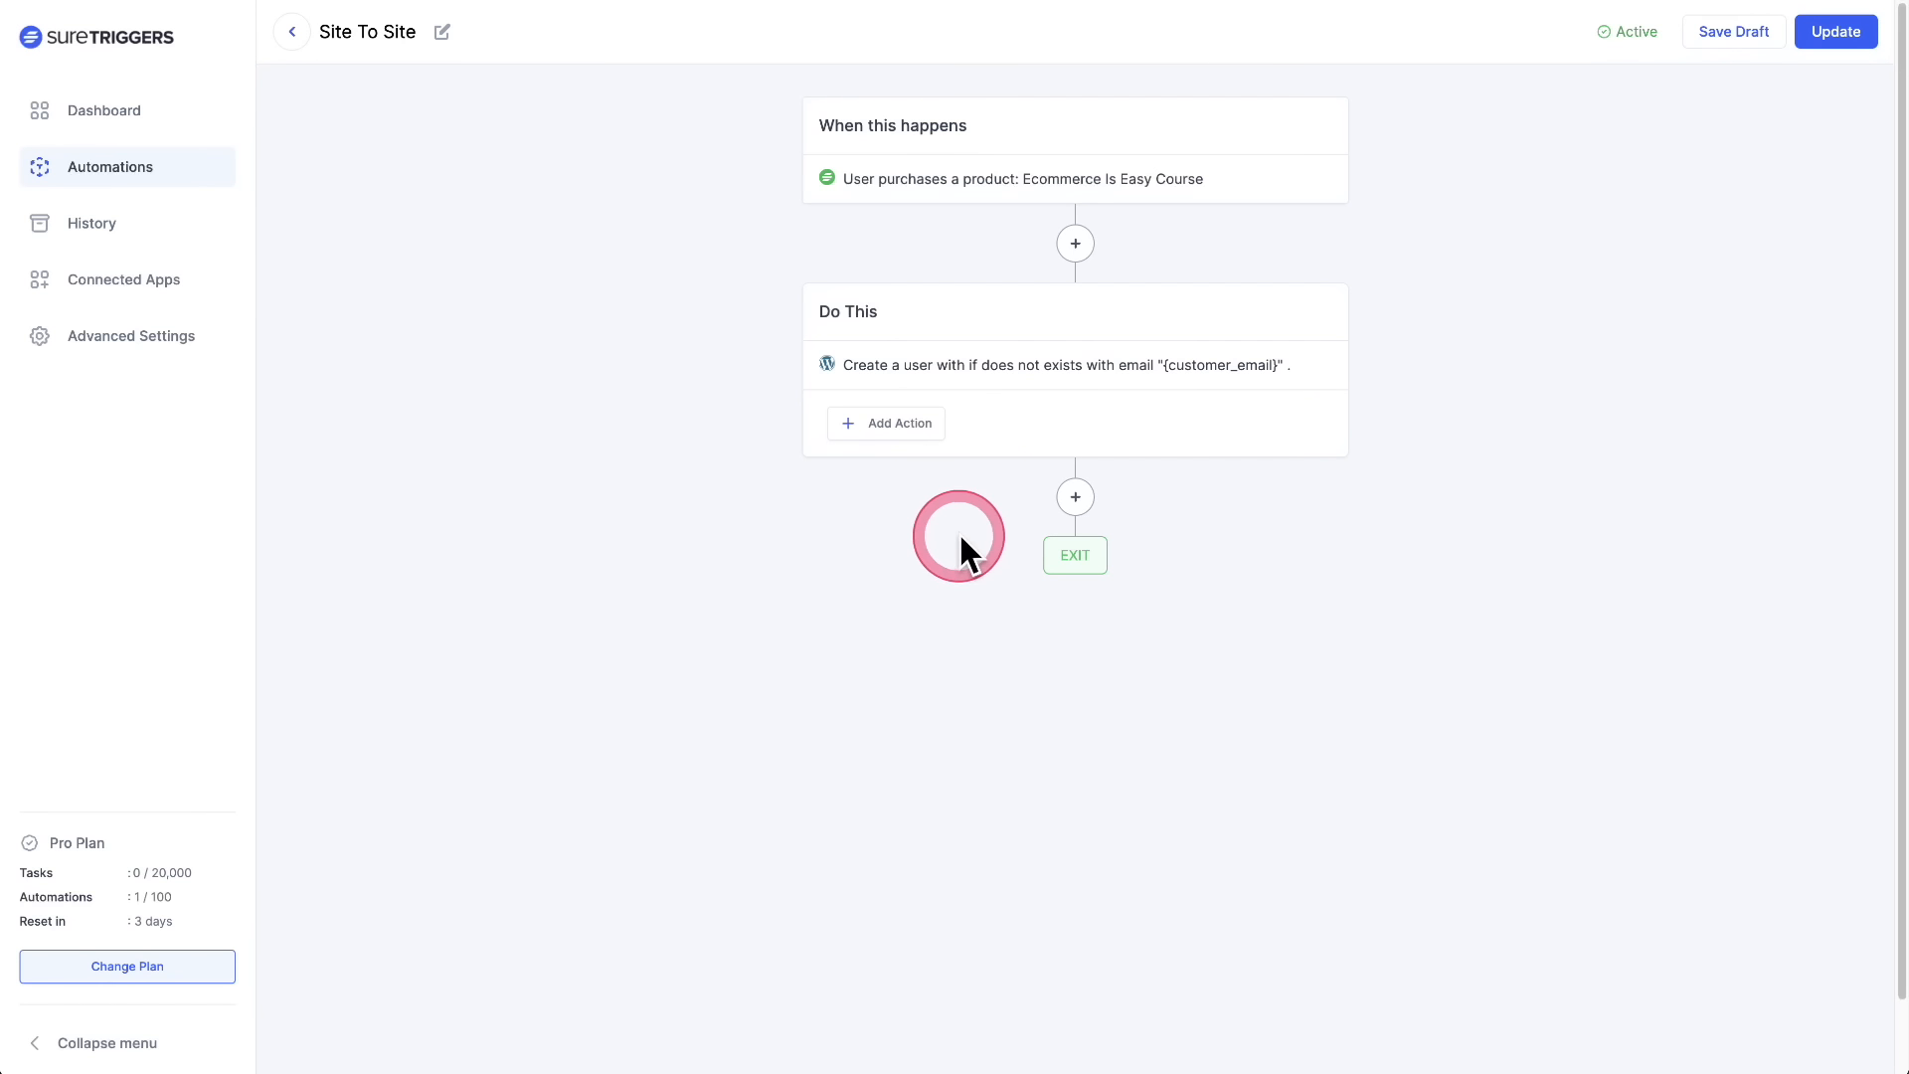
- Add a LearnDash 'Enroll User in a course' action connected to the Click Mastery site
left_click(1074, 497)
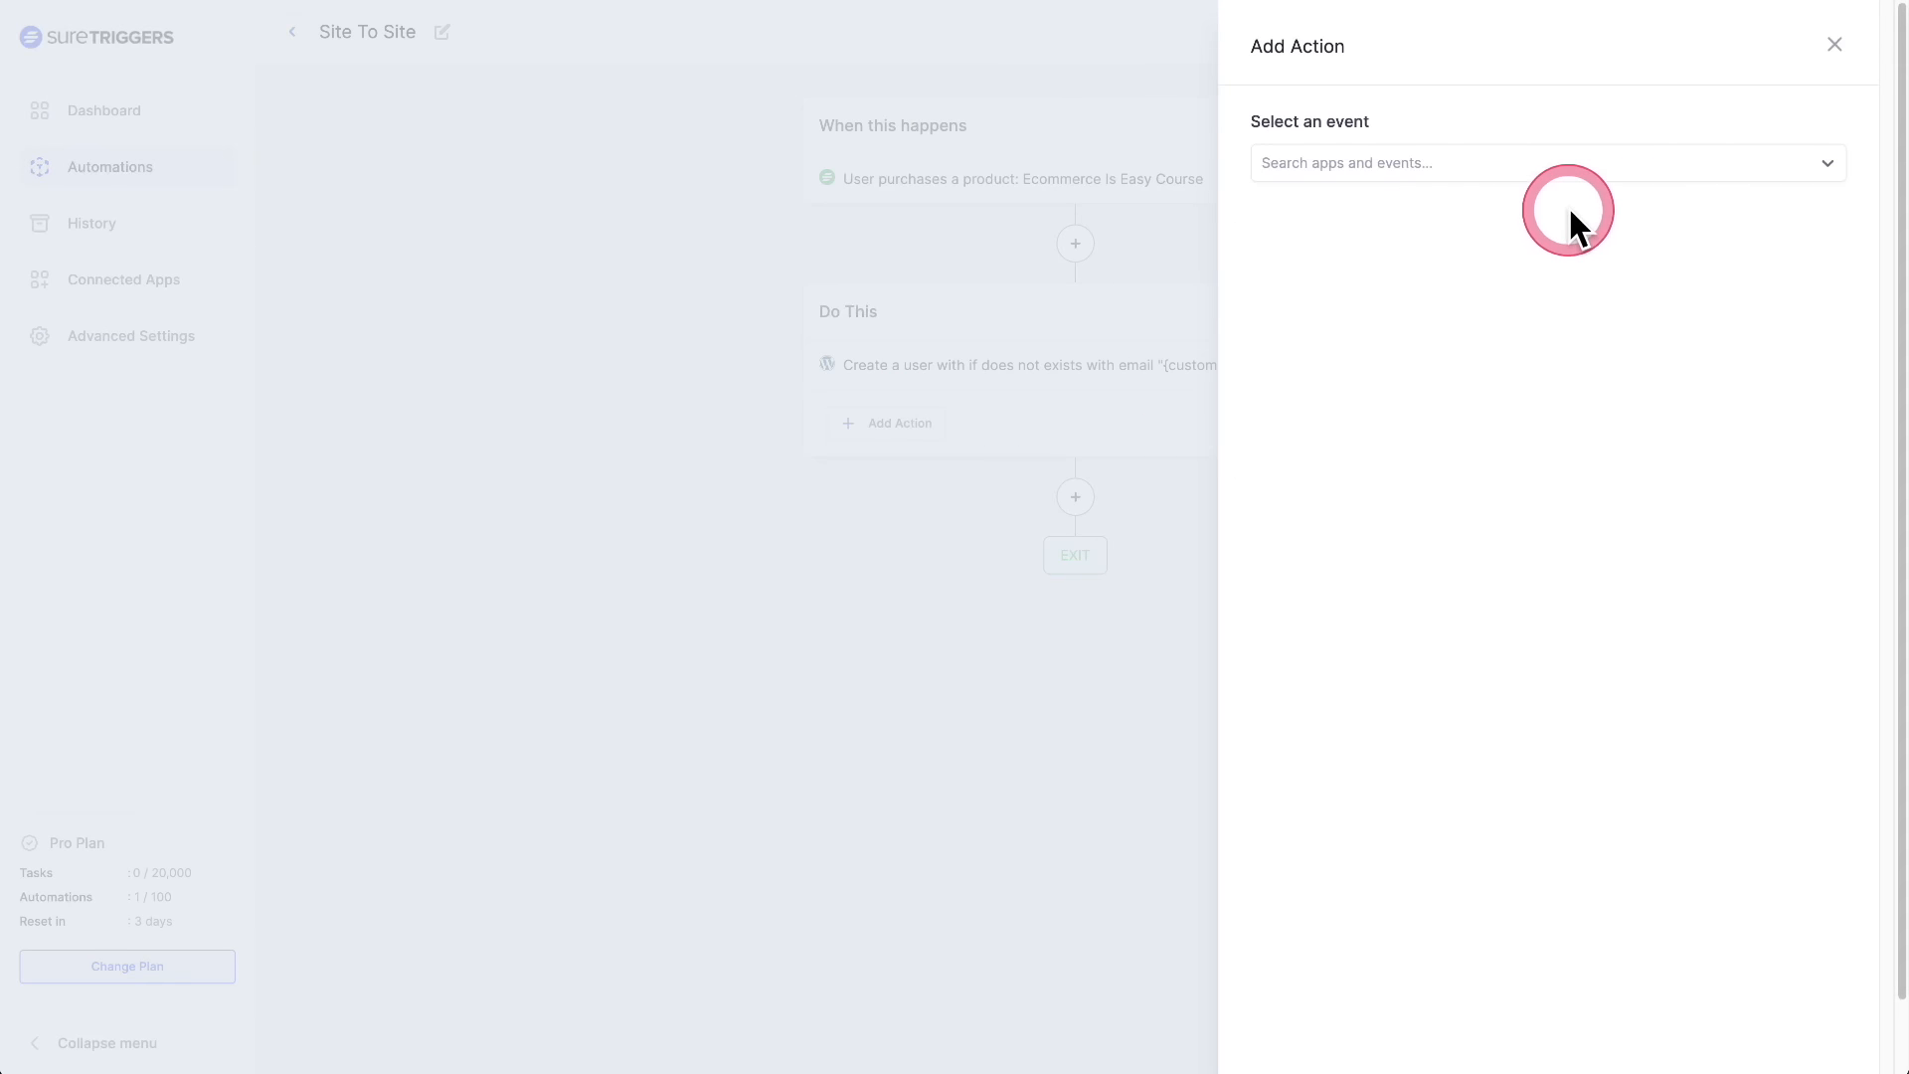
left_click(1548, 163)
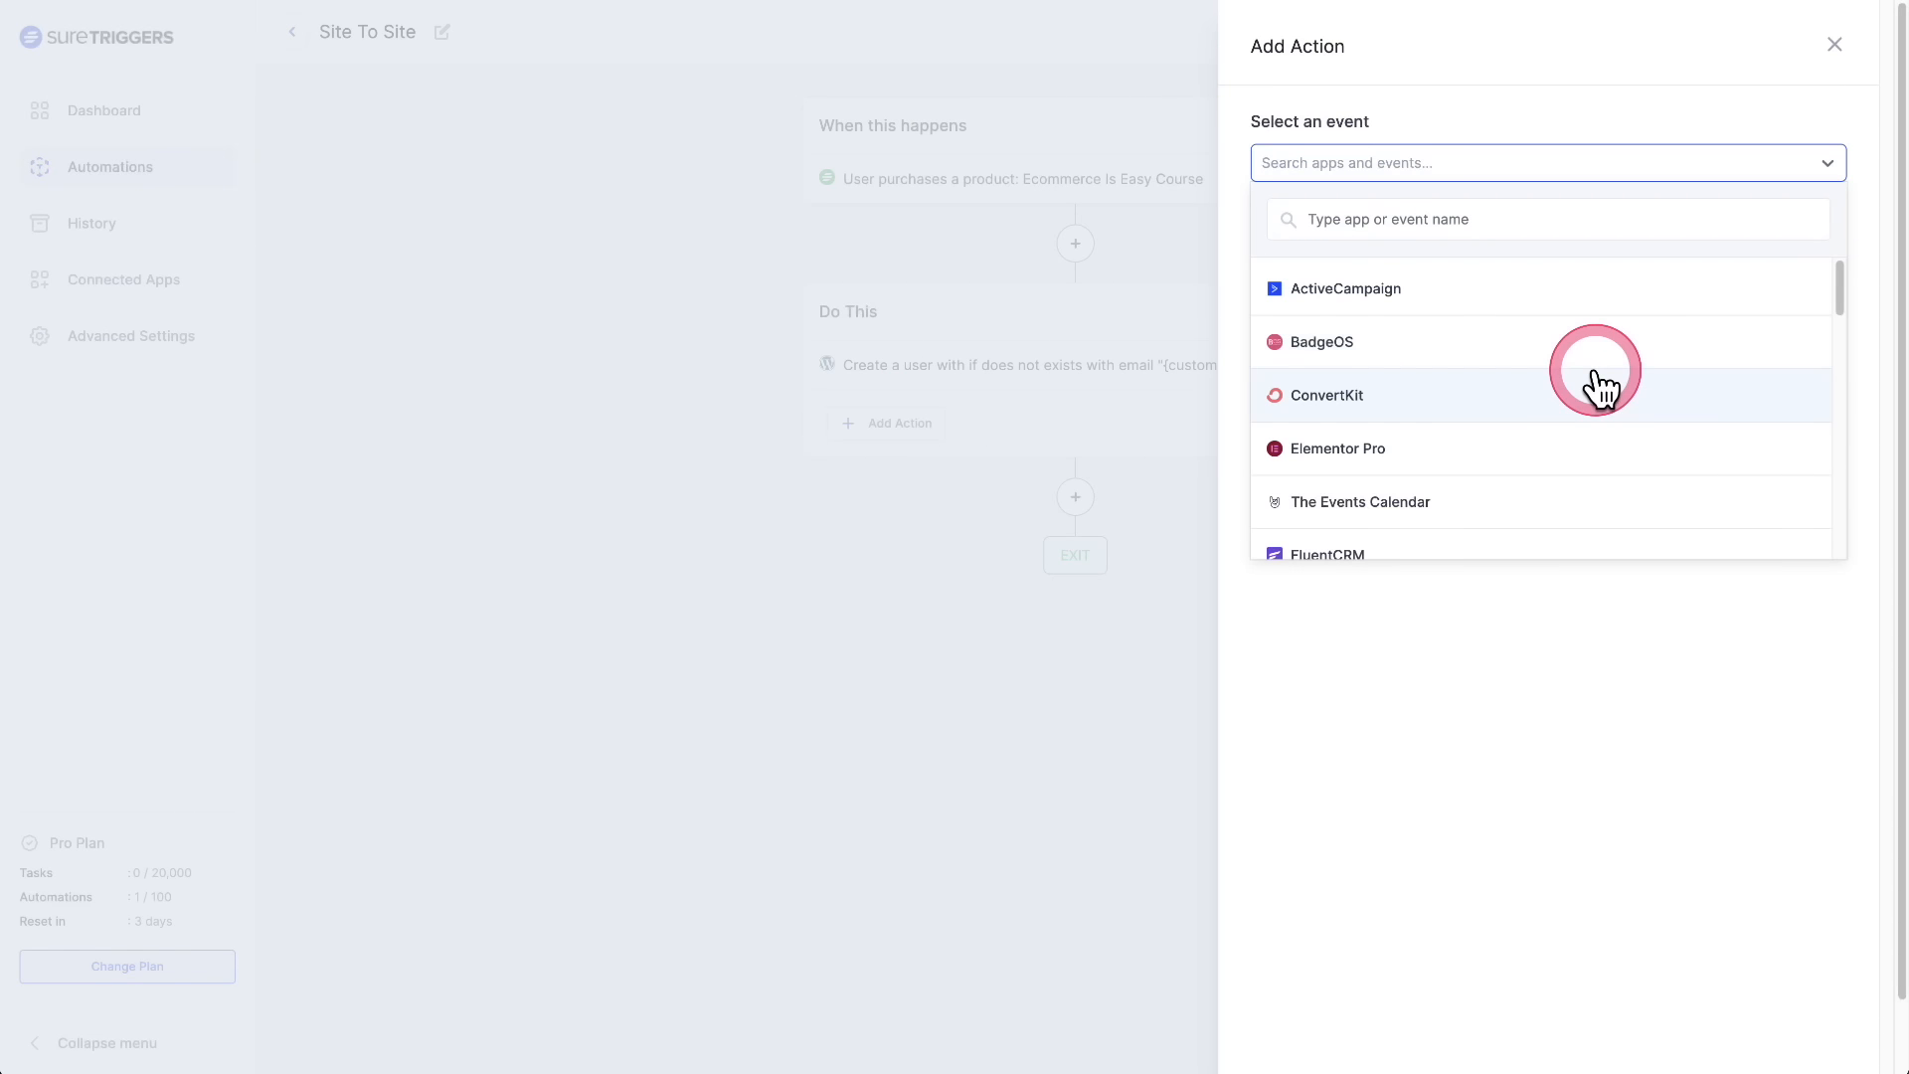
scroll("down", 3)
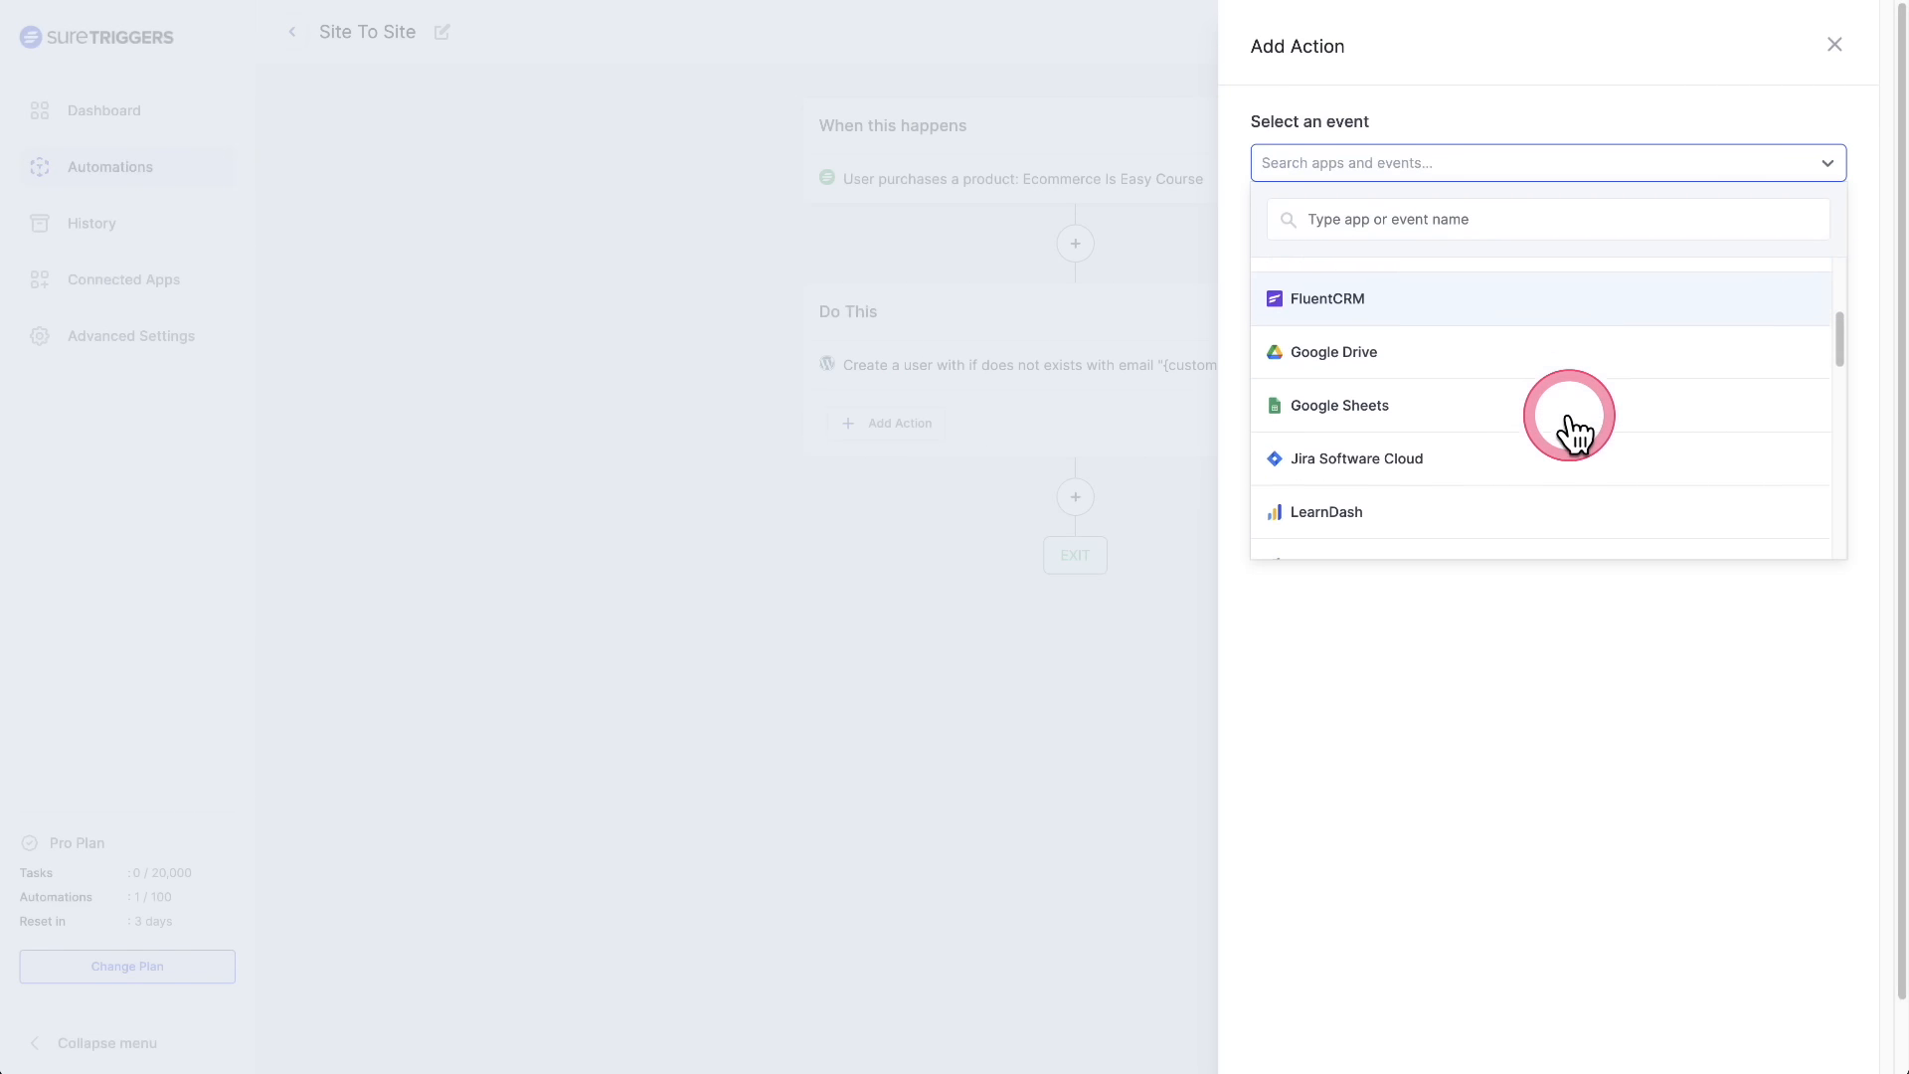
scroll("down", 3)
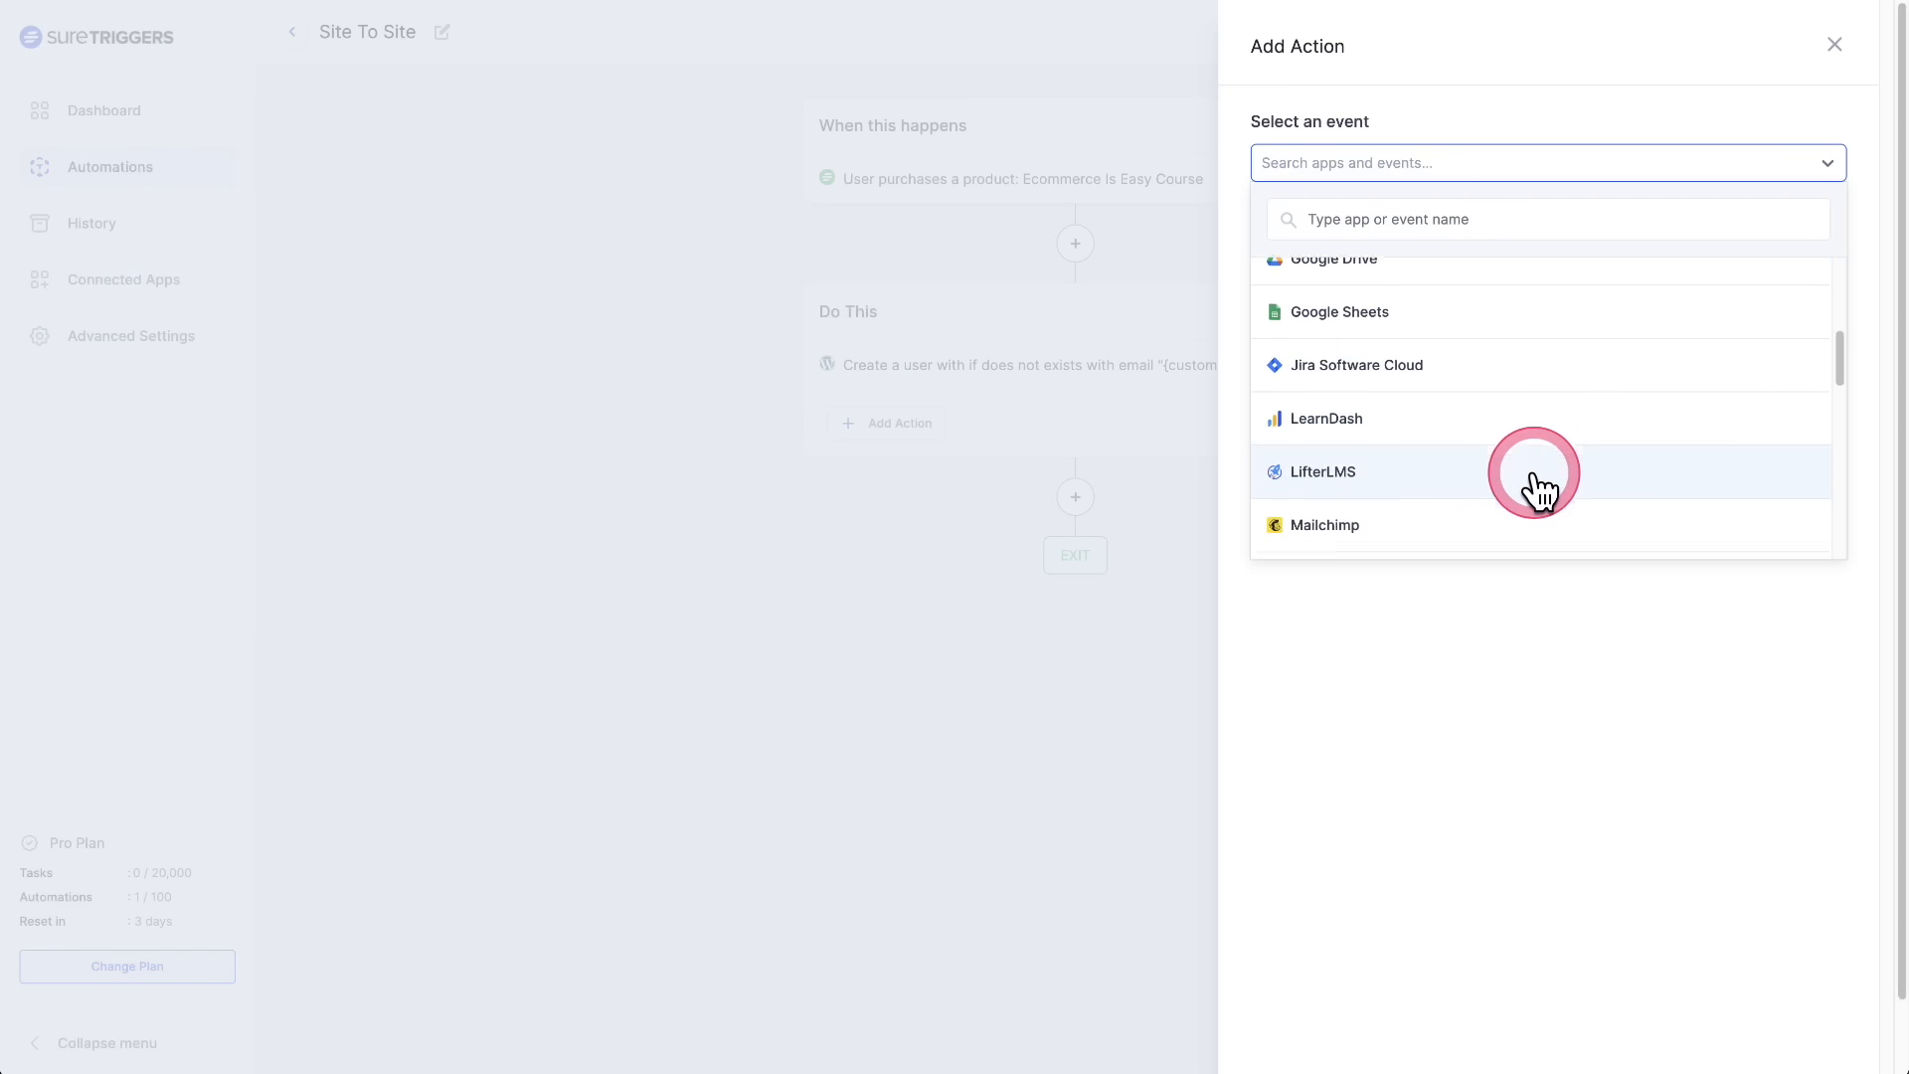
scroll("down", 3)
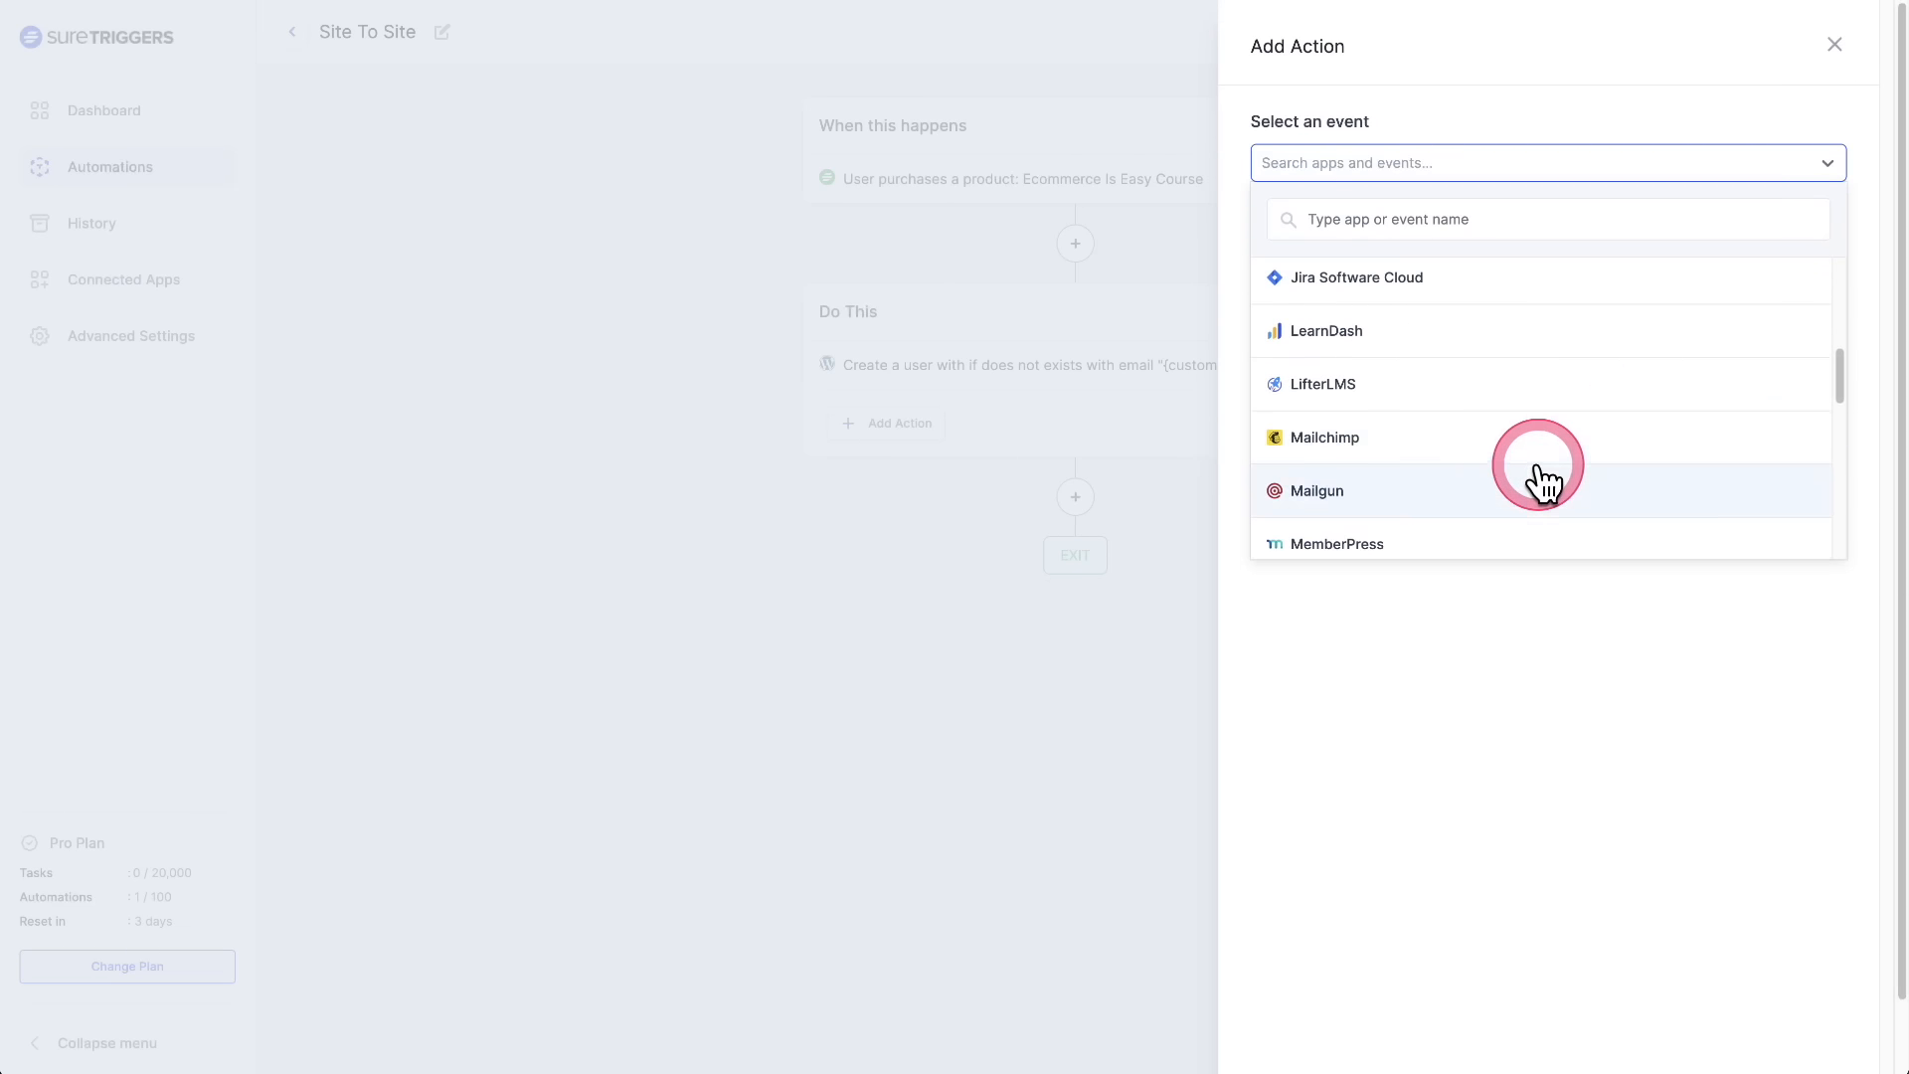
left_click(1326, 331)
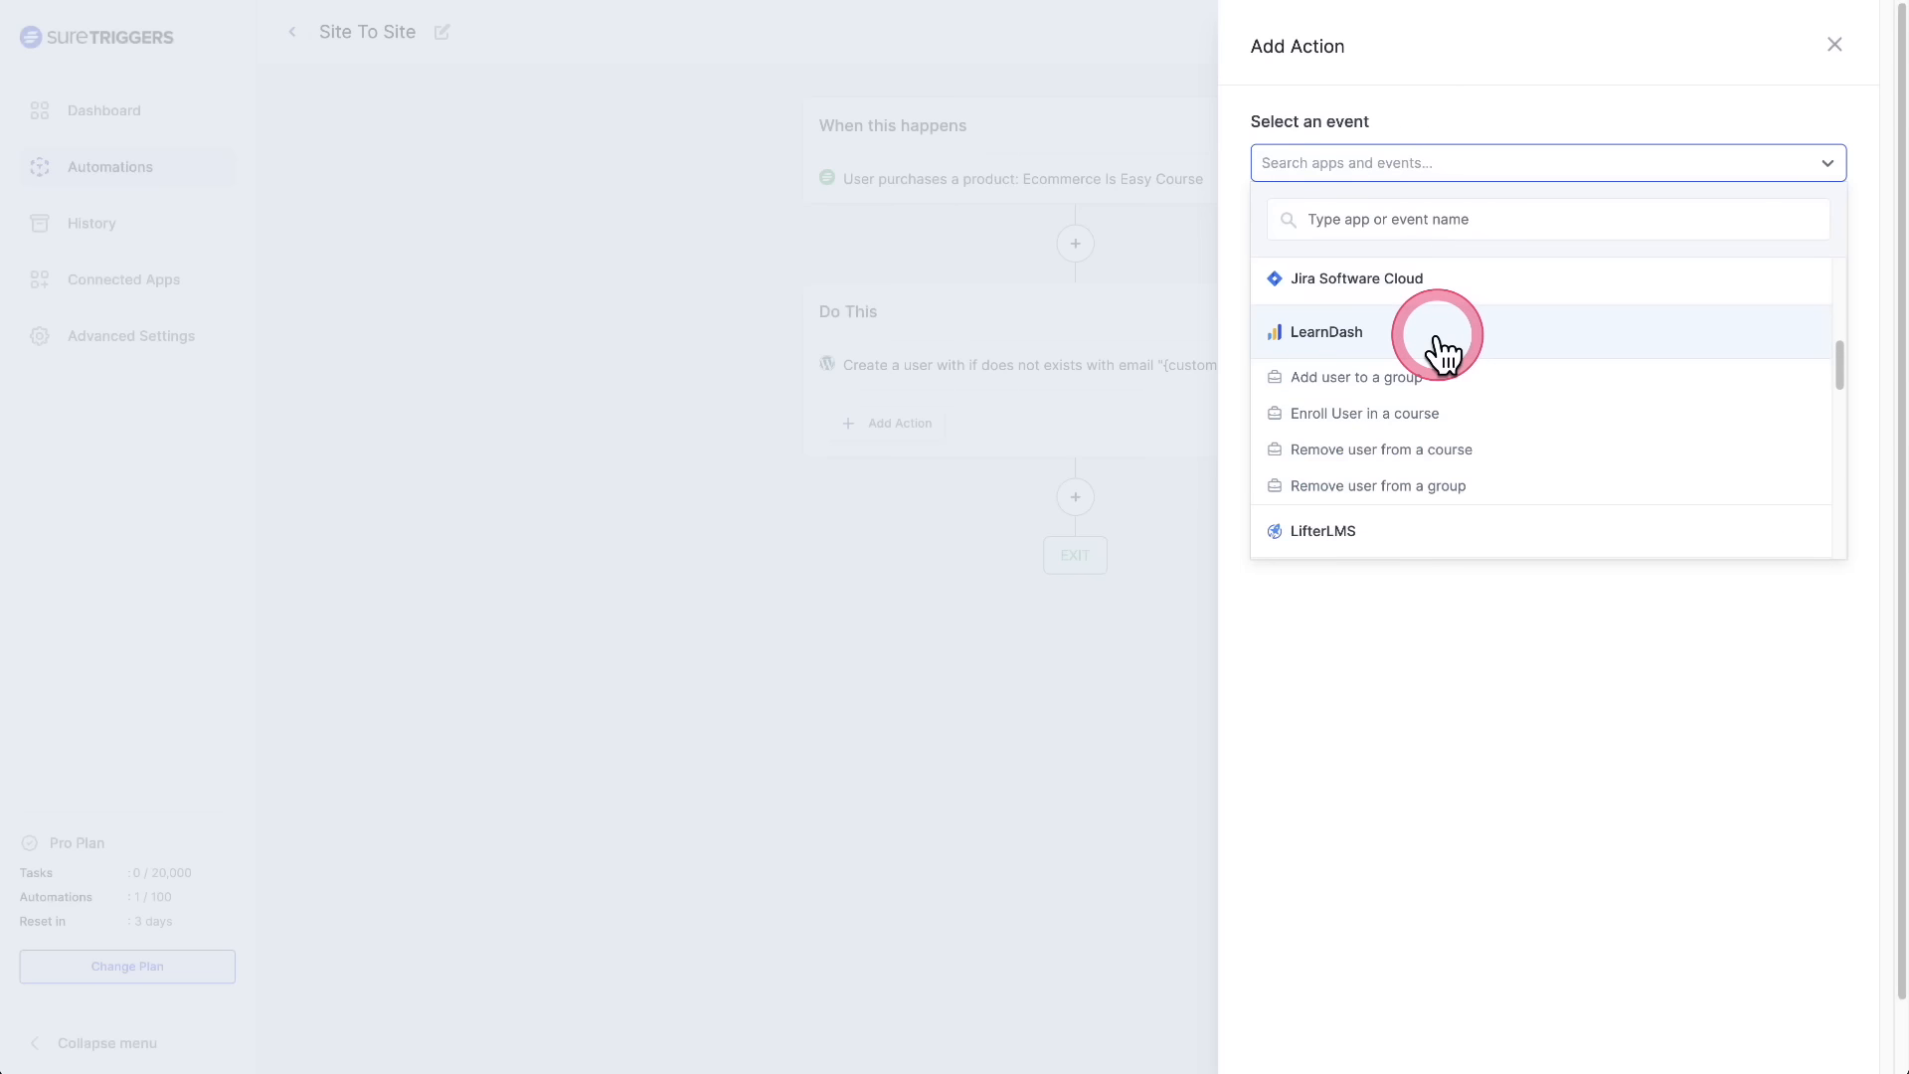
mouse_move(1355, 377)
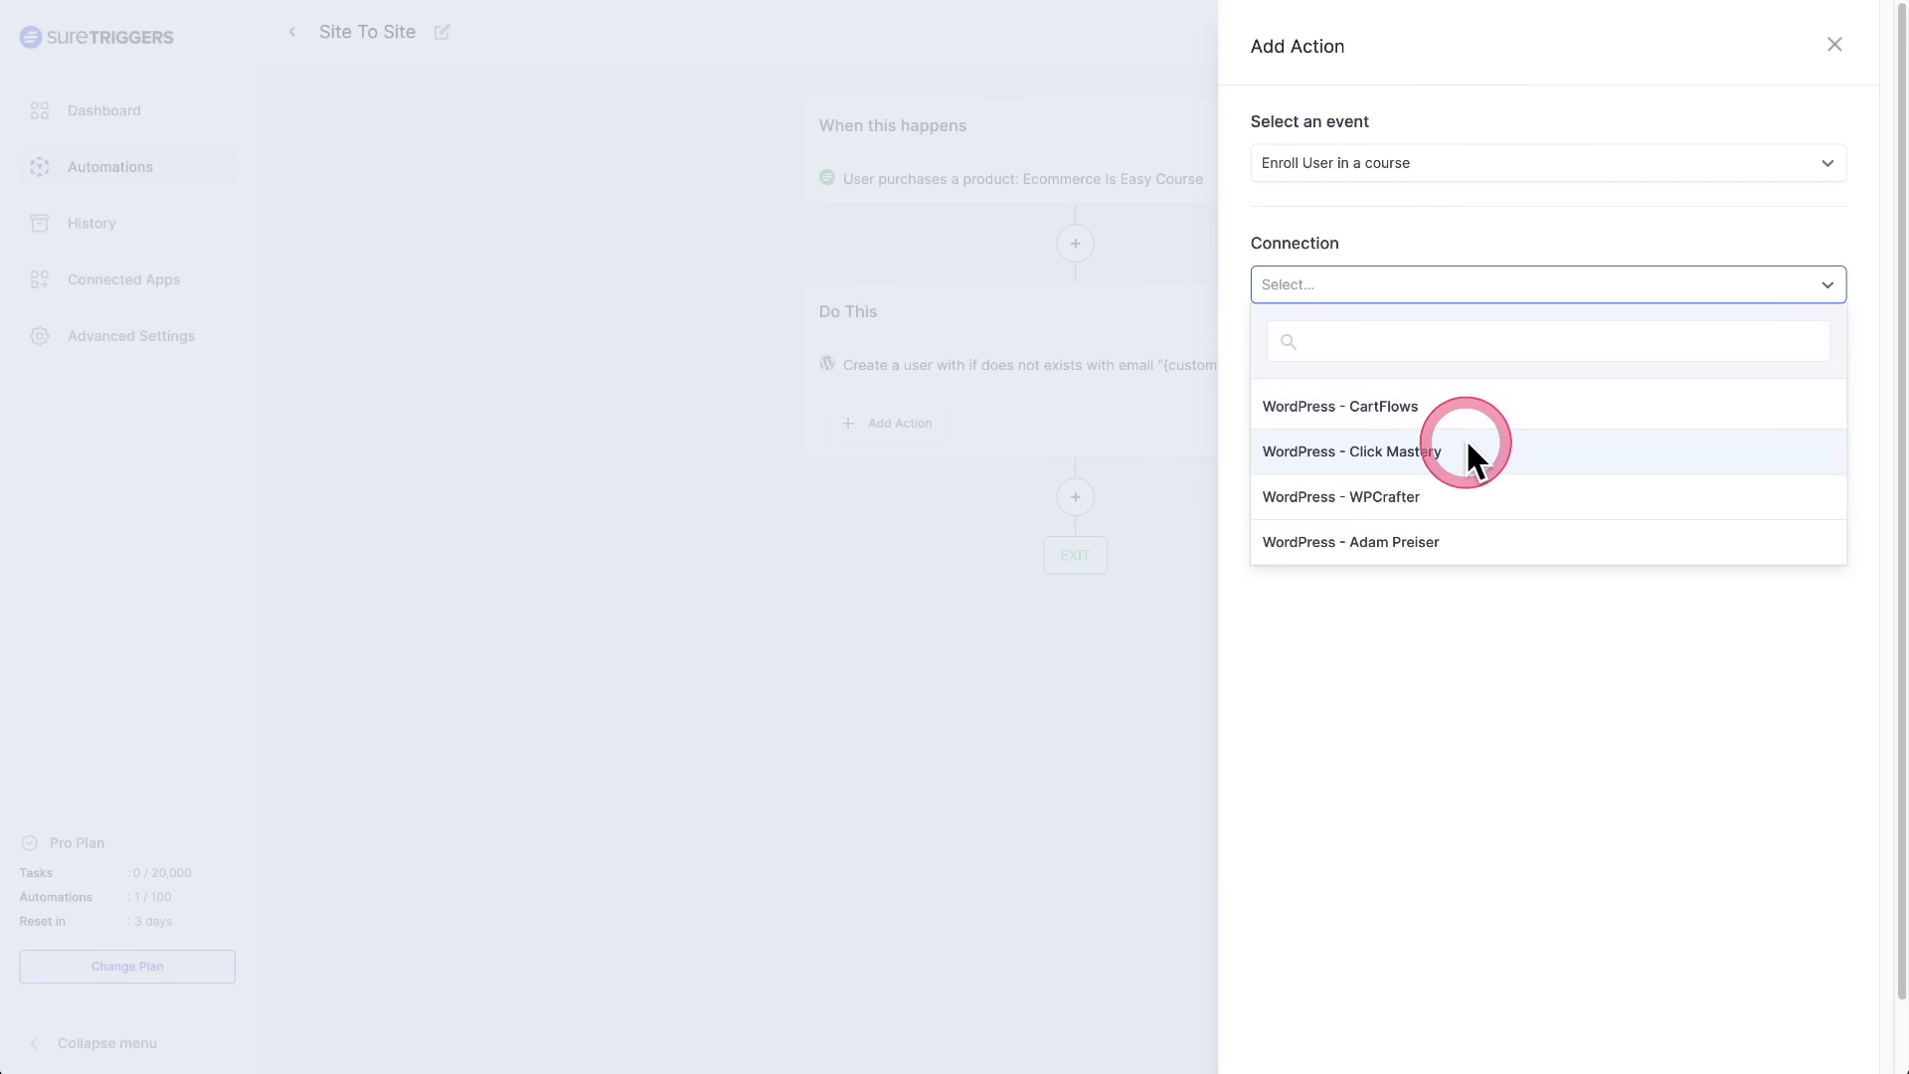
left_click(1352, 451)
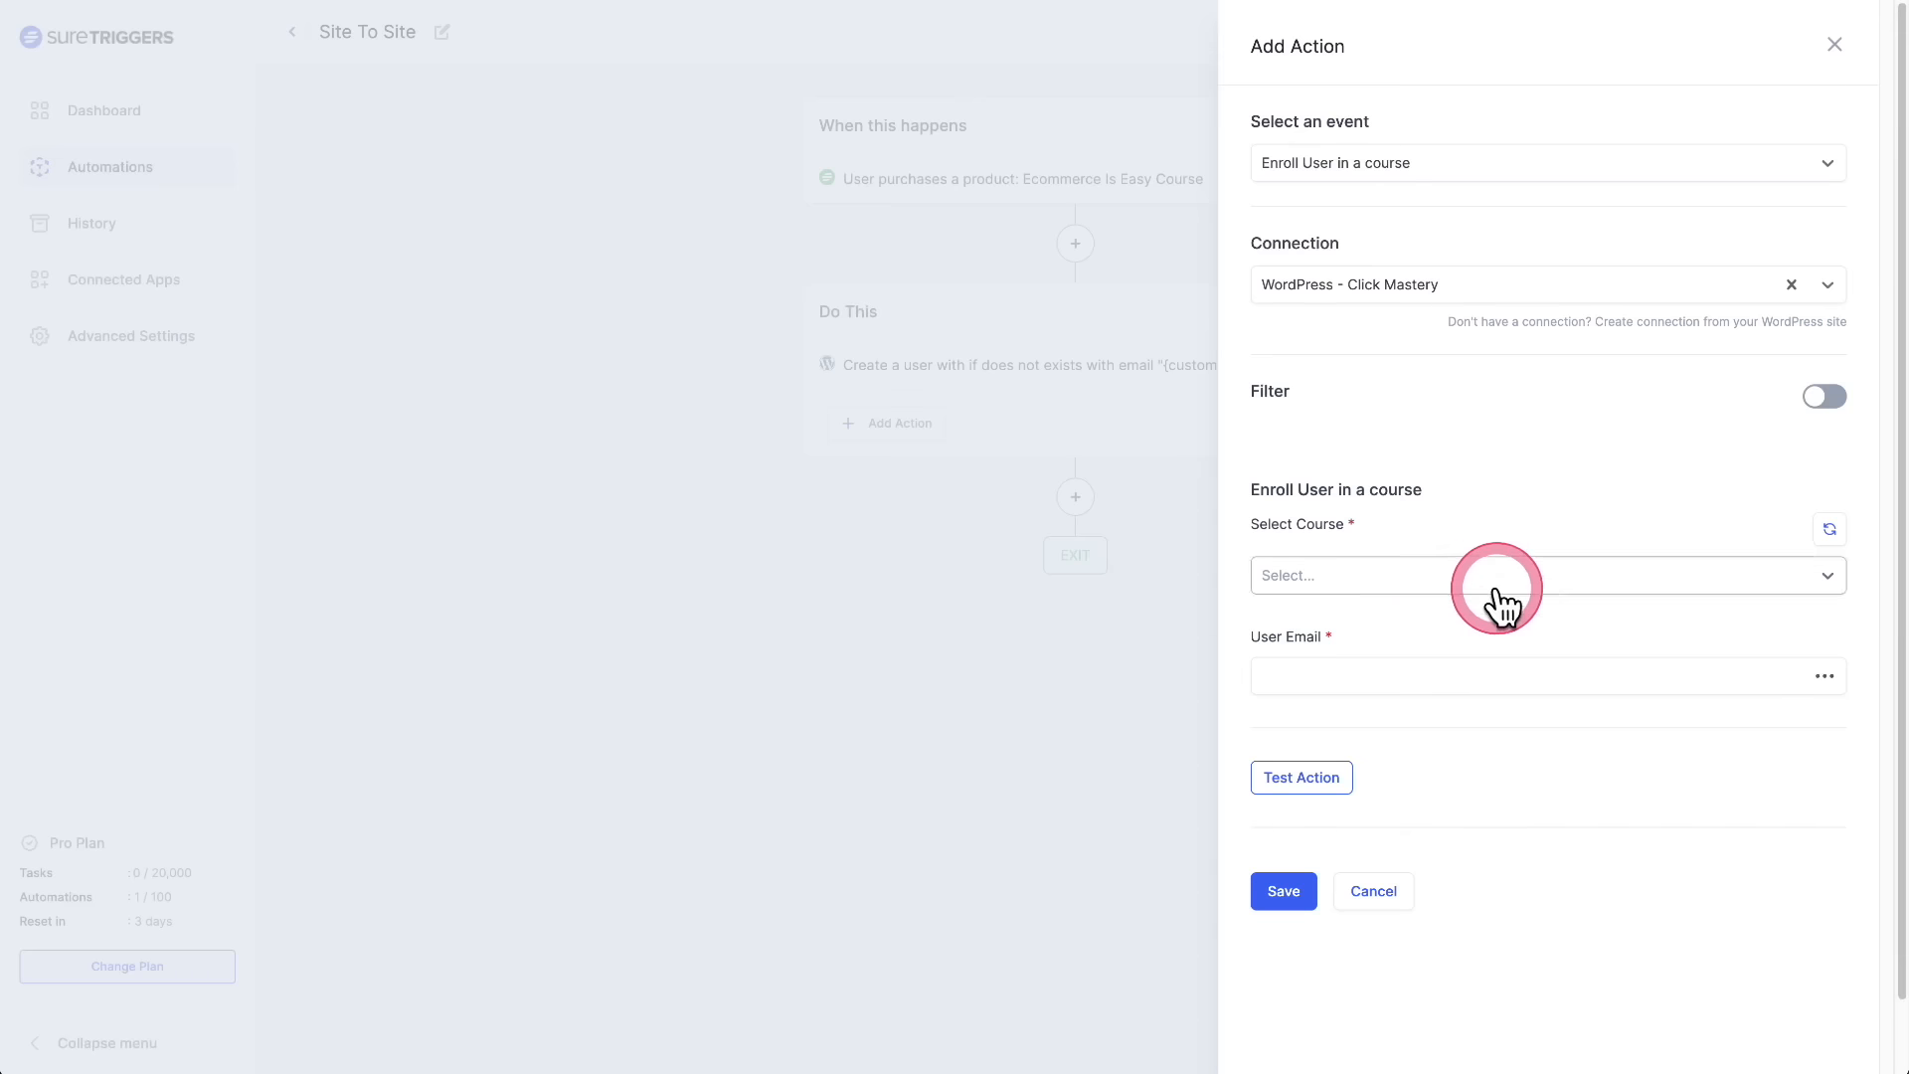
- Select the Website Automation course, map user email to the customer's email, and save the action
left_click(1547, 575)
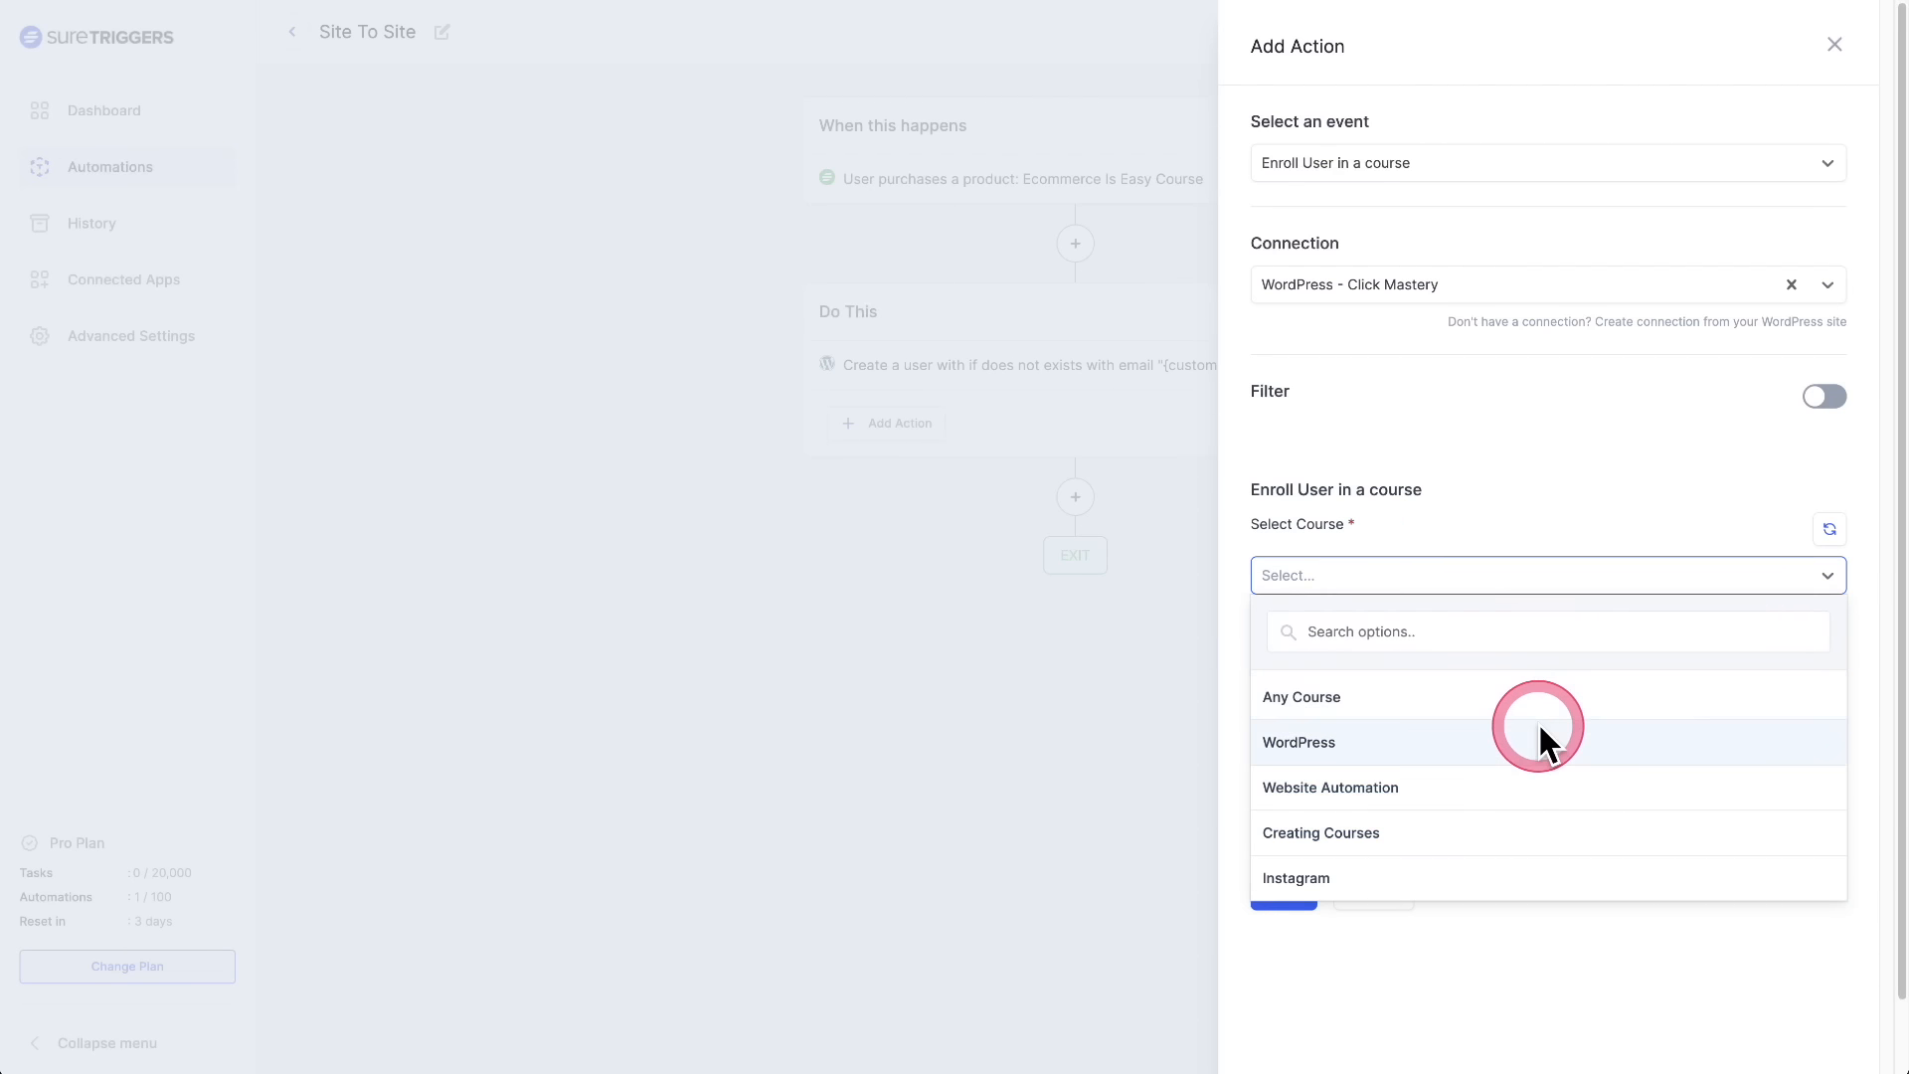
mouse_move(1544, 834)
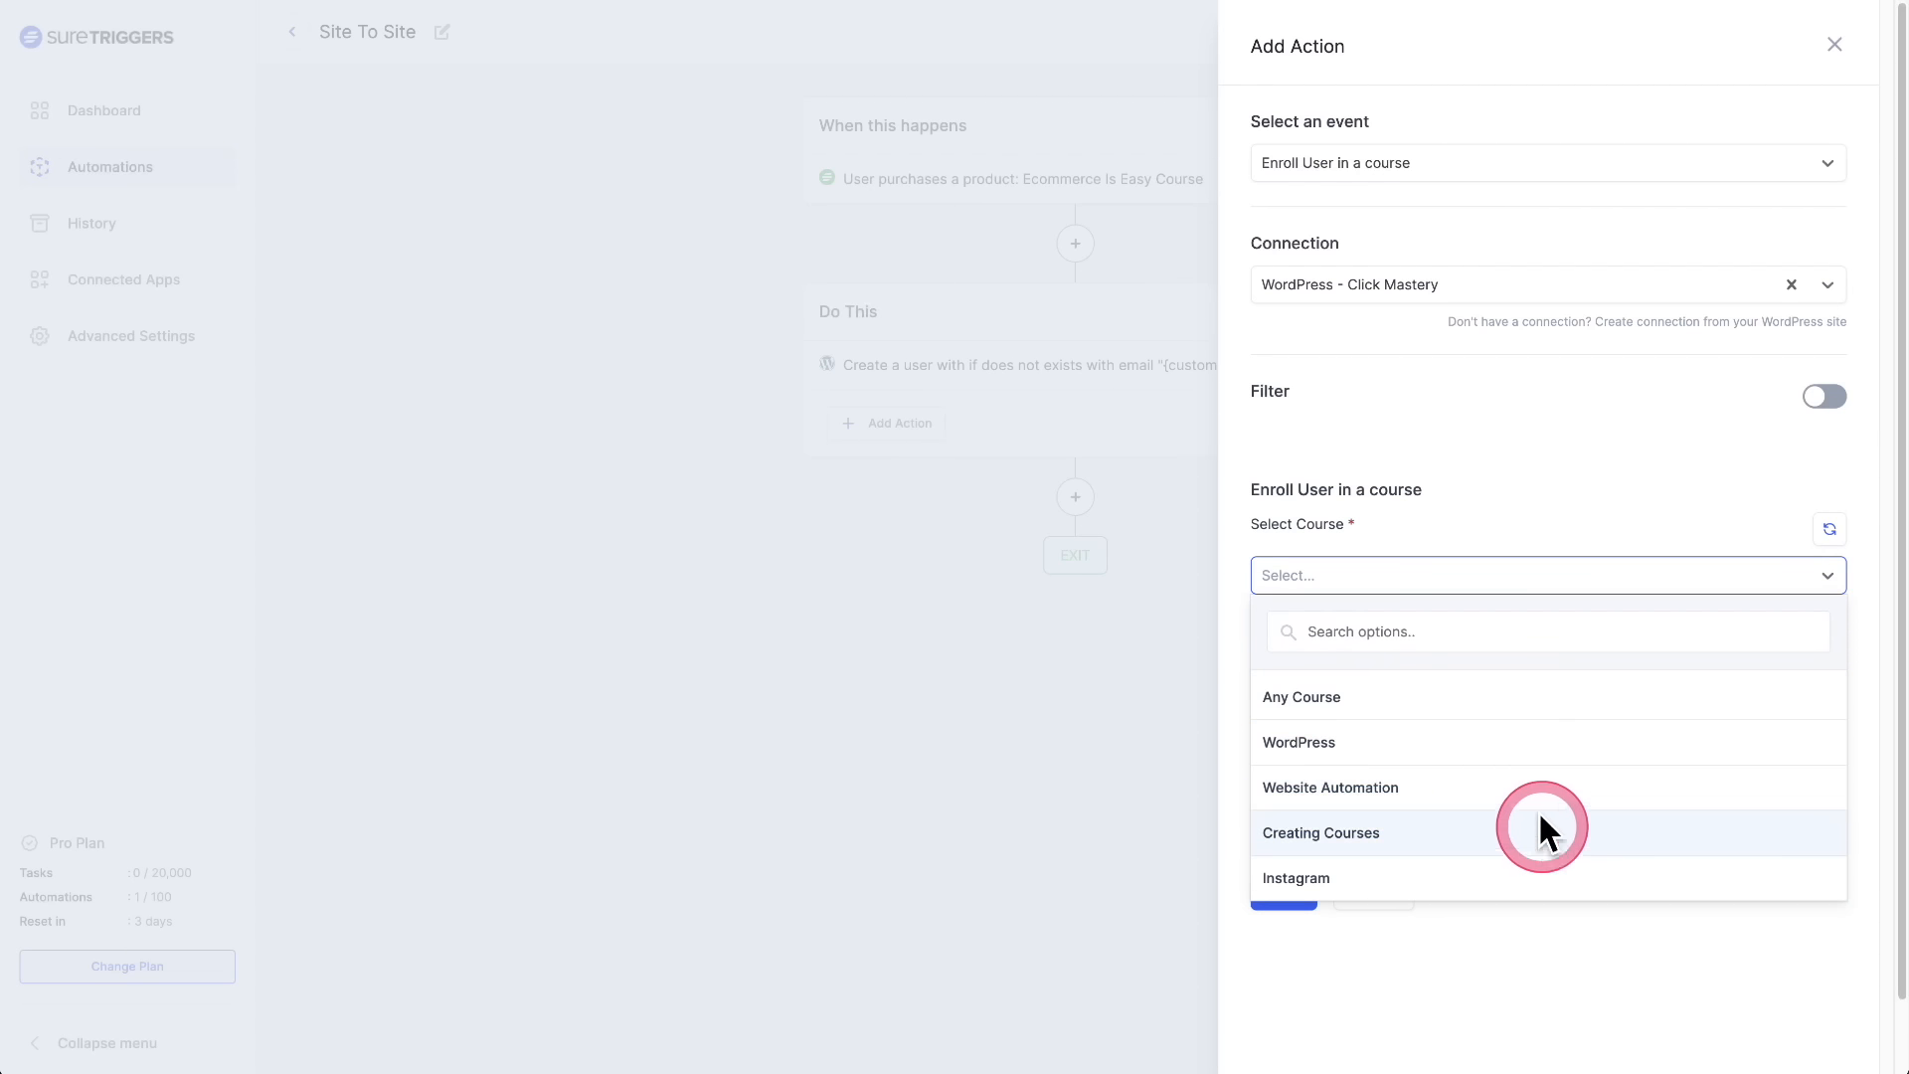
mouse_move(1537, 800)
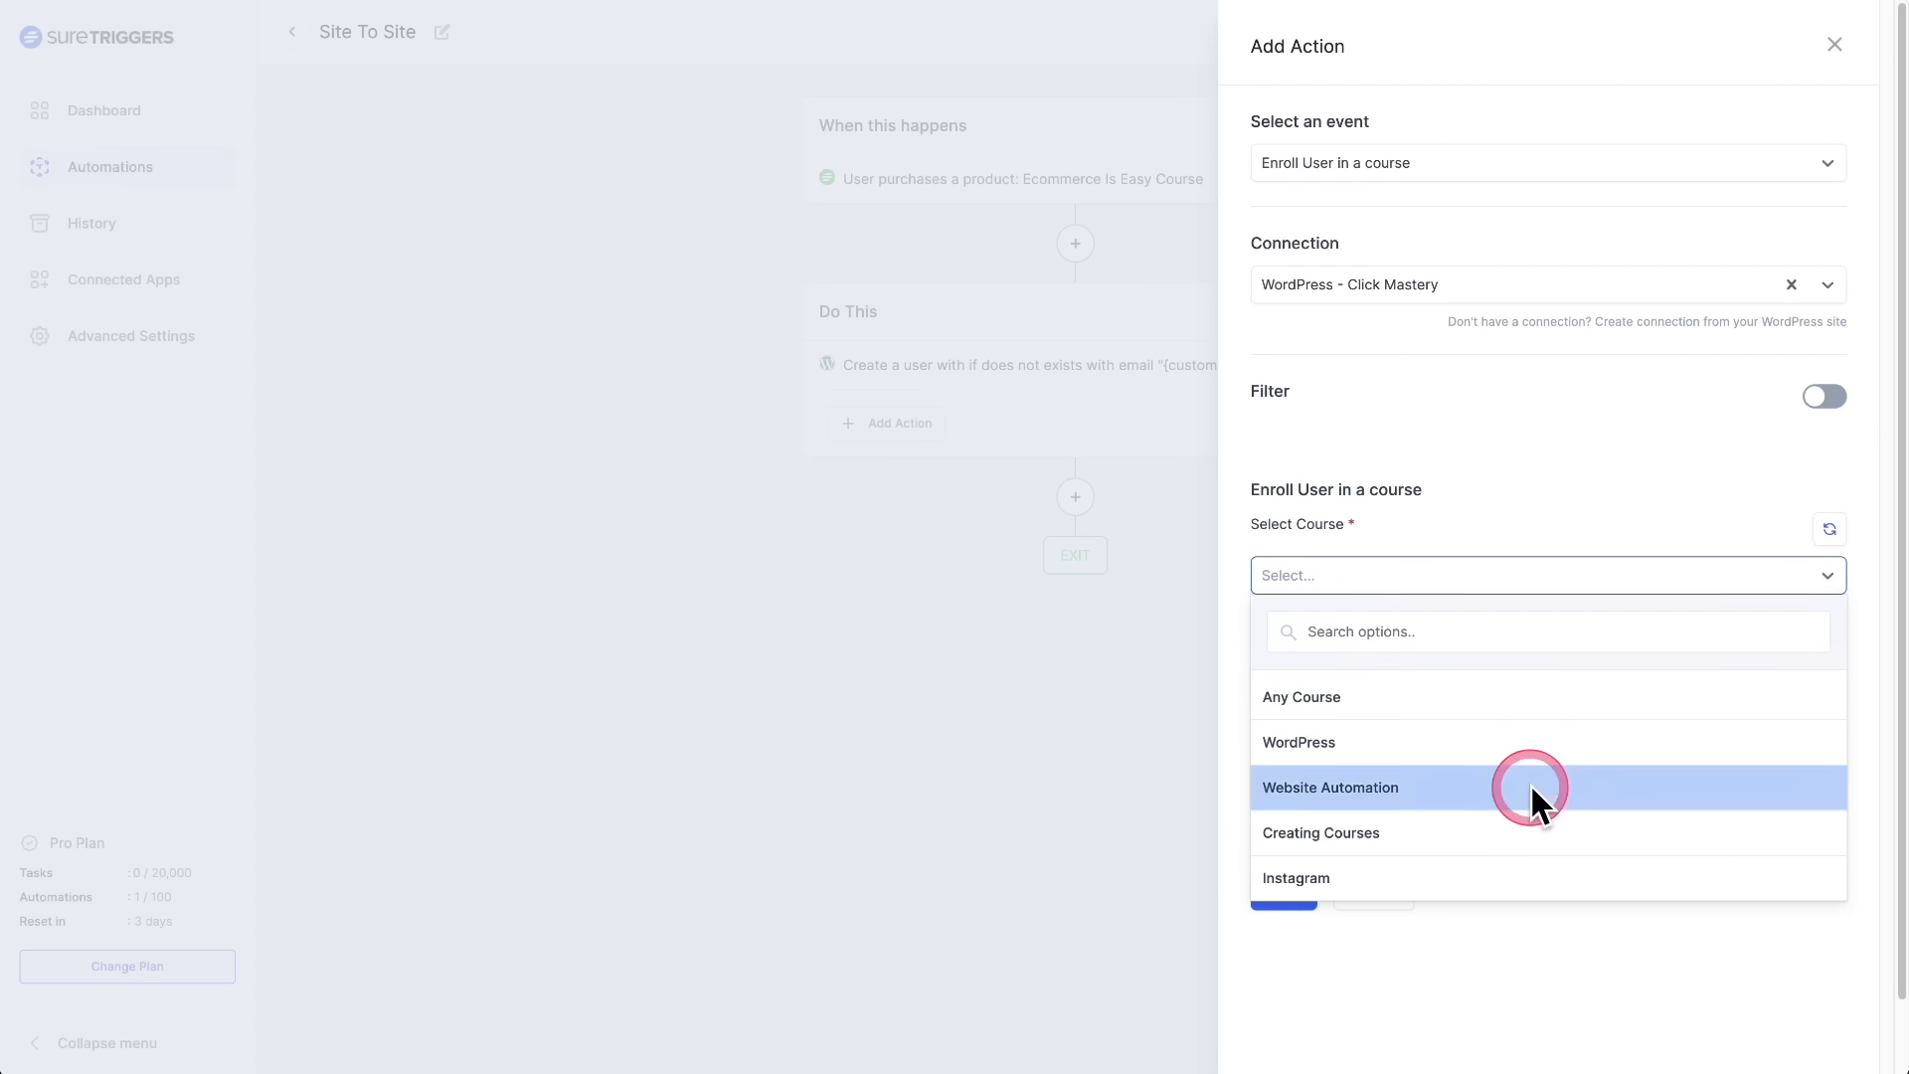
left_click(1331, 787)
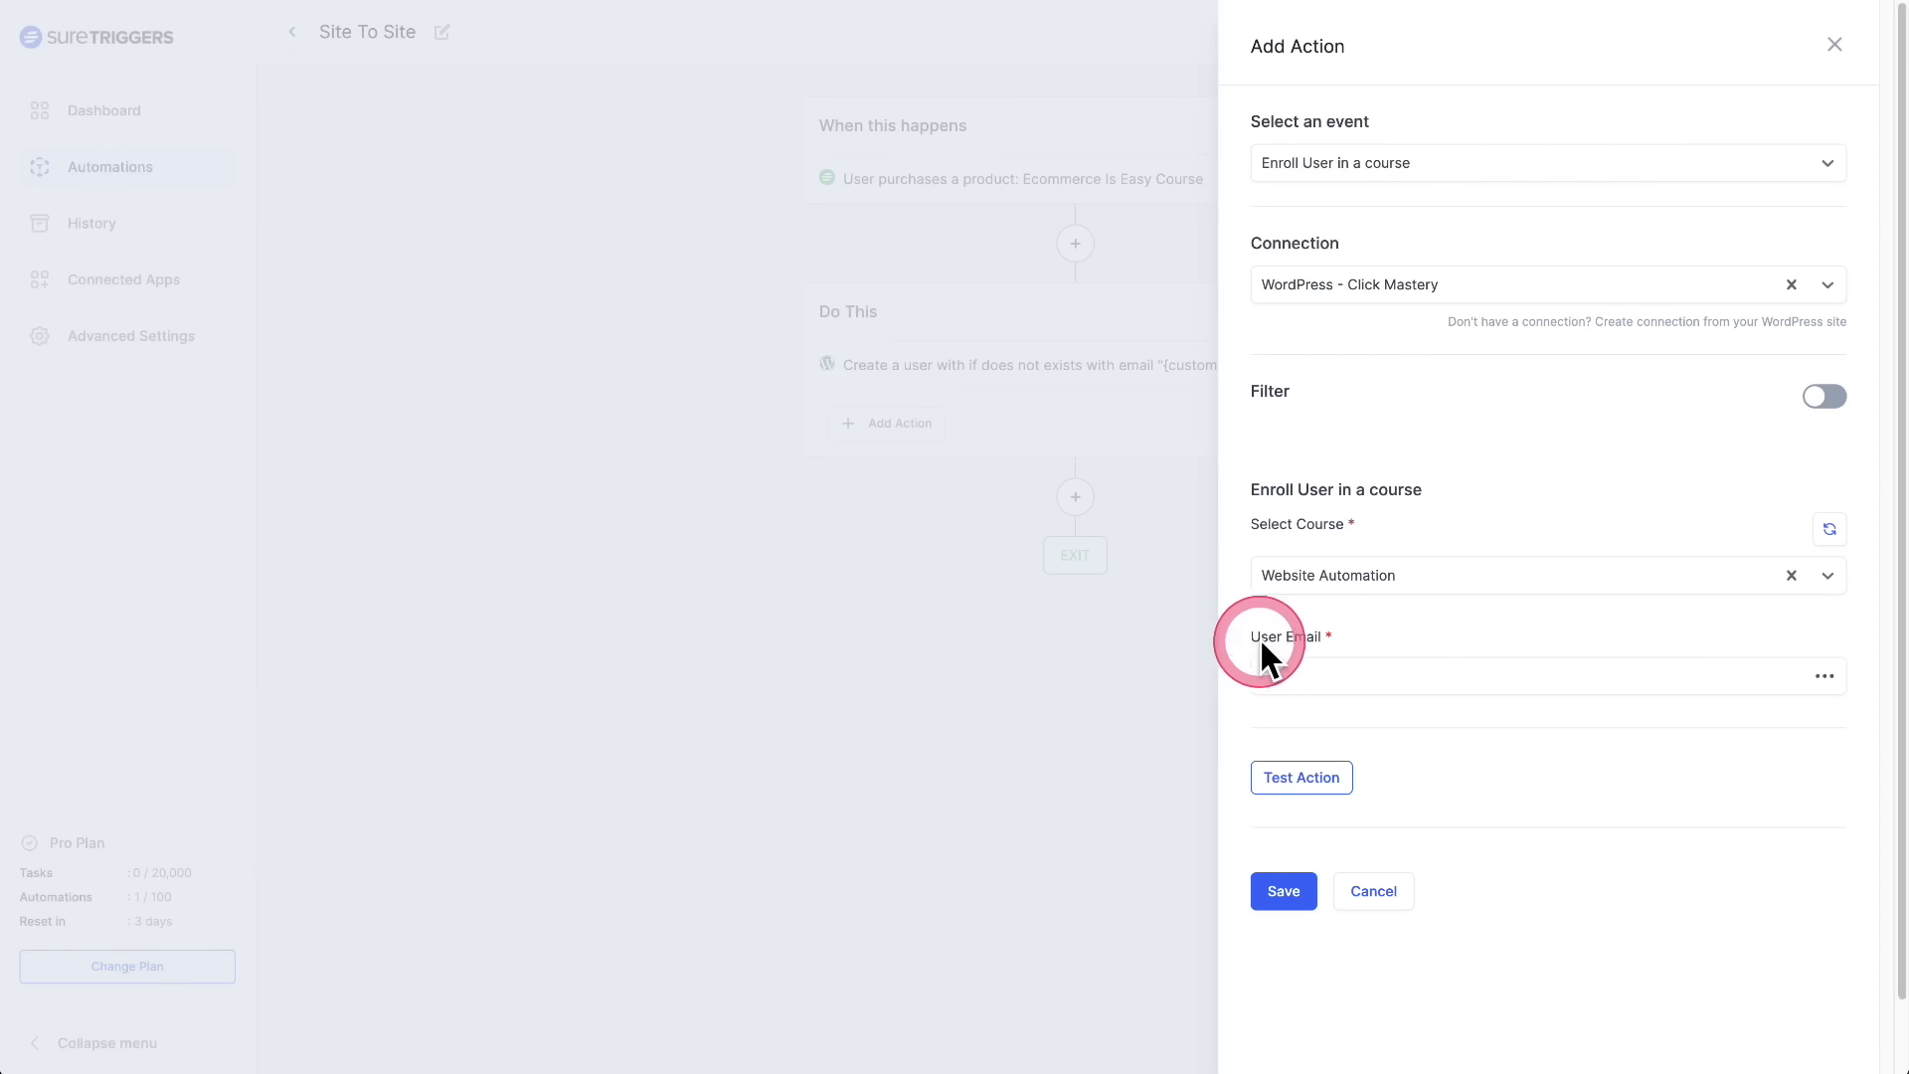
left_click(1824, 676)
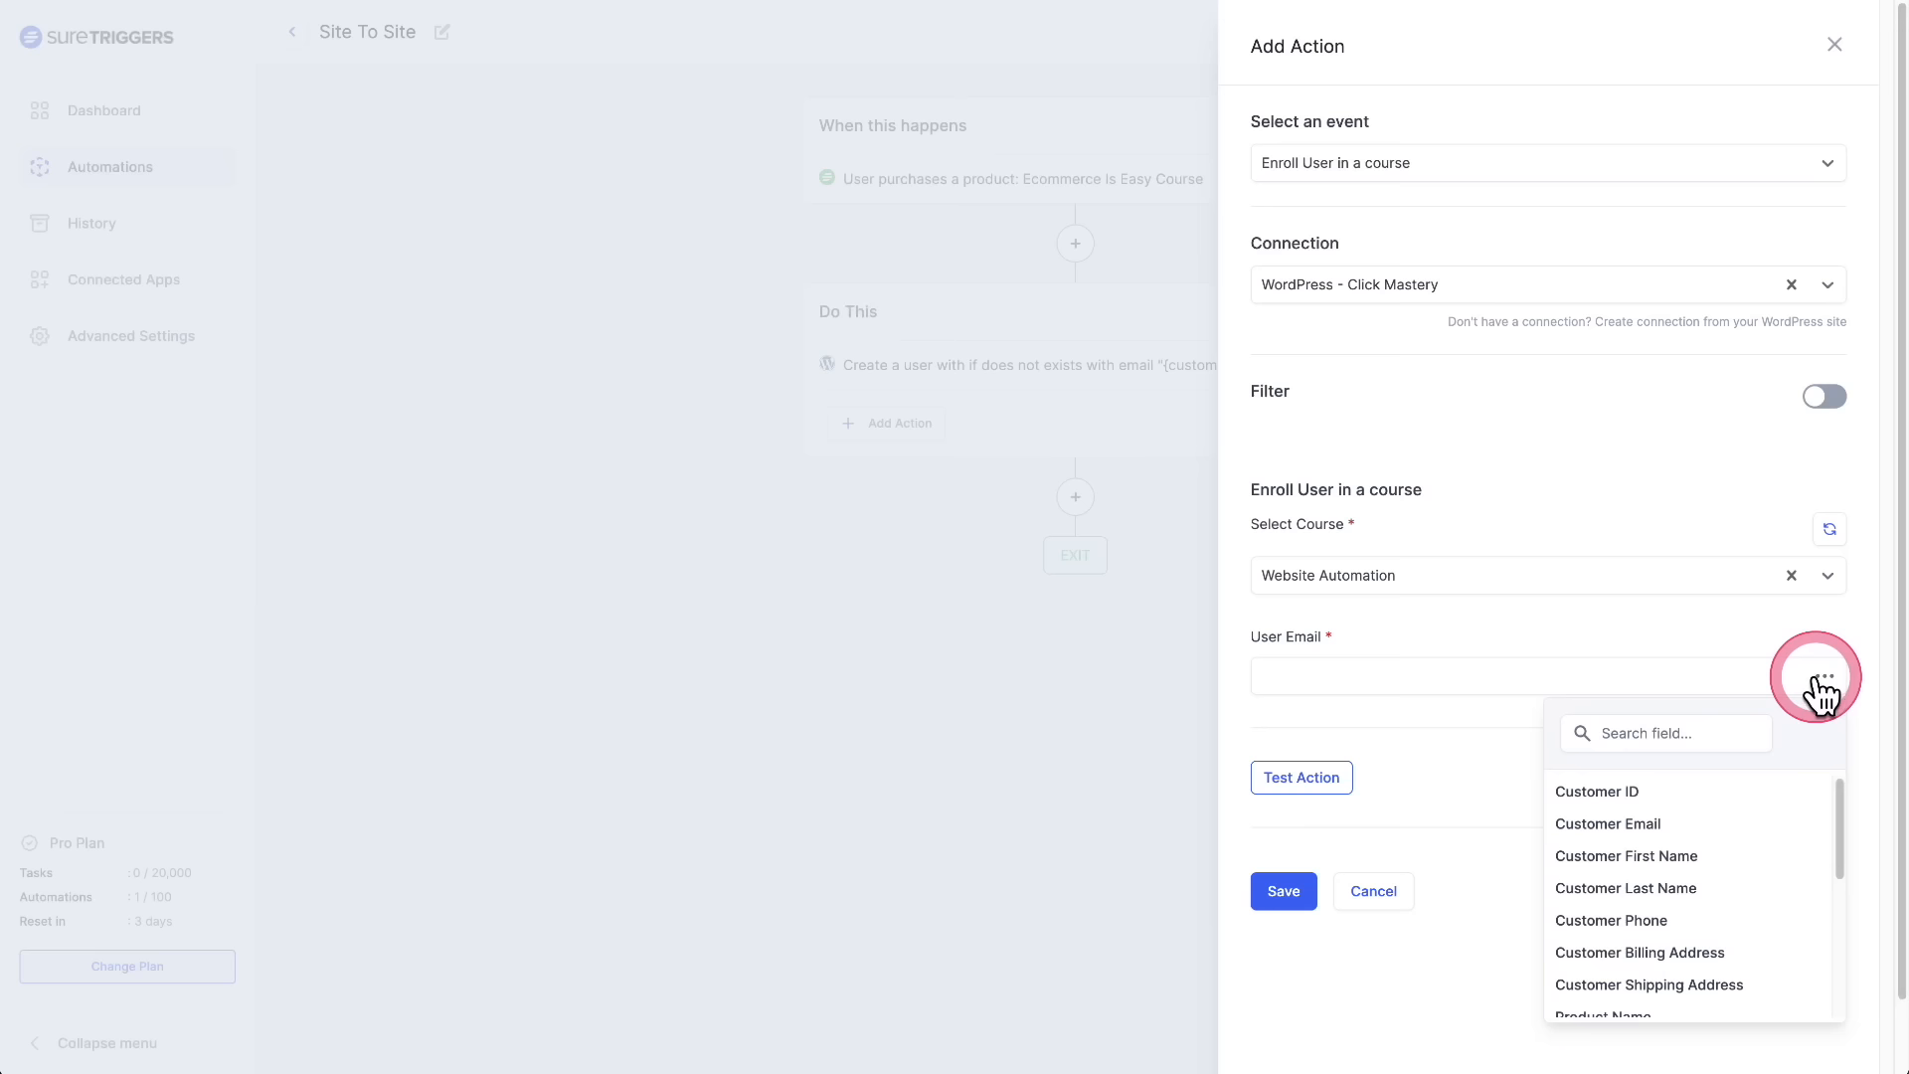
left_click(1607, 824)
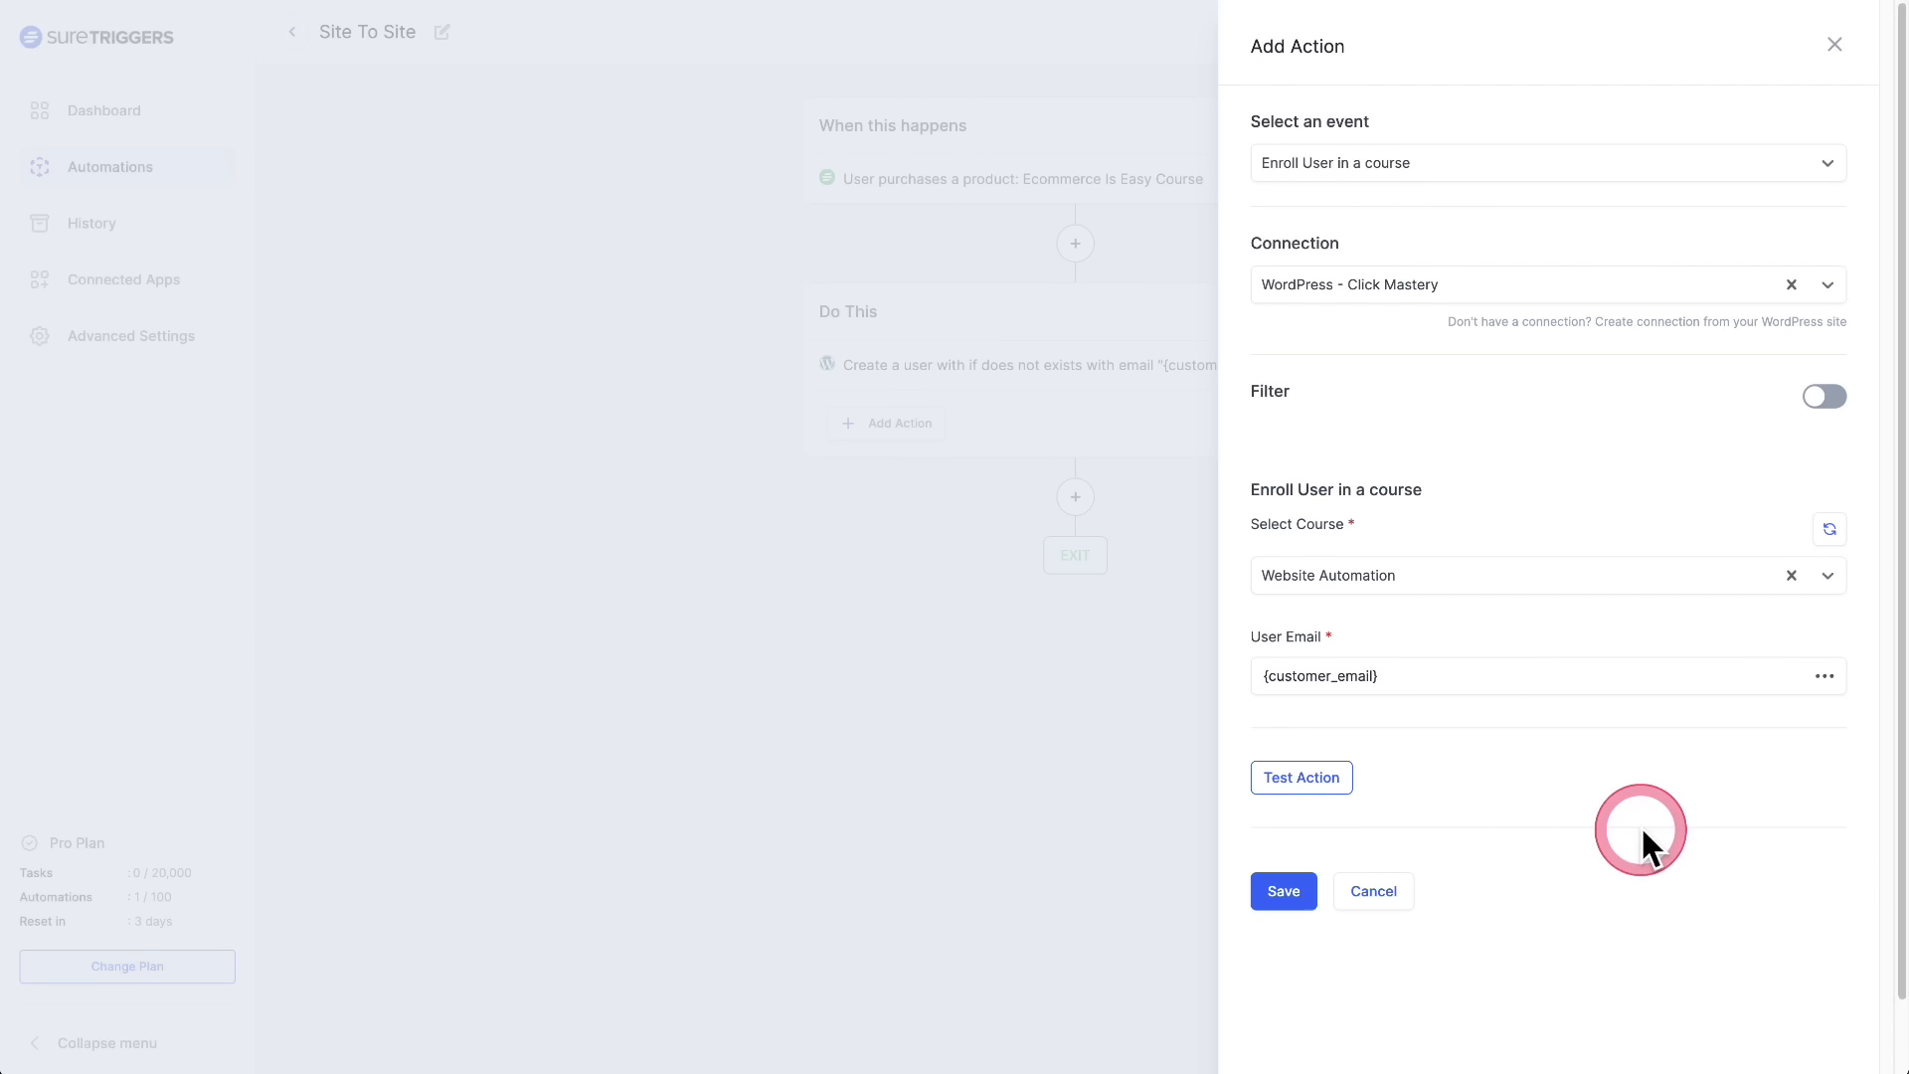
left_click(1284, 891)
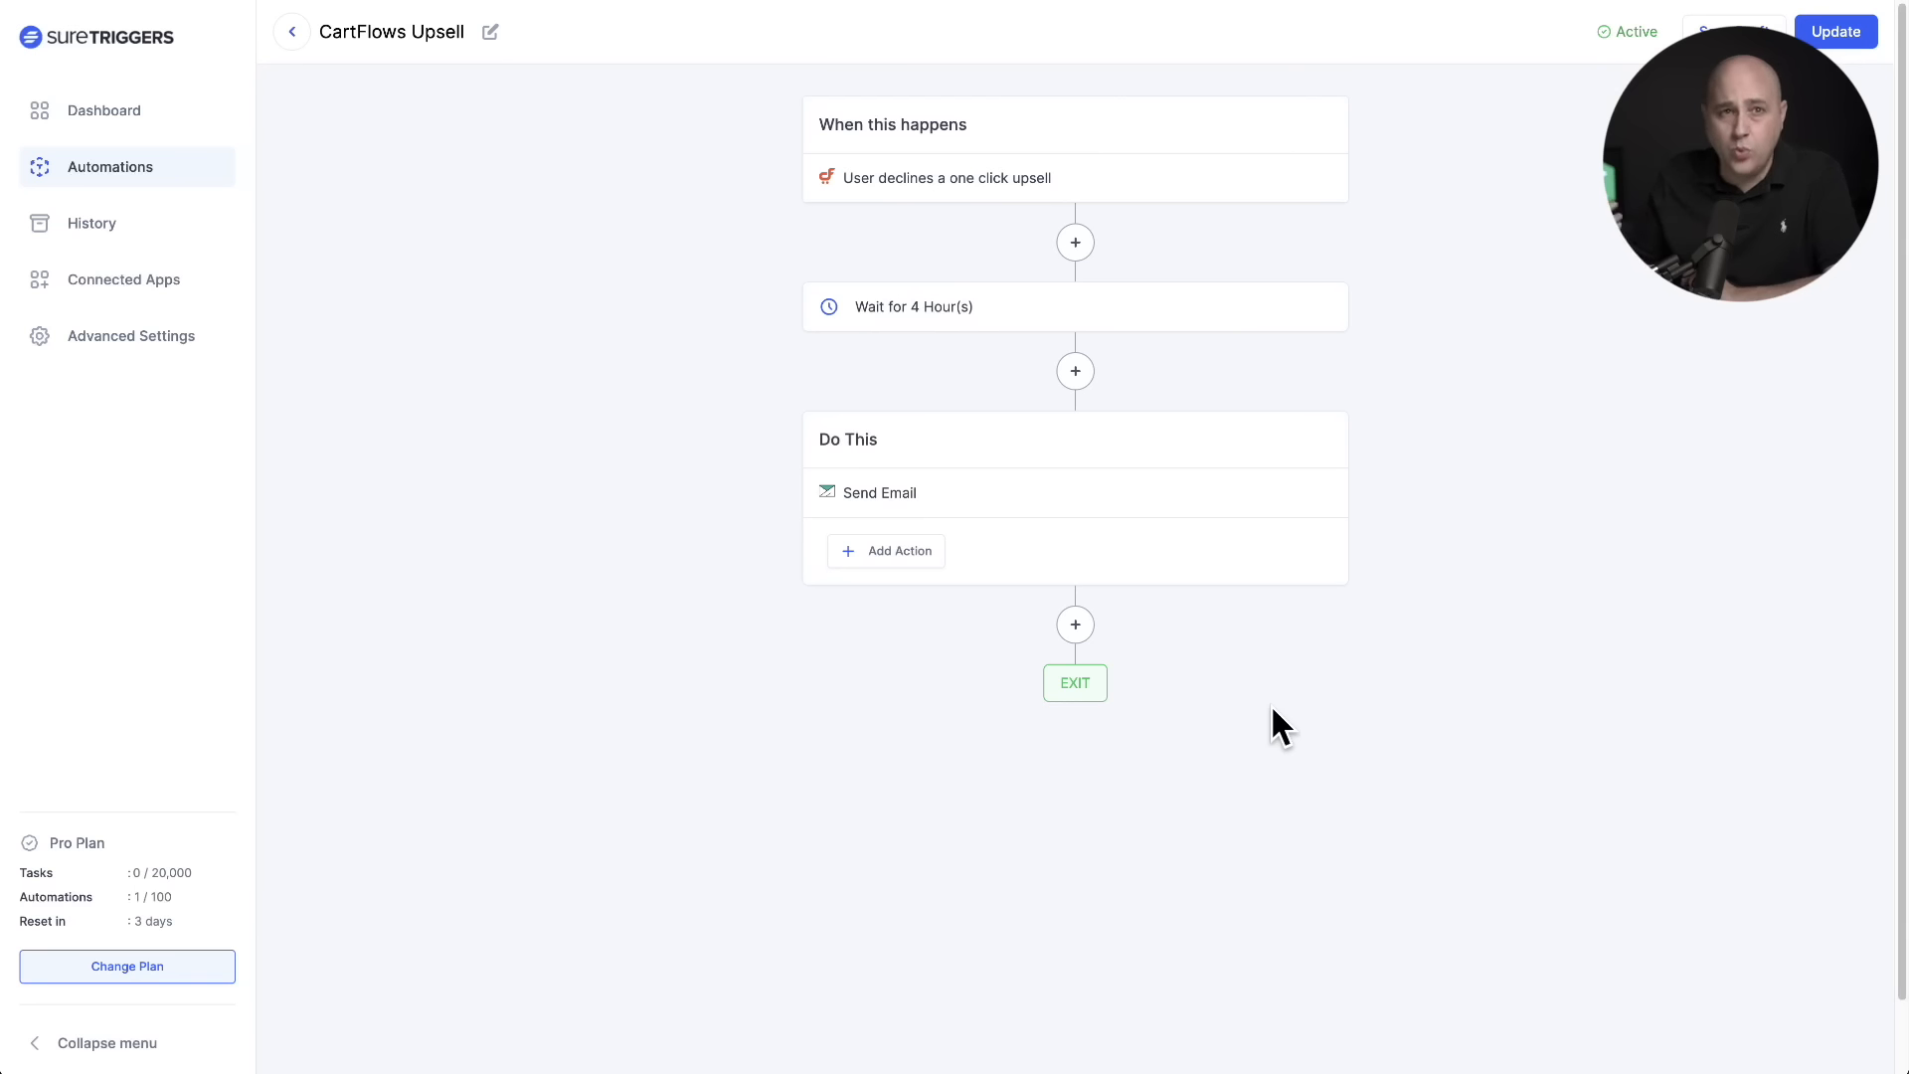
- Open the CartFlows Upsell automation and review its trigger, Wait step and Send Email action
left_click(1173, 676)
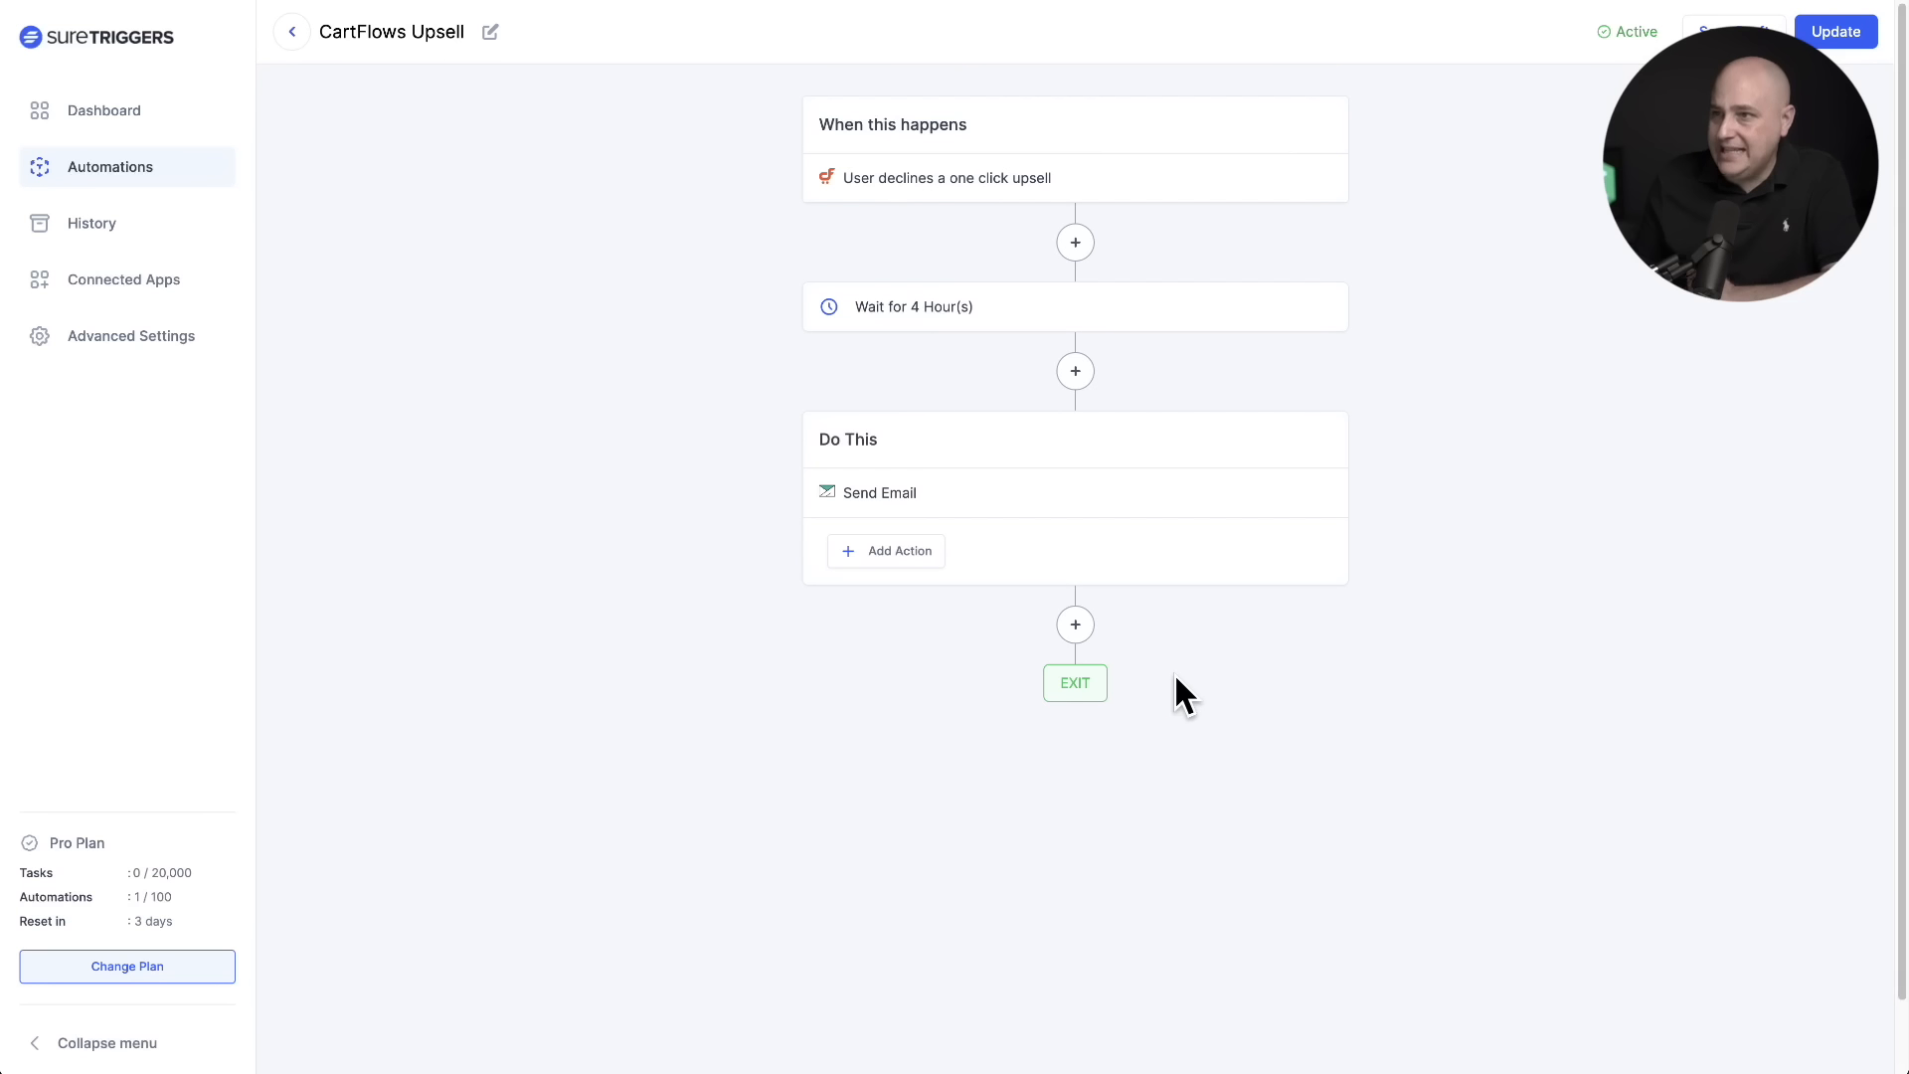
left_click(1079, 181)
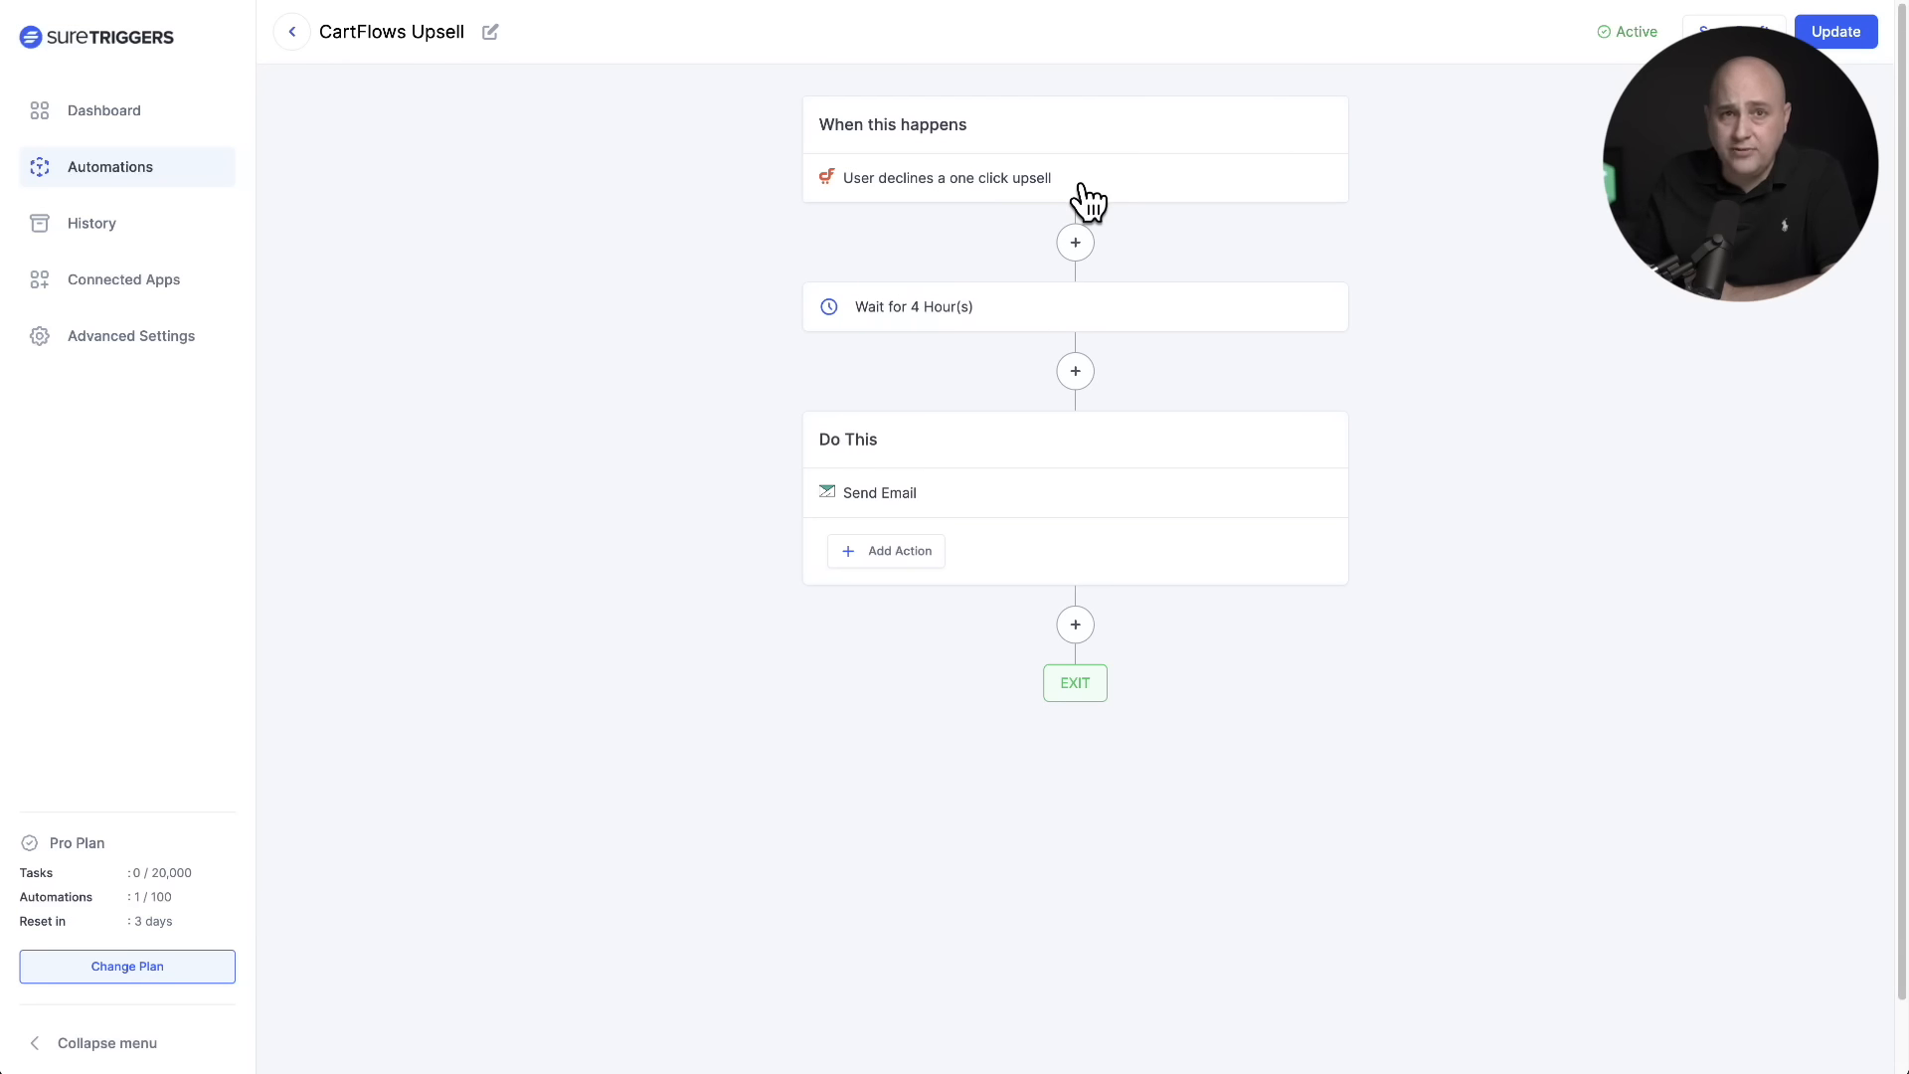
left_click(1074, 241)
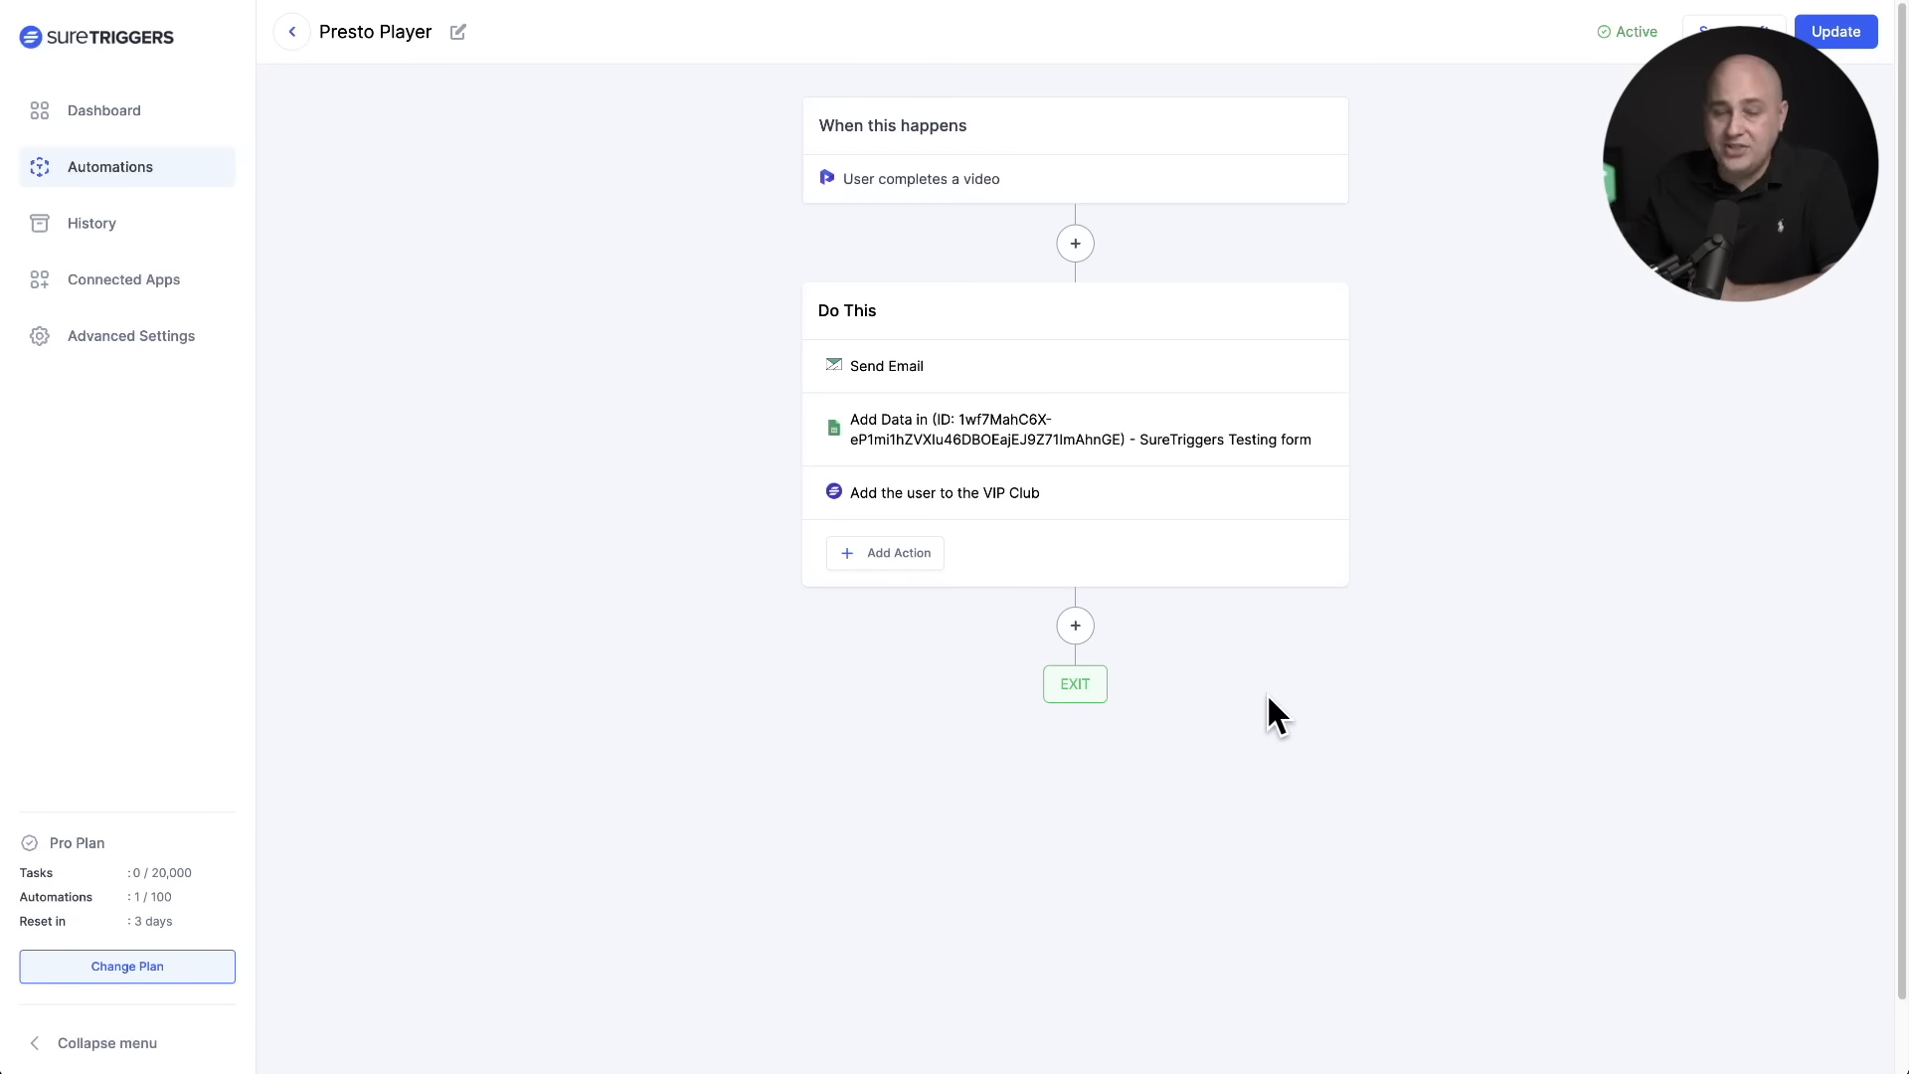
left_click(1126, 187)
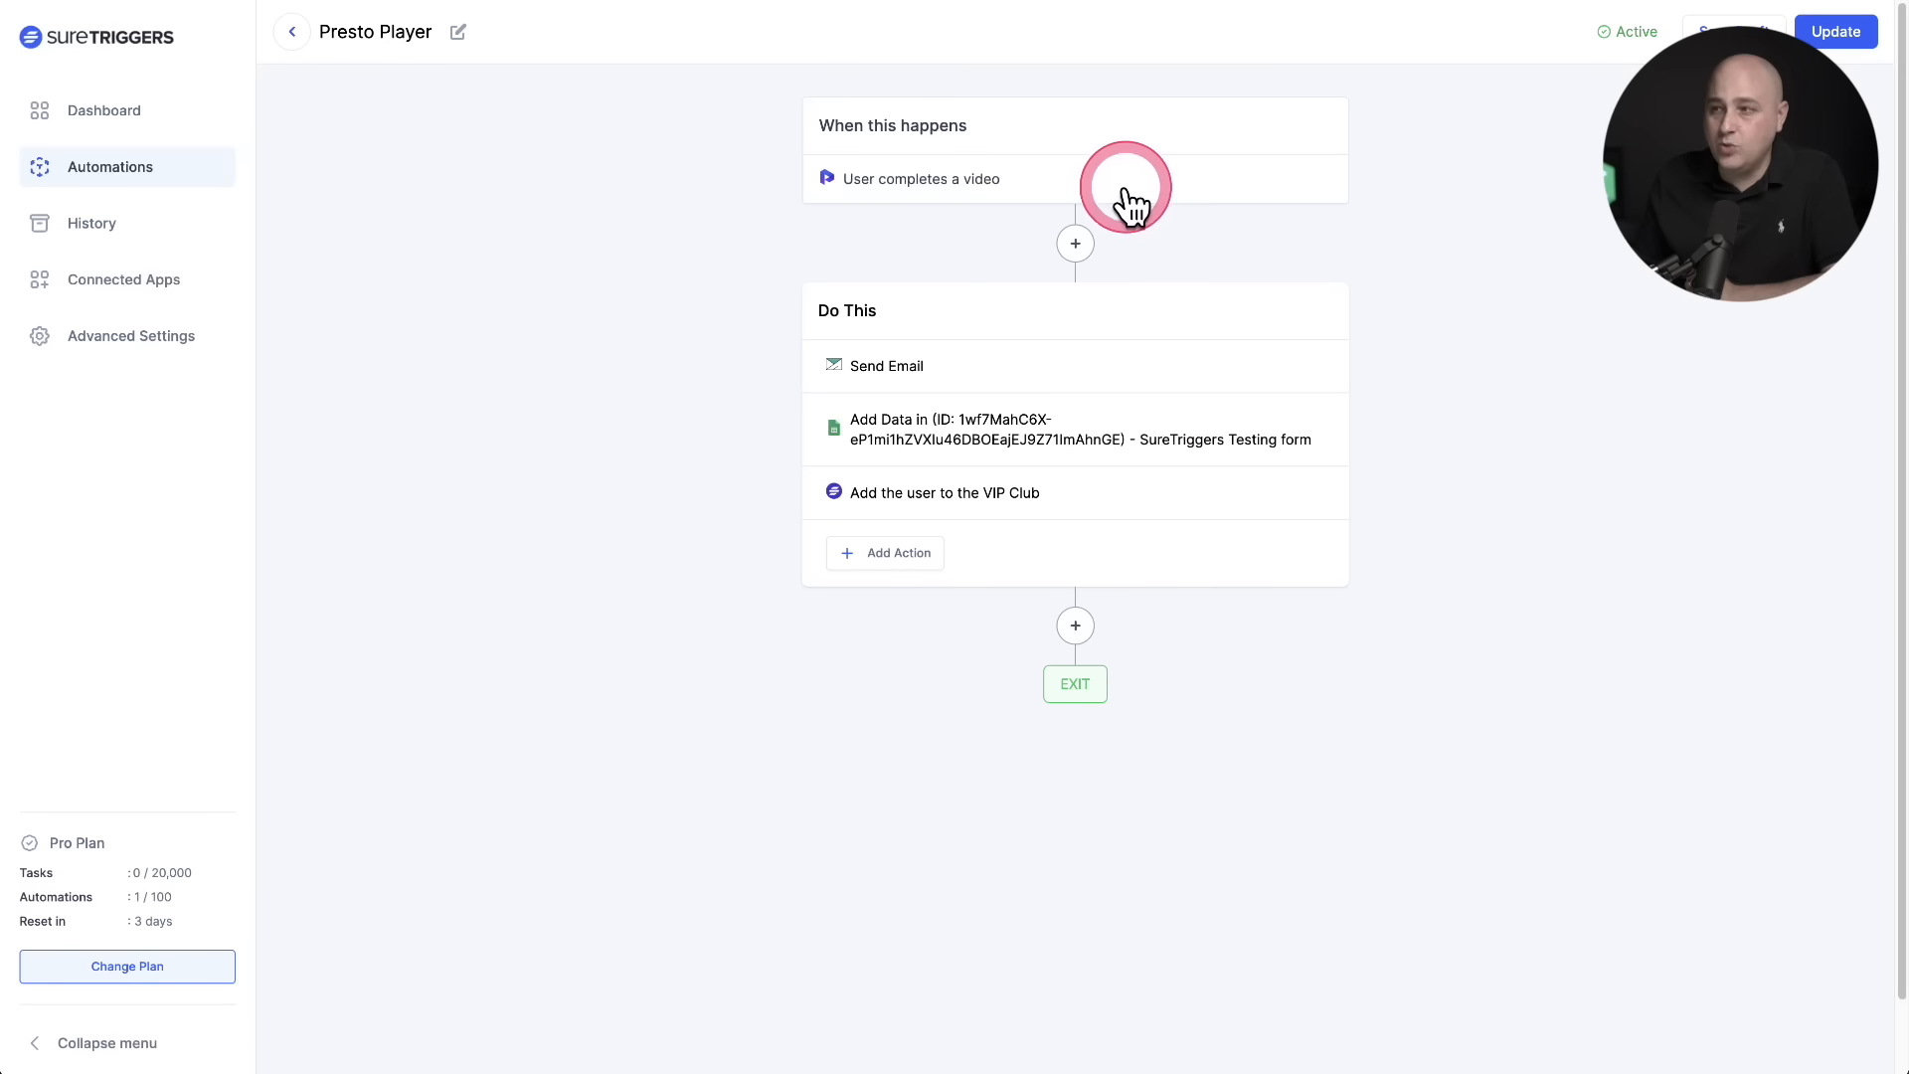
mouse_move(1124, 188)
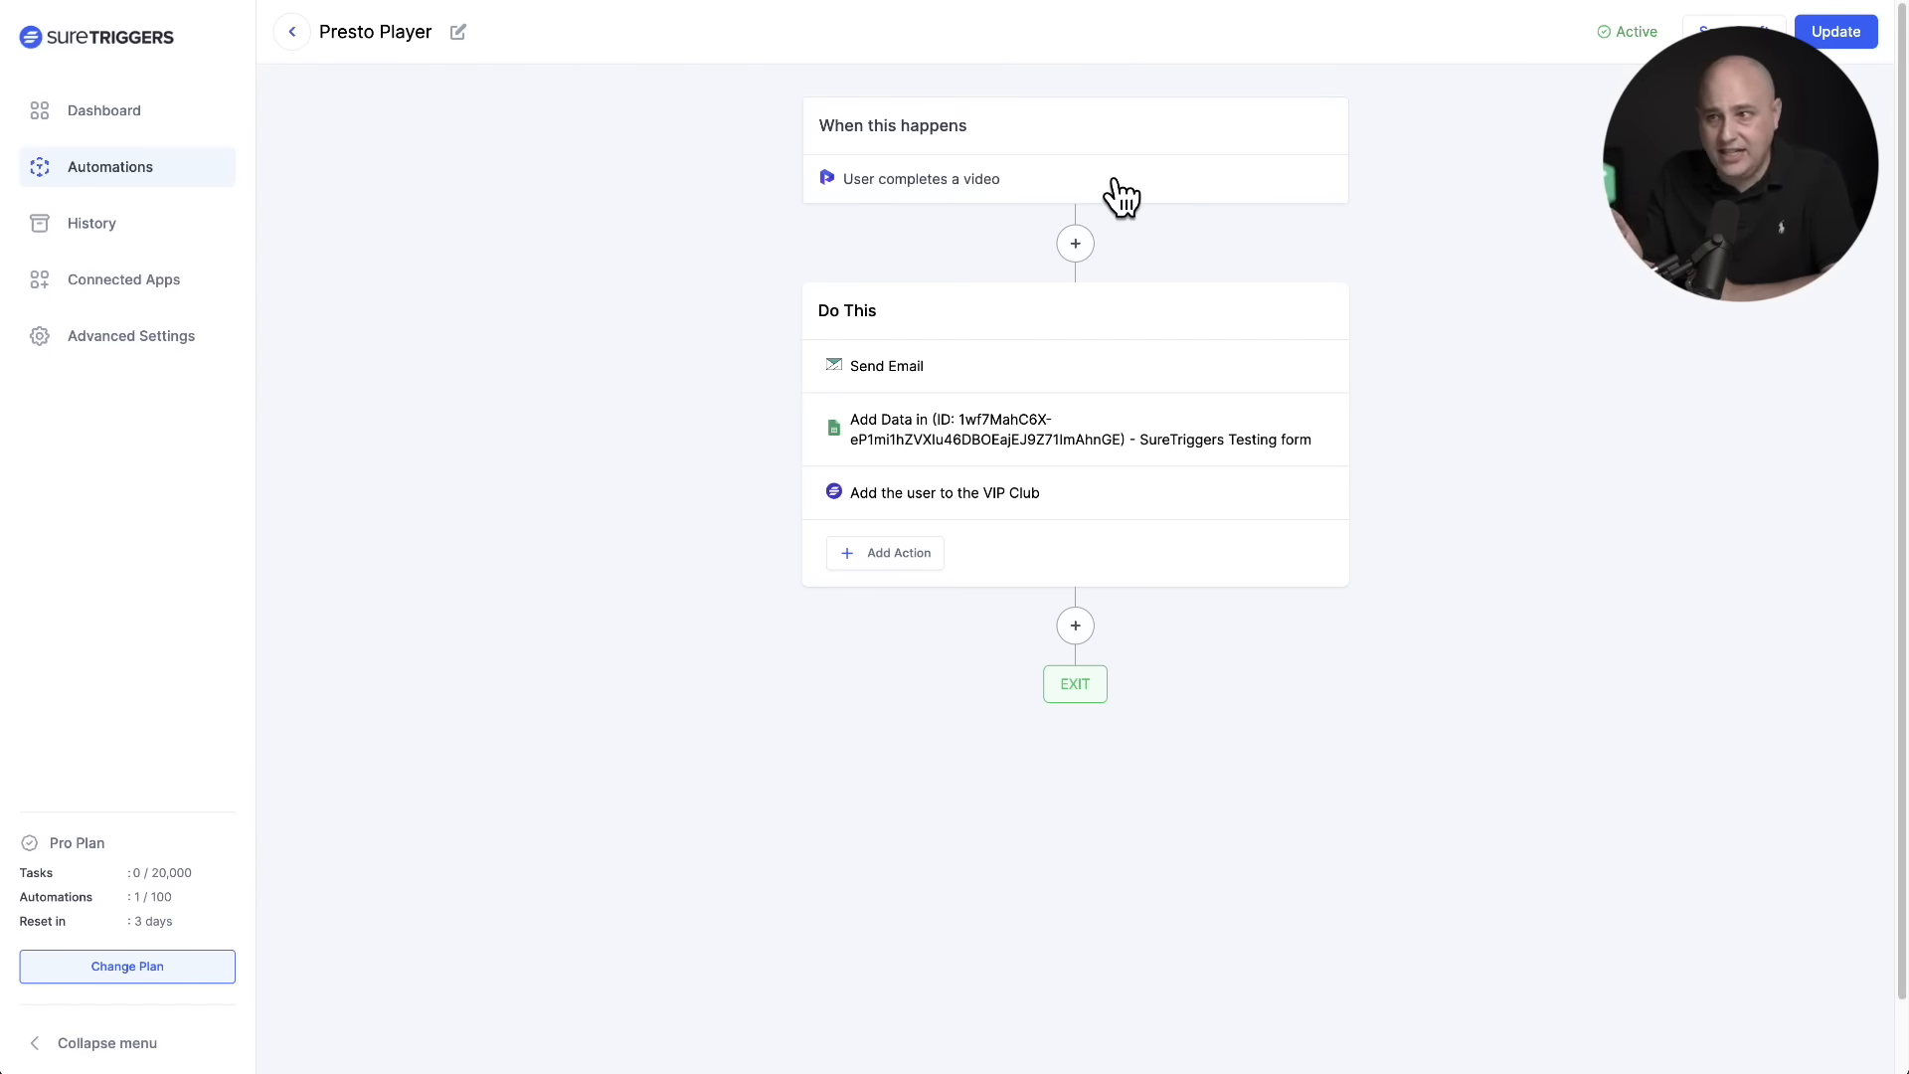
left_click(1118, 179)
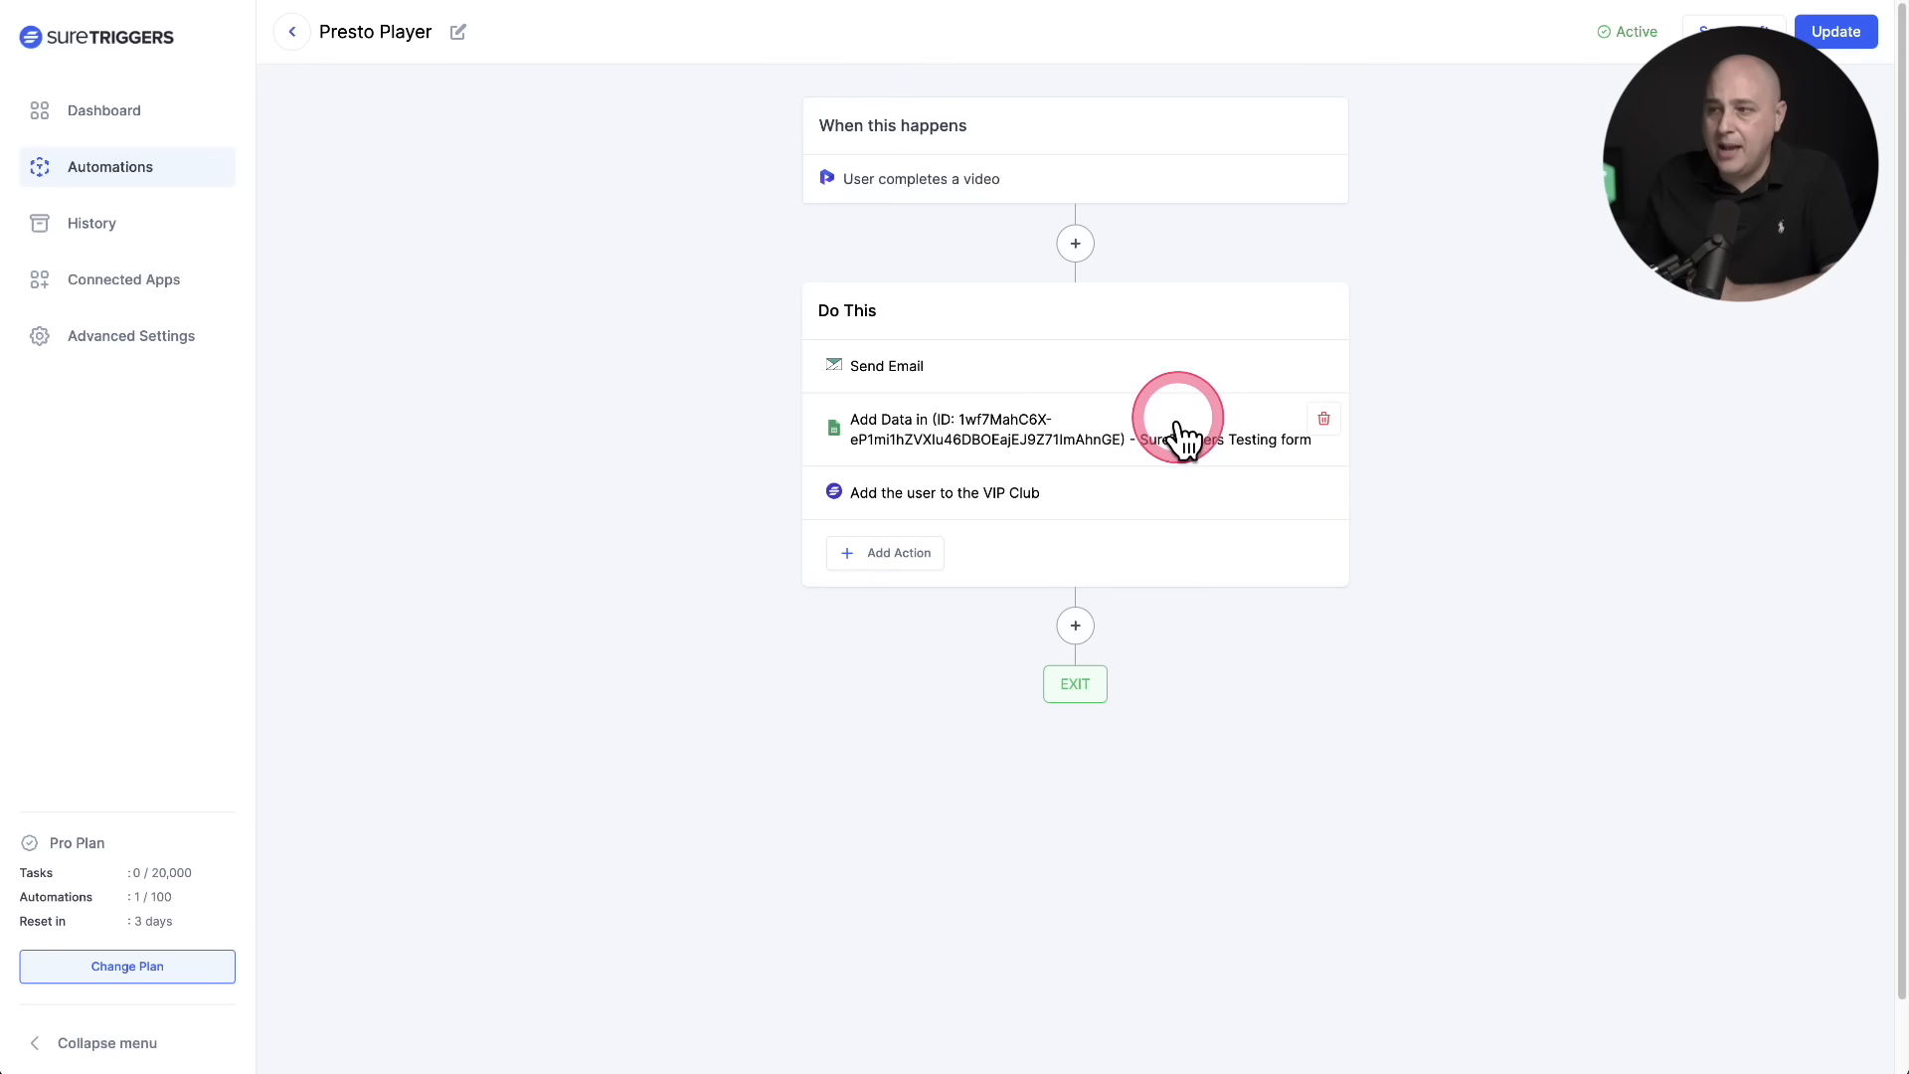
mouse_move(1181, 449)
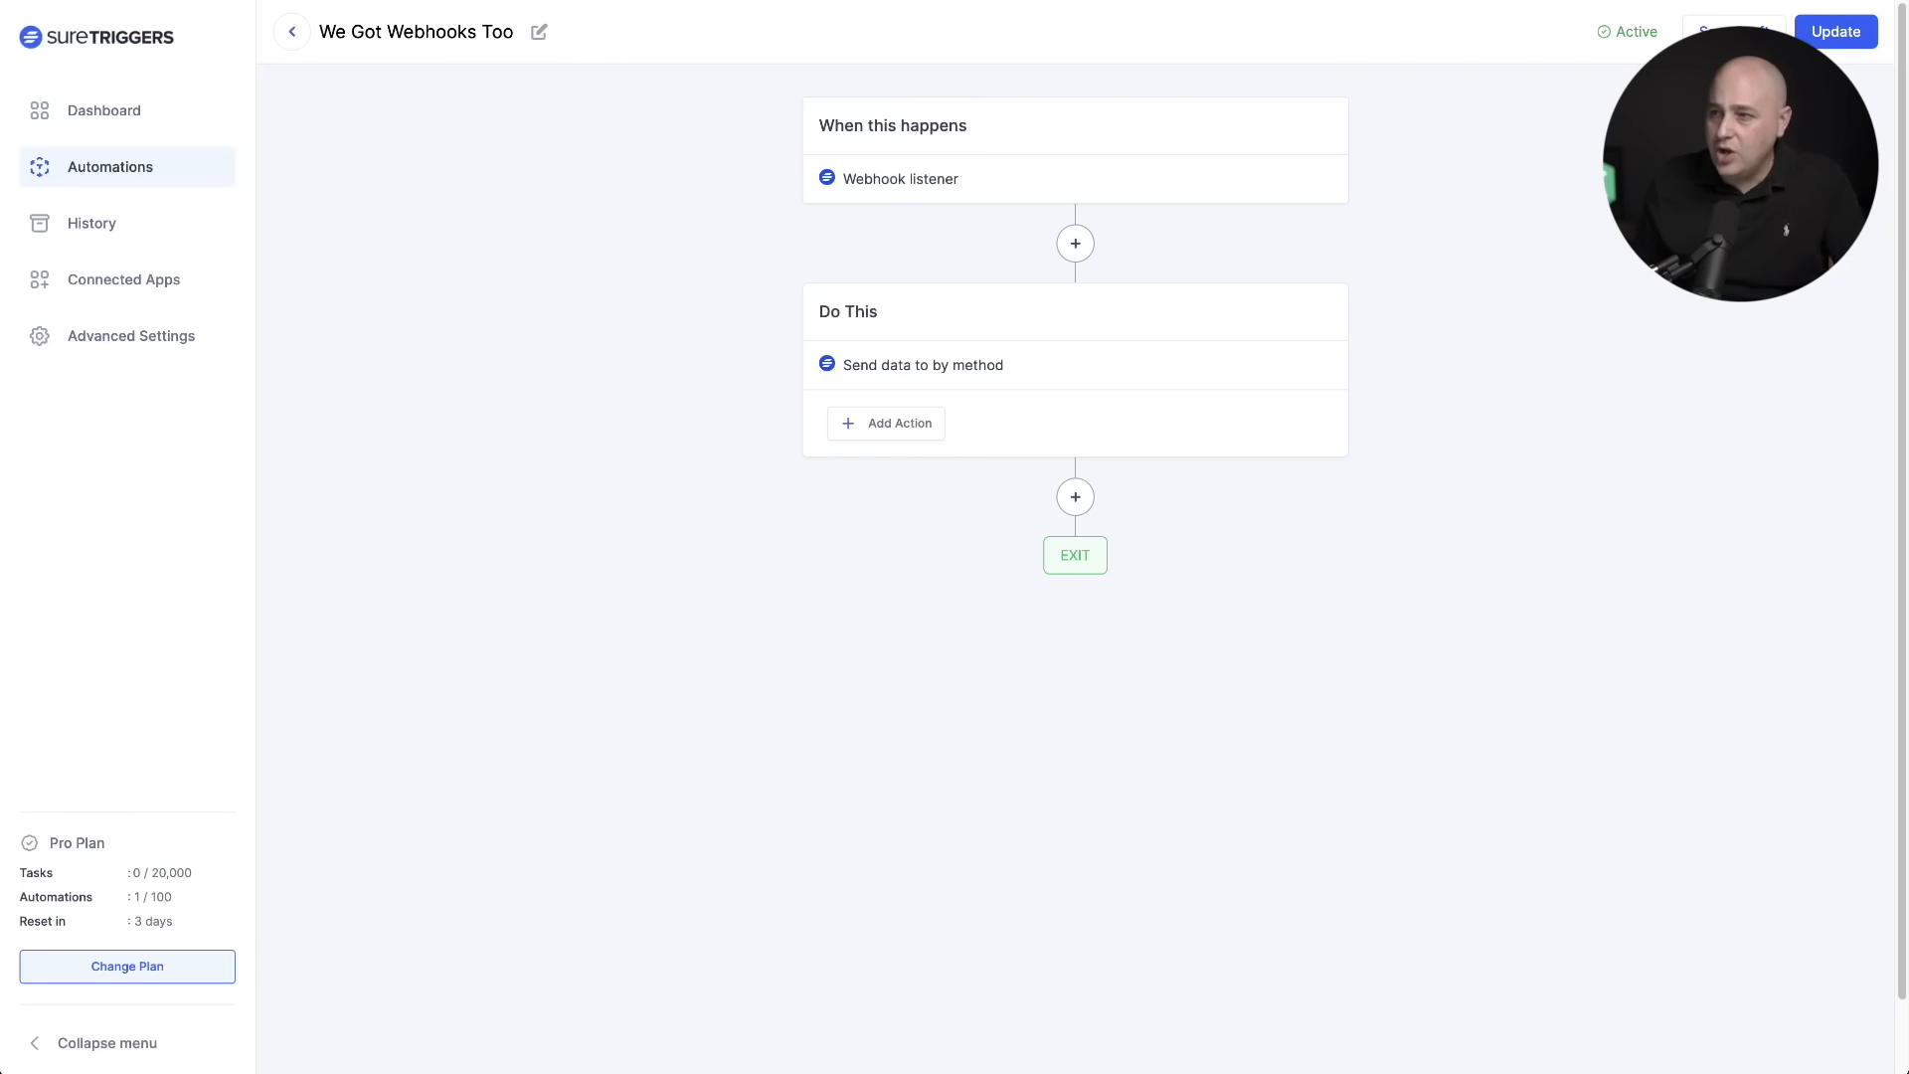
- Open the Update Action panel of the 'Send data to a WebHook' action
left_click(1044, 366)
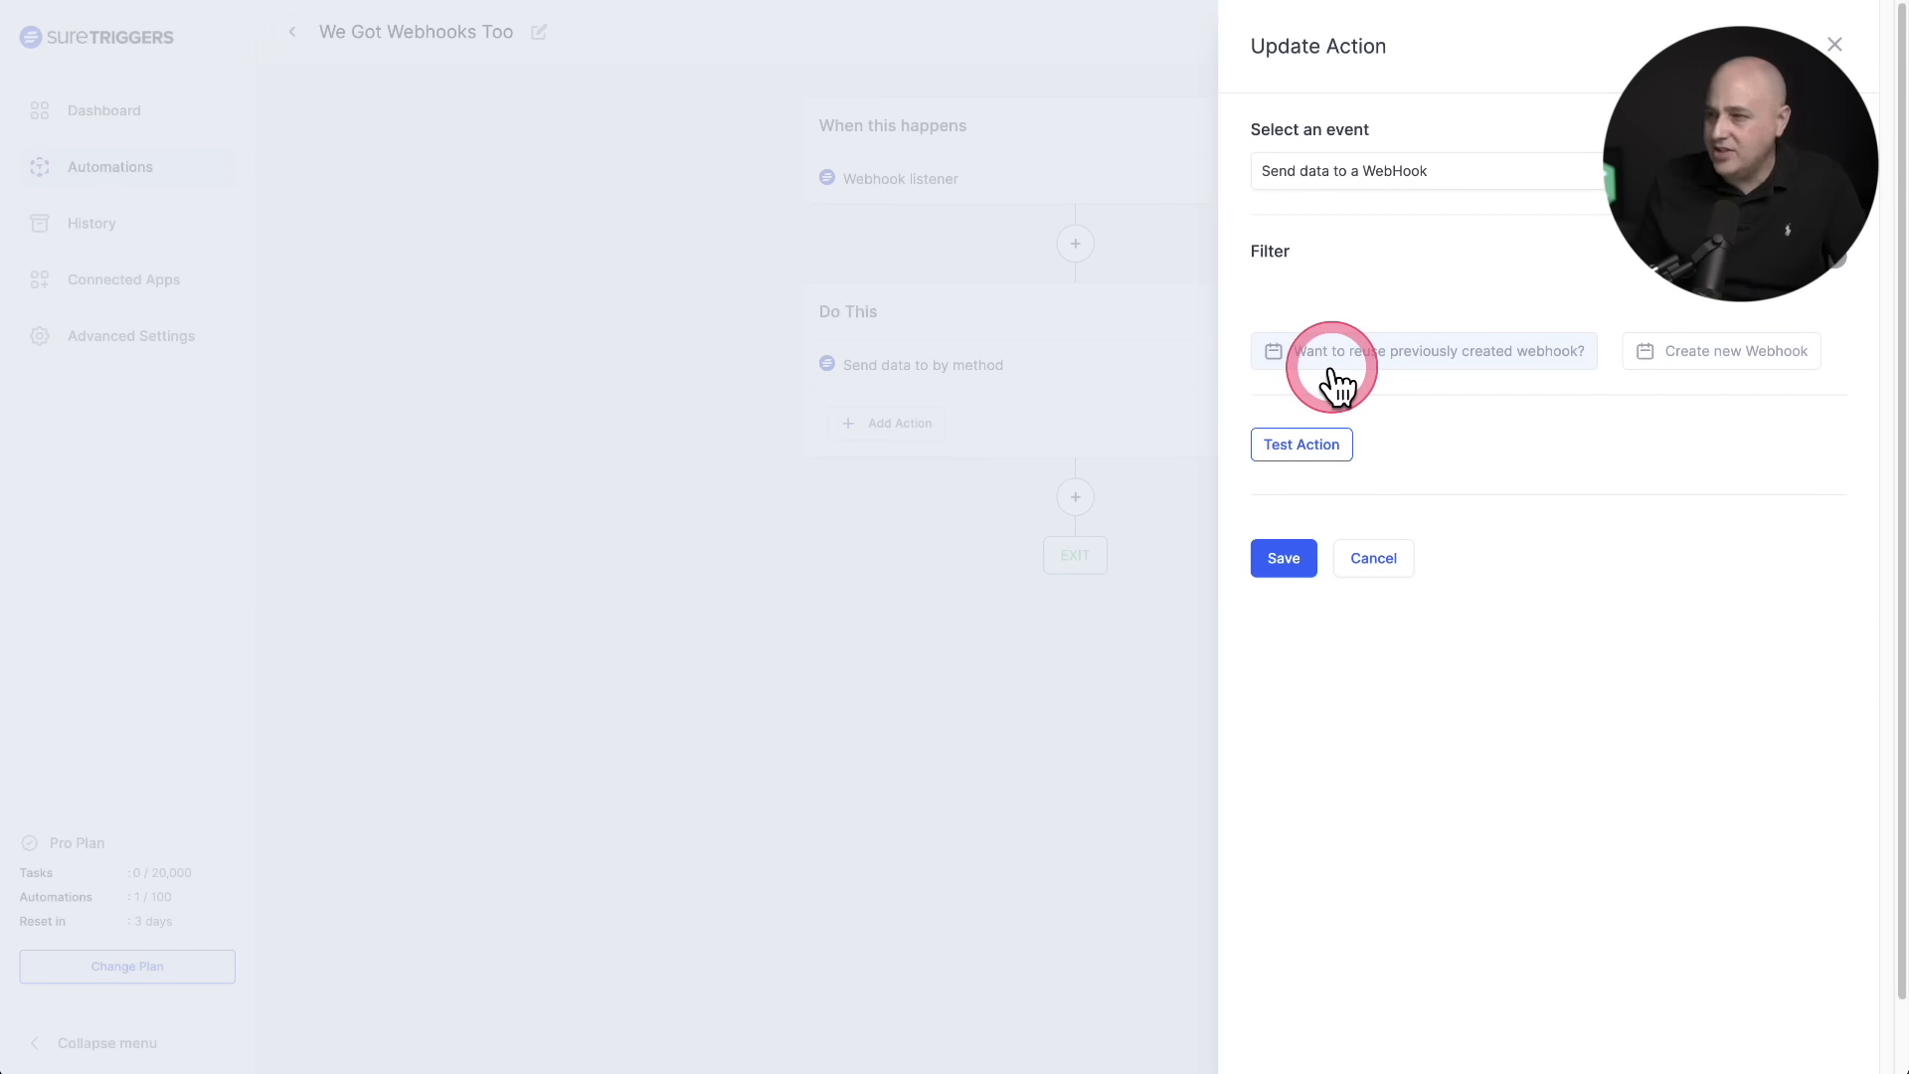
mouse_move(1404, 386)
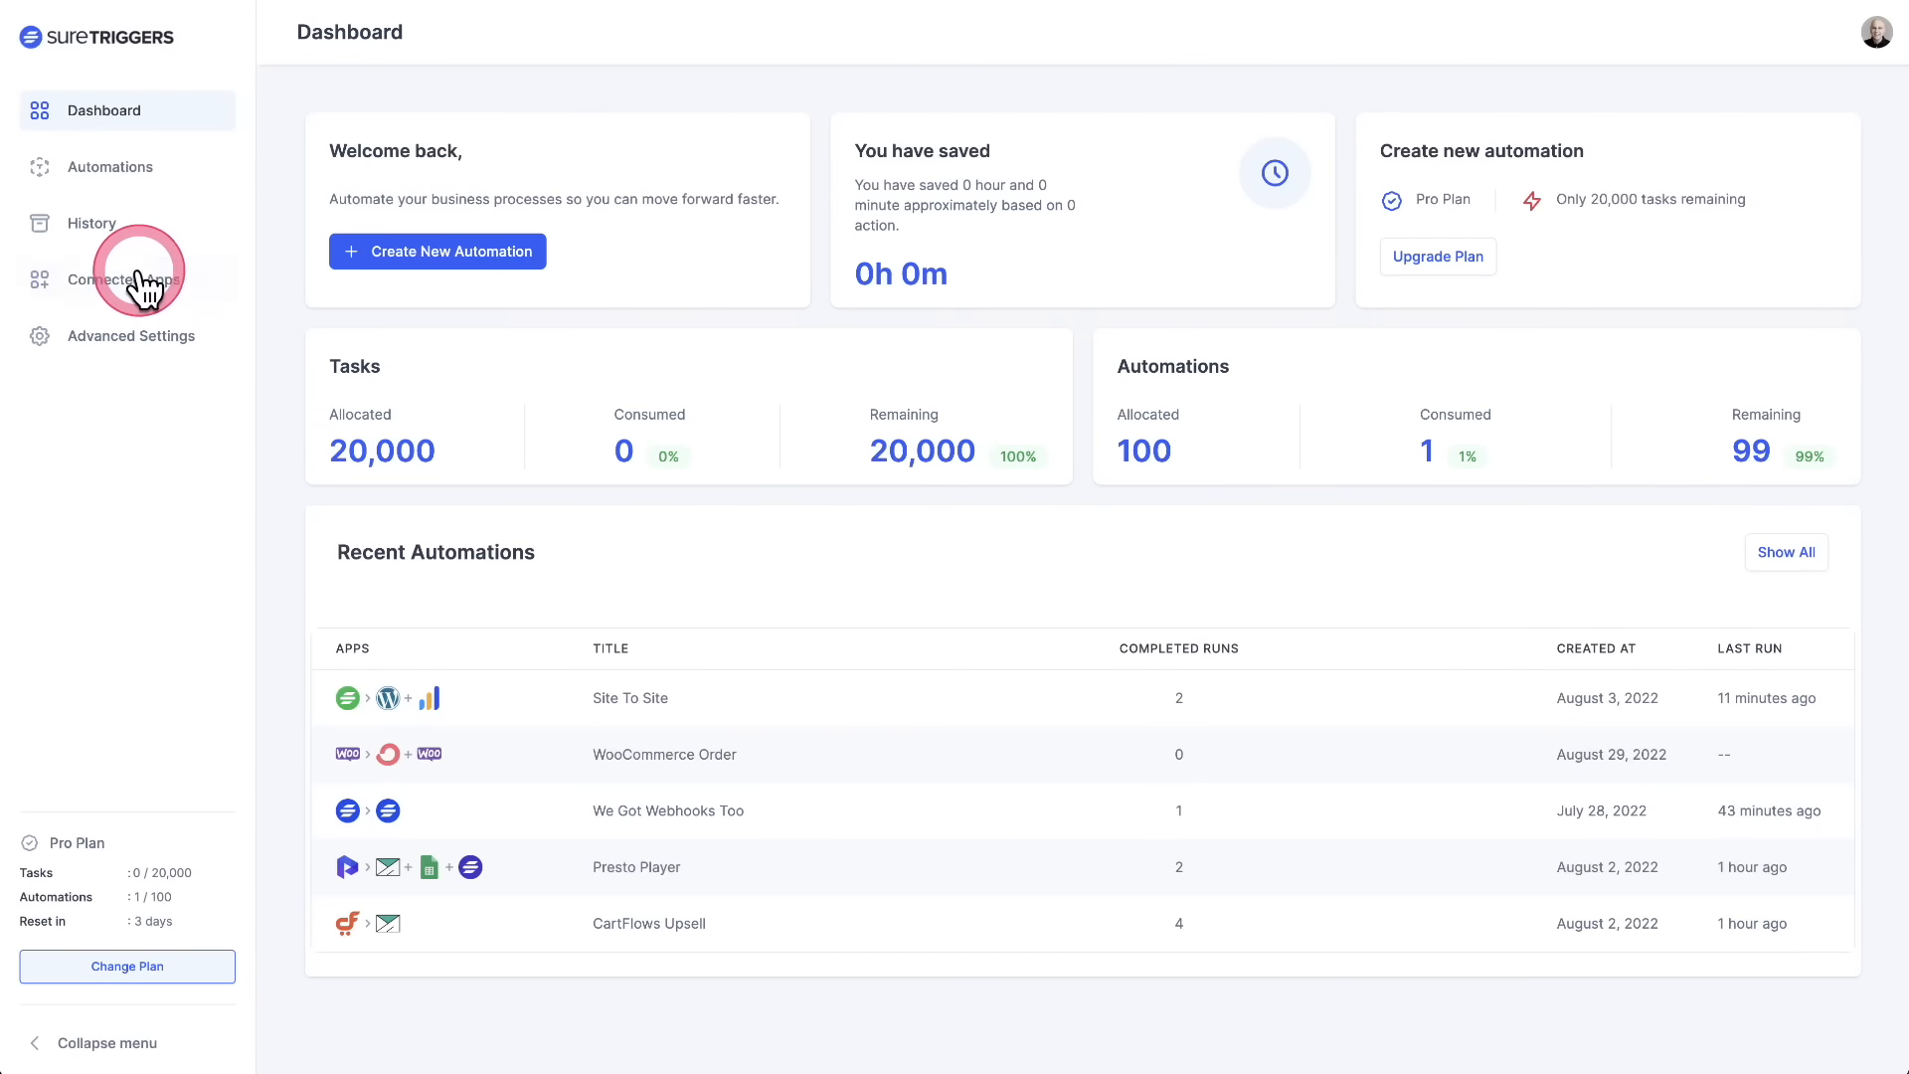
- View the Connected Apps overview, then return to the list of all seven automations
left_click(123, 279)
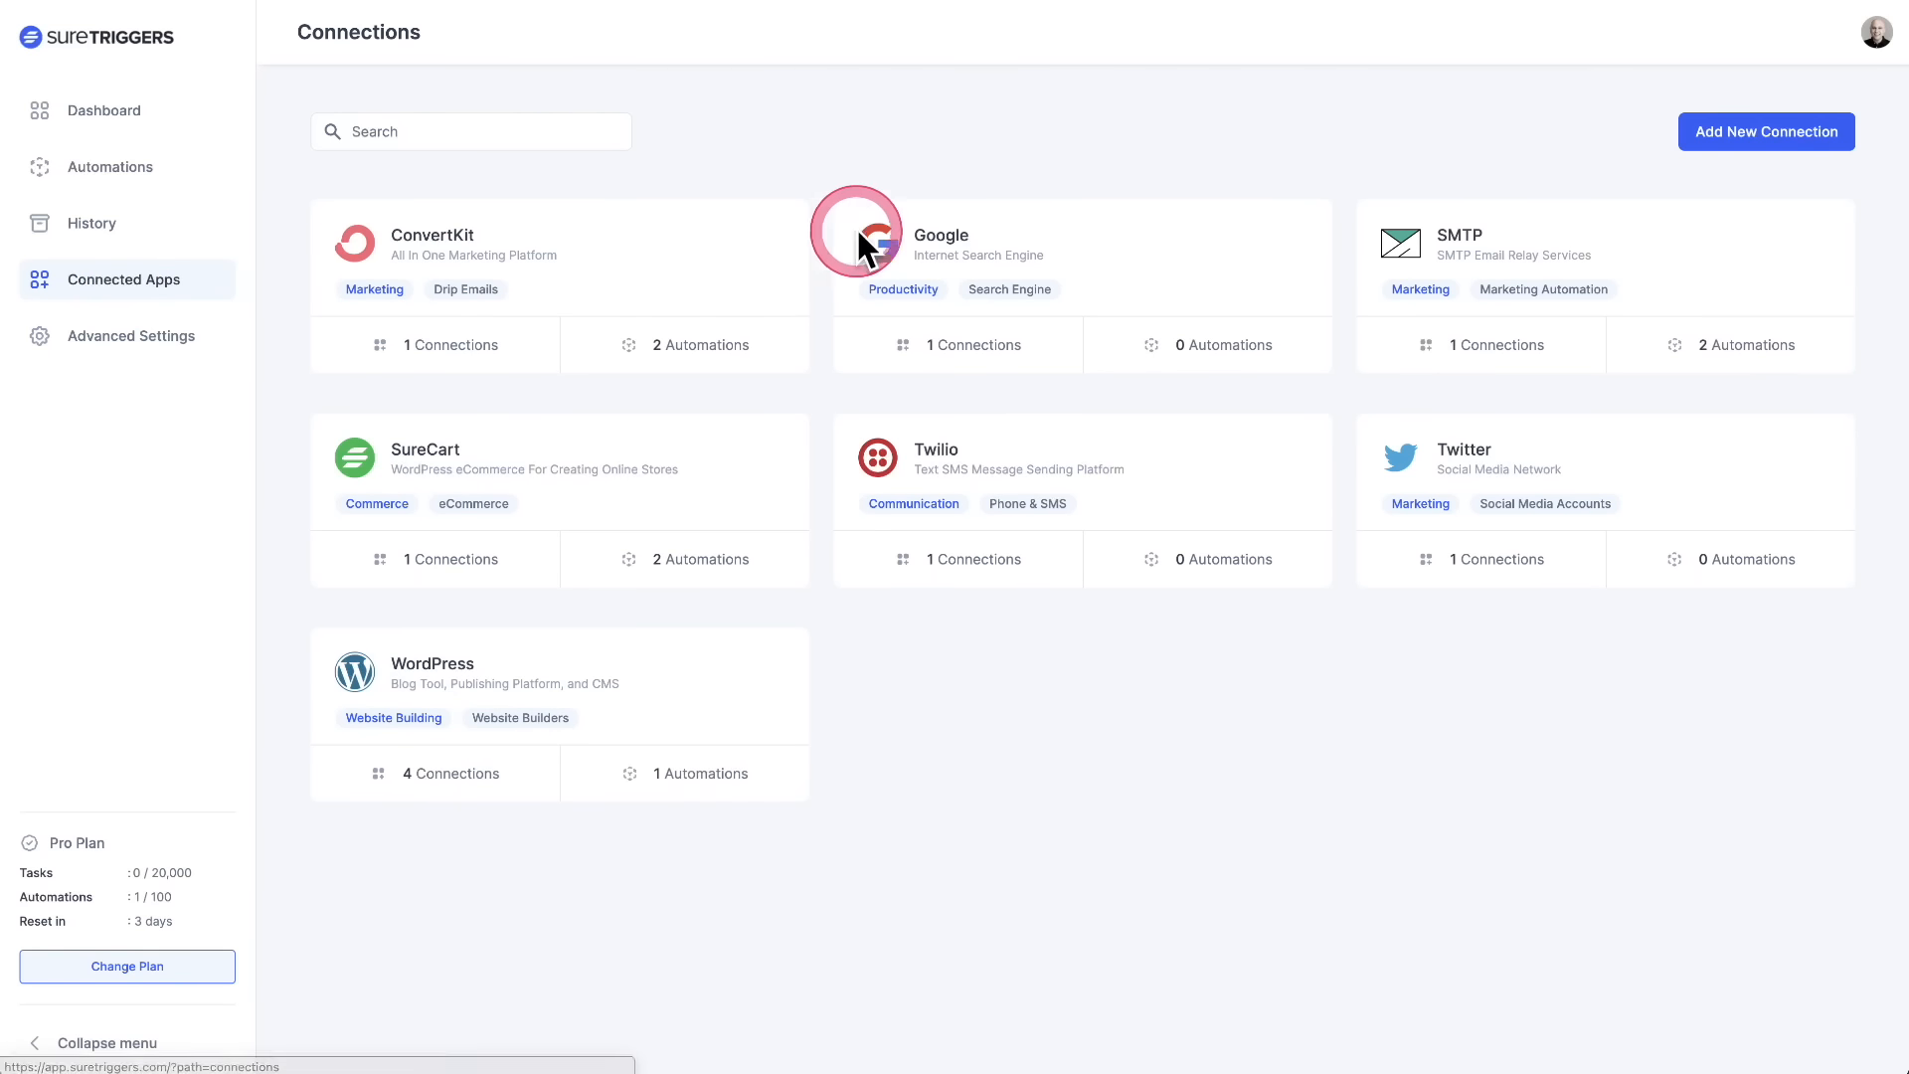
mouse_move(1113, 225)
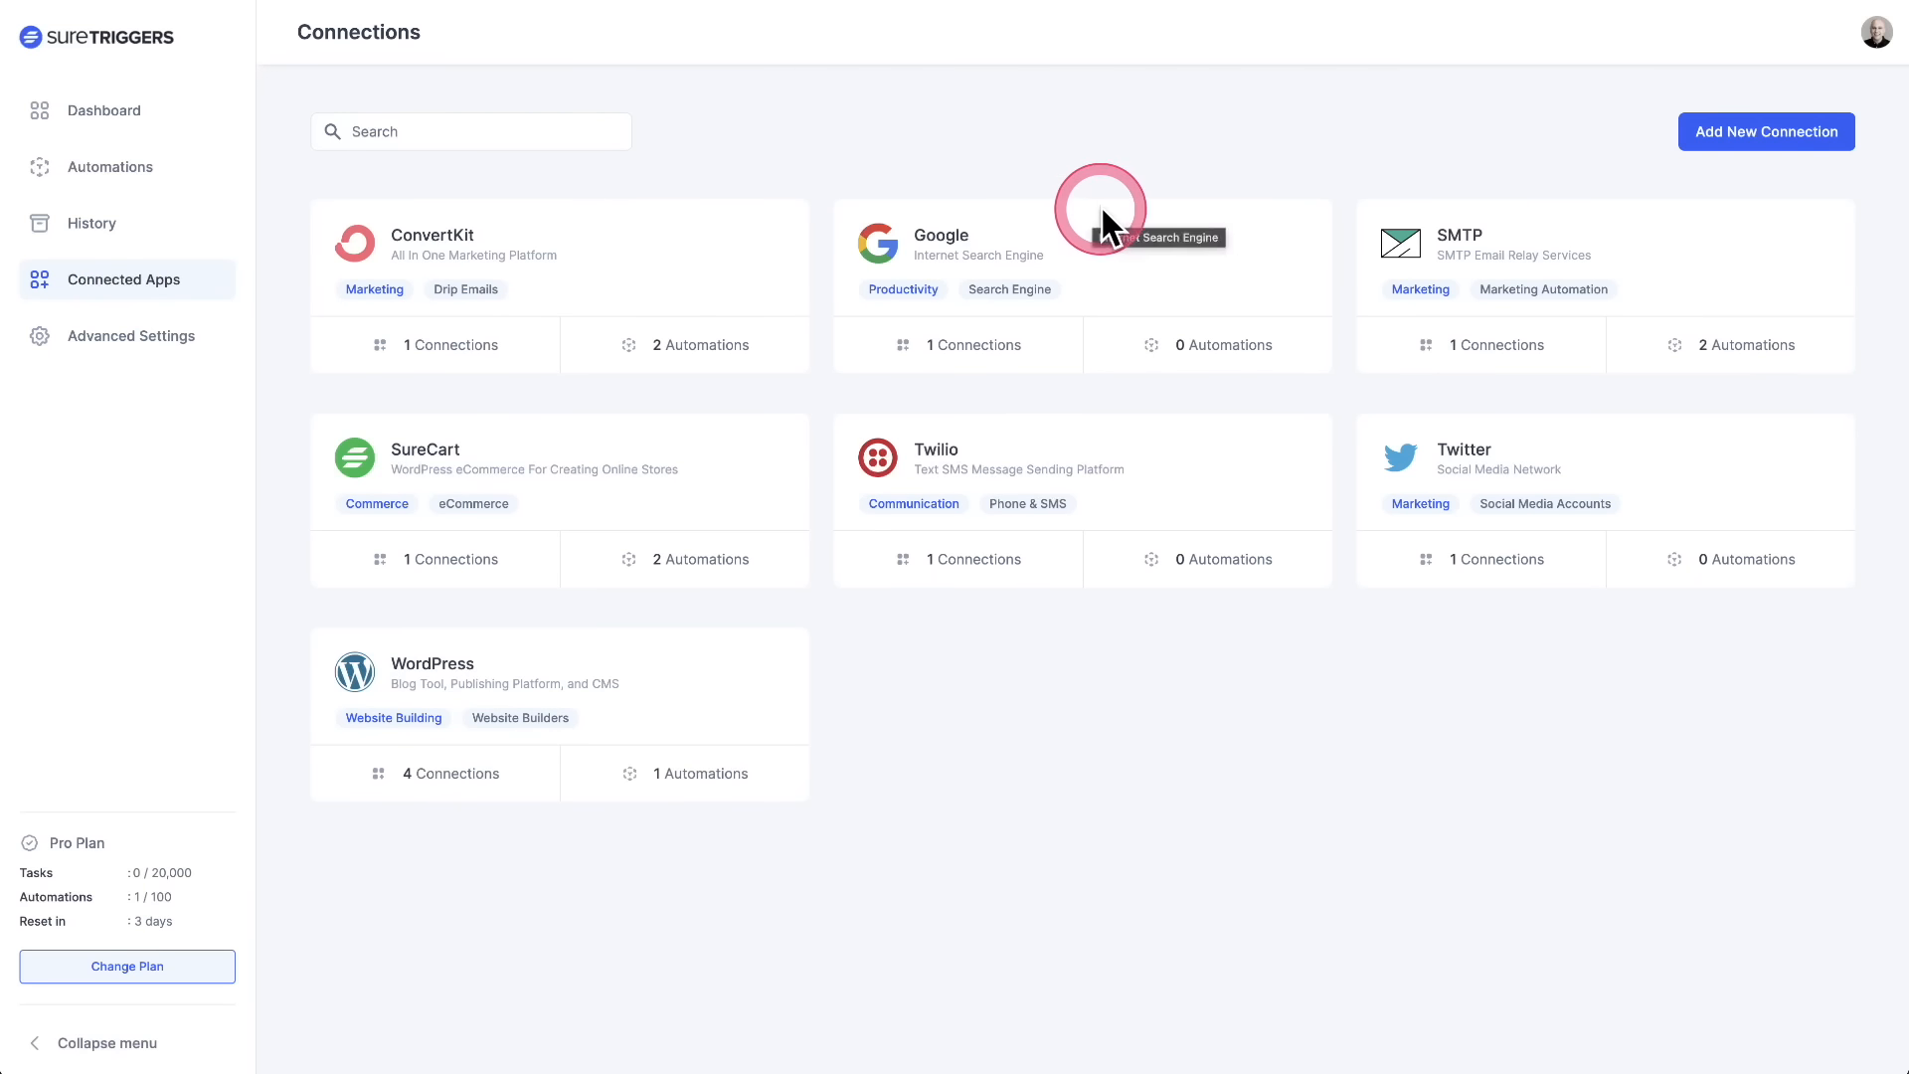
left_click(1766, 131)
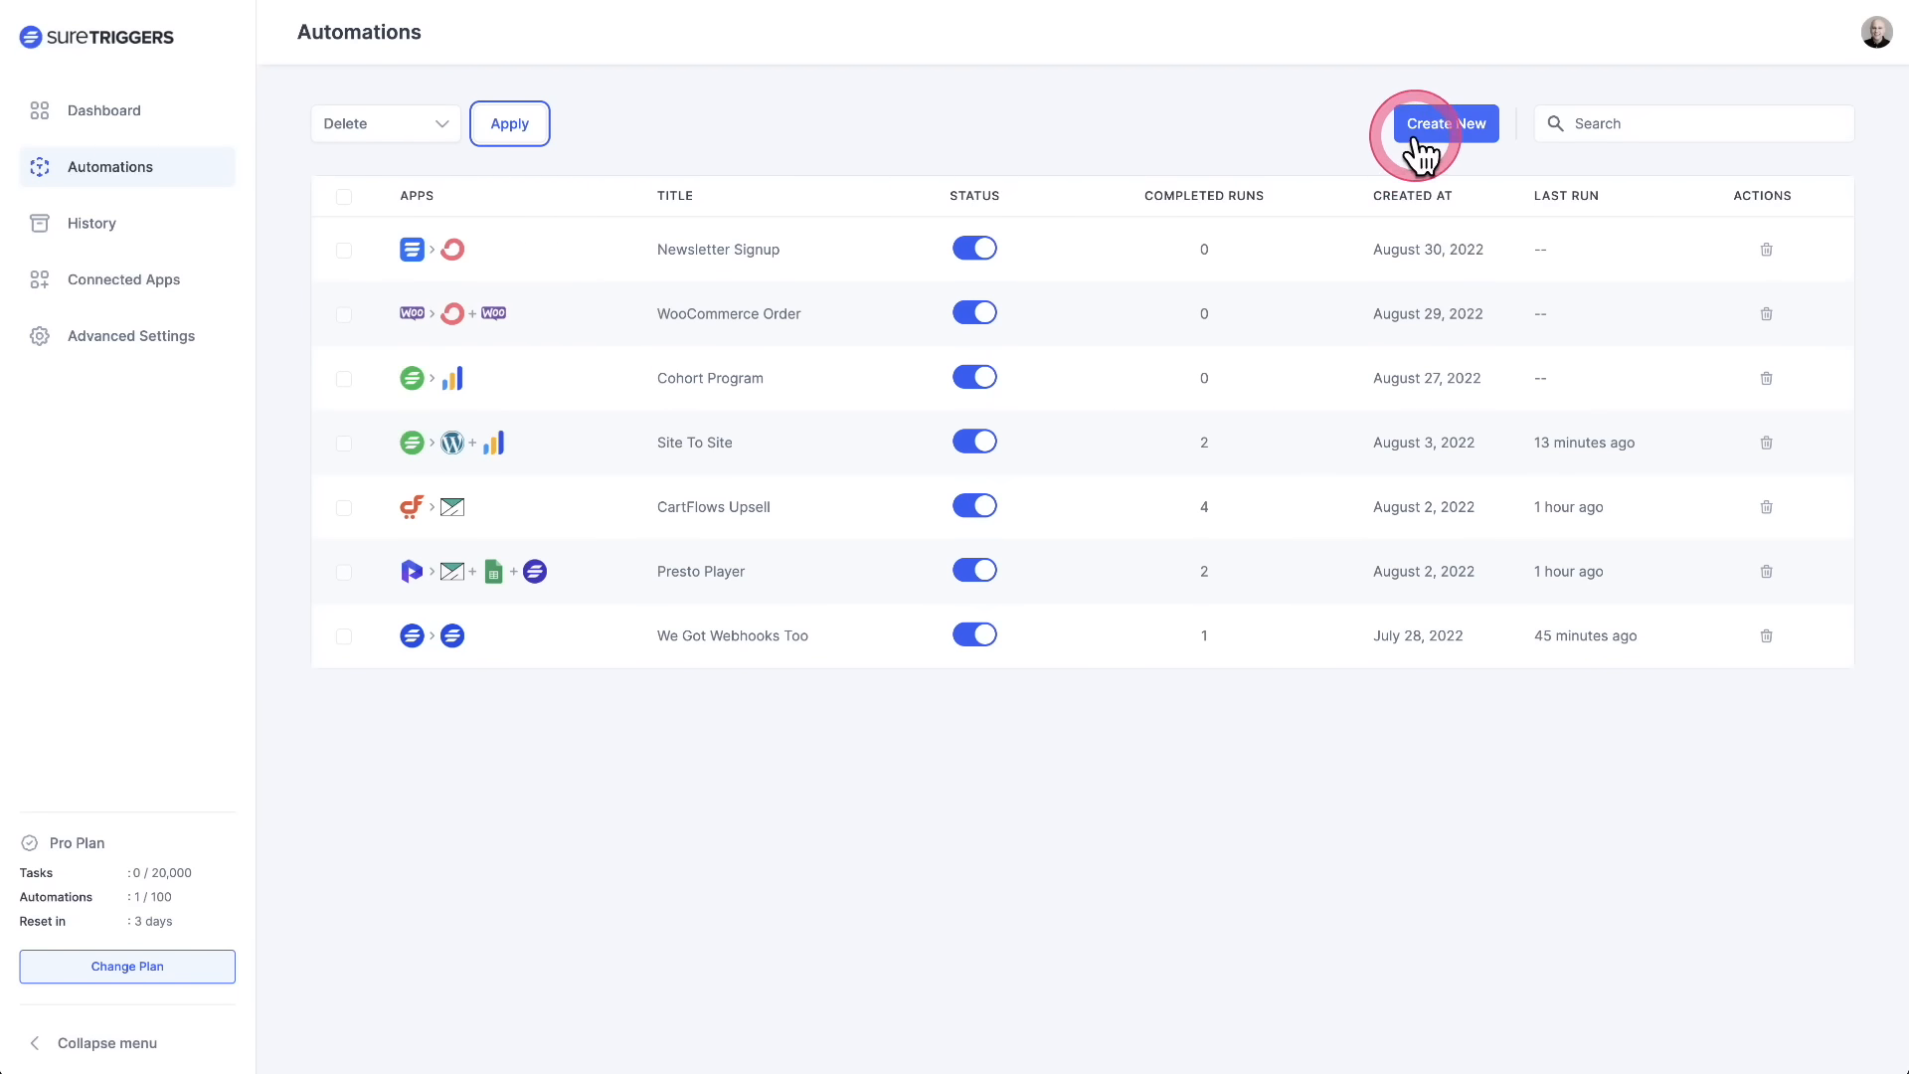
- Create a new automation and rename it to 'Review Request'
left_click(1448, 123)
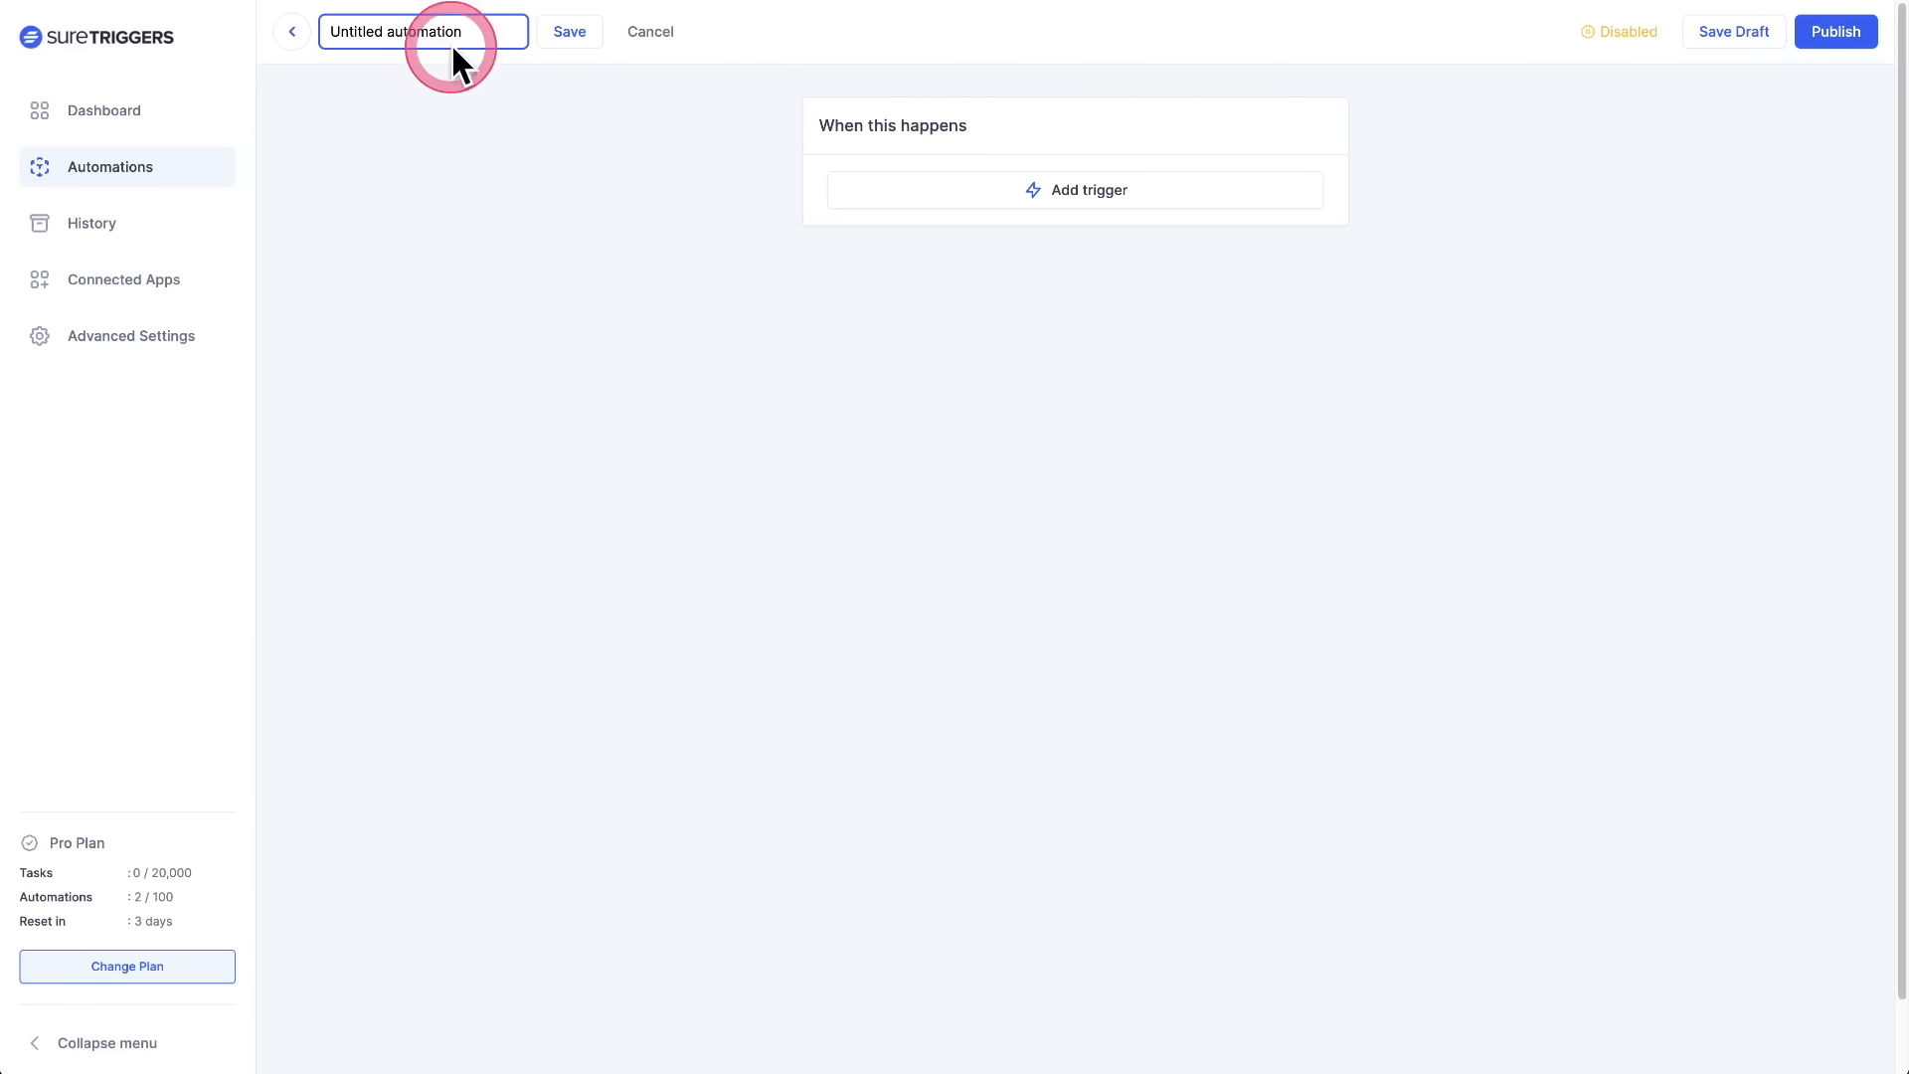
triple_click(424, 32)
type("Review Request")
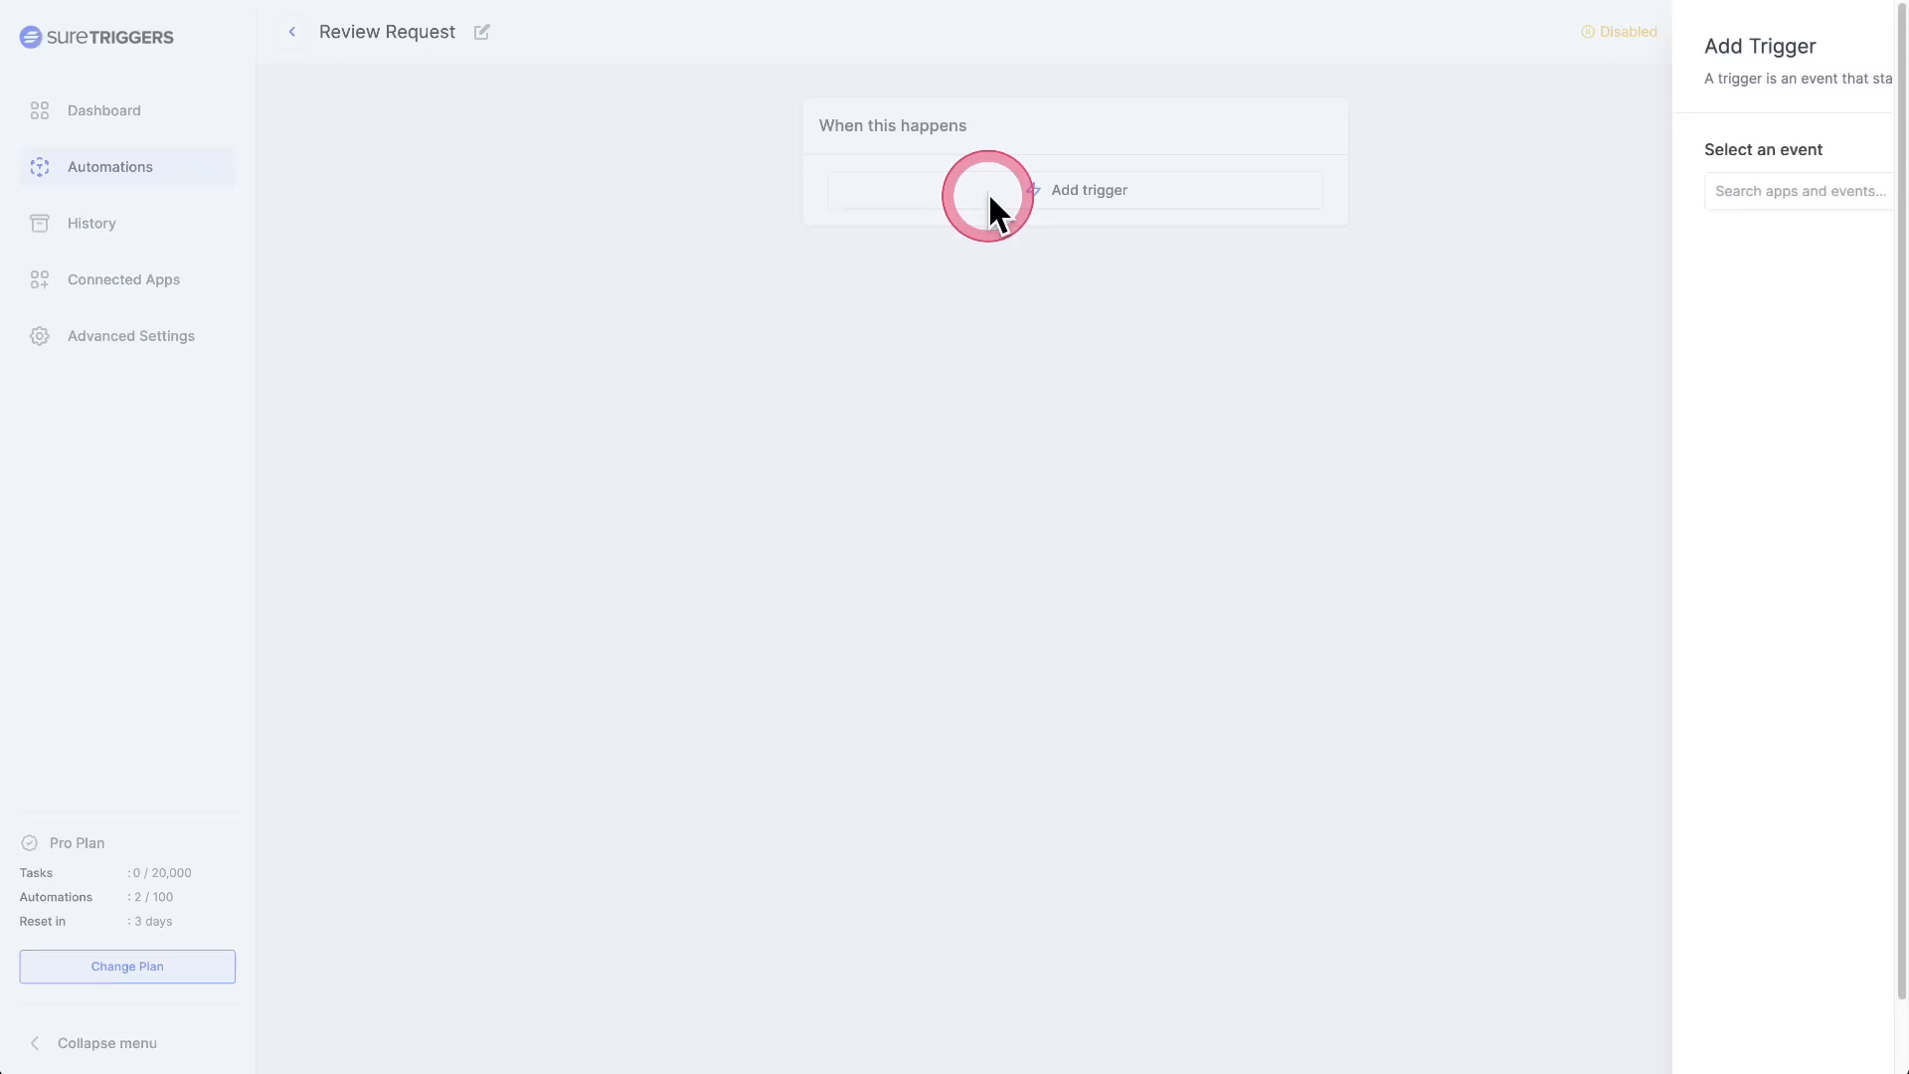
- Set the trigger to SureCart 'User completes an order successfully' on the SureCart connection and save it
left_click(1818, 191)
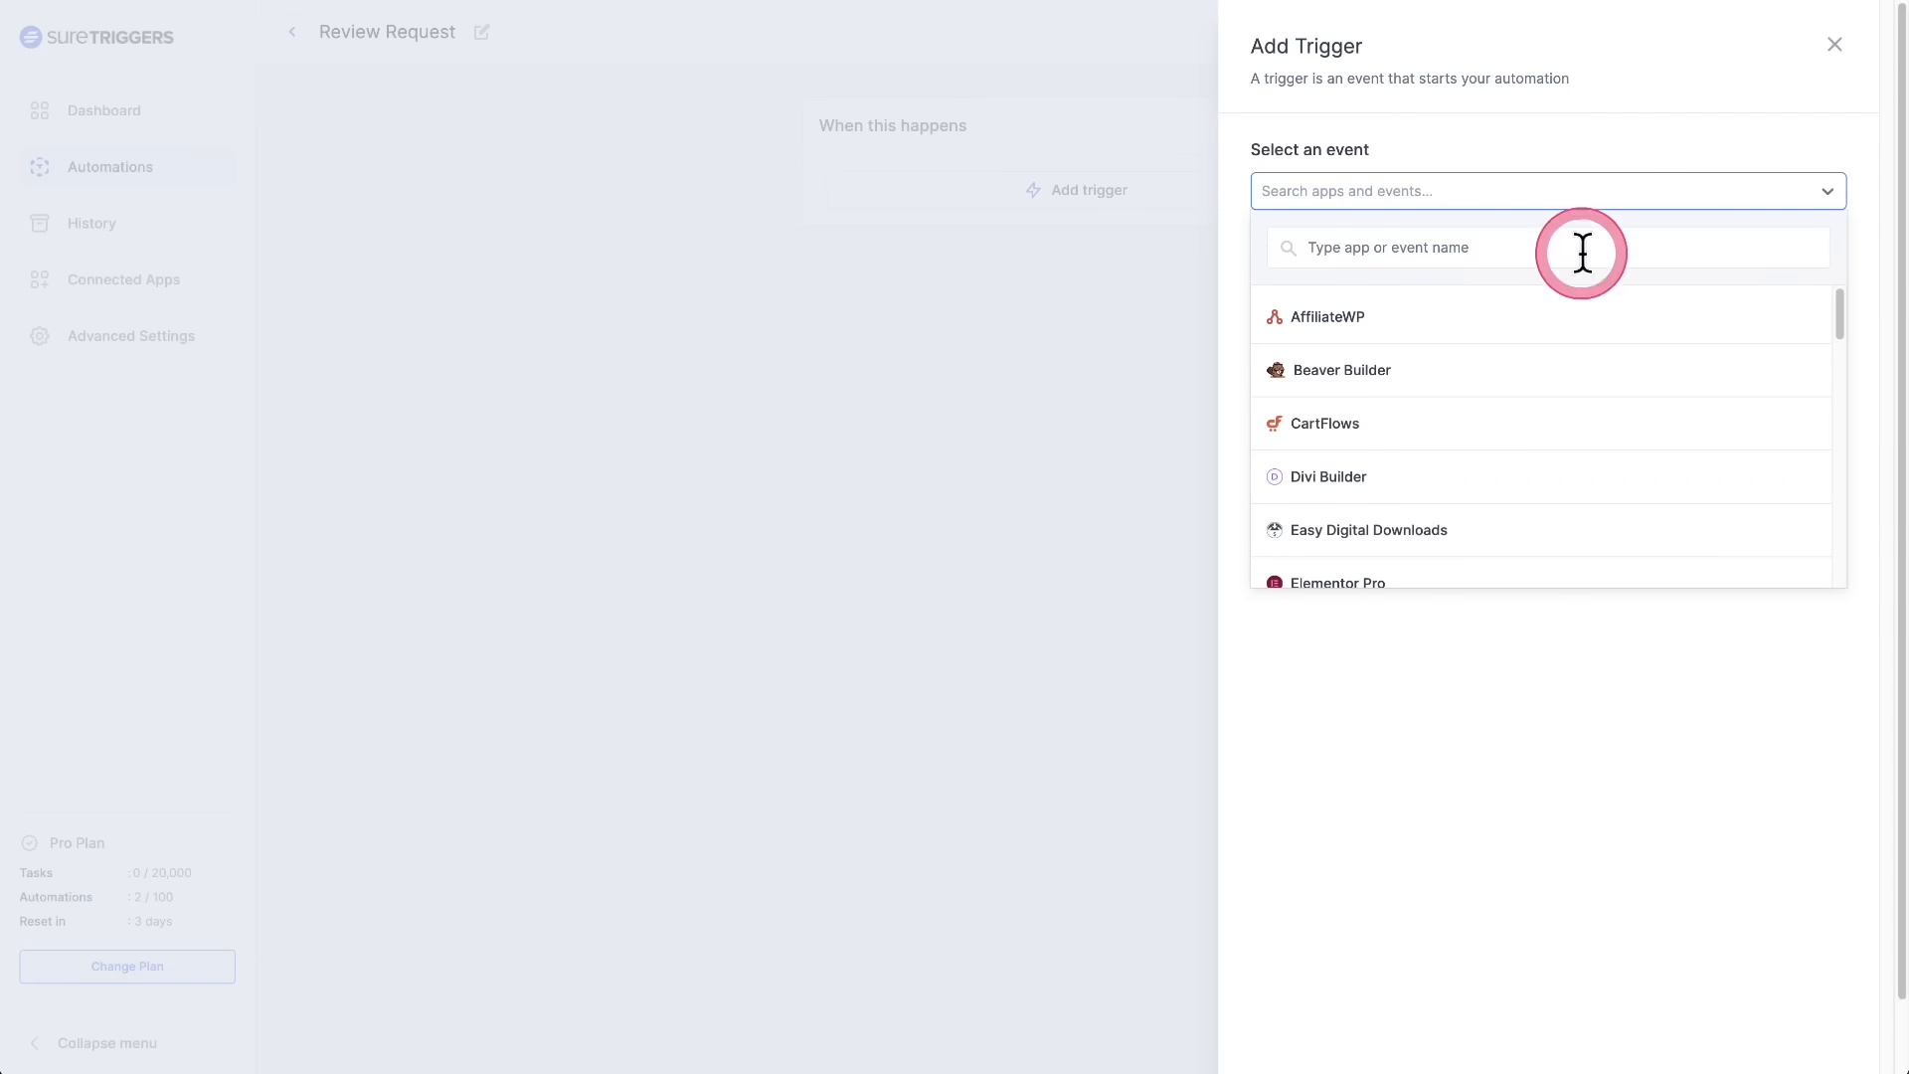
scroll("down", 3)
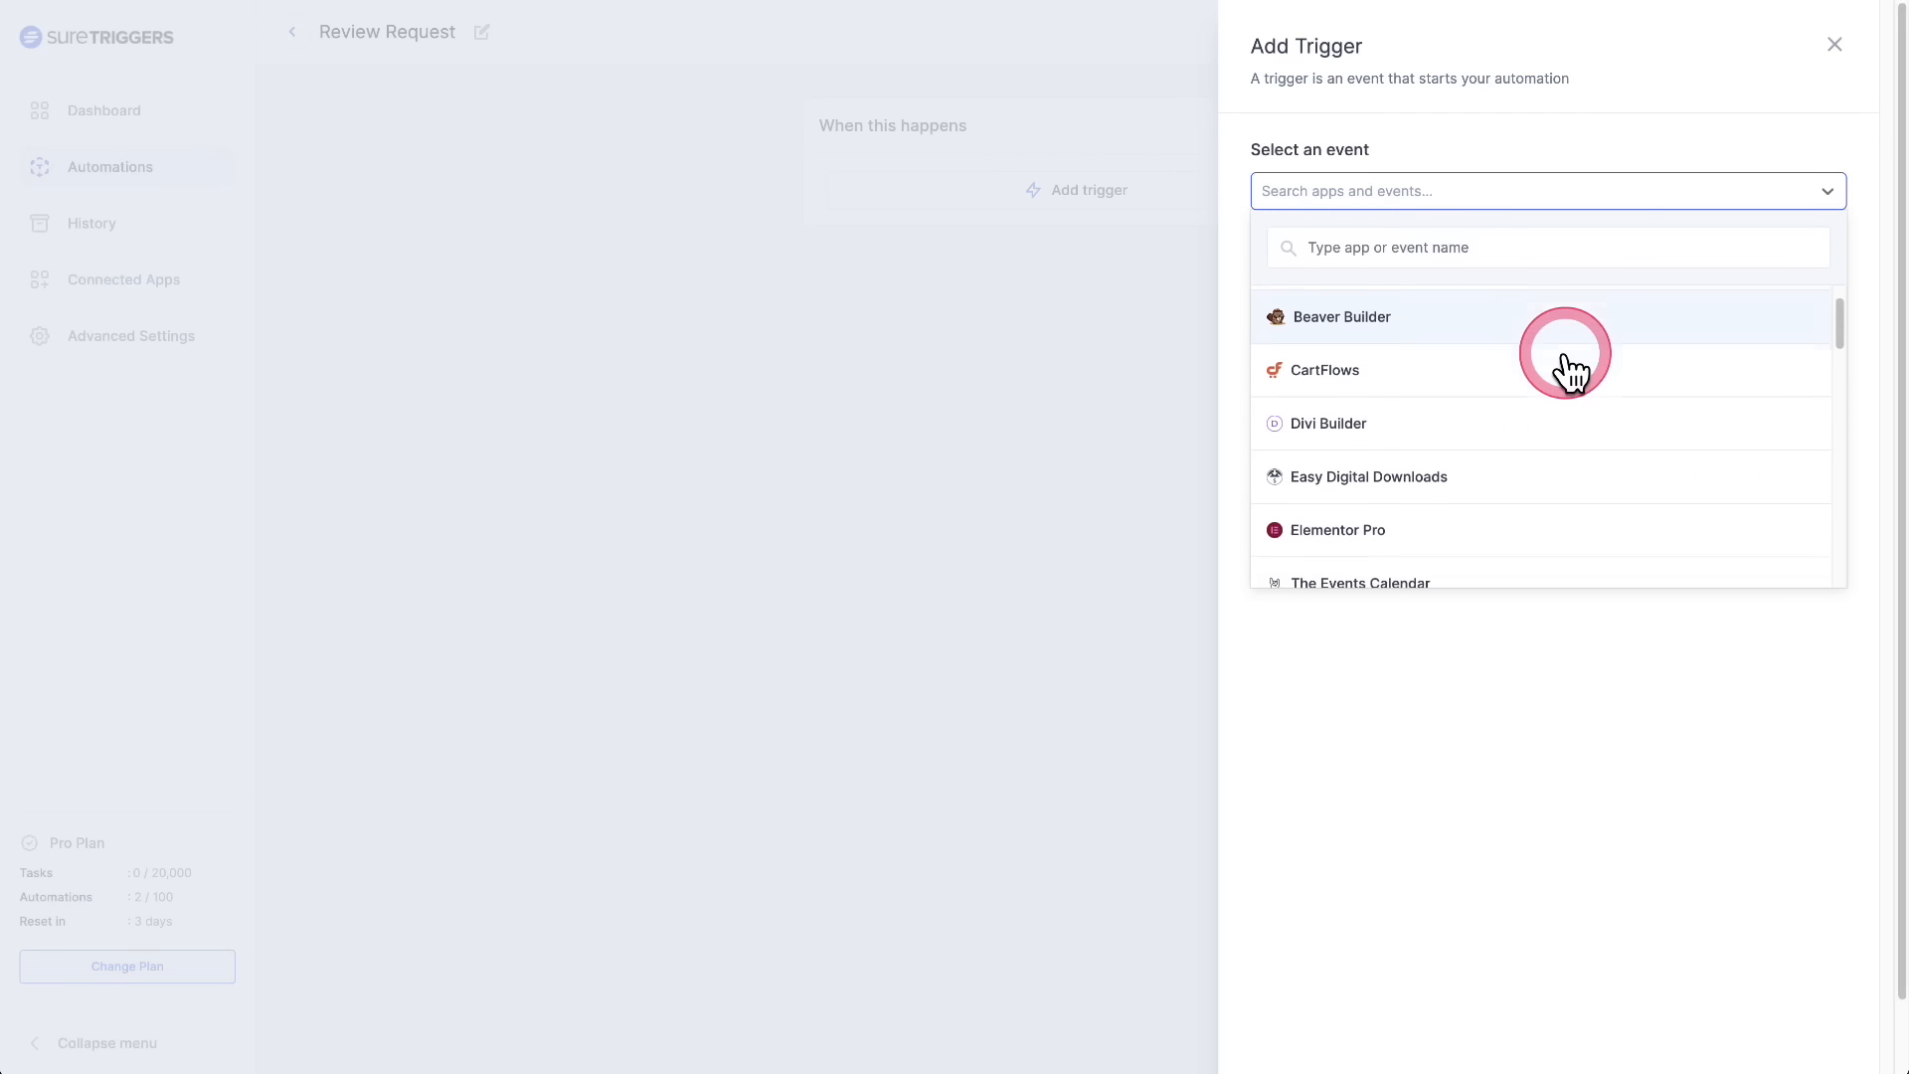
scroll("down", 3)
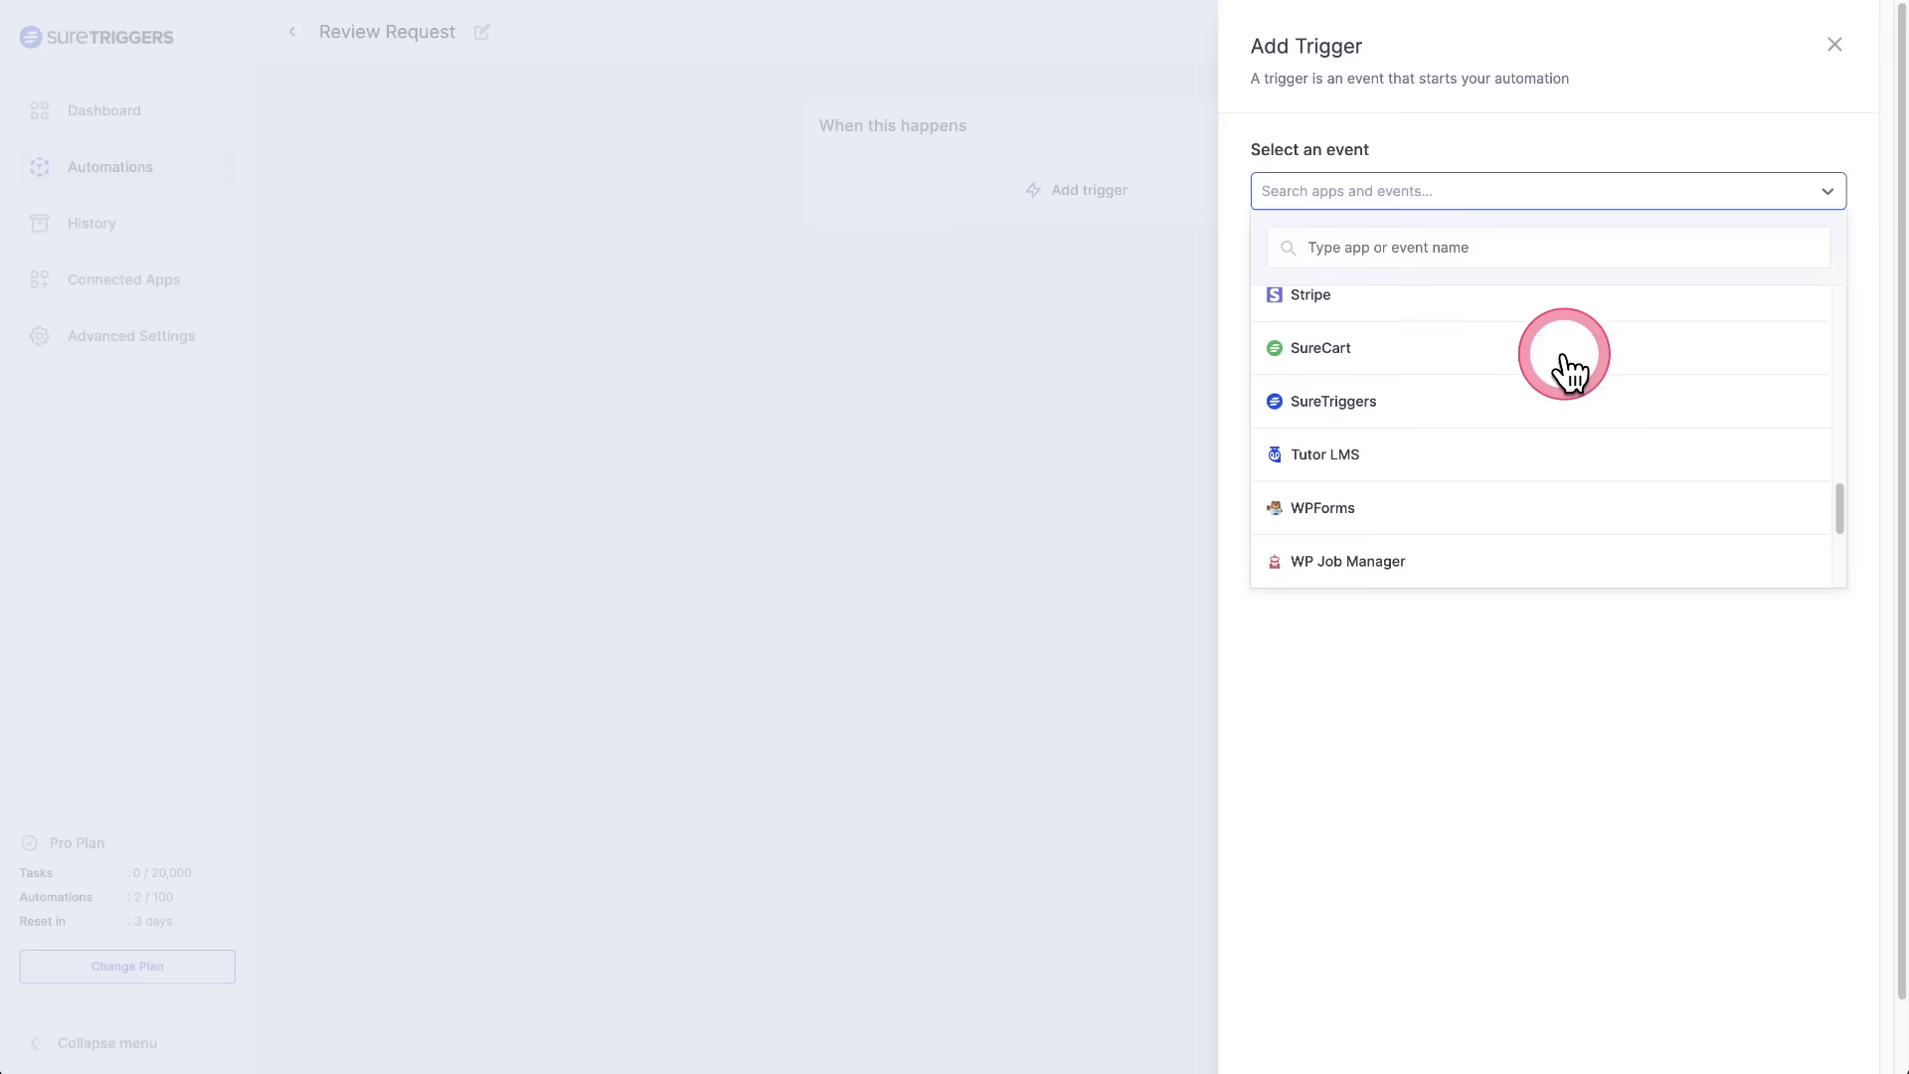
left_click(1321, 348)
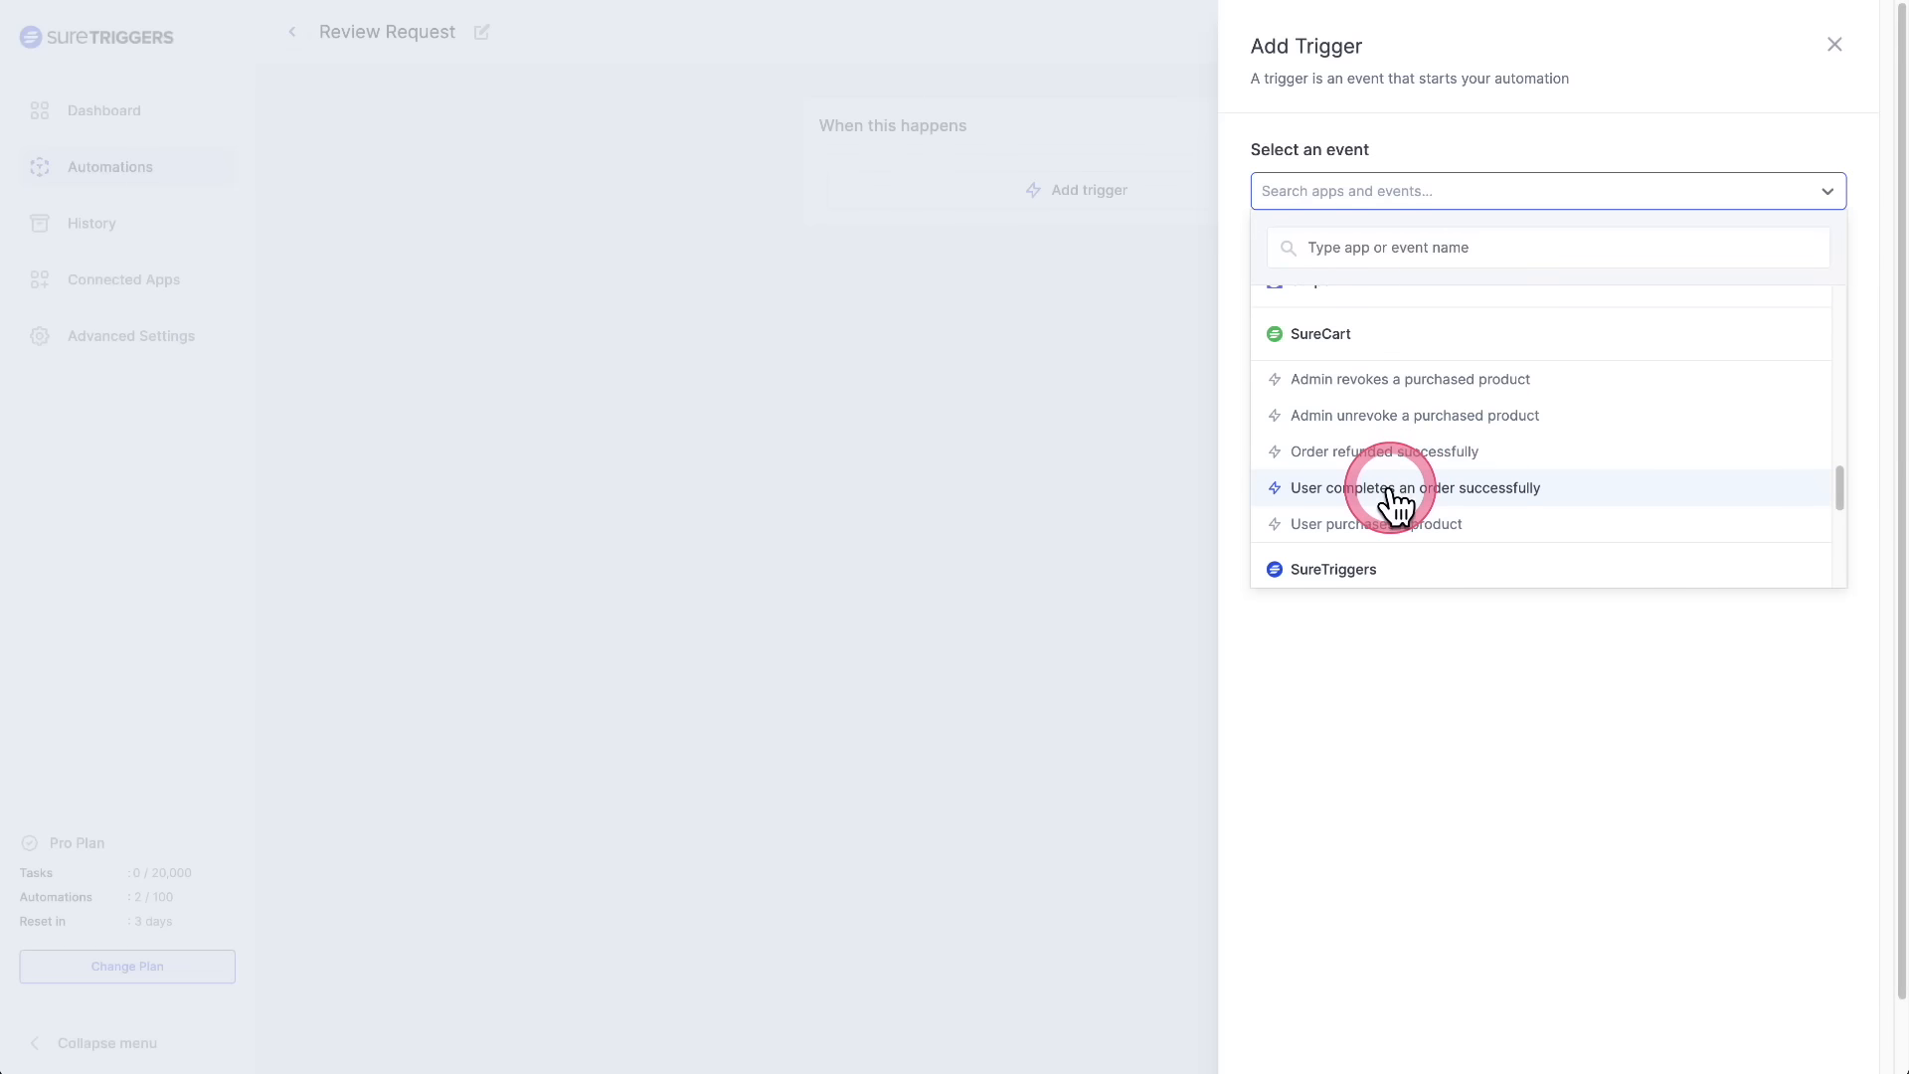
left_click(1393, 489)
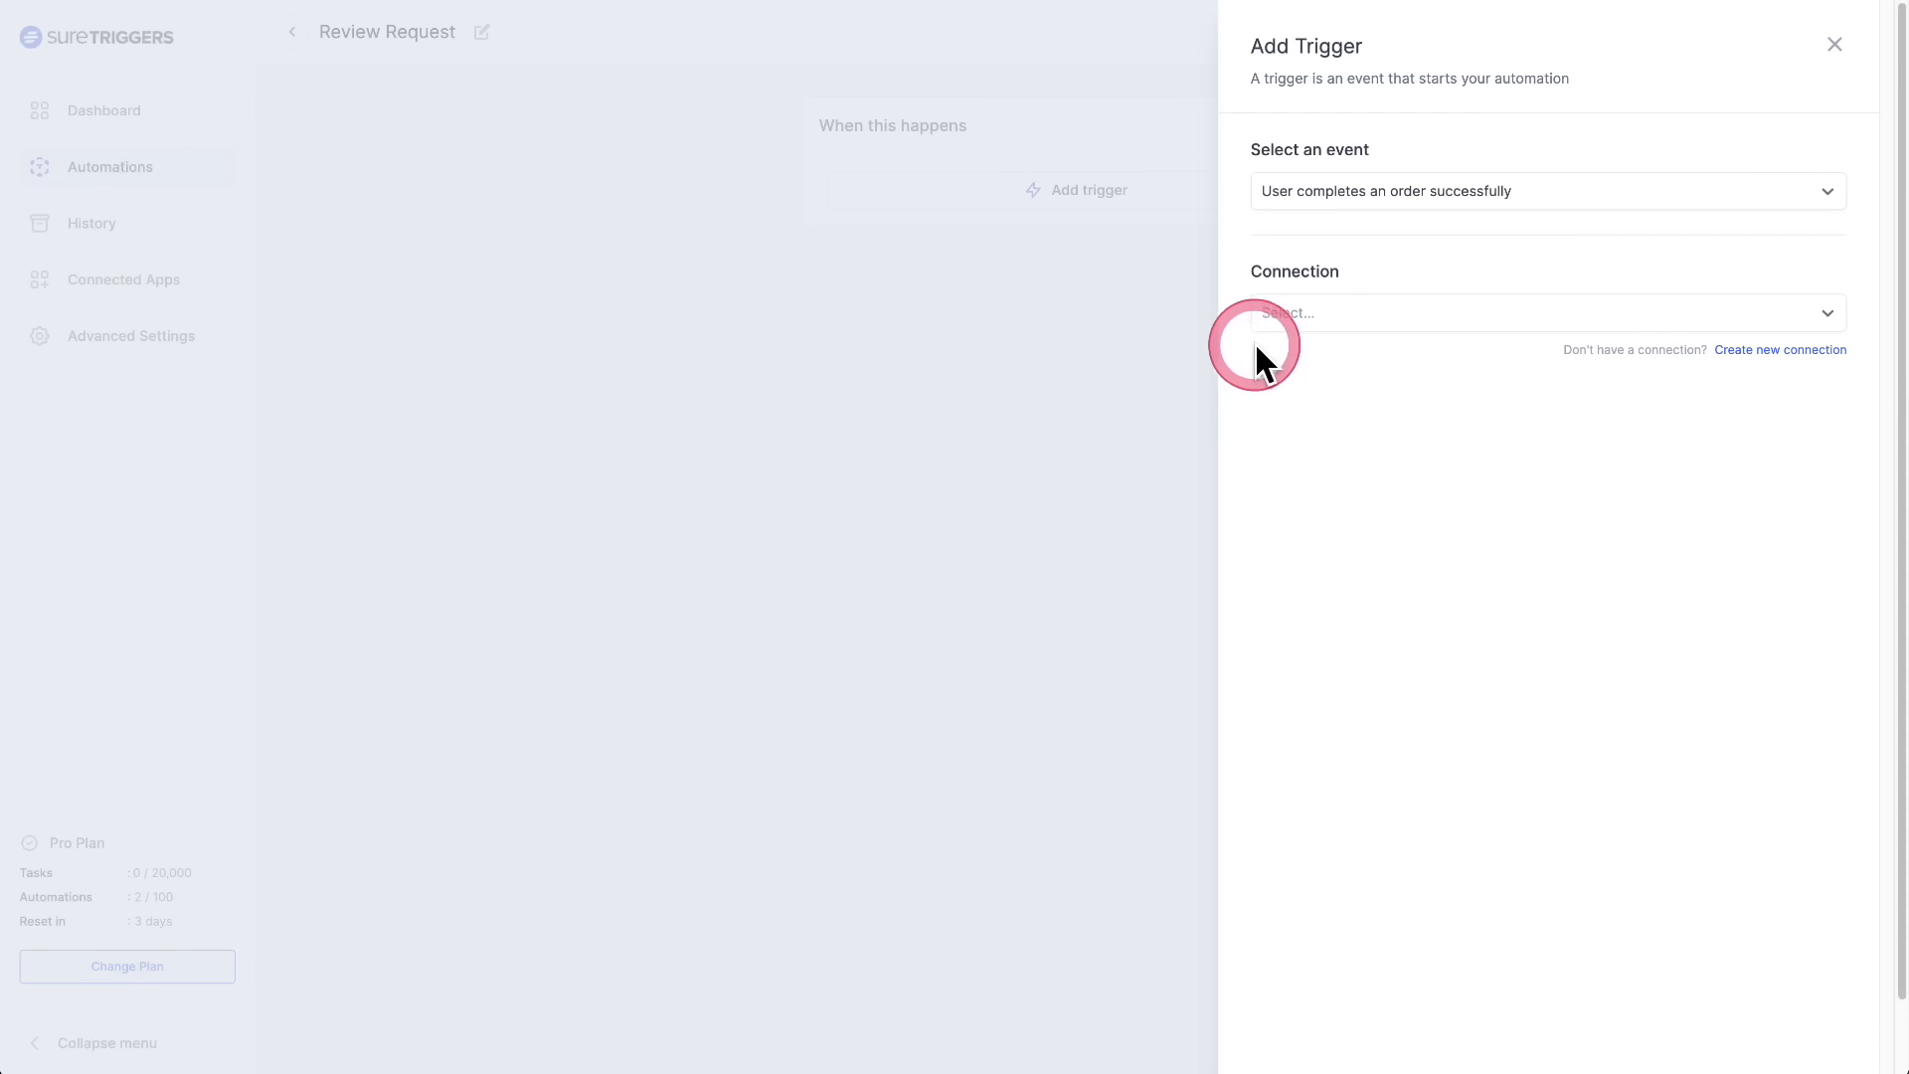
left_click(1548, 312)
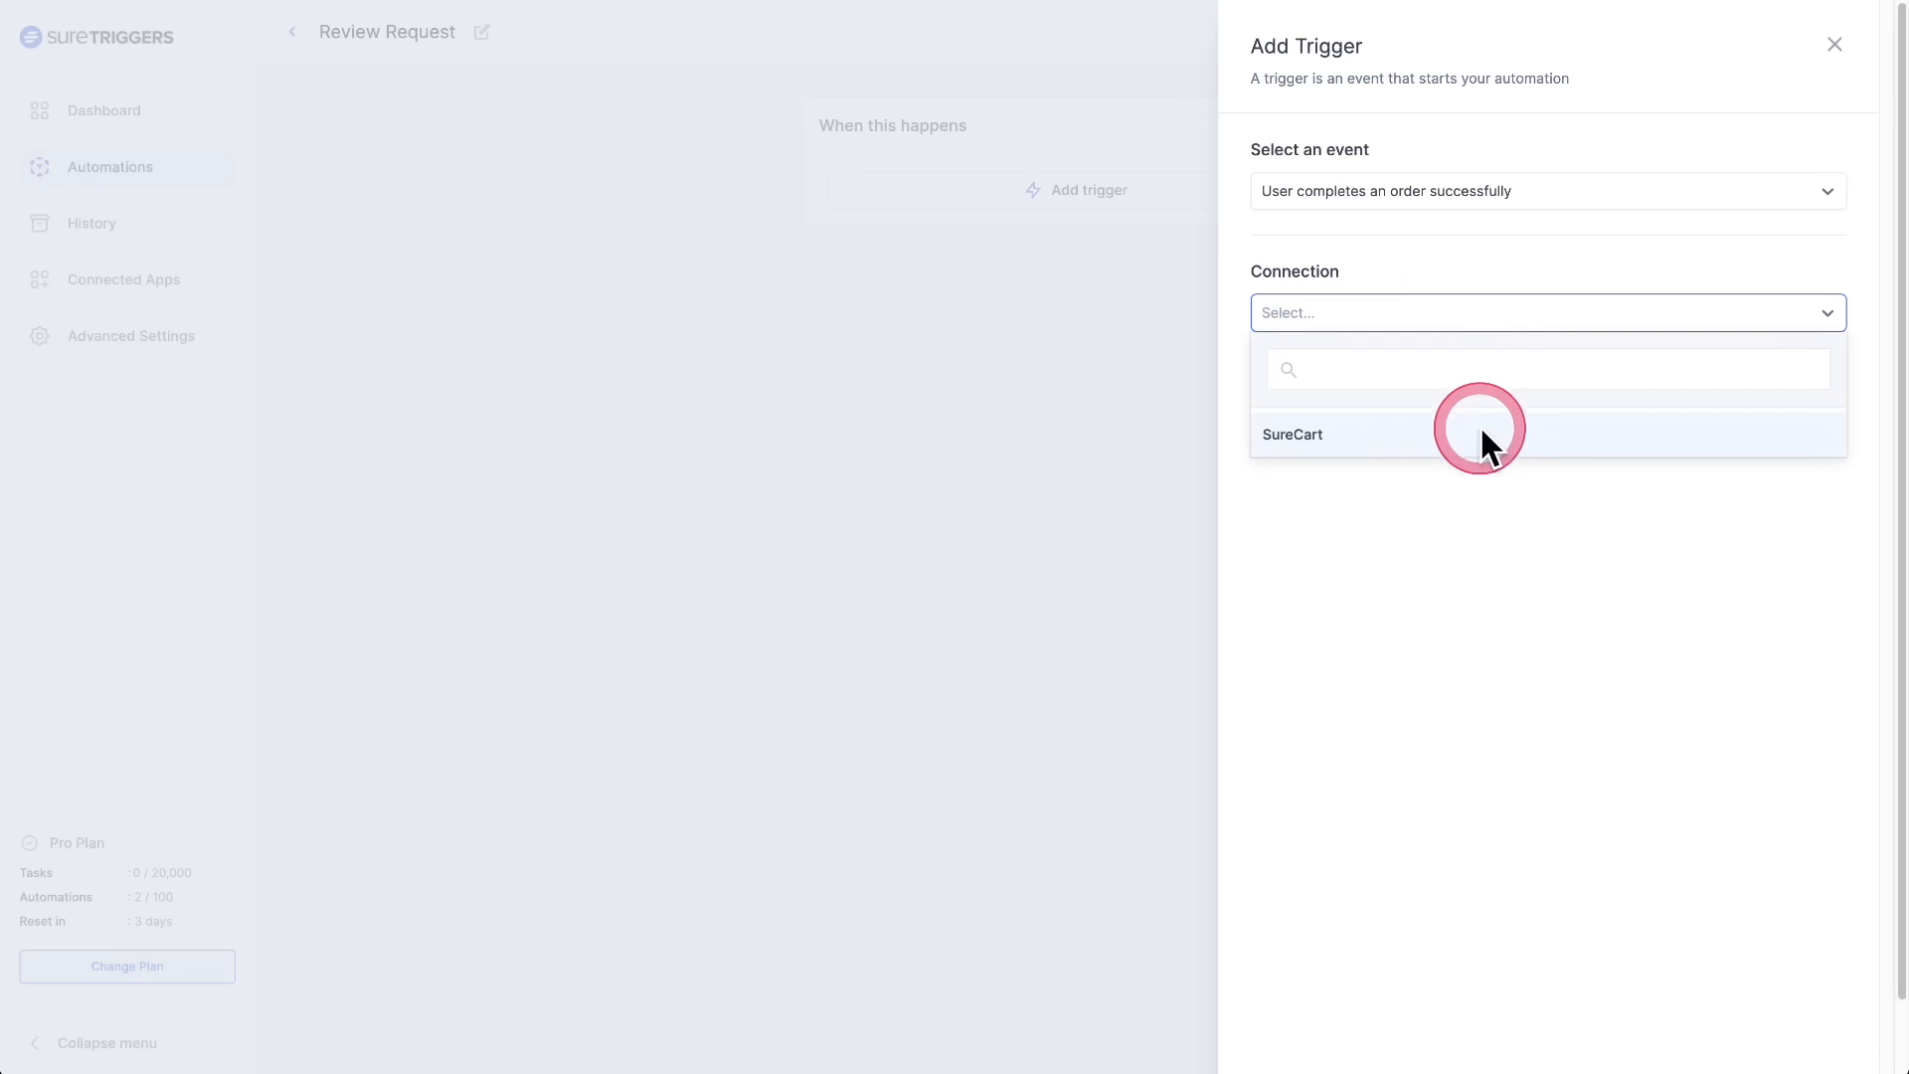
left_click(1293, 433)
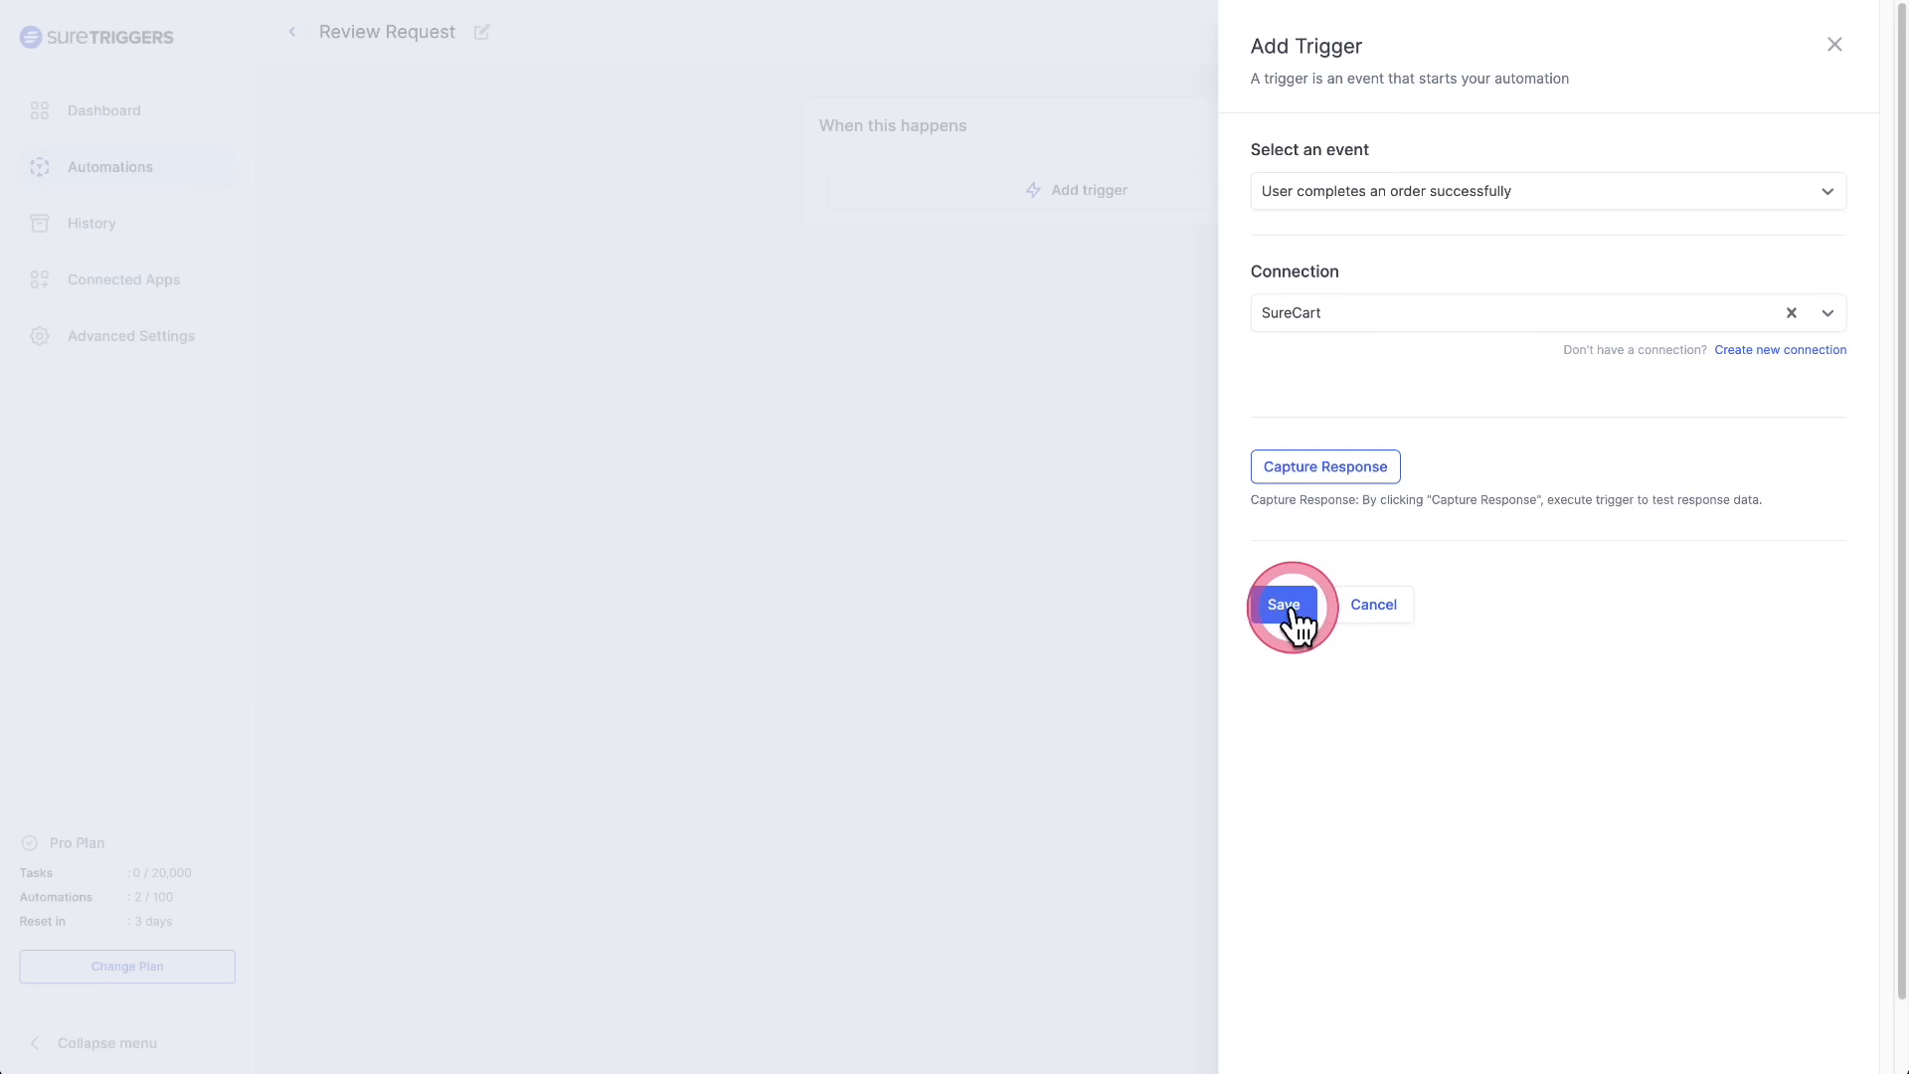
left_click(1283, 605)
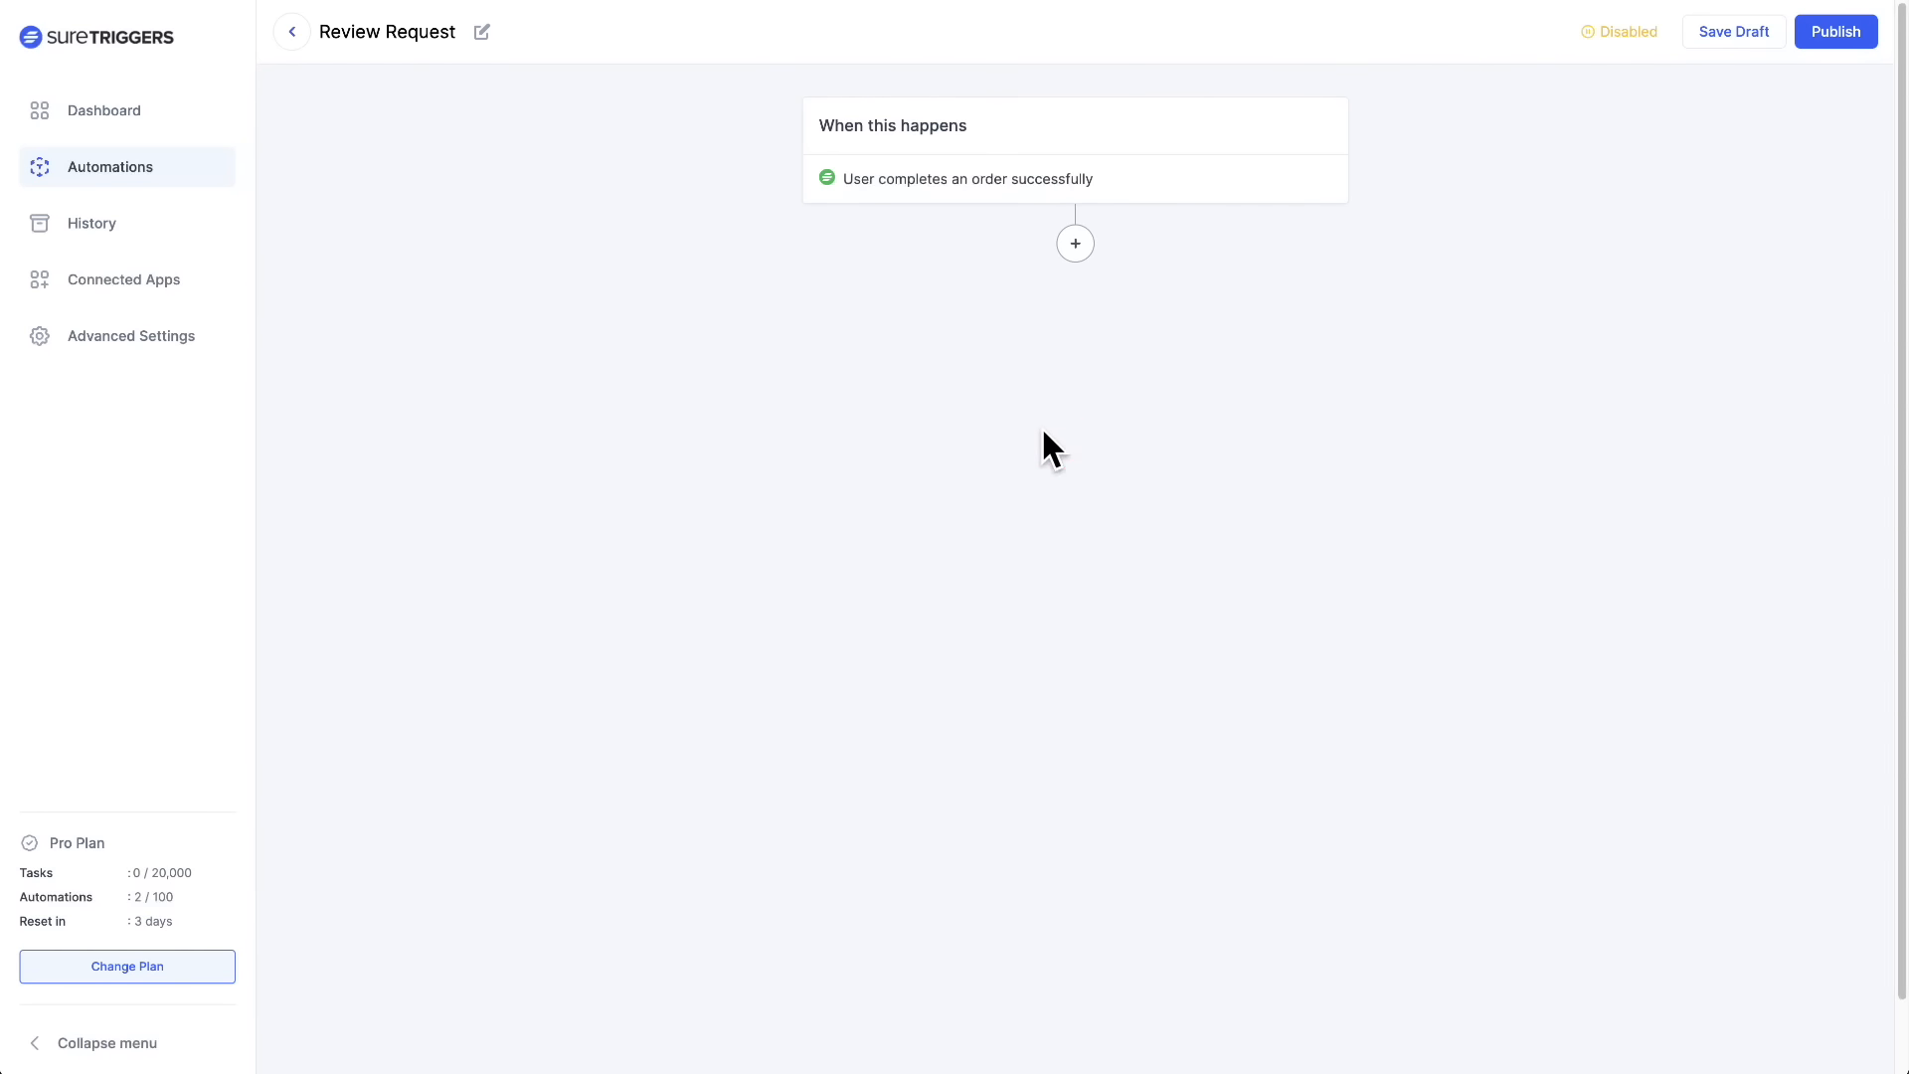
left_click(1076, 243)
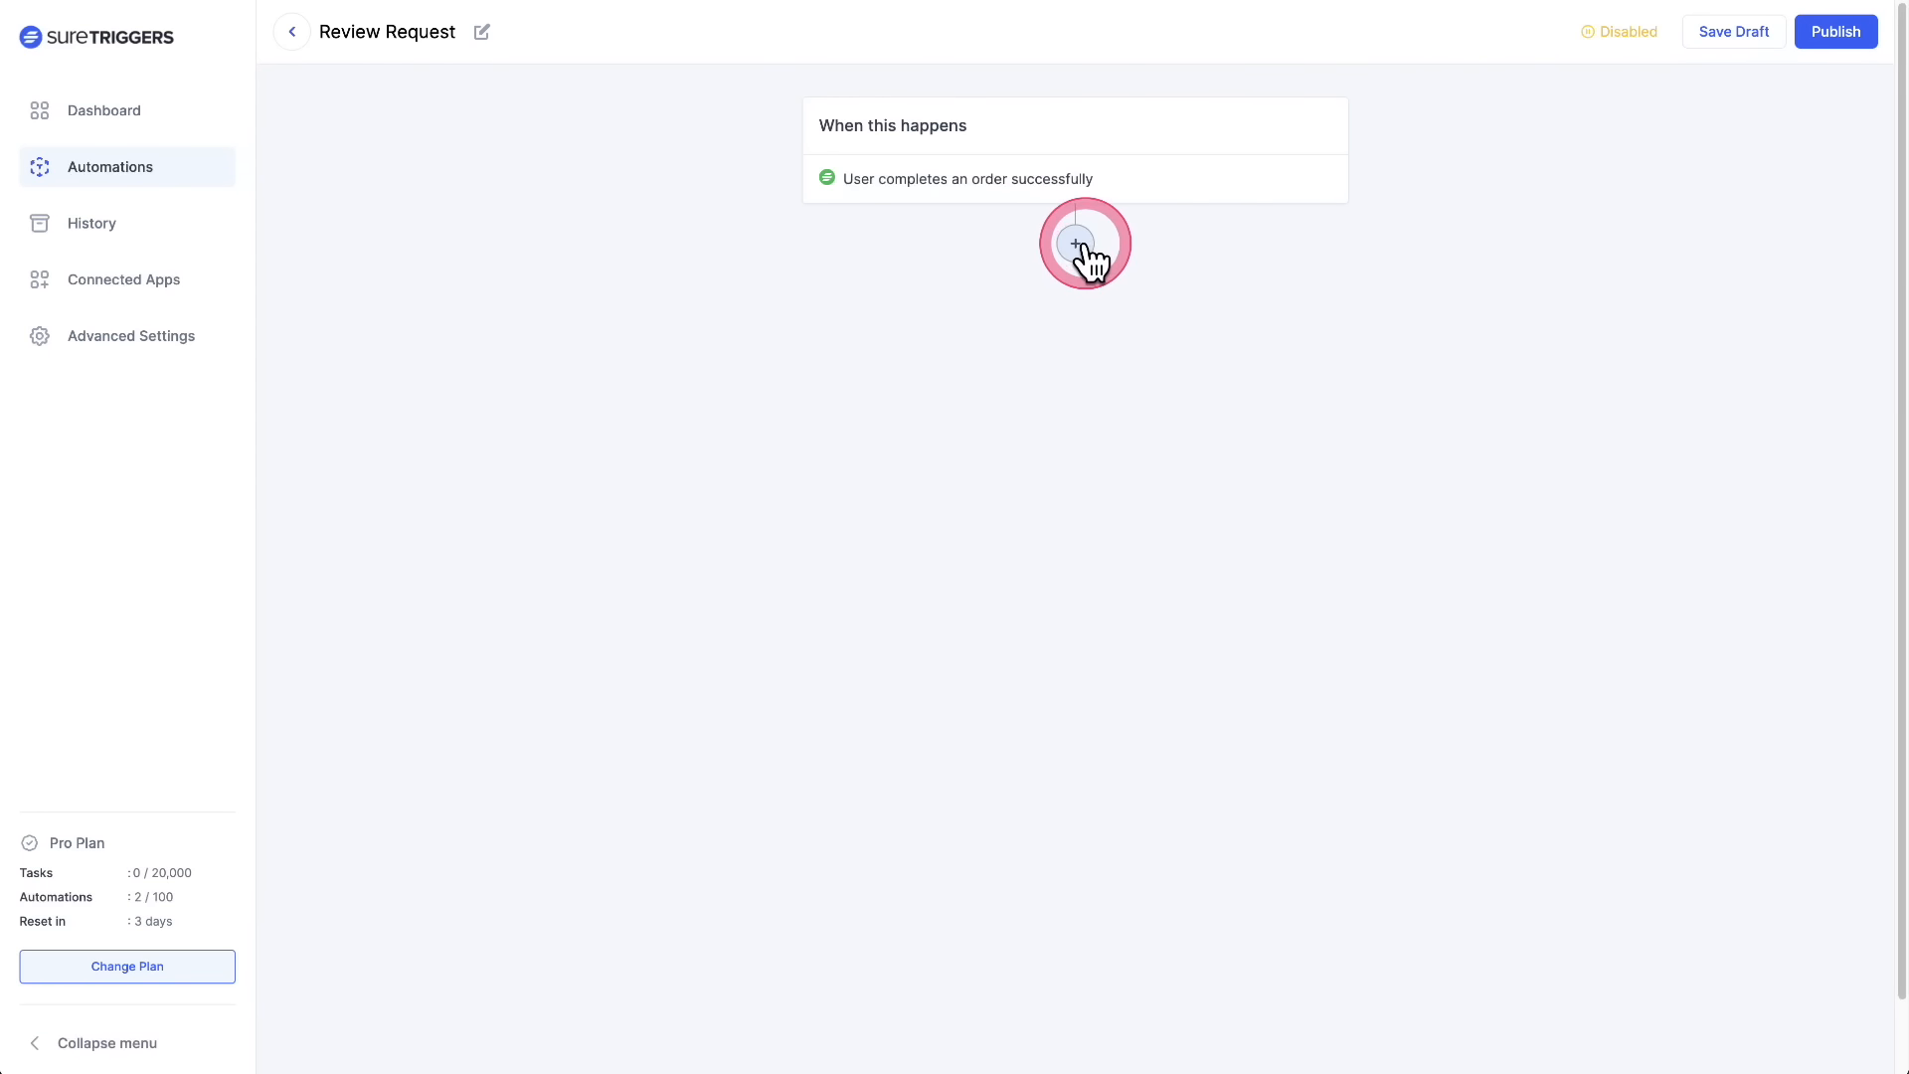
- Add an SMTP Send Email action with the SMTP connection, then return to the dashboard
left_click(1074, 243)
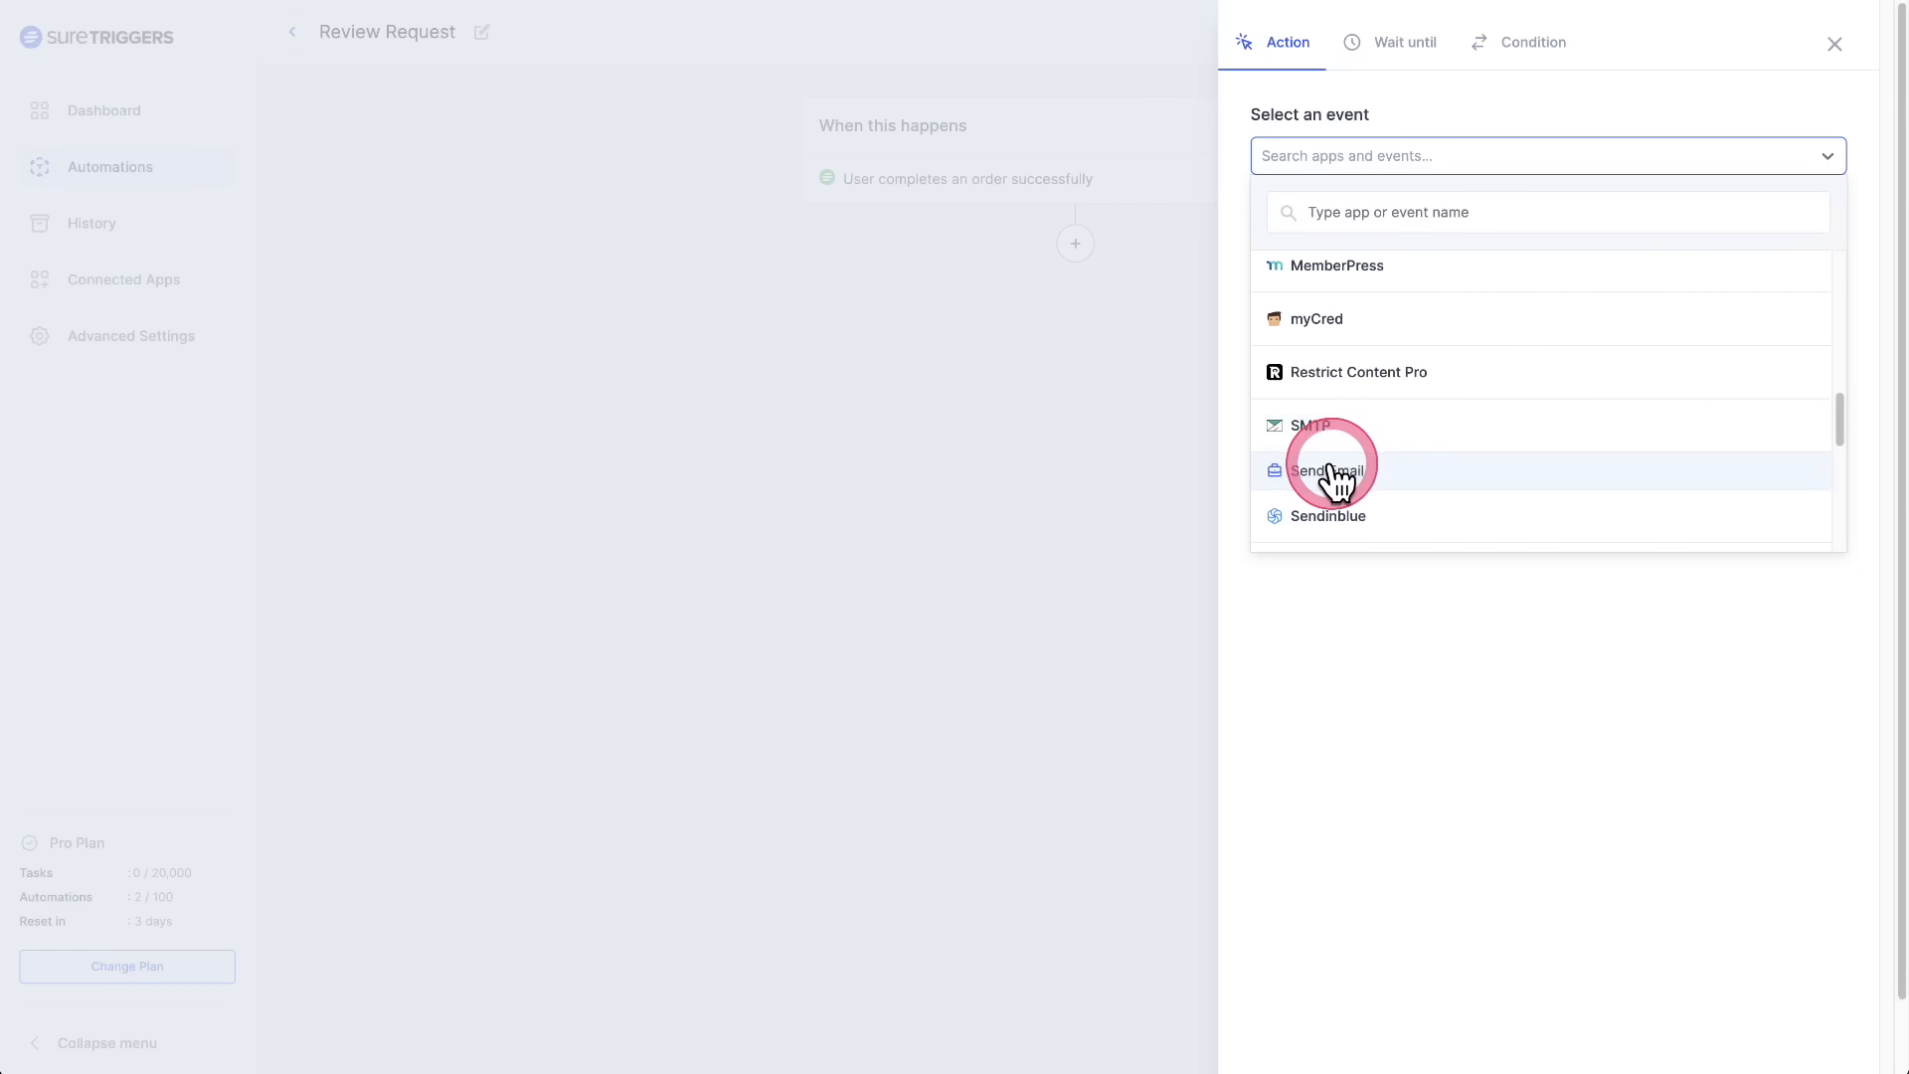
left_click(1321, 470)
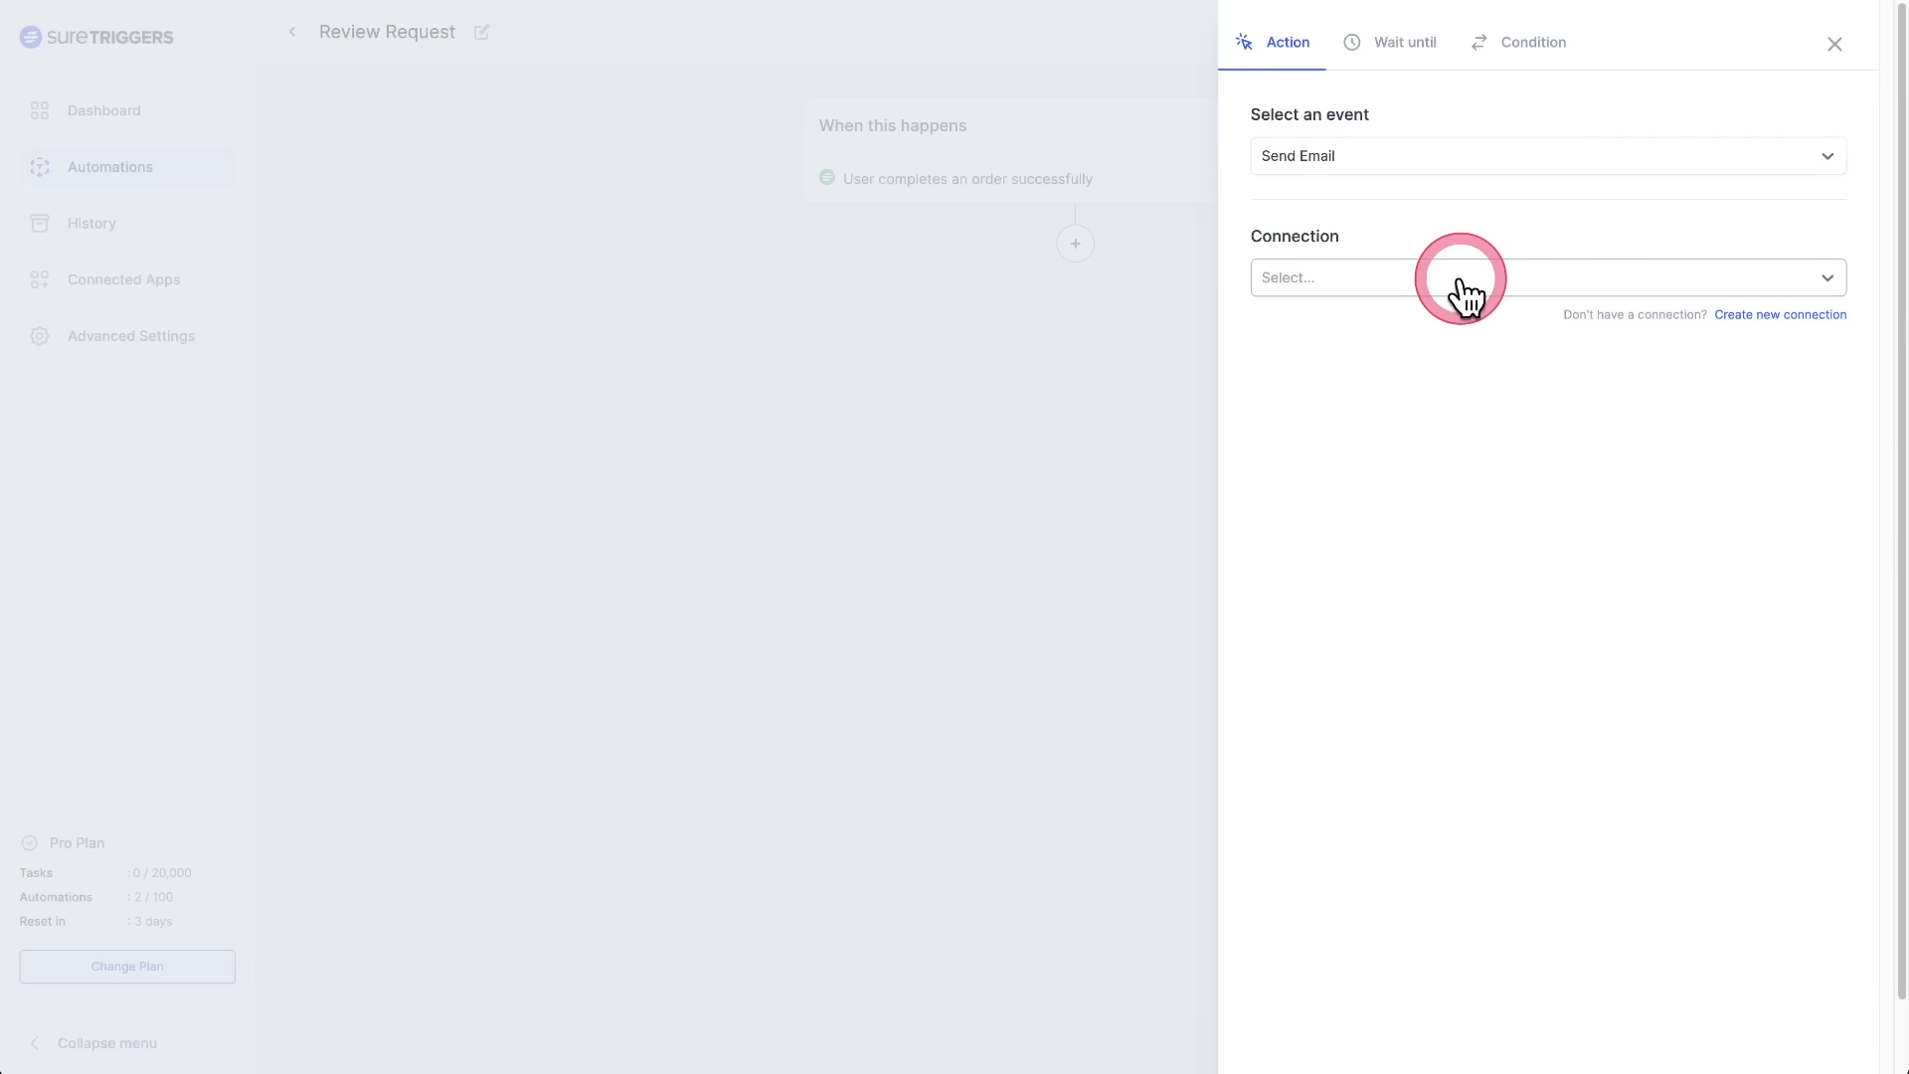
left_click(1459, 276)
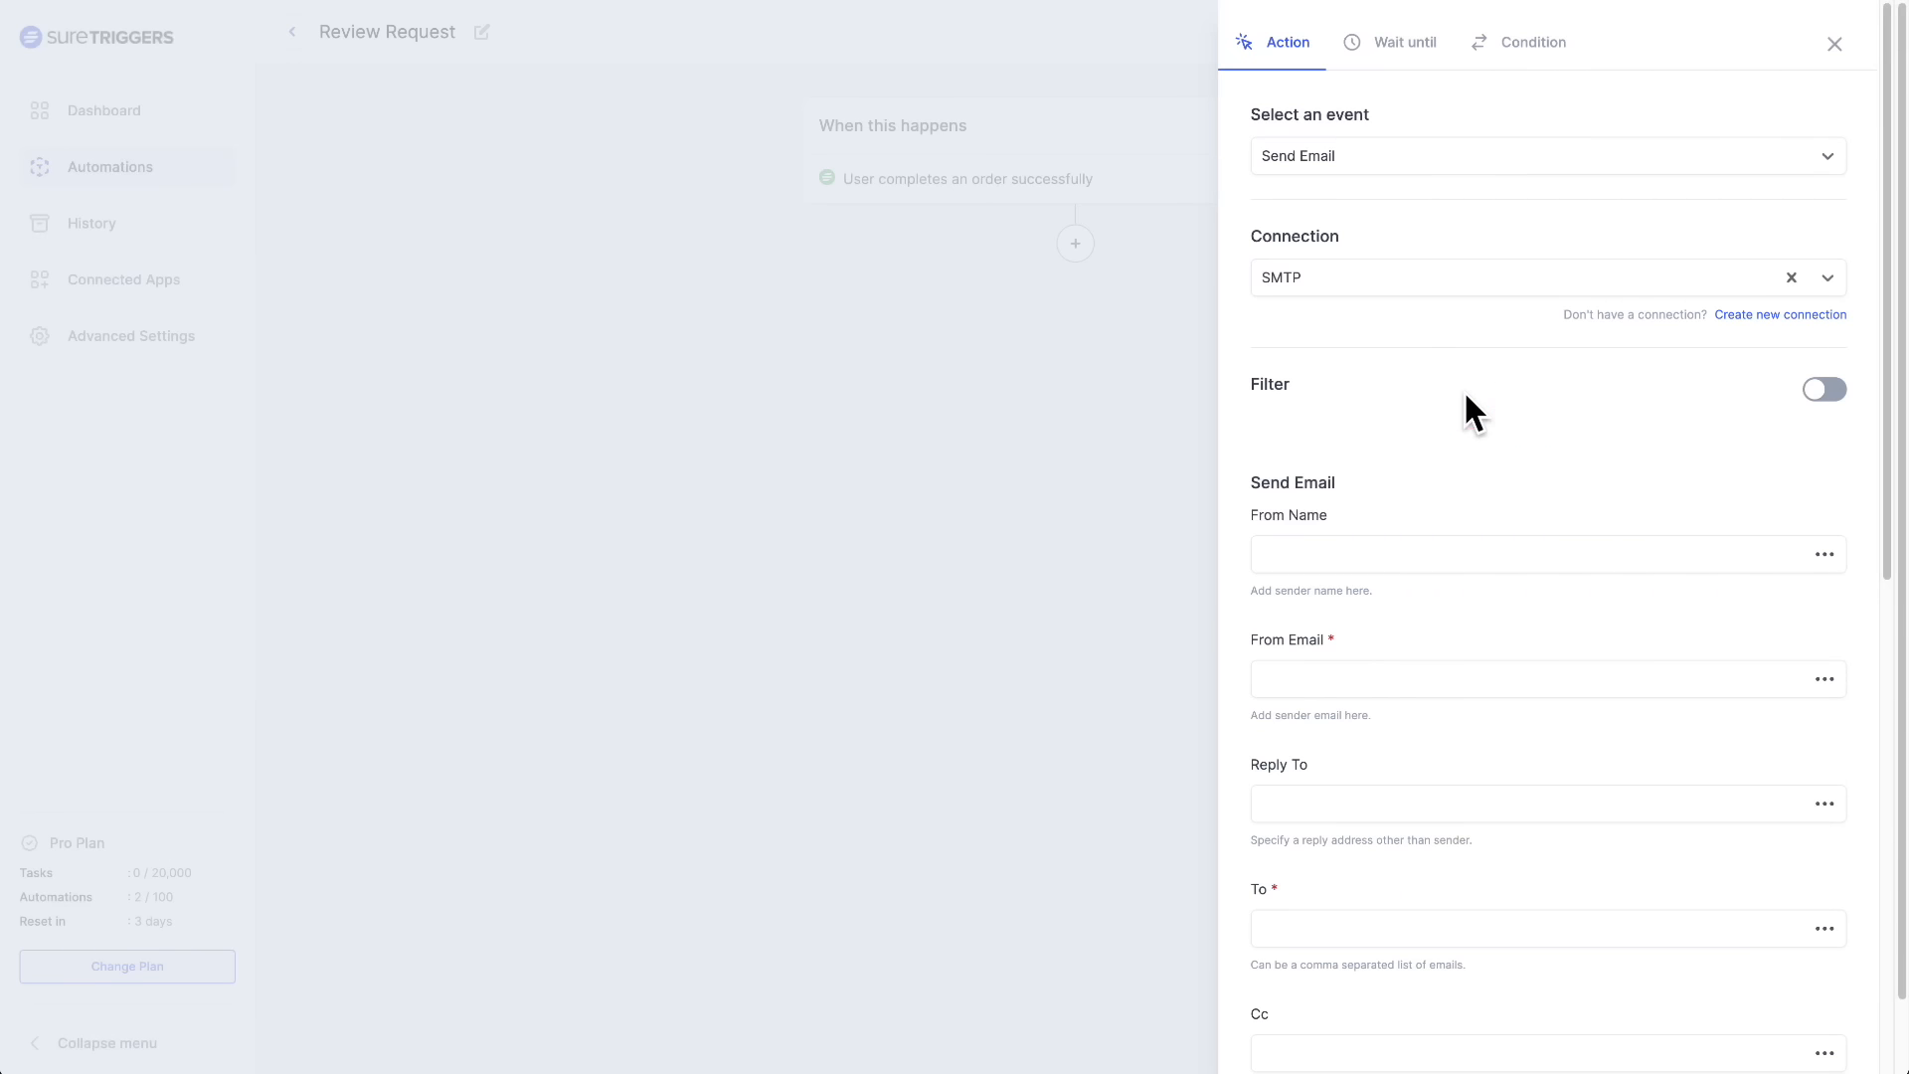
scroll("down", 3)
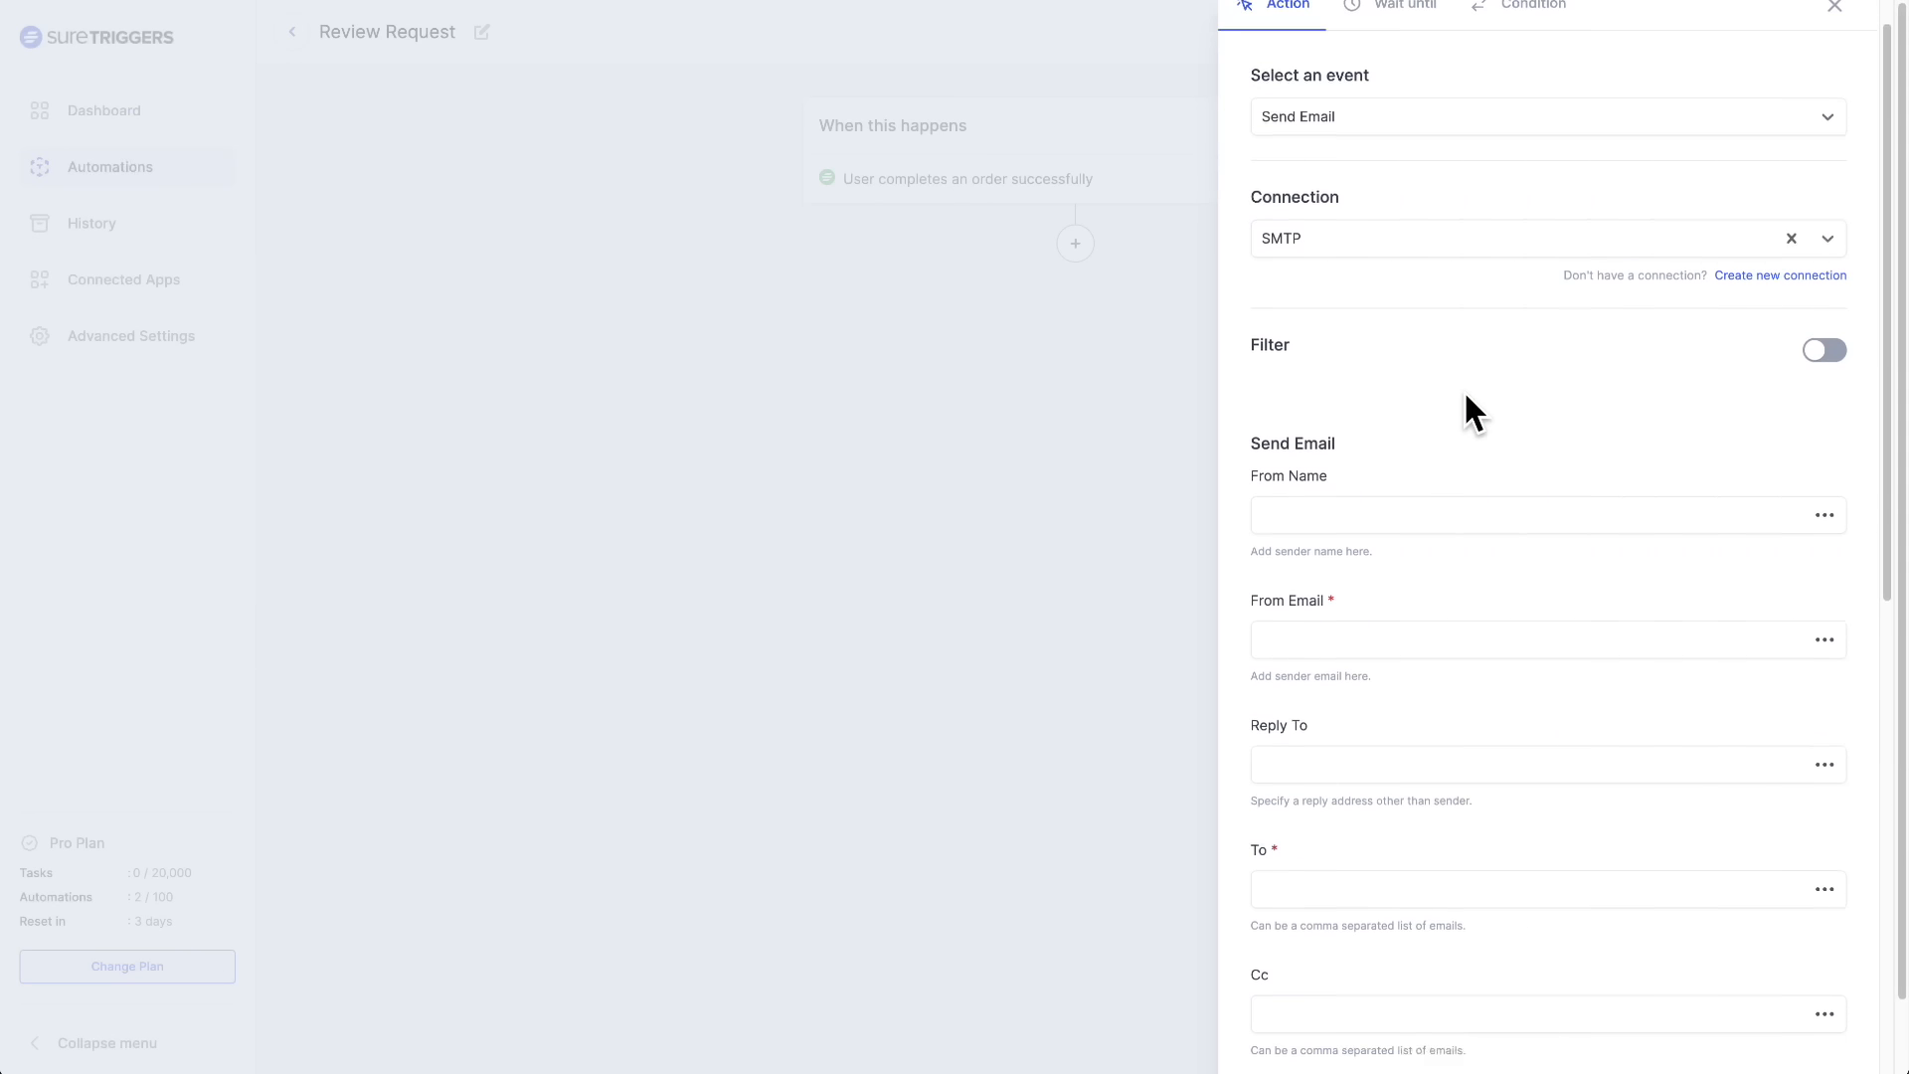
left_click(104, 112)
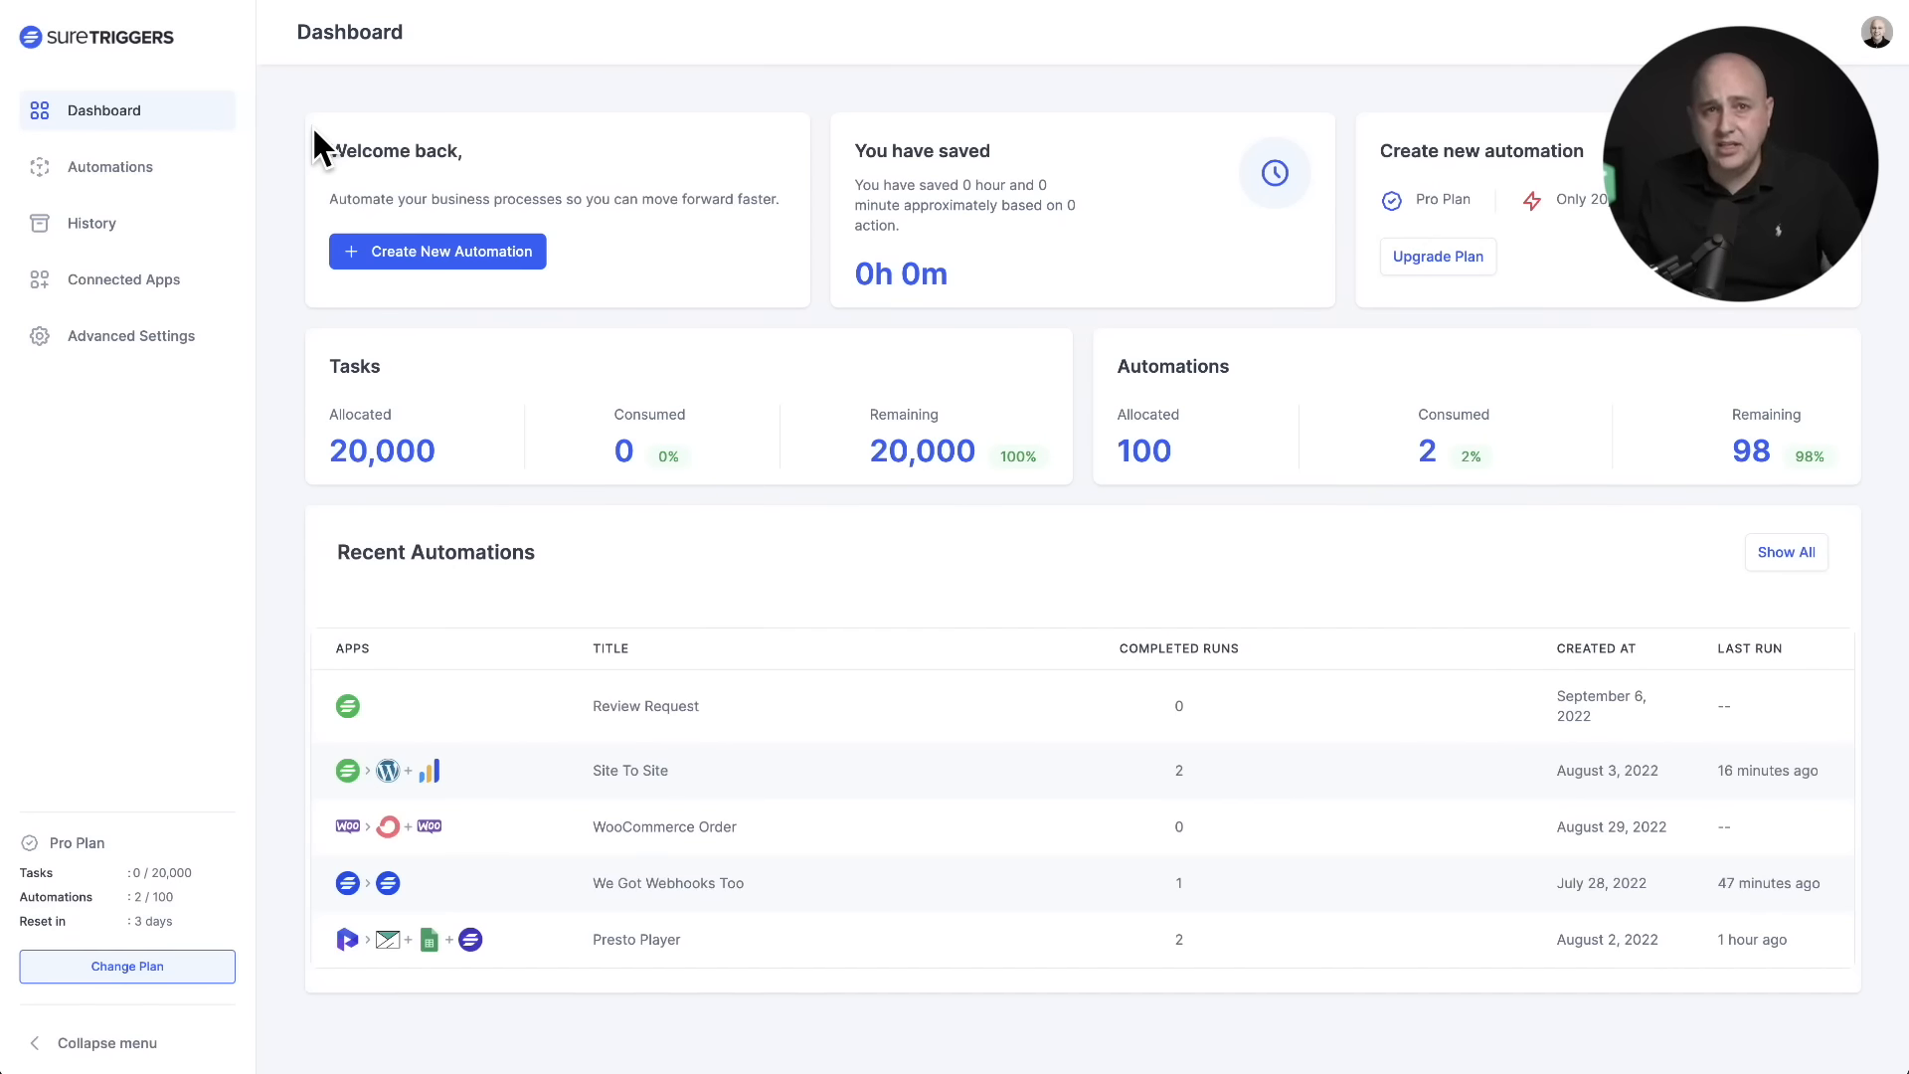